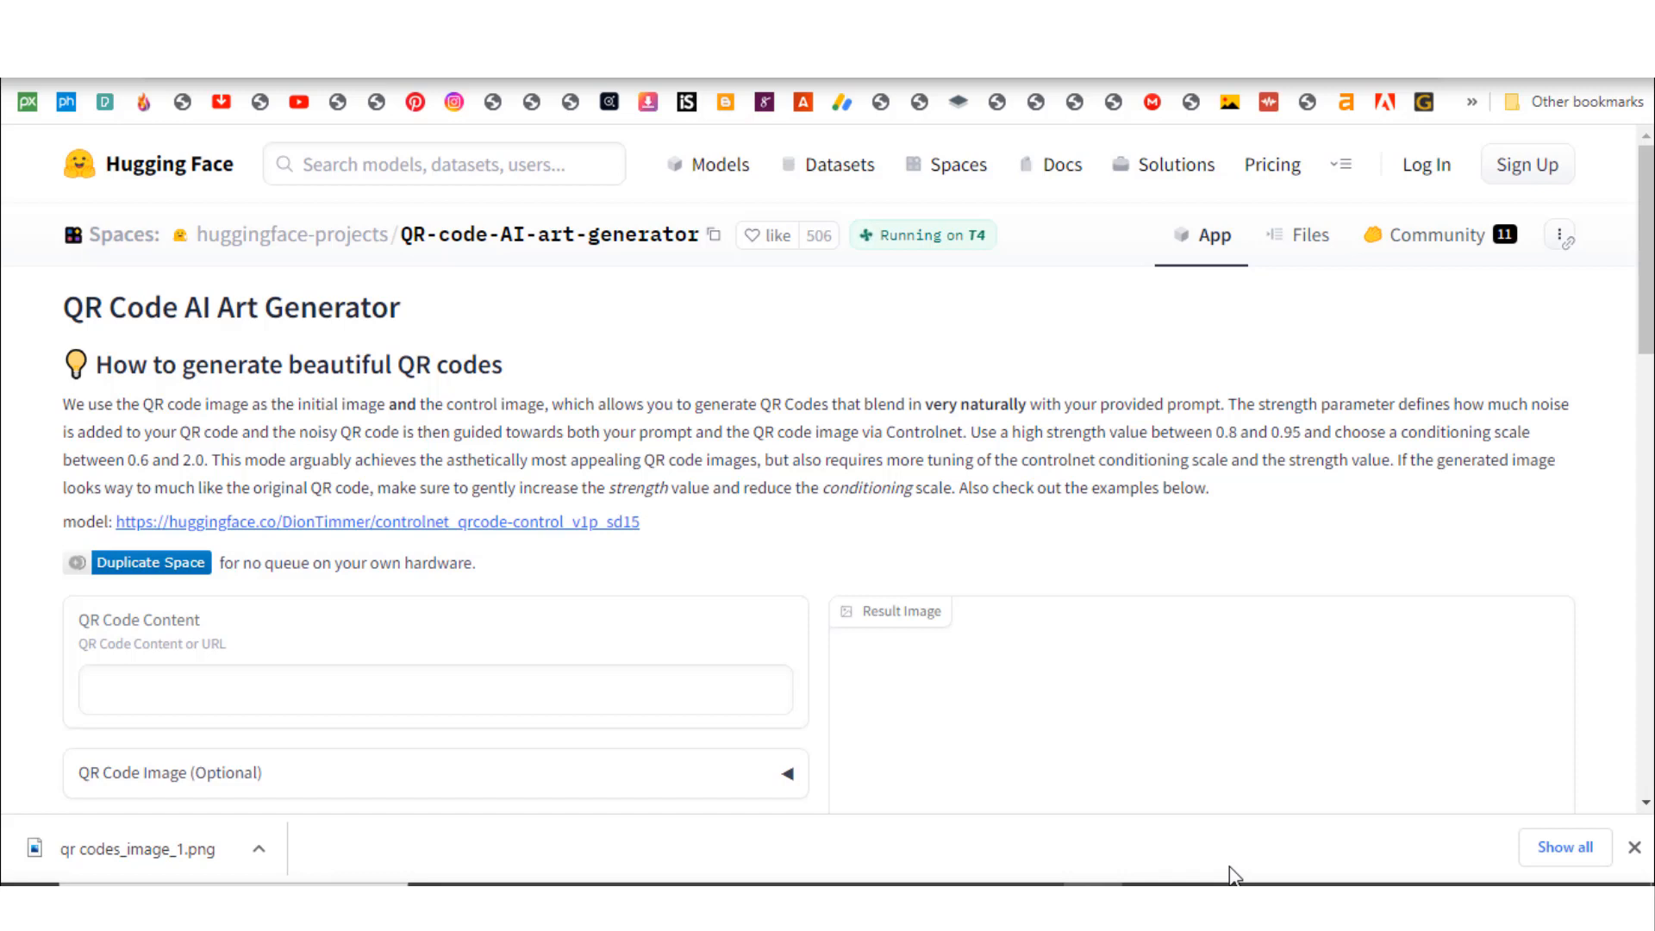
mouse_move(1075, 303)
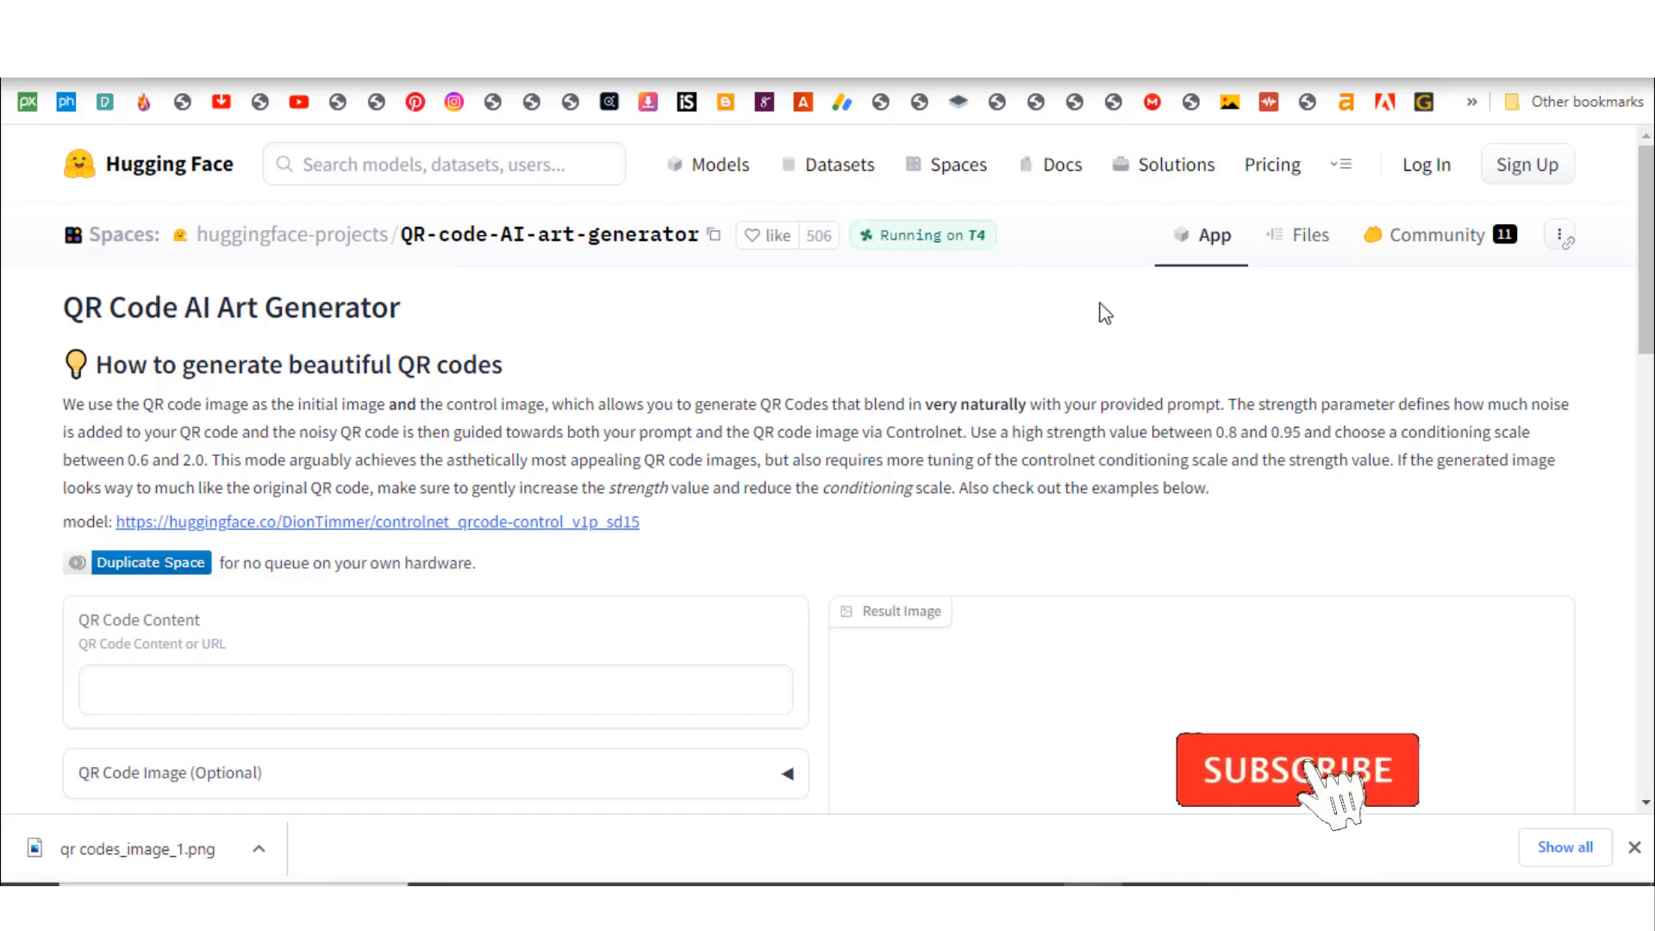
- Enter the prompt 'beautiful and colorful laptop wallpaper'
click(1297, 770)
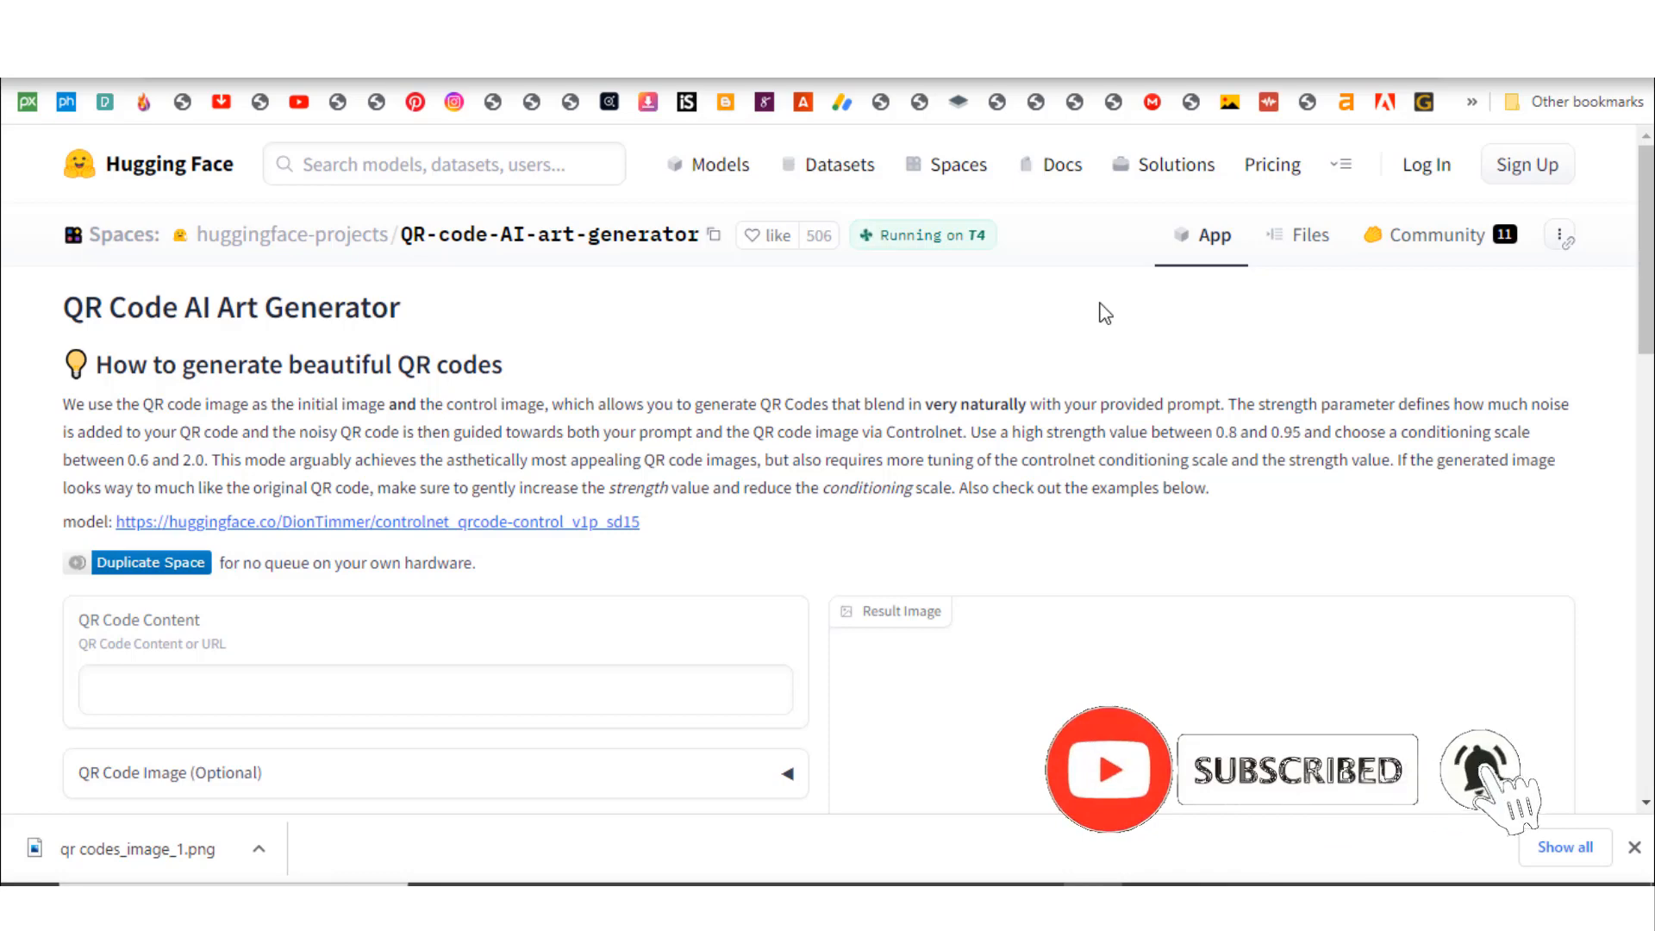
scroll(down, 3)
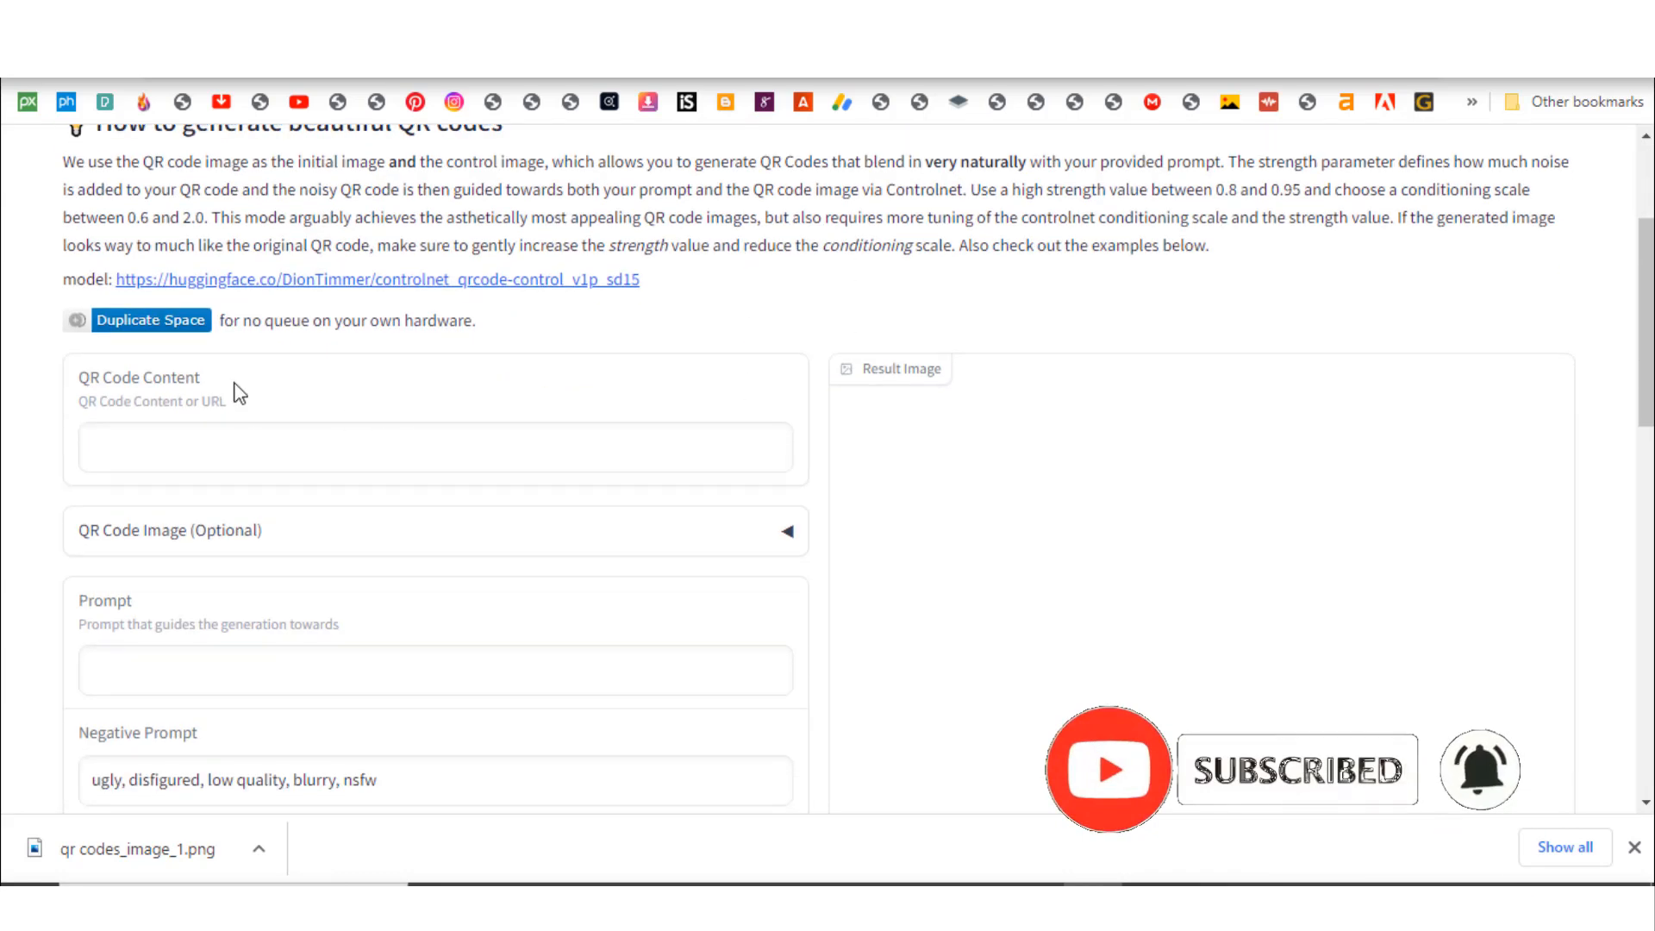
scroll(down, 3)
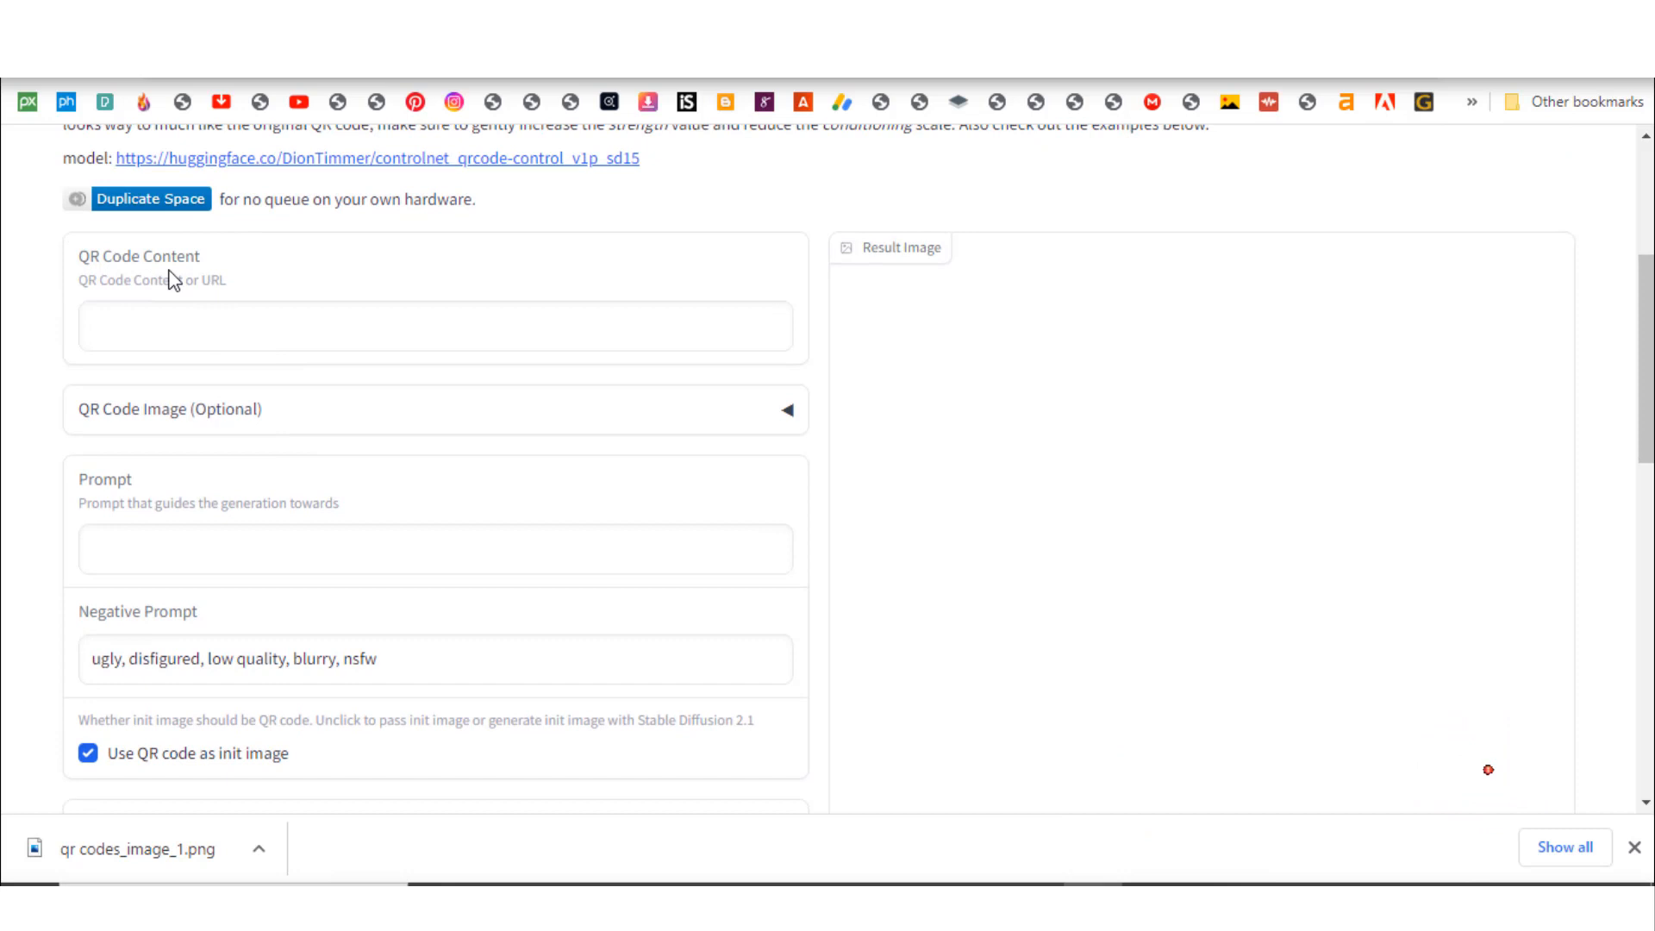
mouse_move(211, 458)
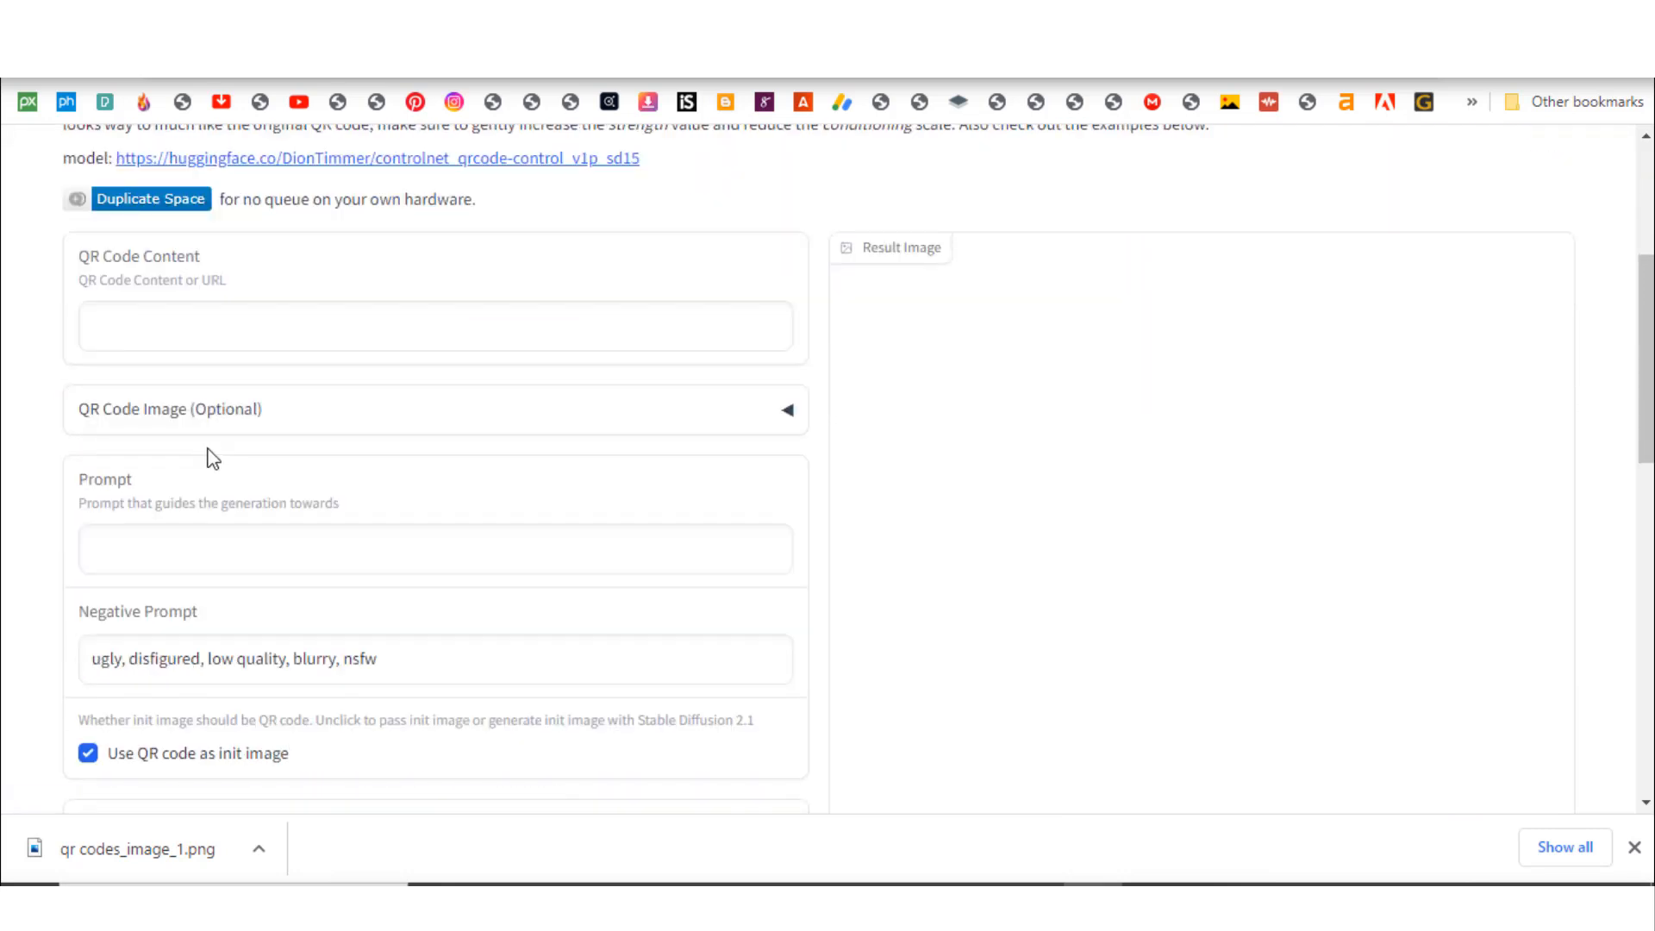
scroll(down, 3)
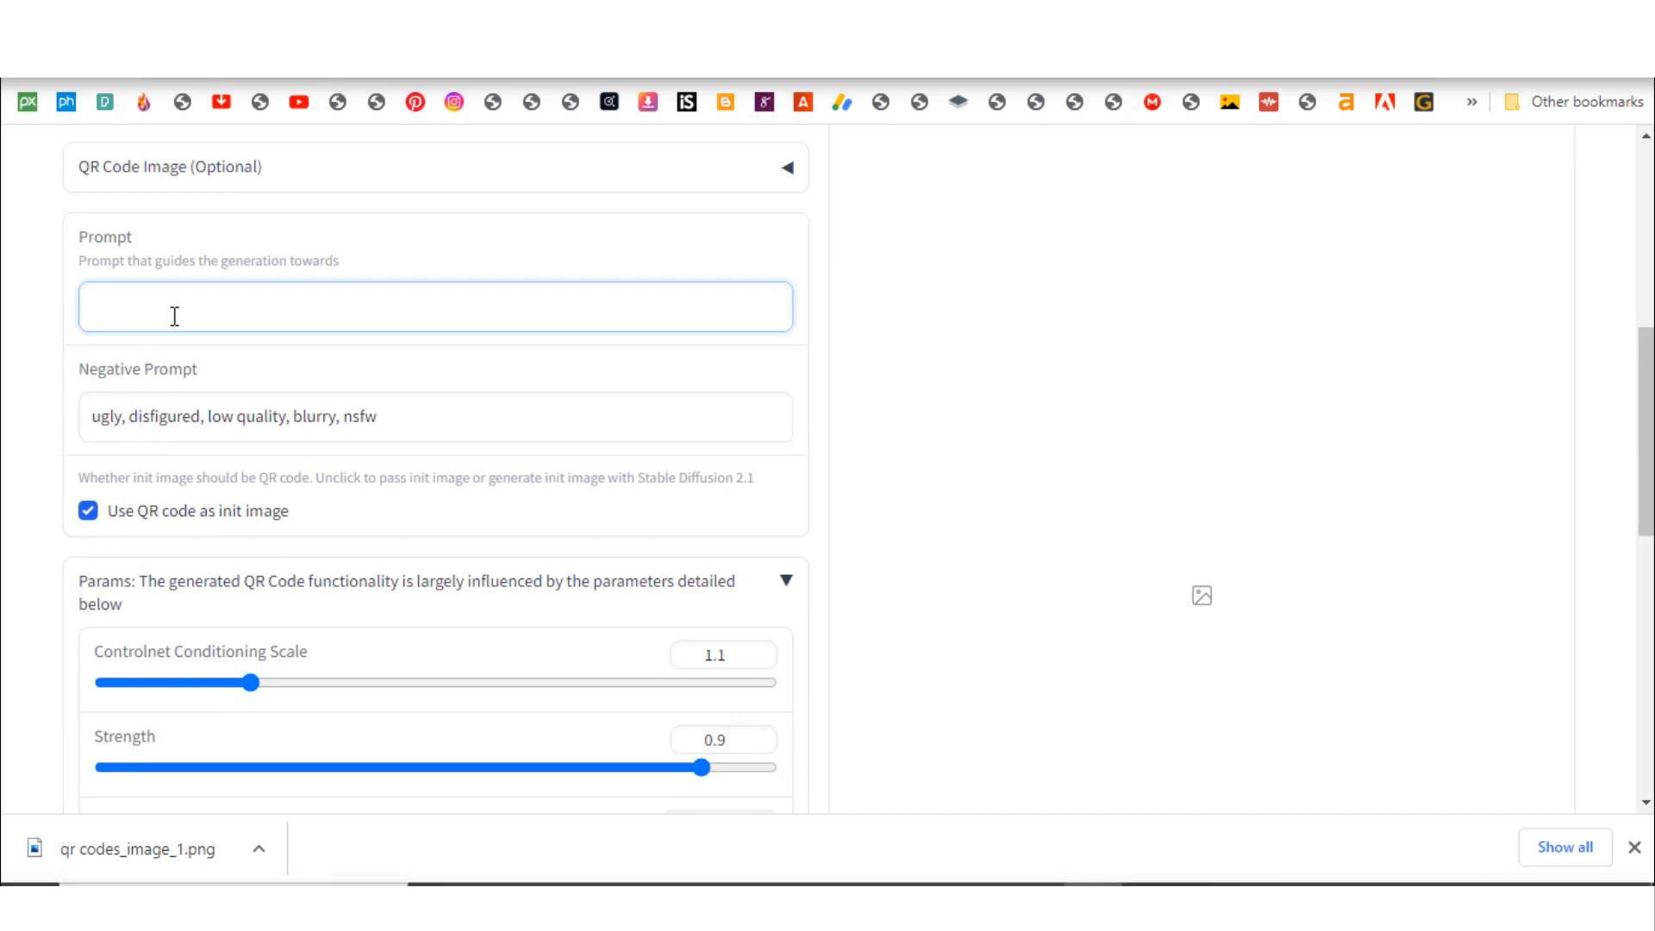
mouse_move(1128, 880)
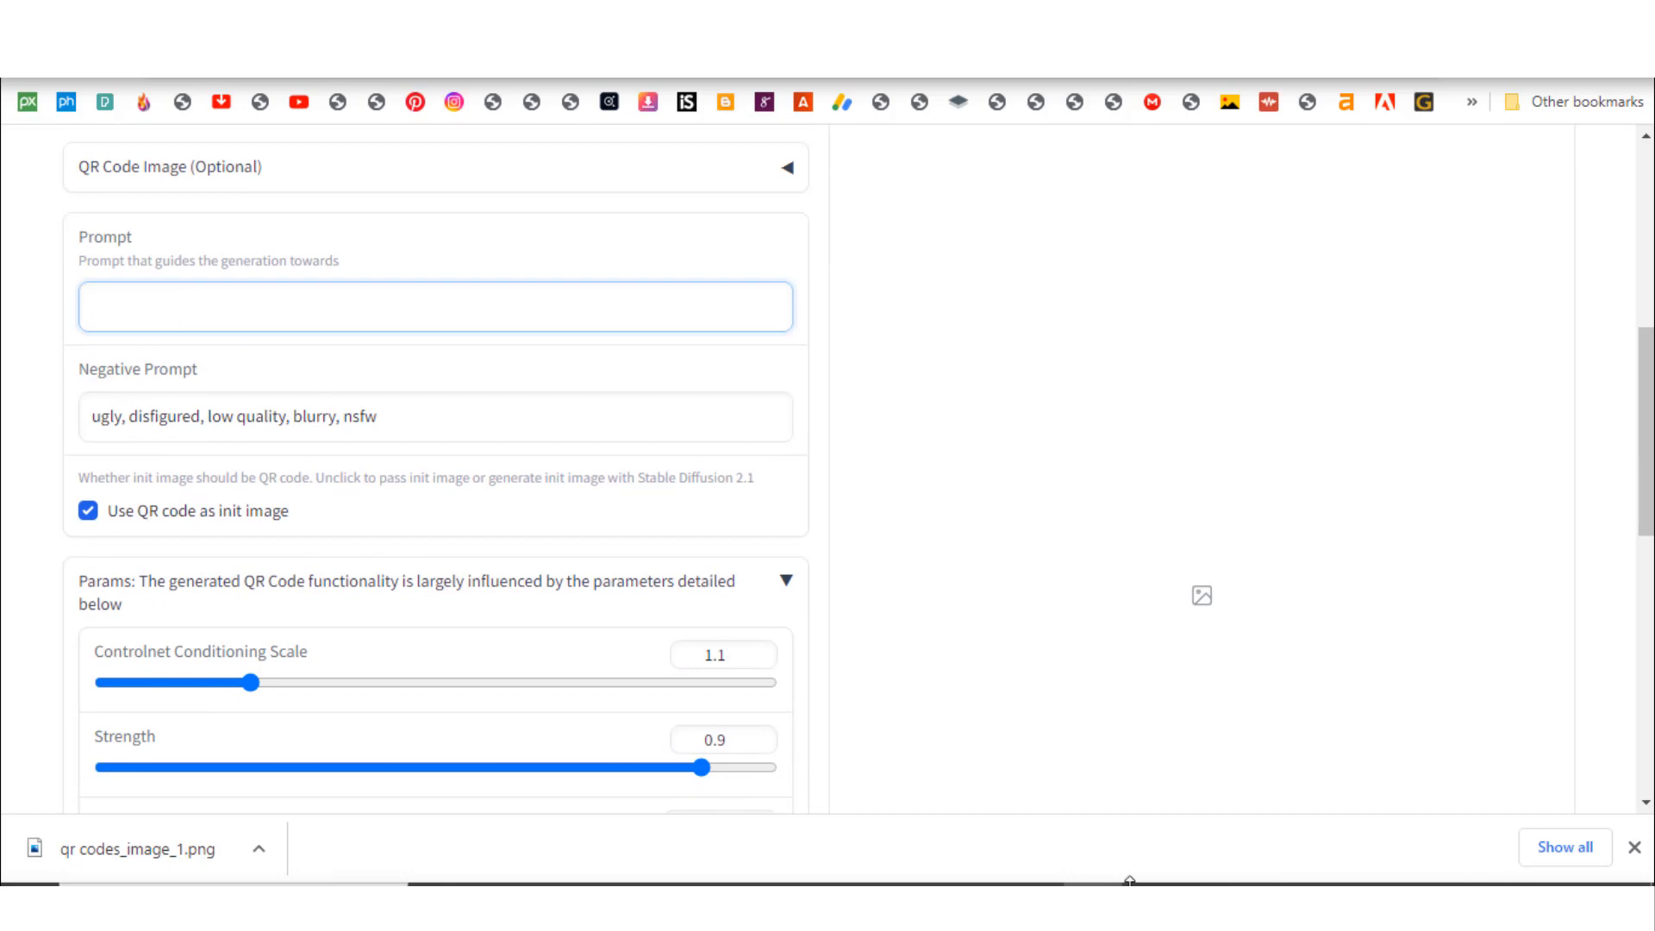
click(176, 306)
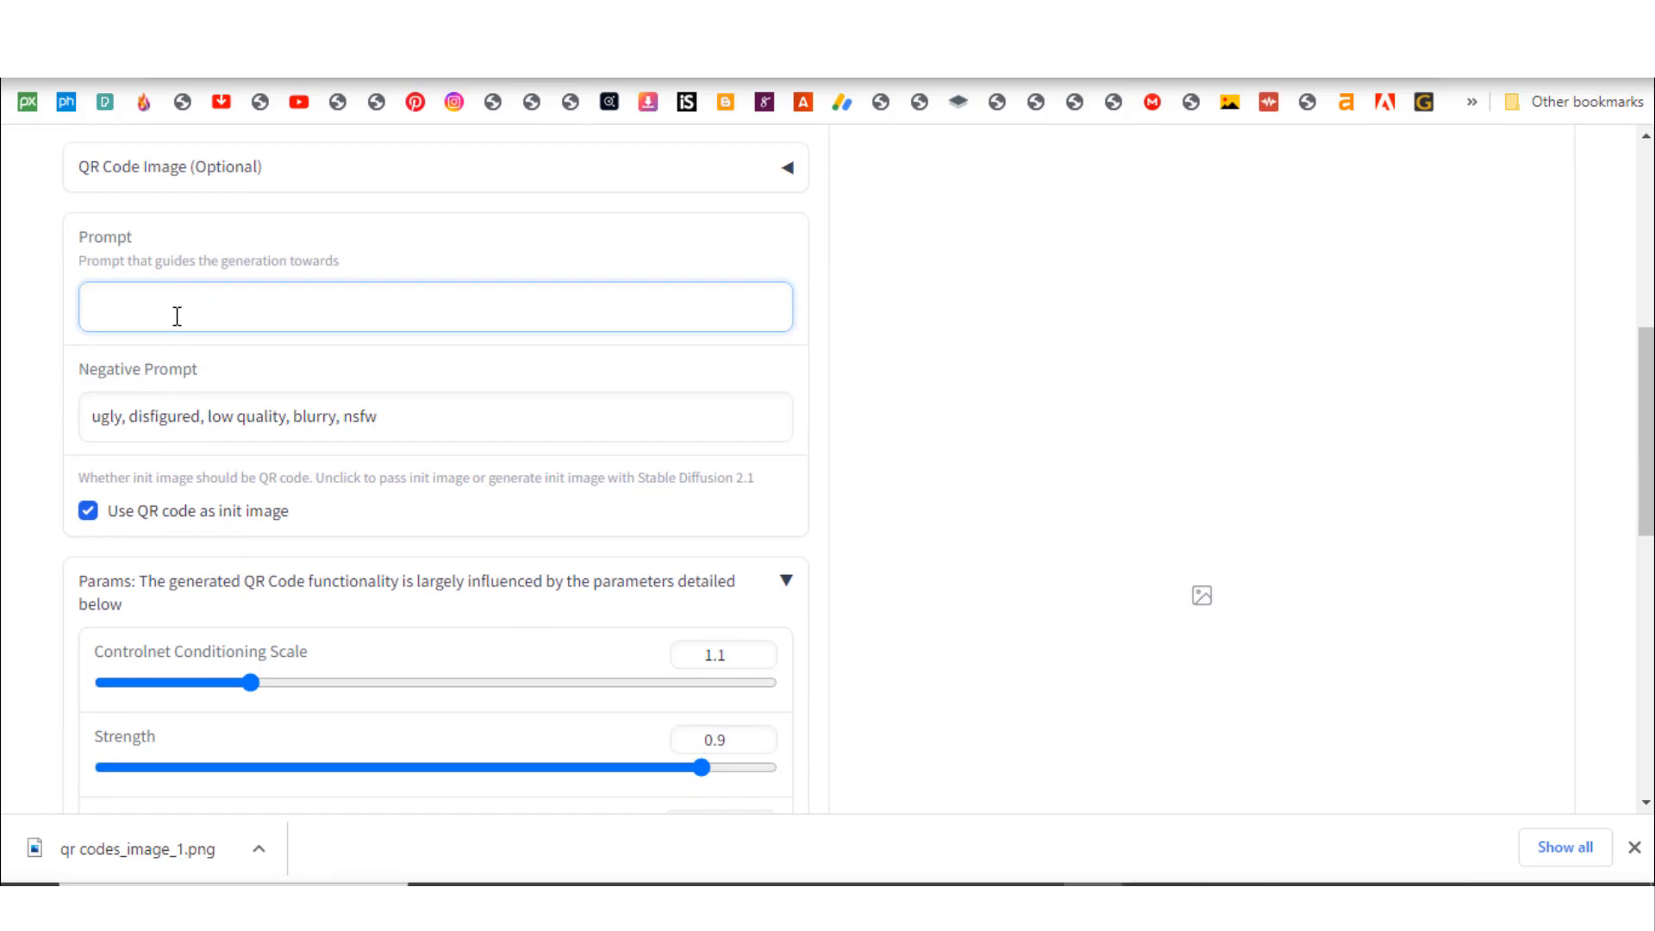
text(beautiful and colorful laptop wallpaper)
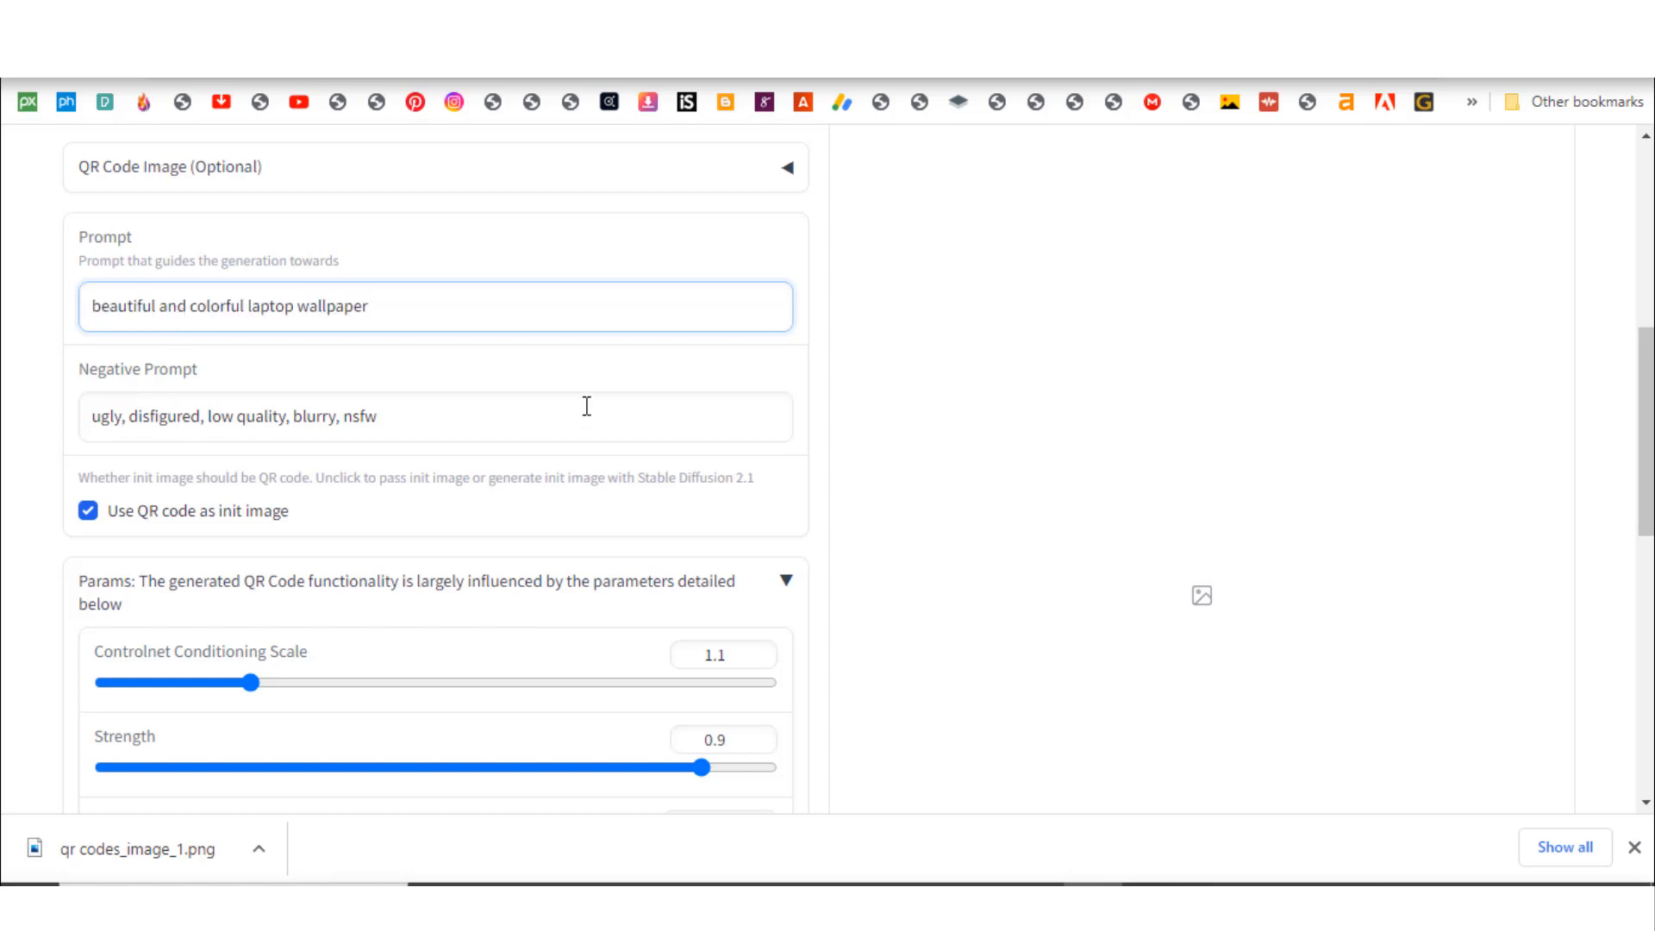
scroll(up, 3)
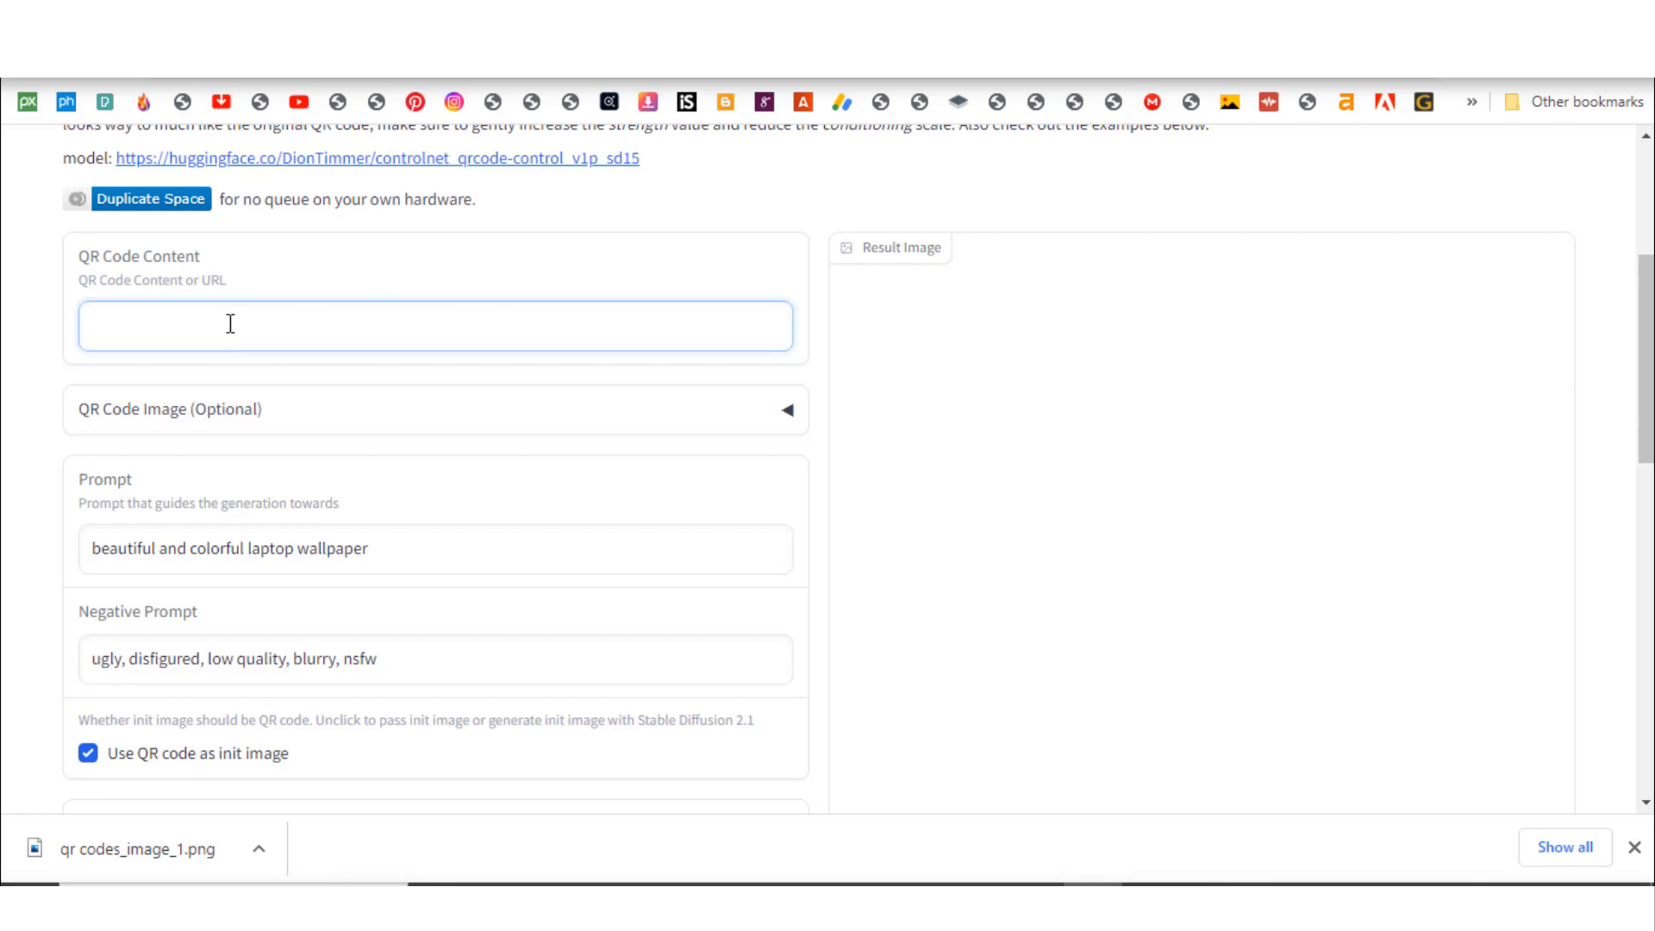
click(434, 325)
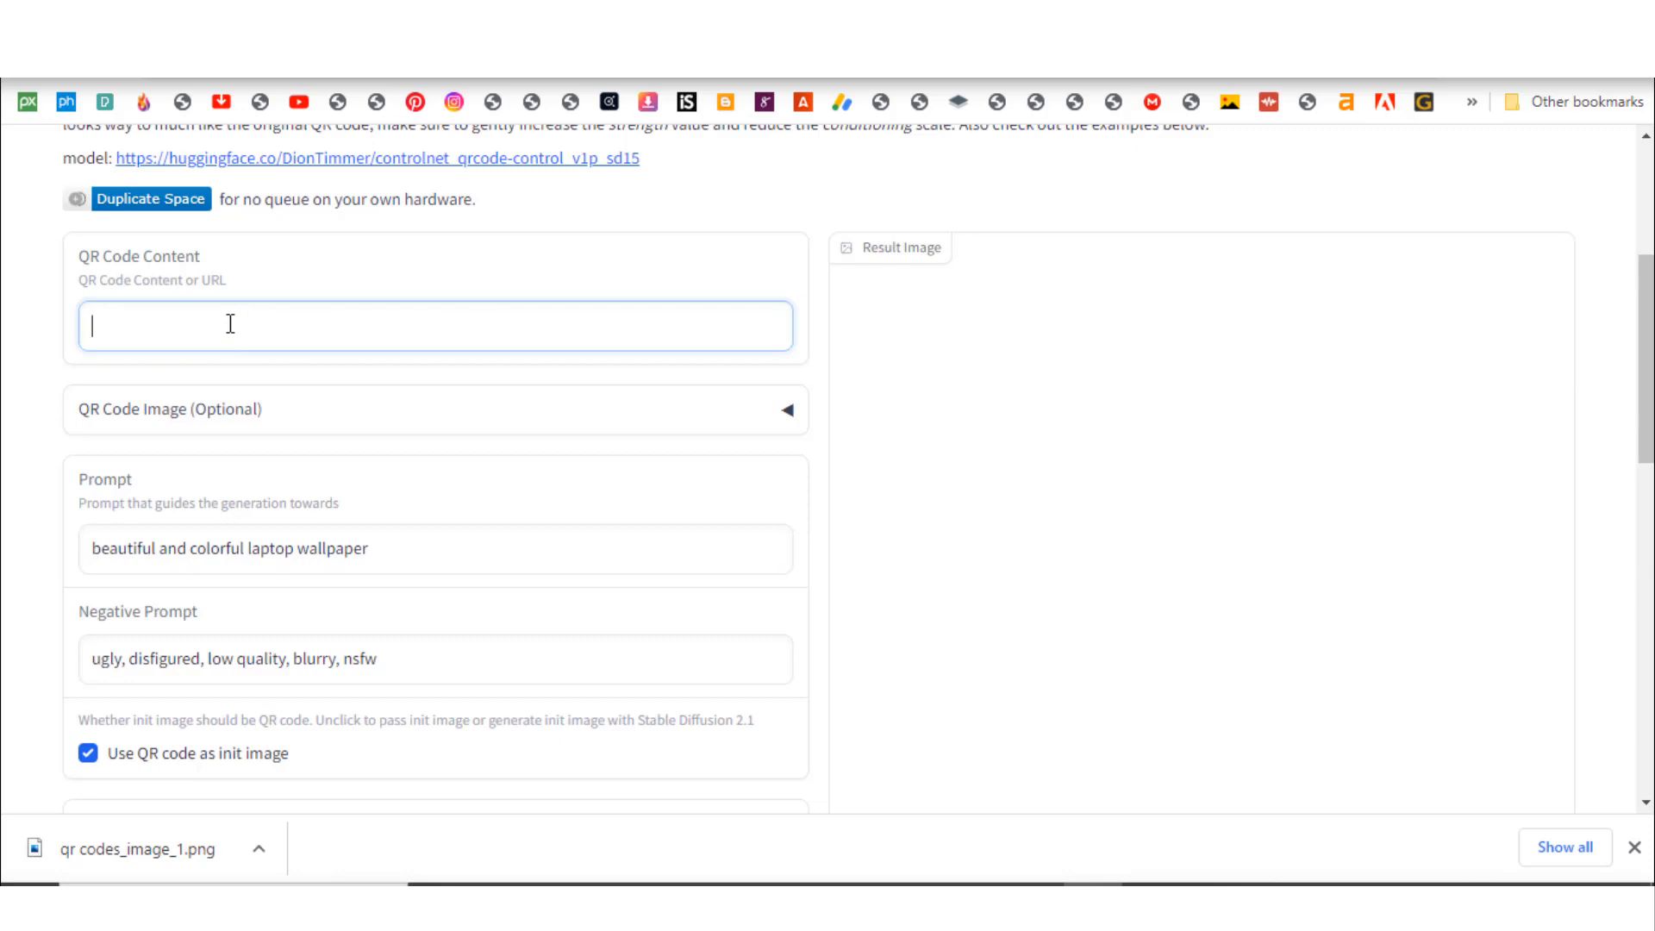
mouse_move(418, 482)
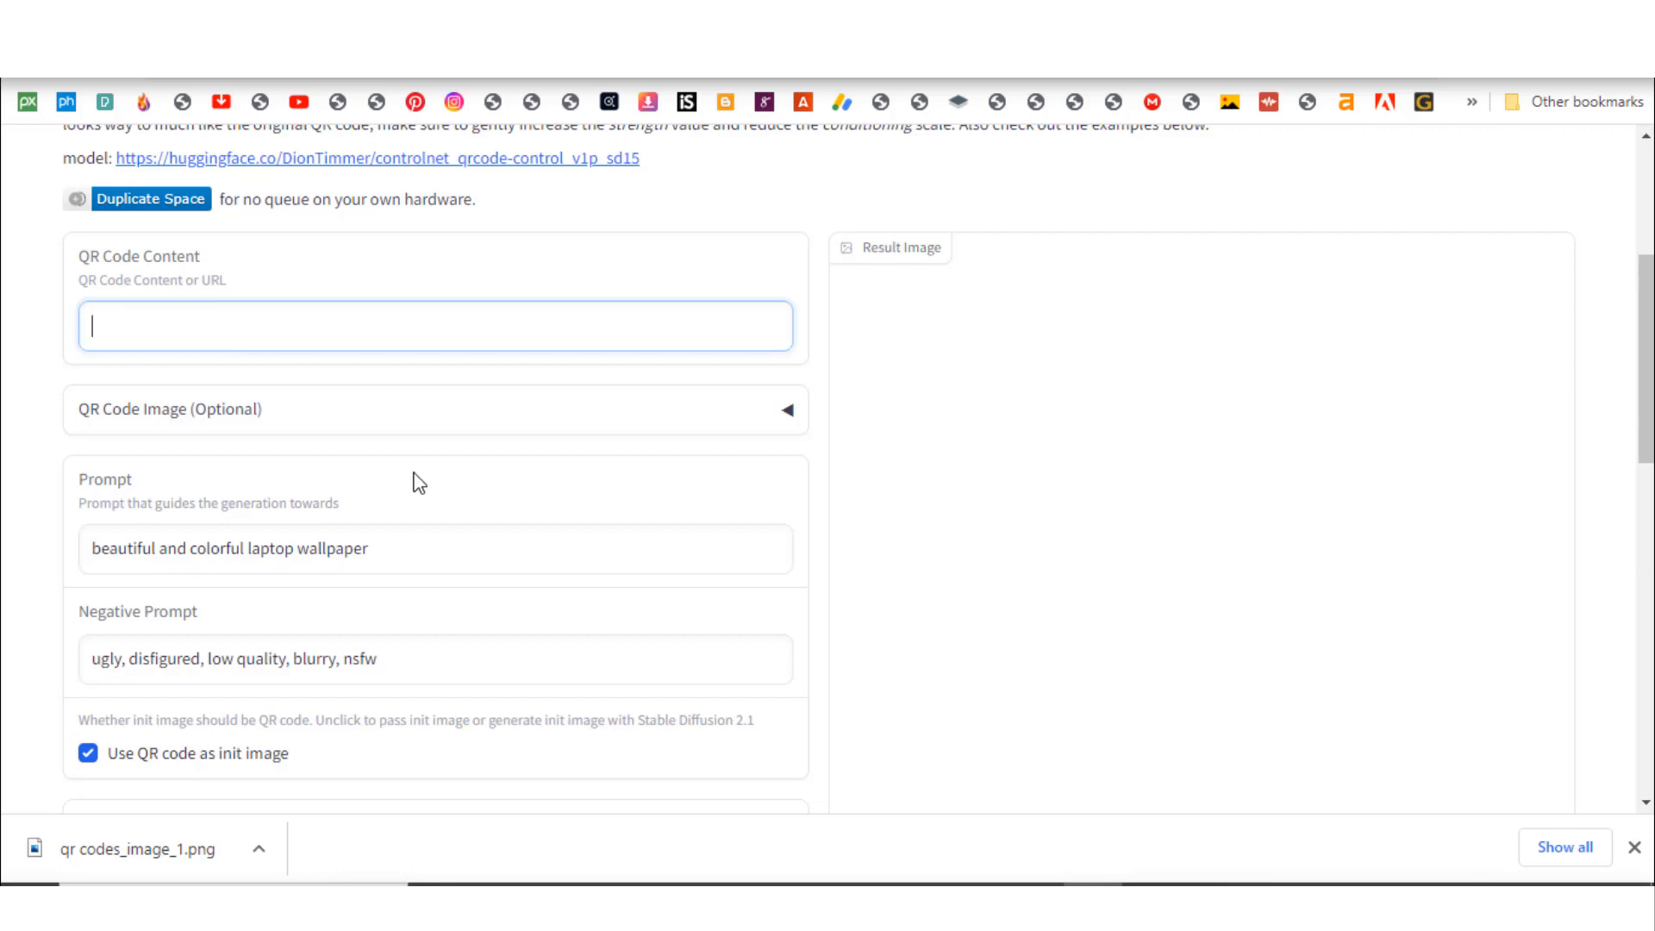
text(https://selar.co/m/sethbani)
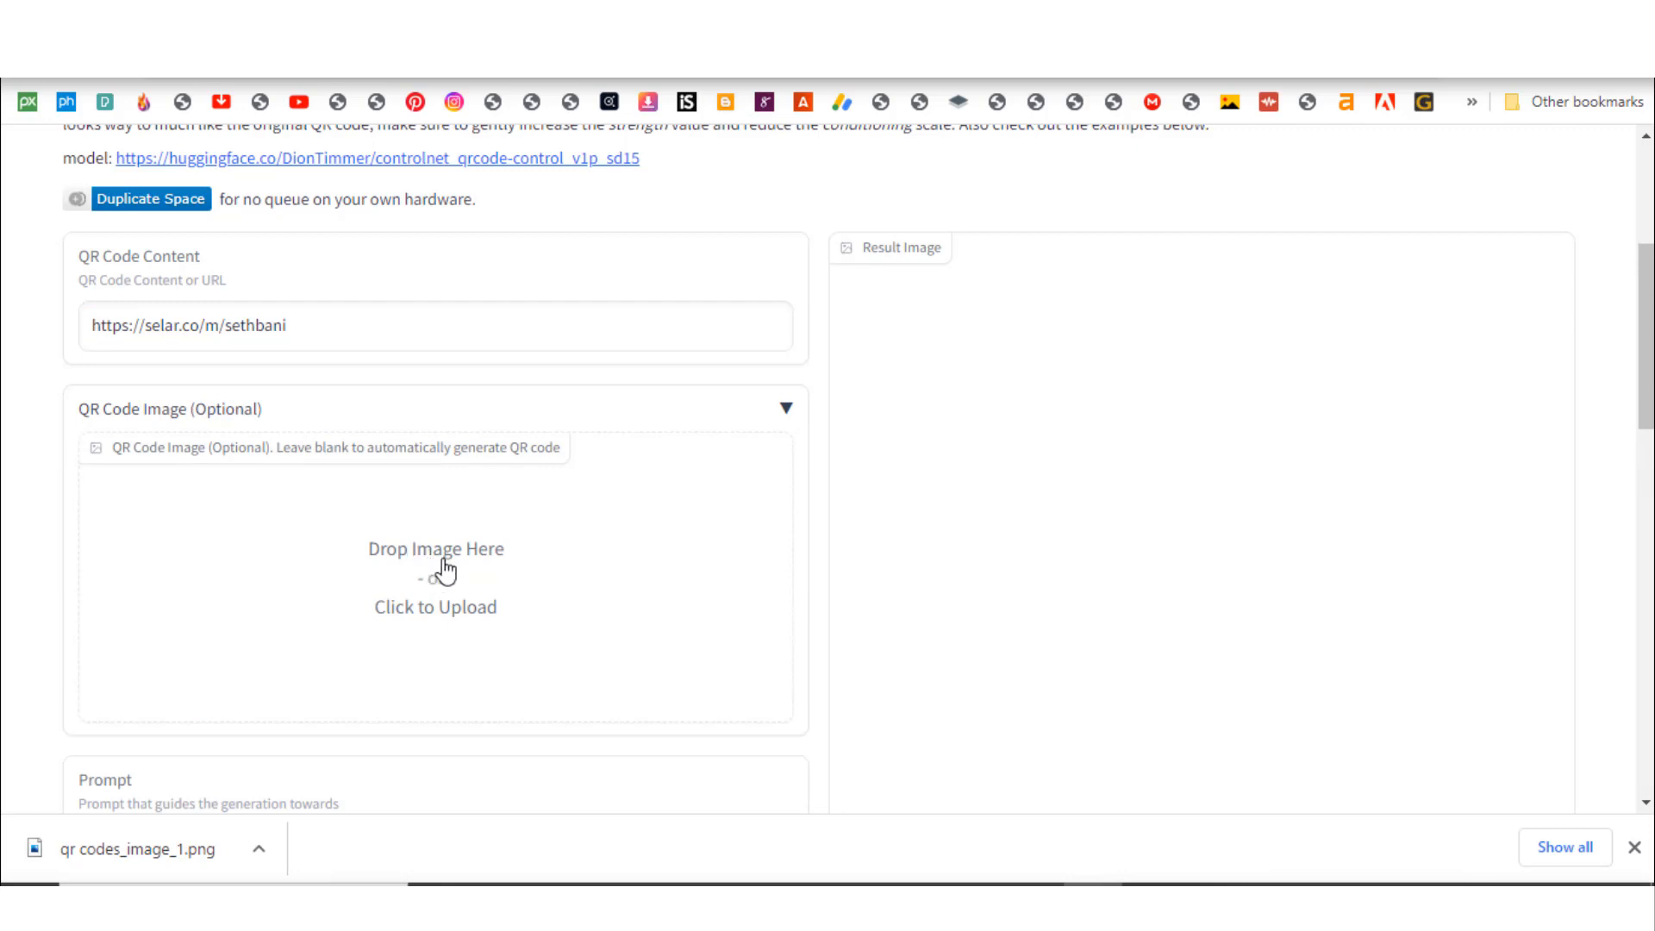
mouse_move(860, 434)
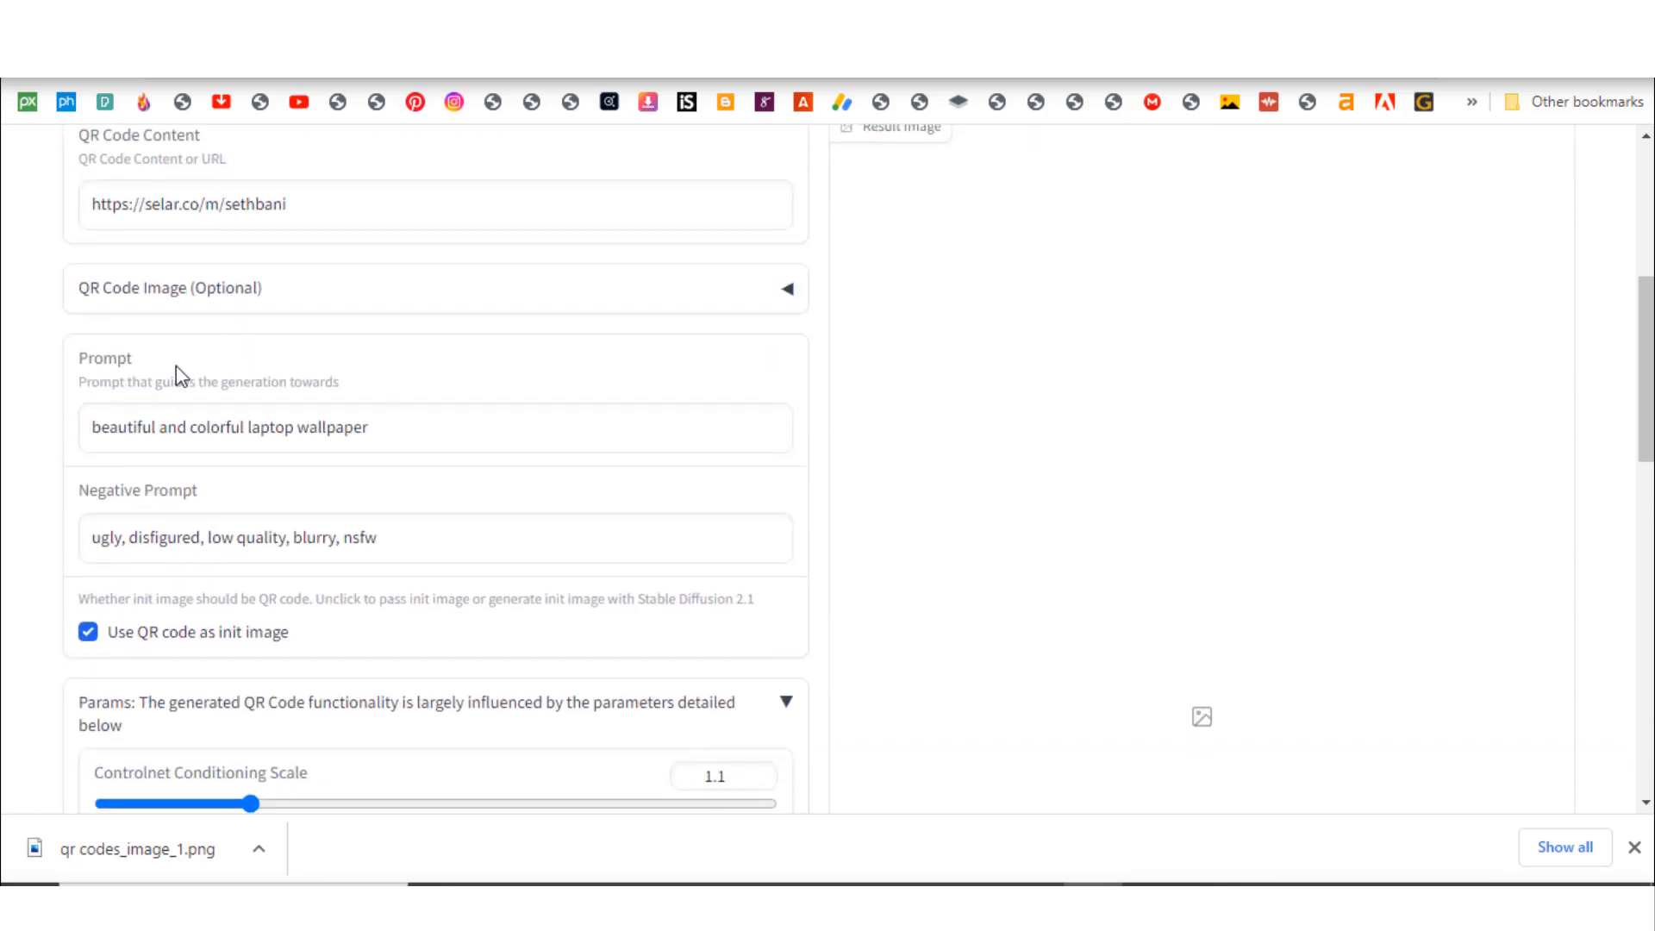
triple_click(230, 427)
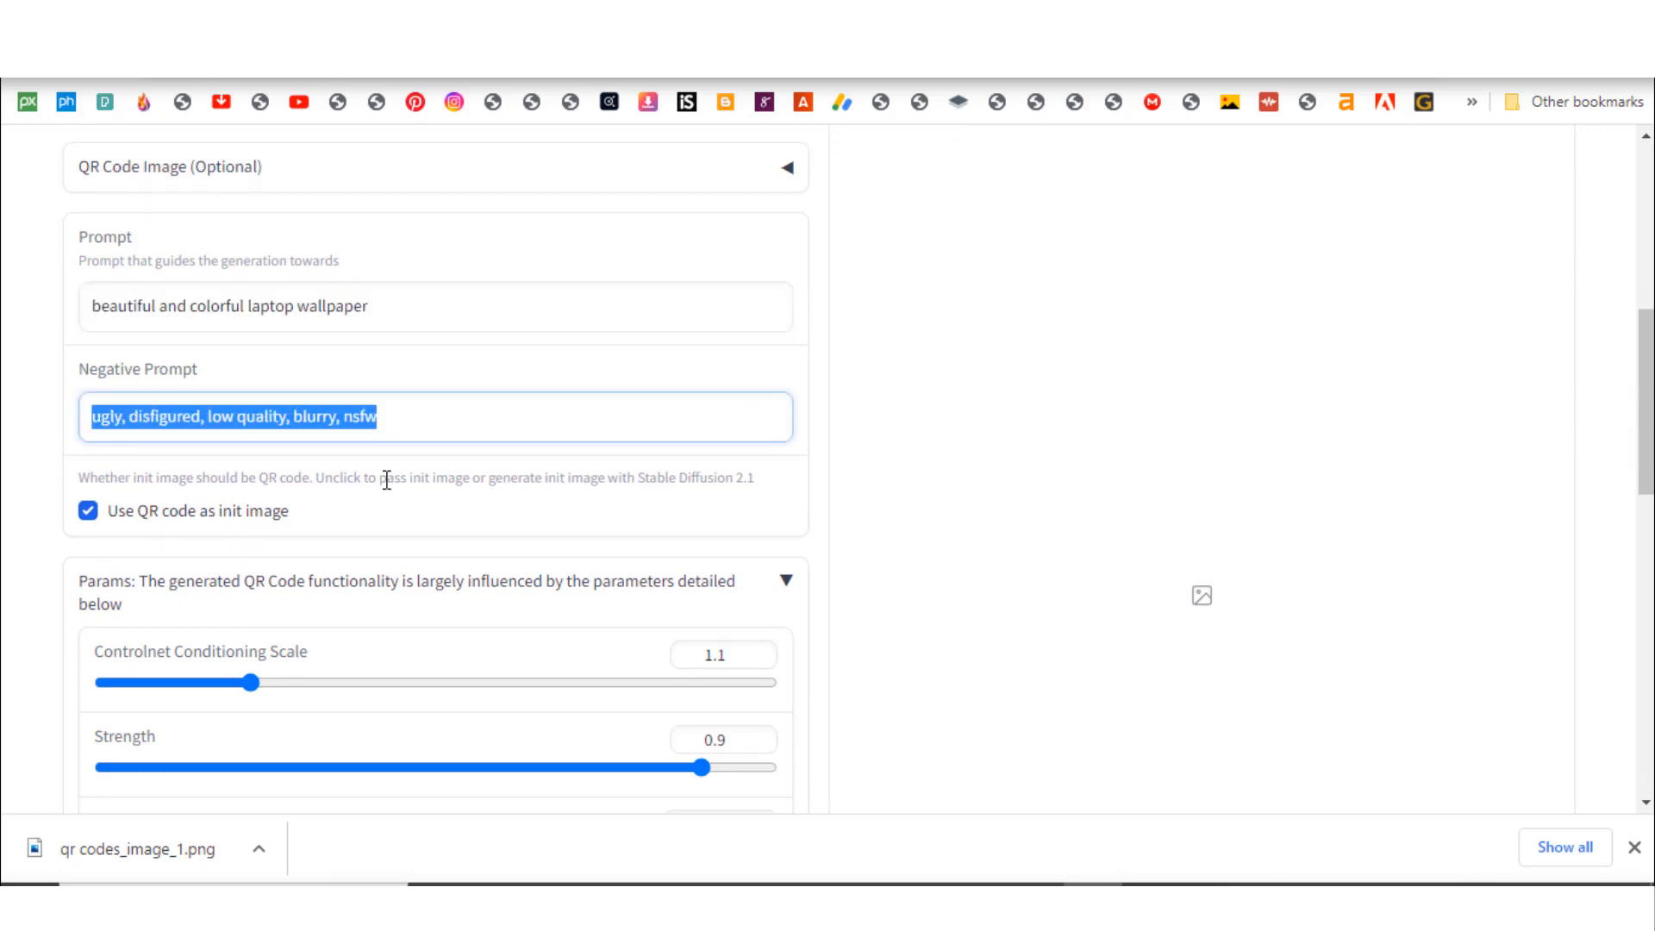
scroll(down, 3)
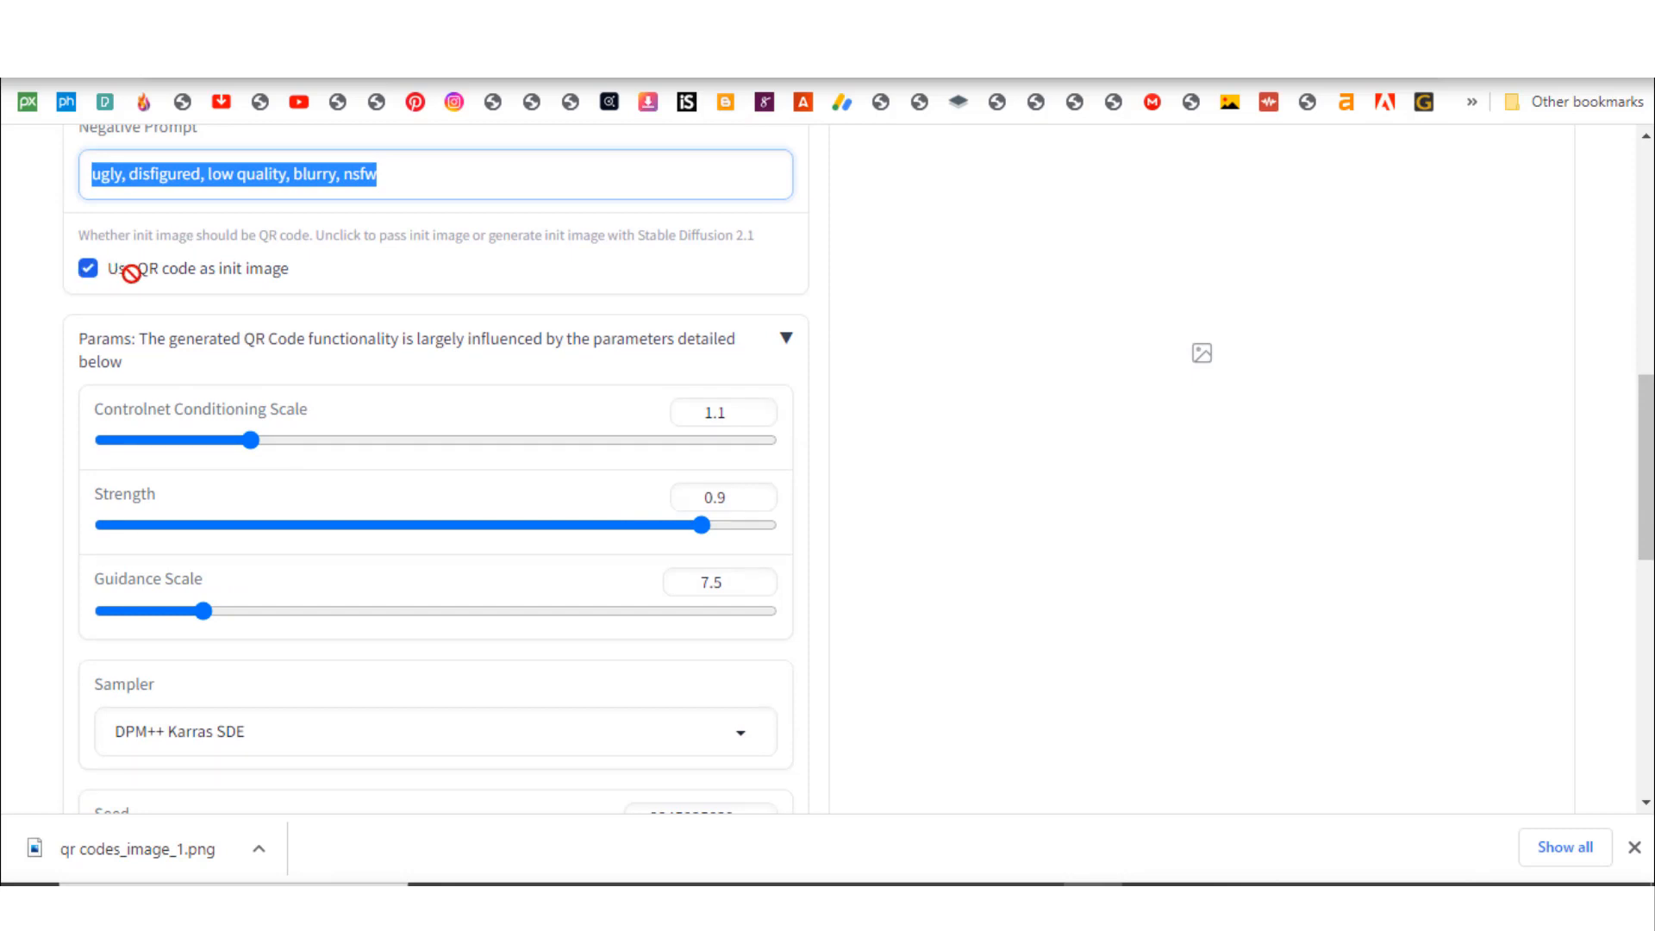
mouse_move(240, 307)
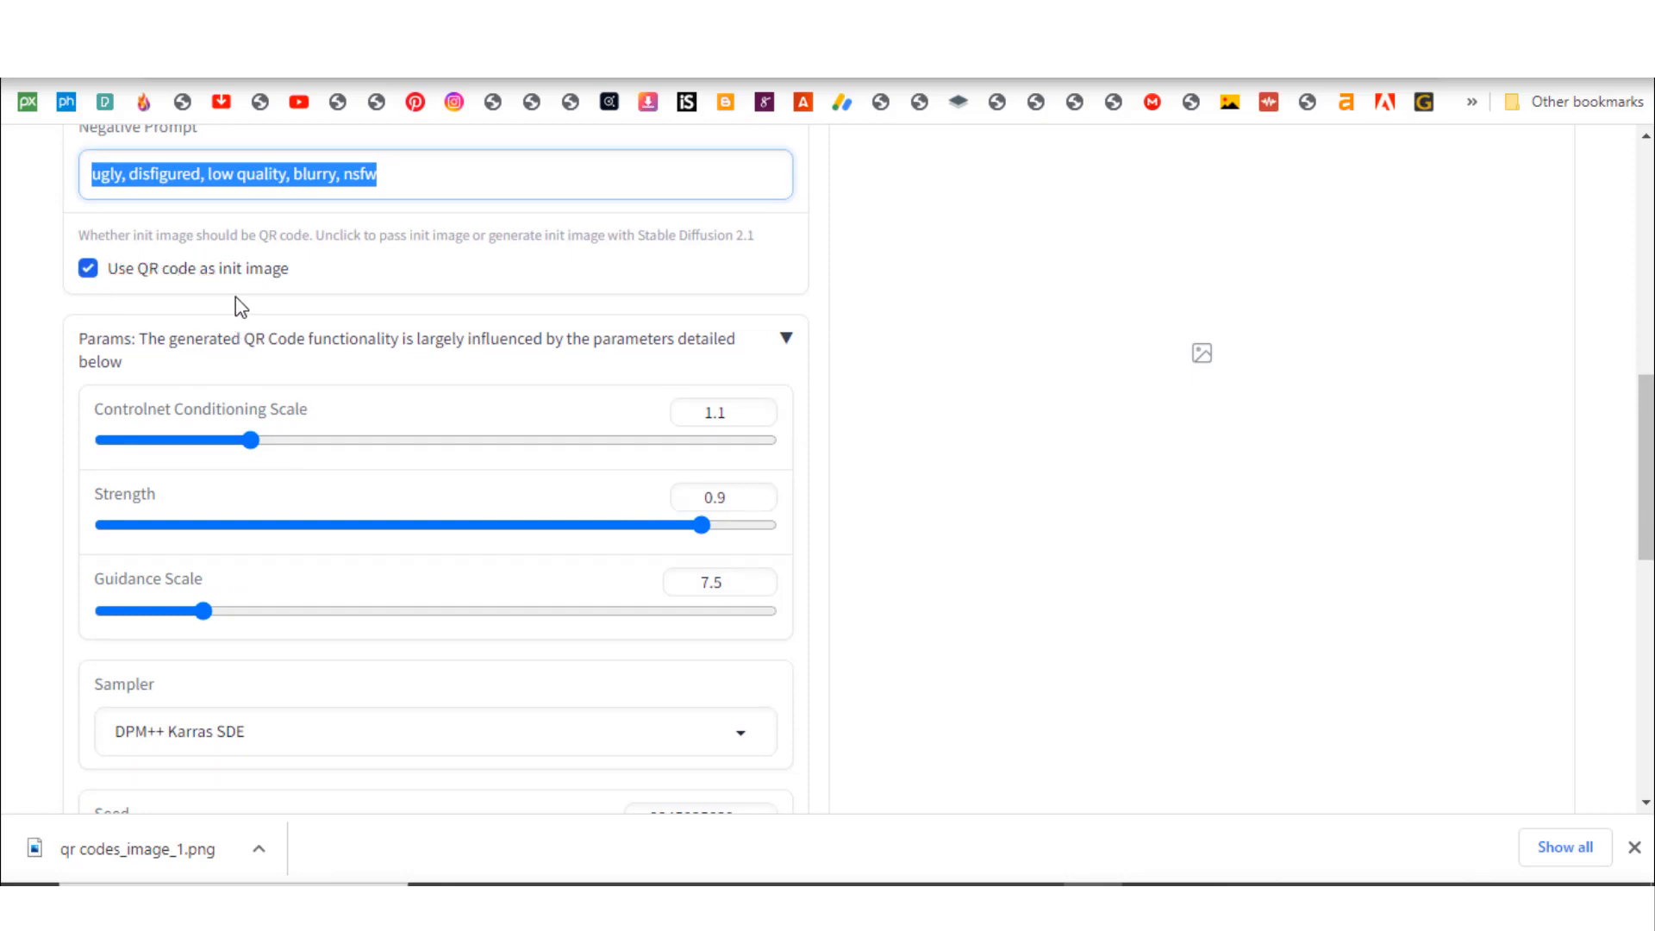
mouse_move(245, 440)
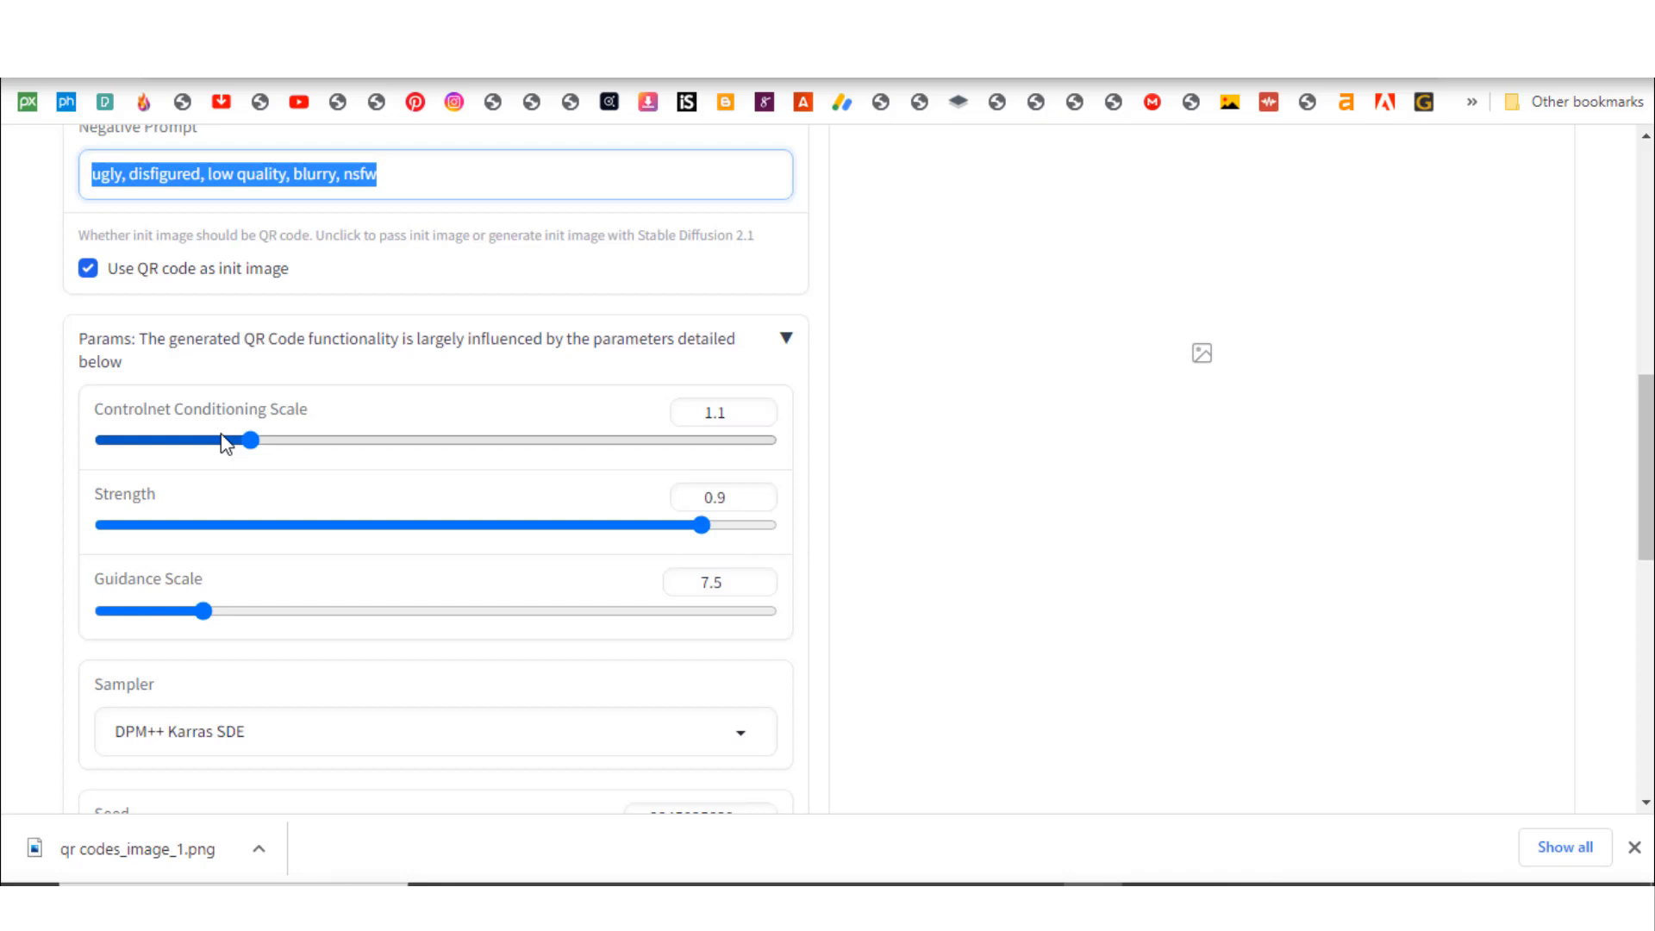
mouse_move(325, 610)
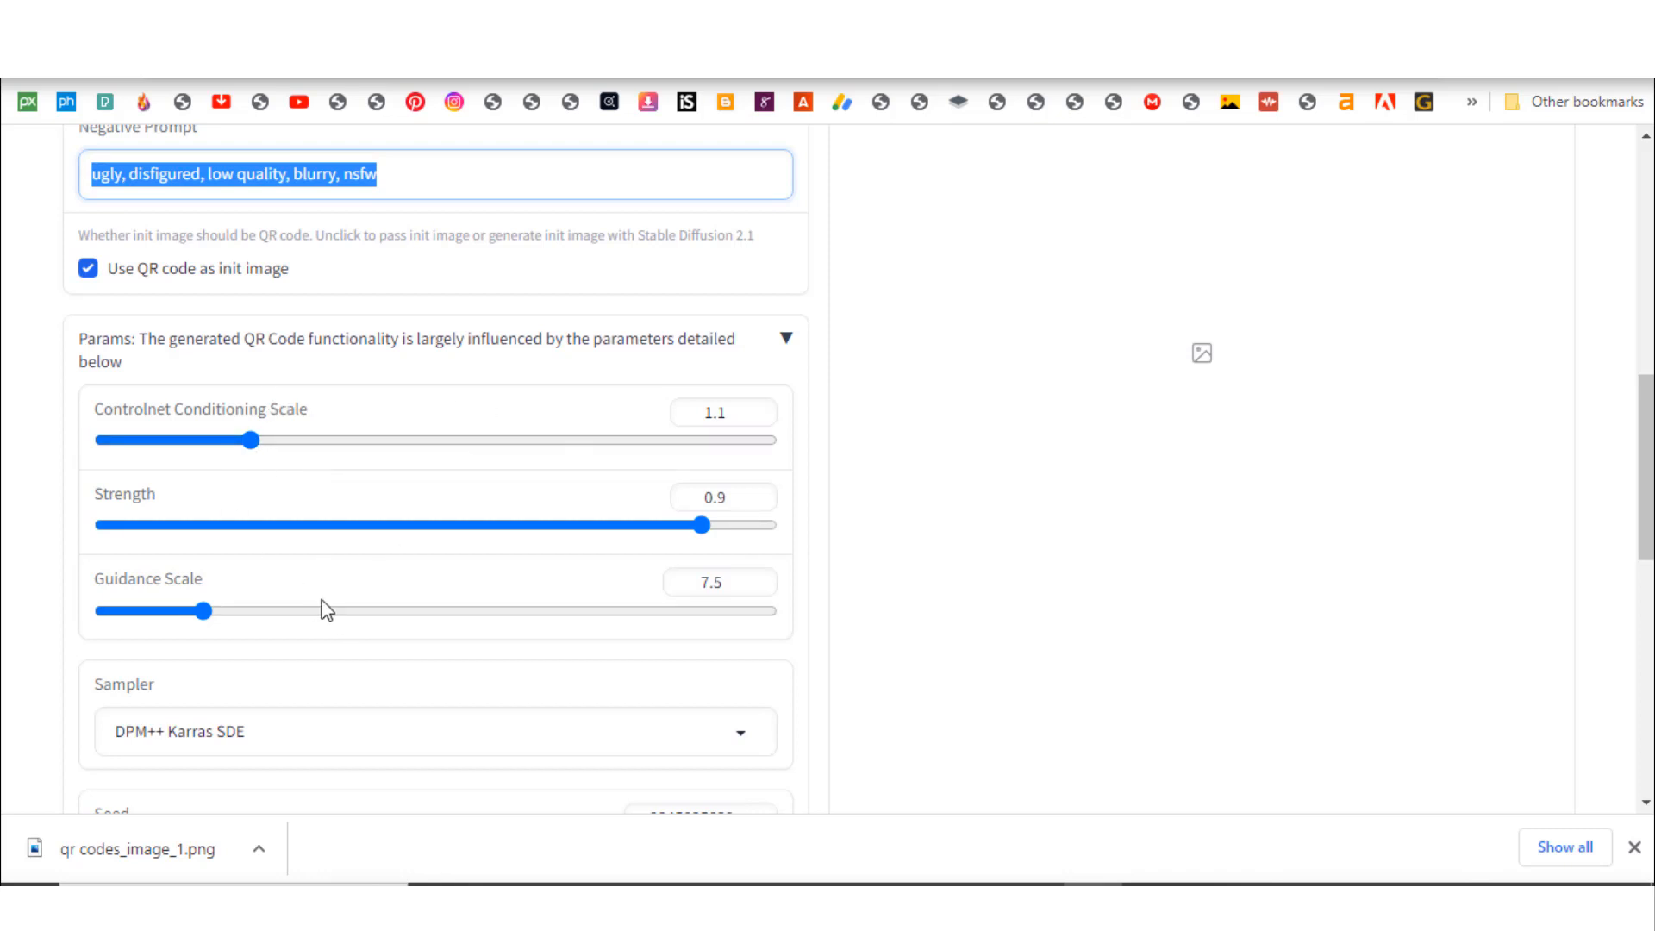
scroll(down, 3)
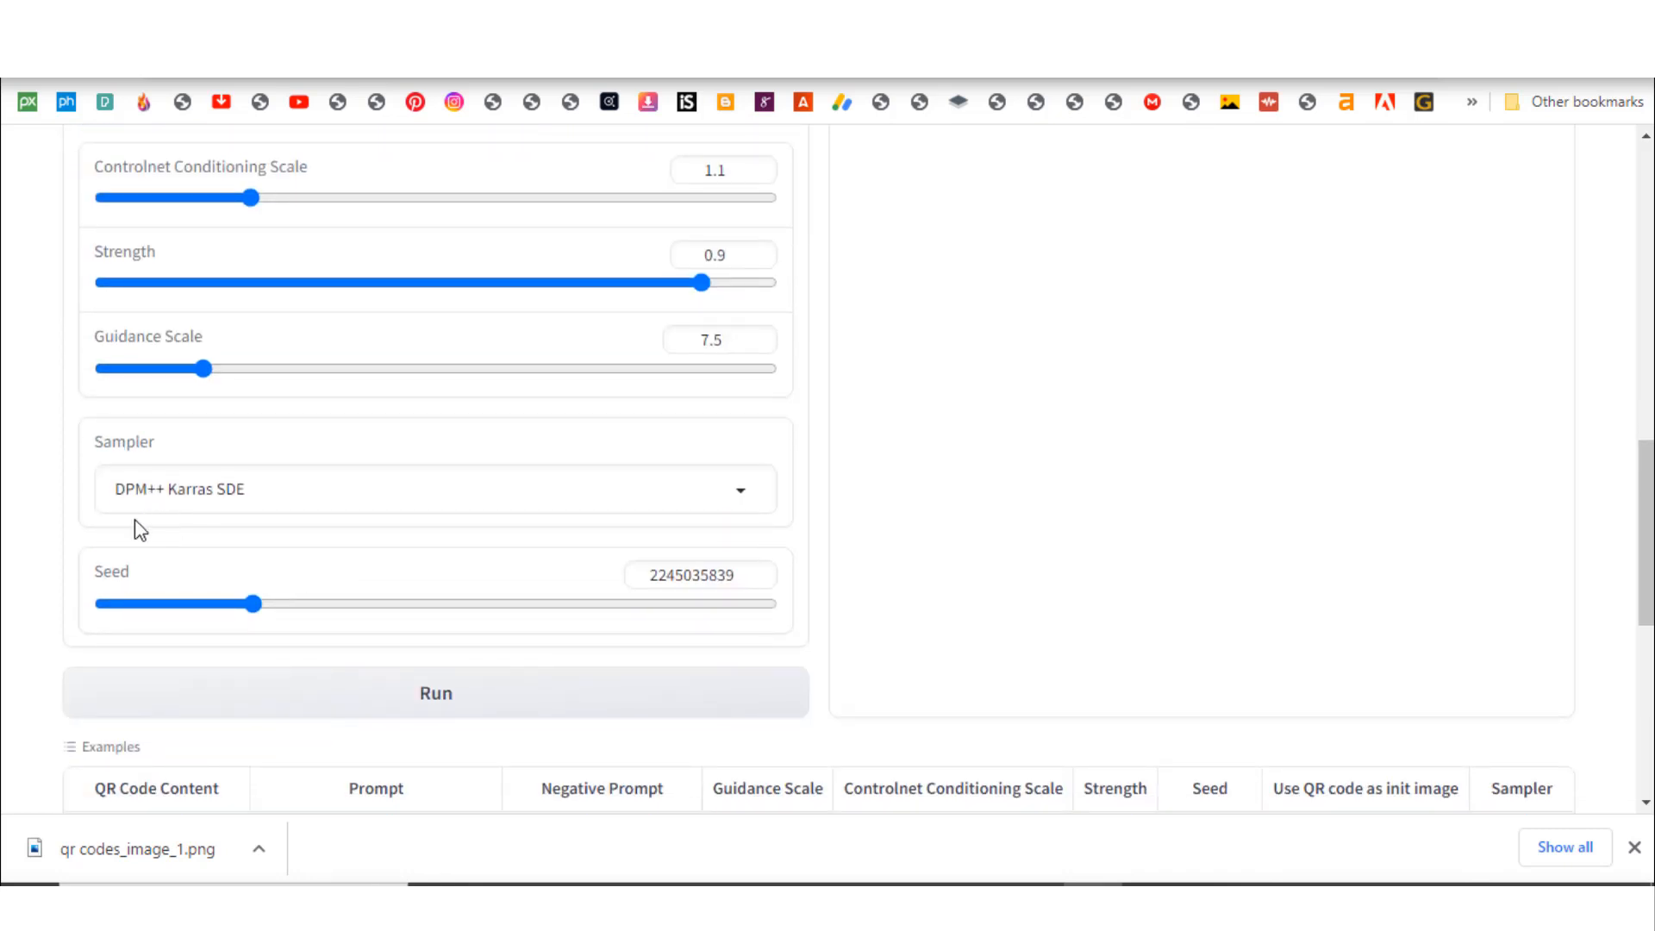
scroll(down, 3)
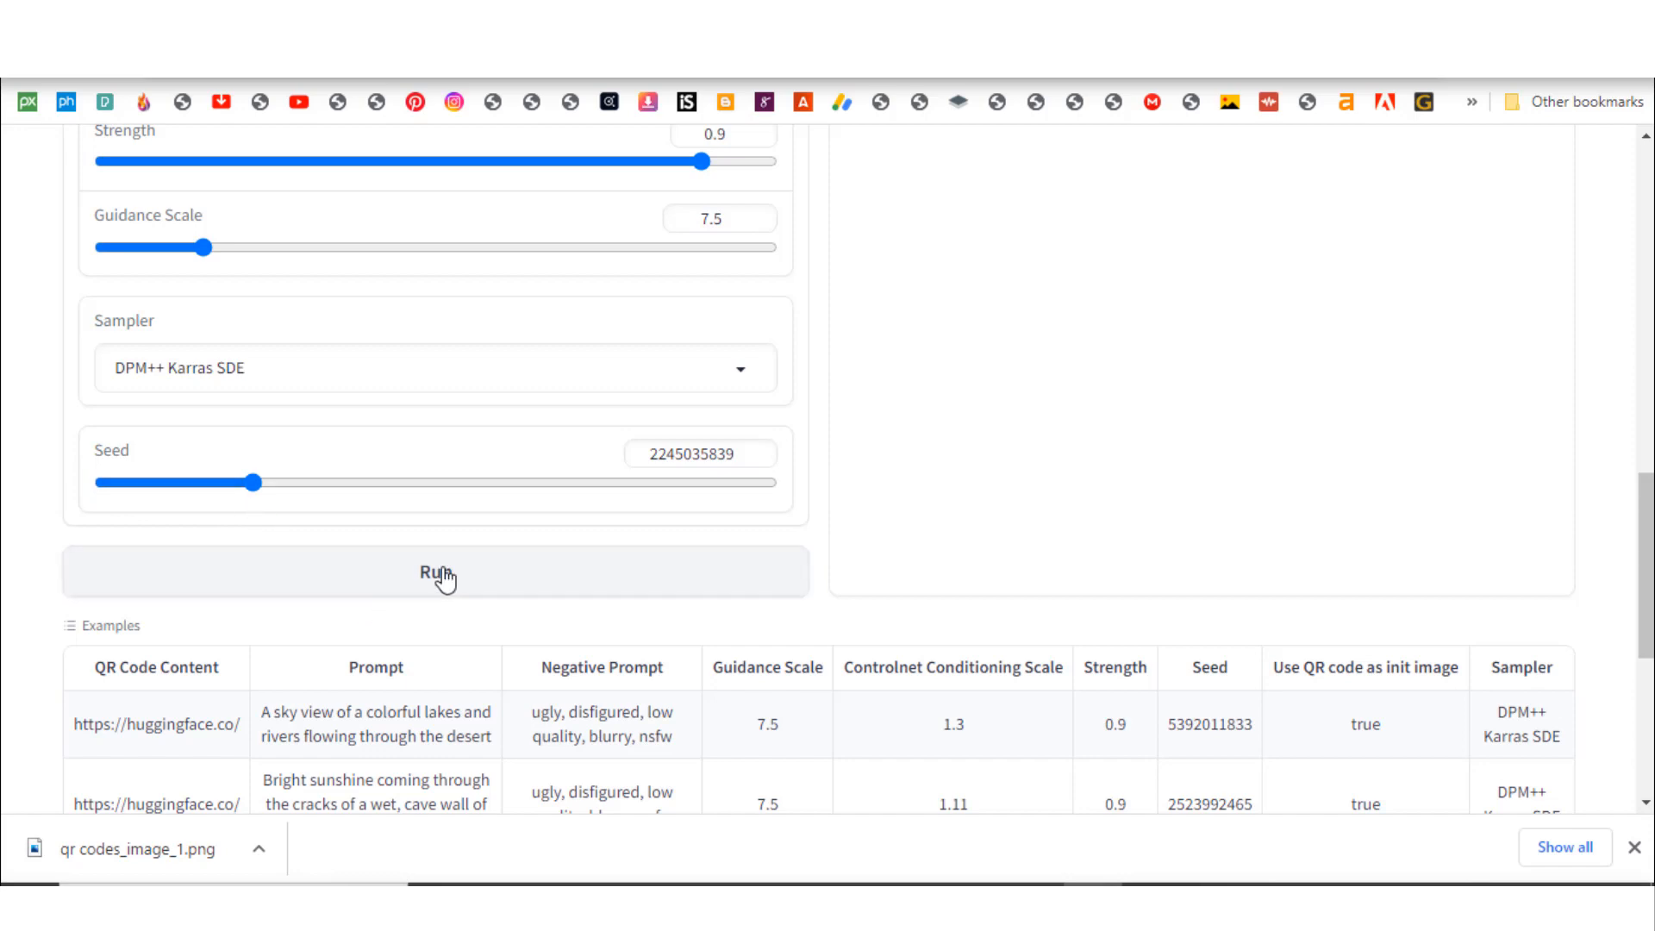
- Scroll the page while the submitted generation job waits in the queue
scroll(up, 3)
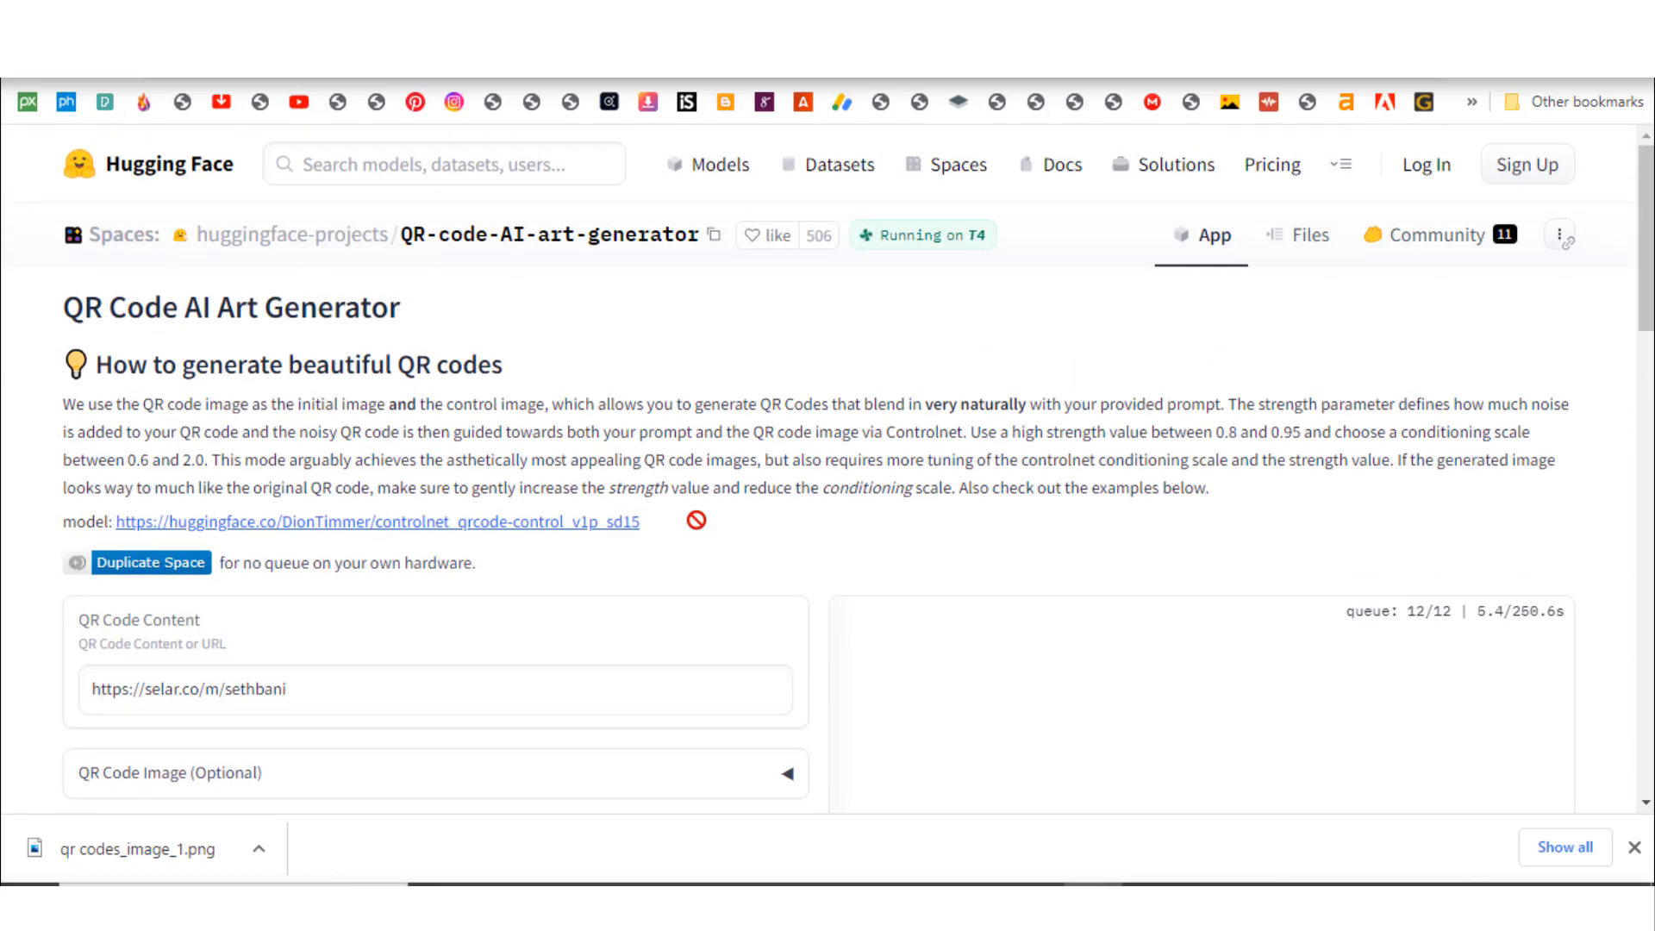
scroll(down, 3)
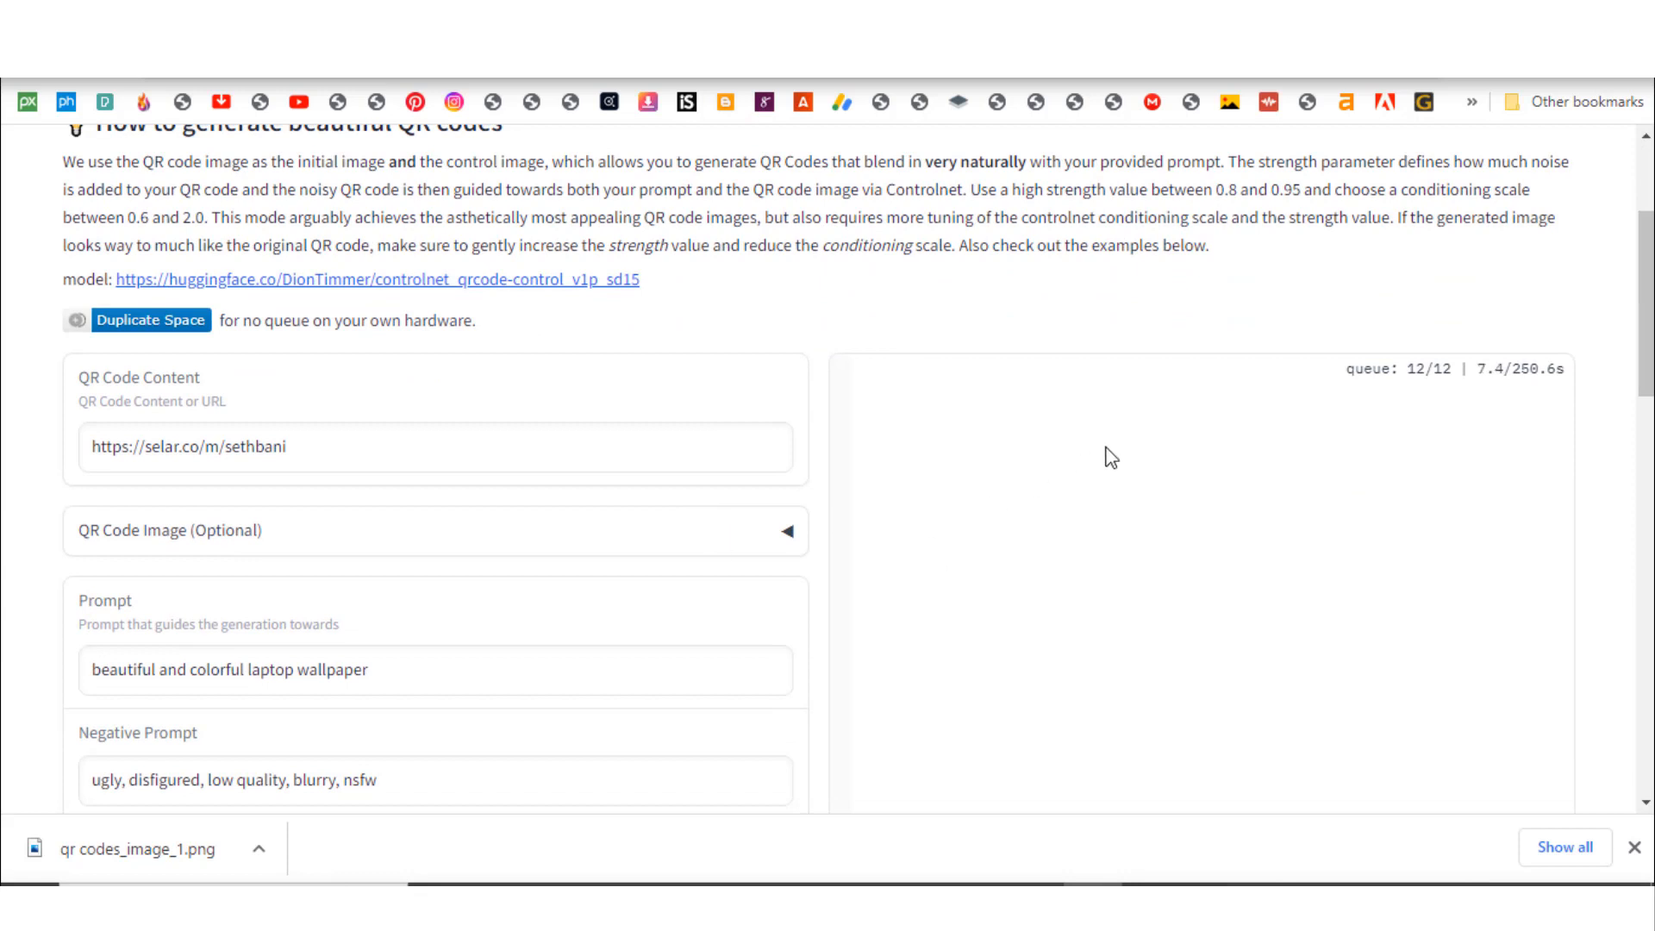
mouse_move(1494, 388)
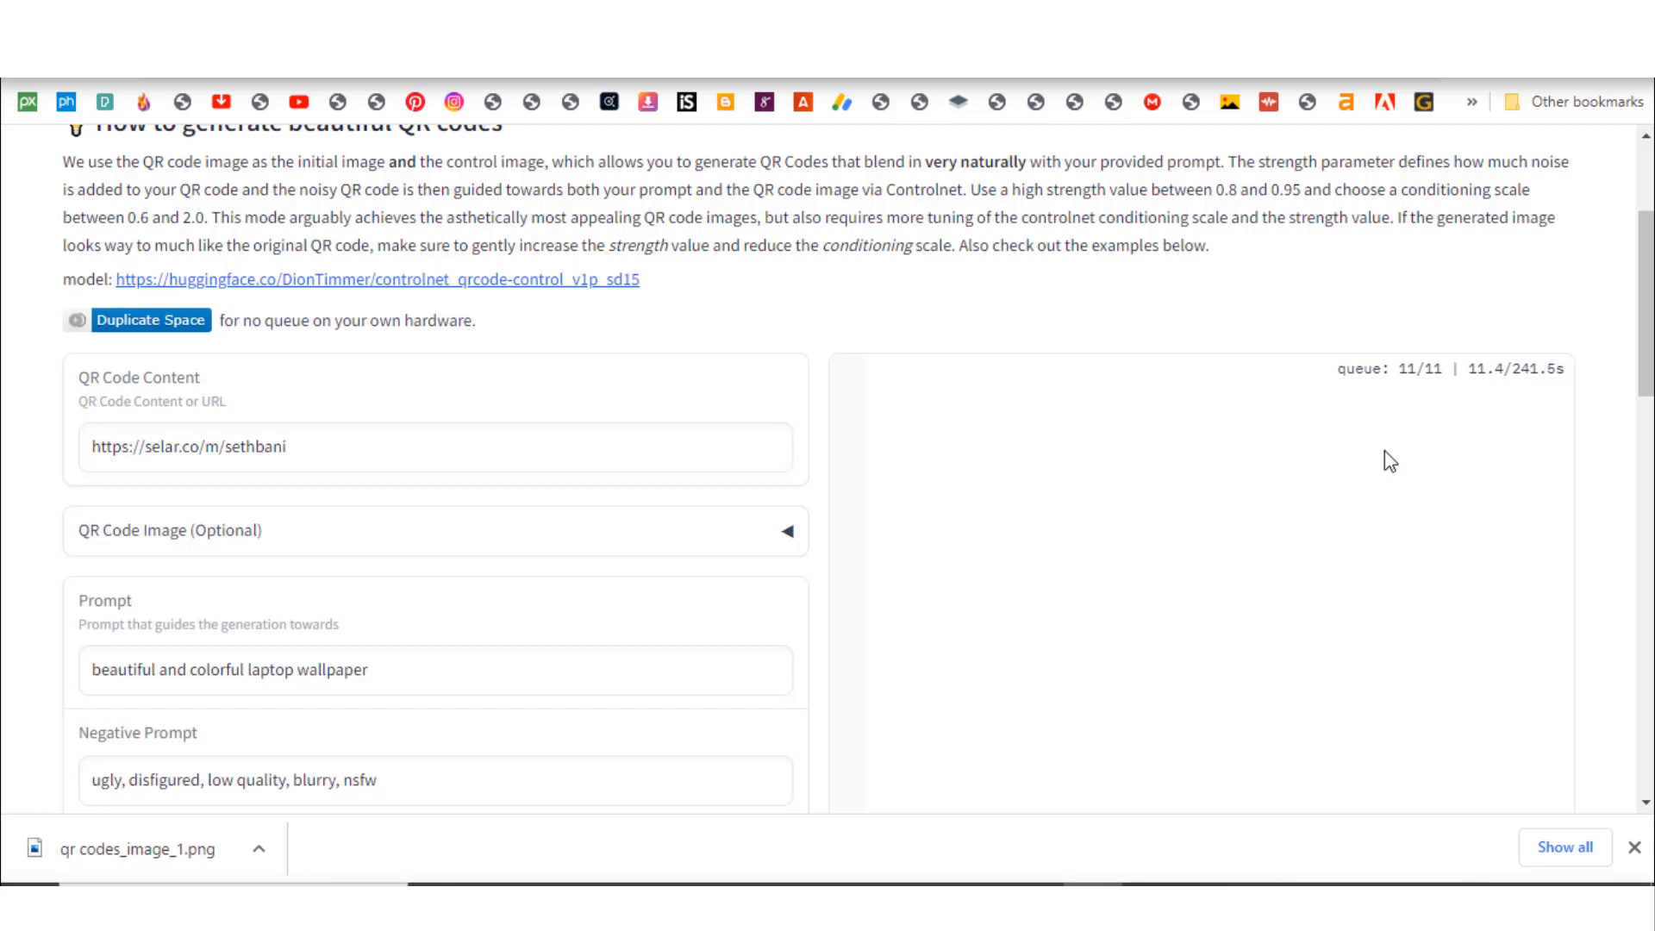
mouse_move(1242, 605)
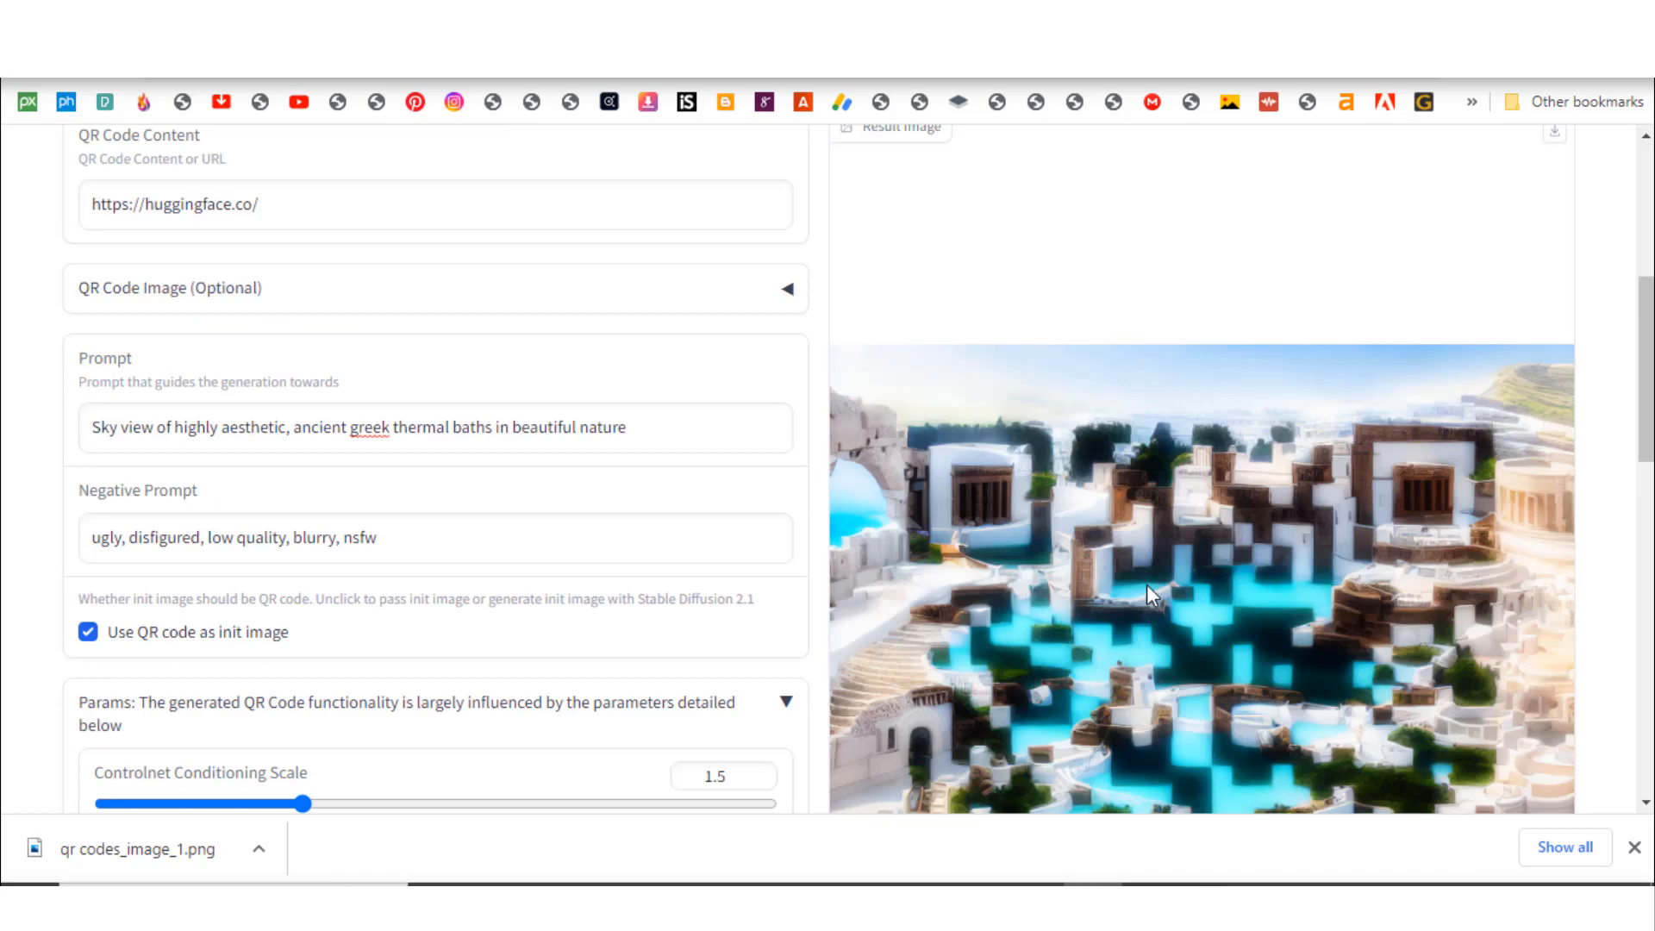
scroll(down, 3)
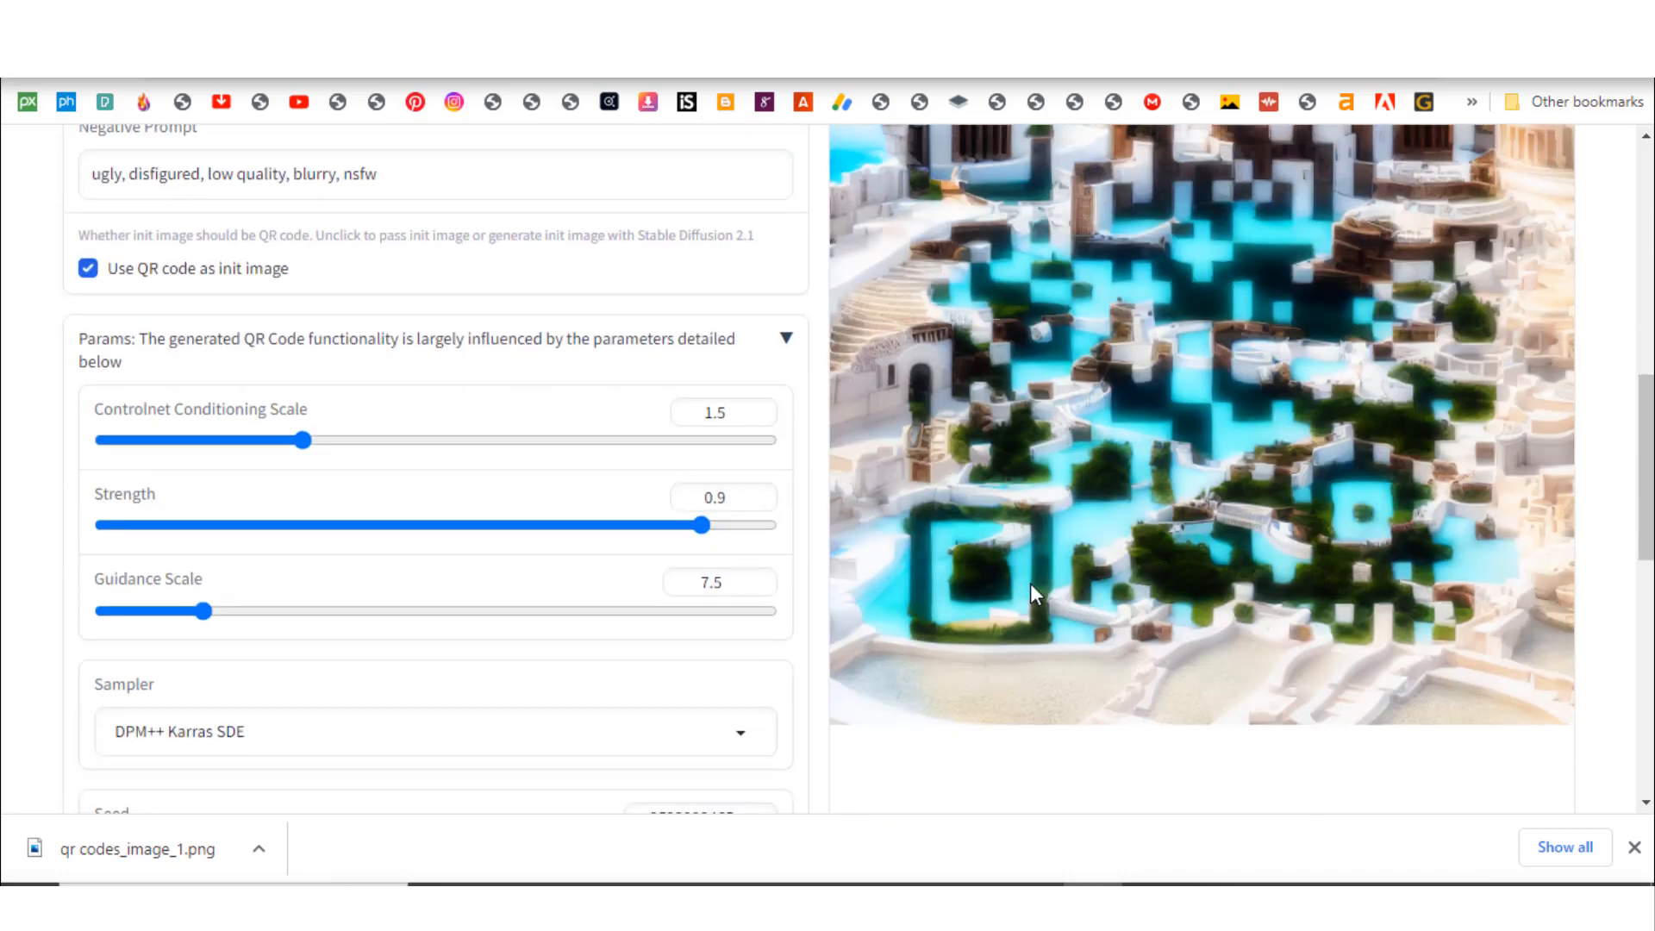
scroll(up, 3)
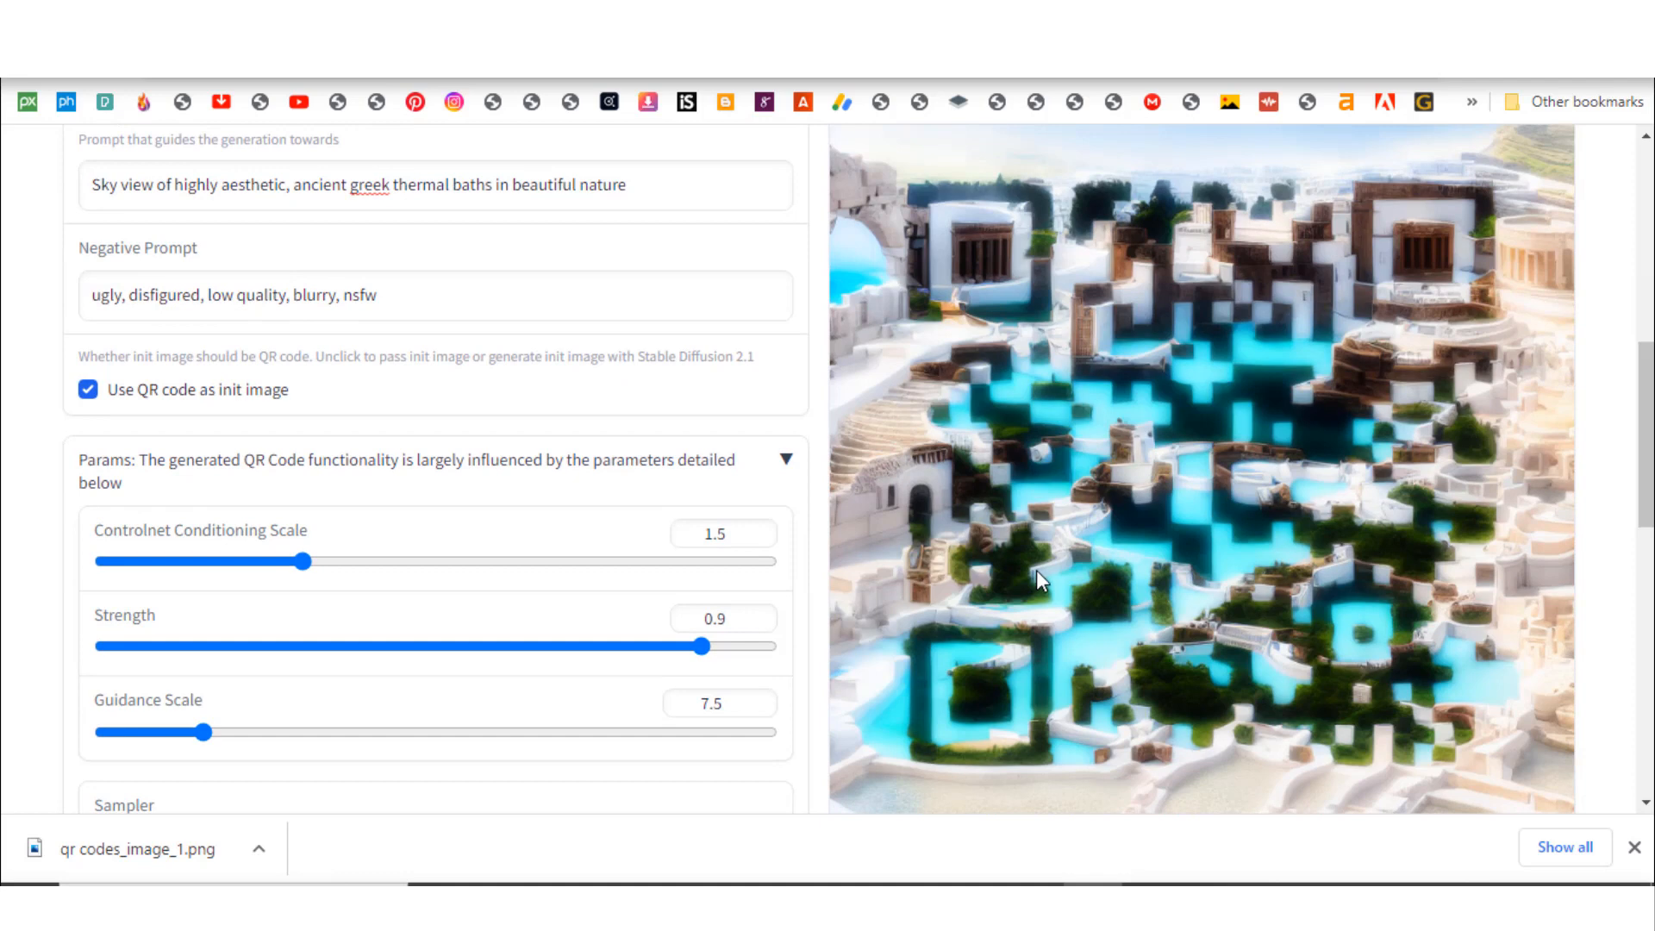
mouse_move(1090, 568)
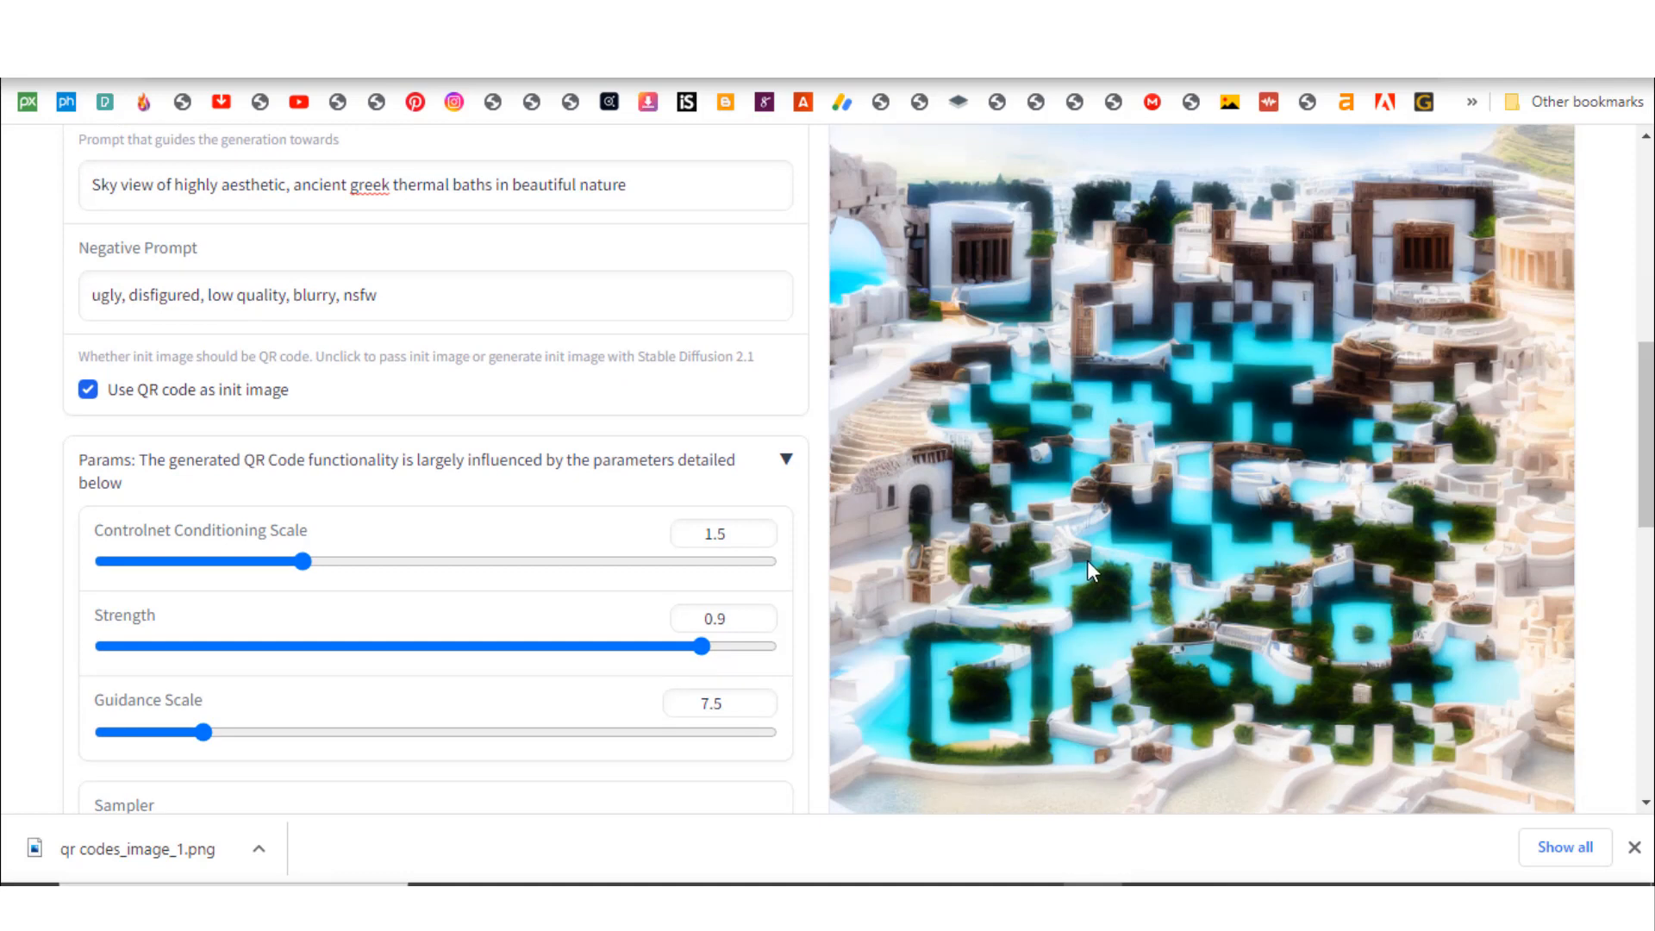
scroll(up, 3)
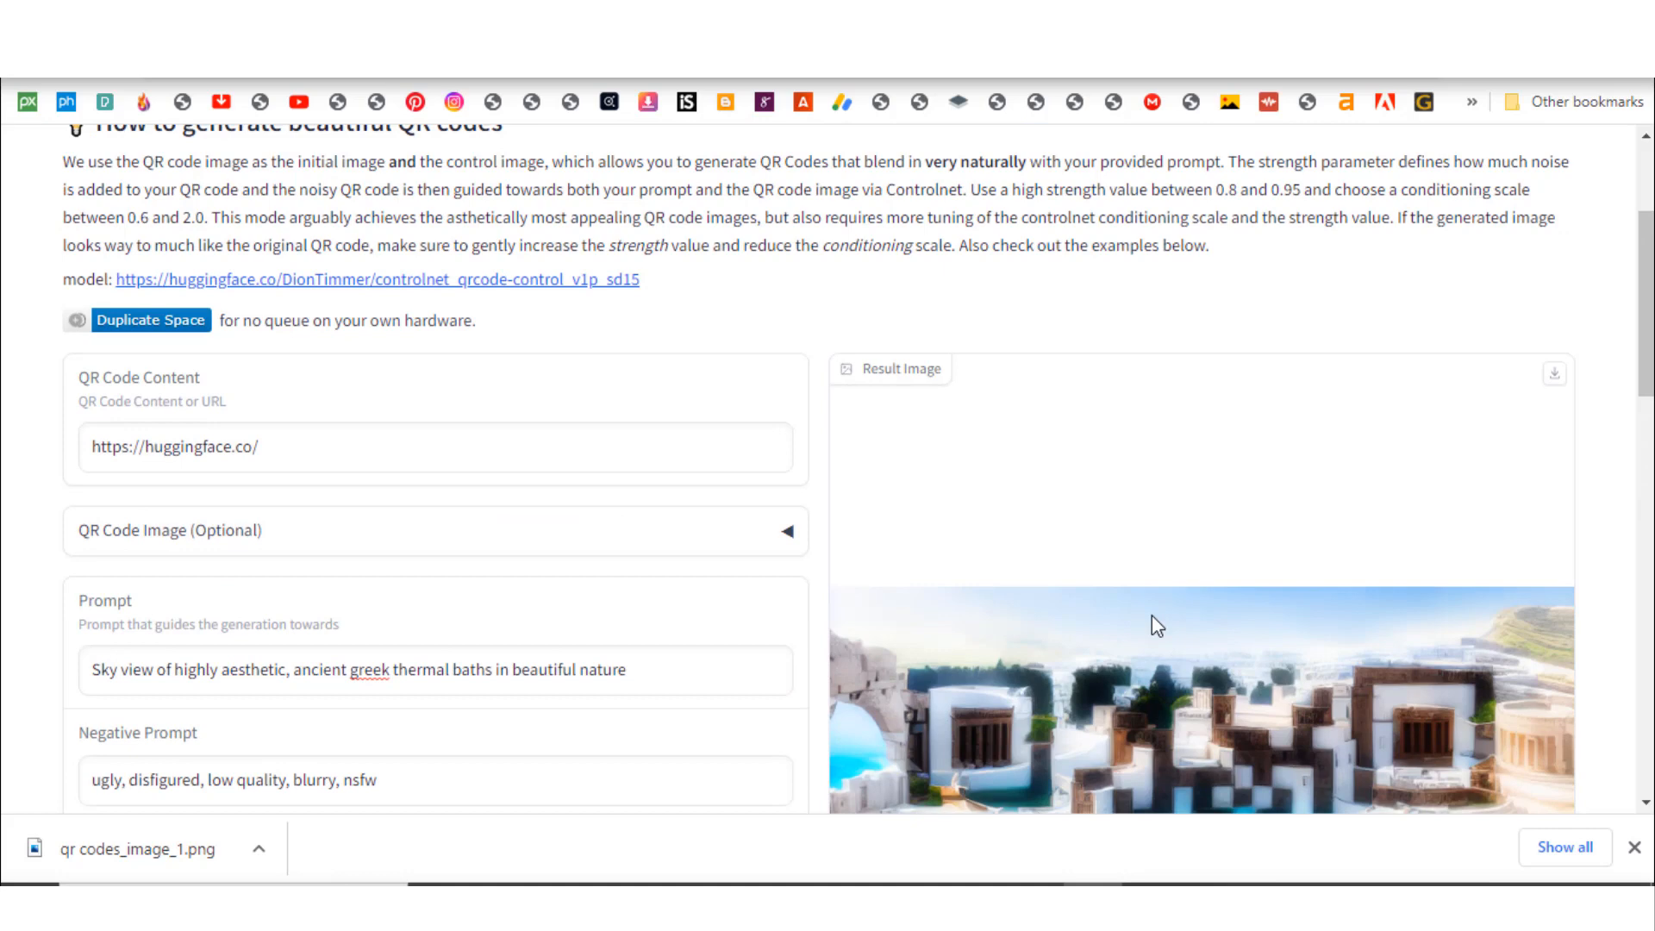
click(517, 669)
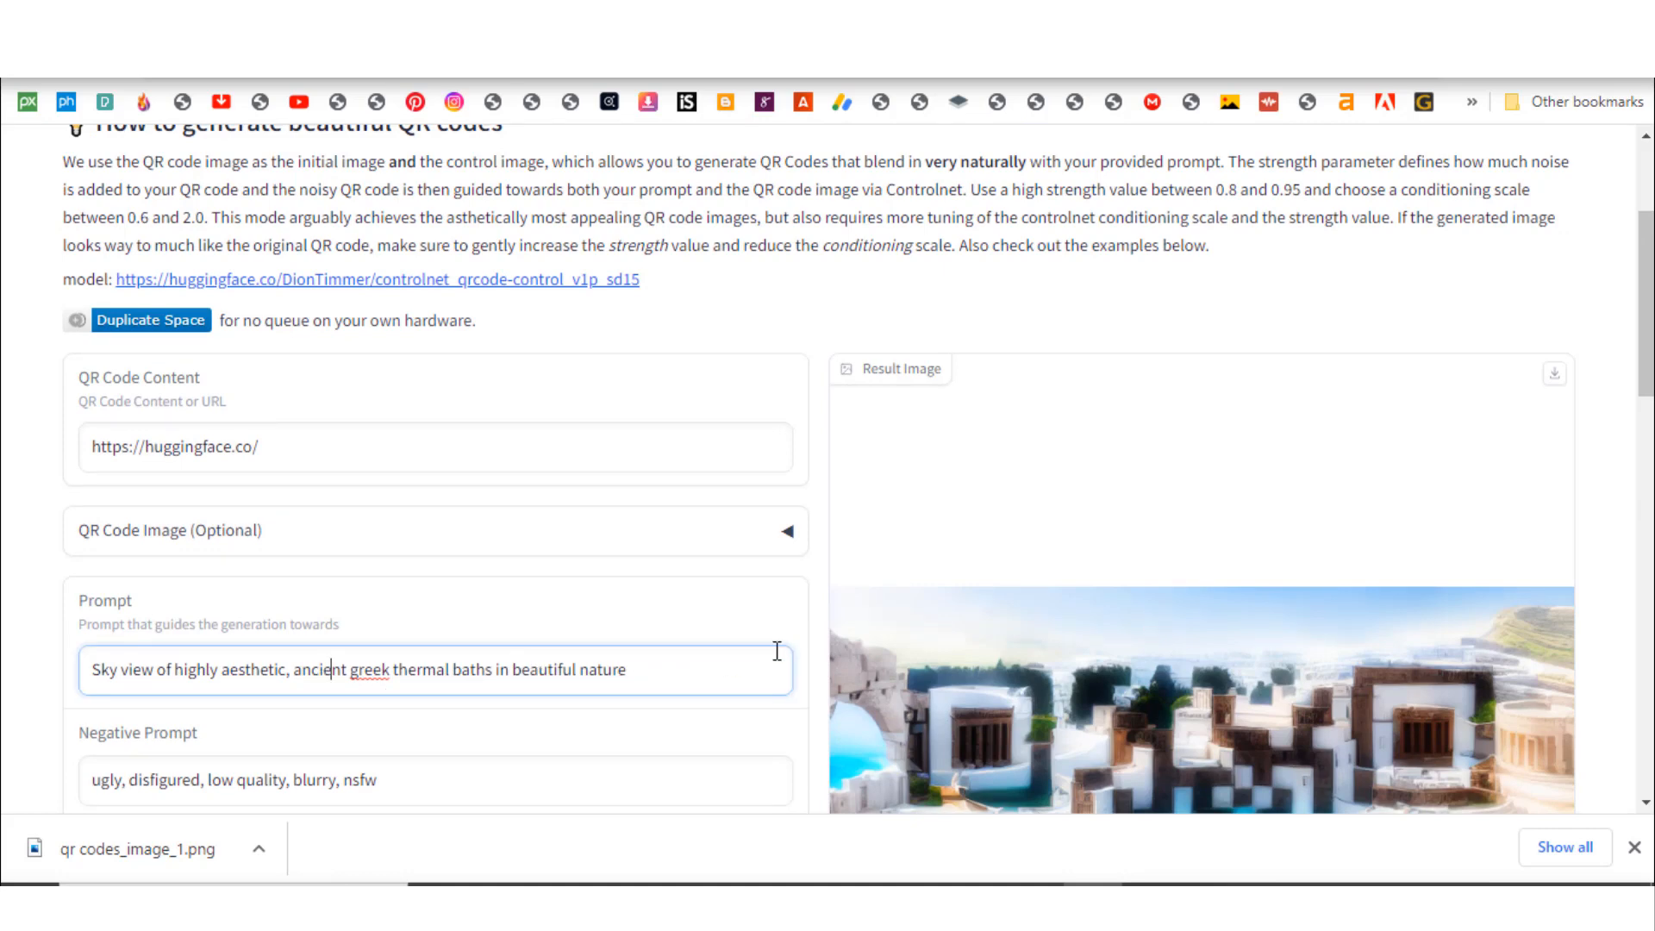
scroll(down, 3)
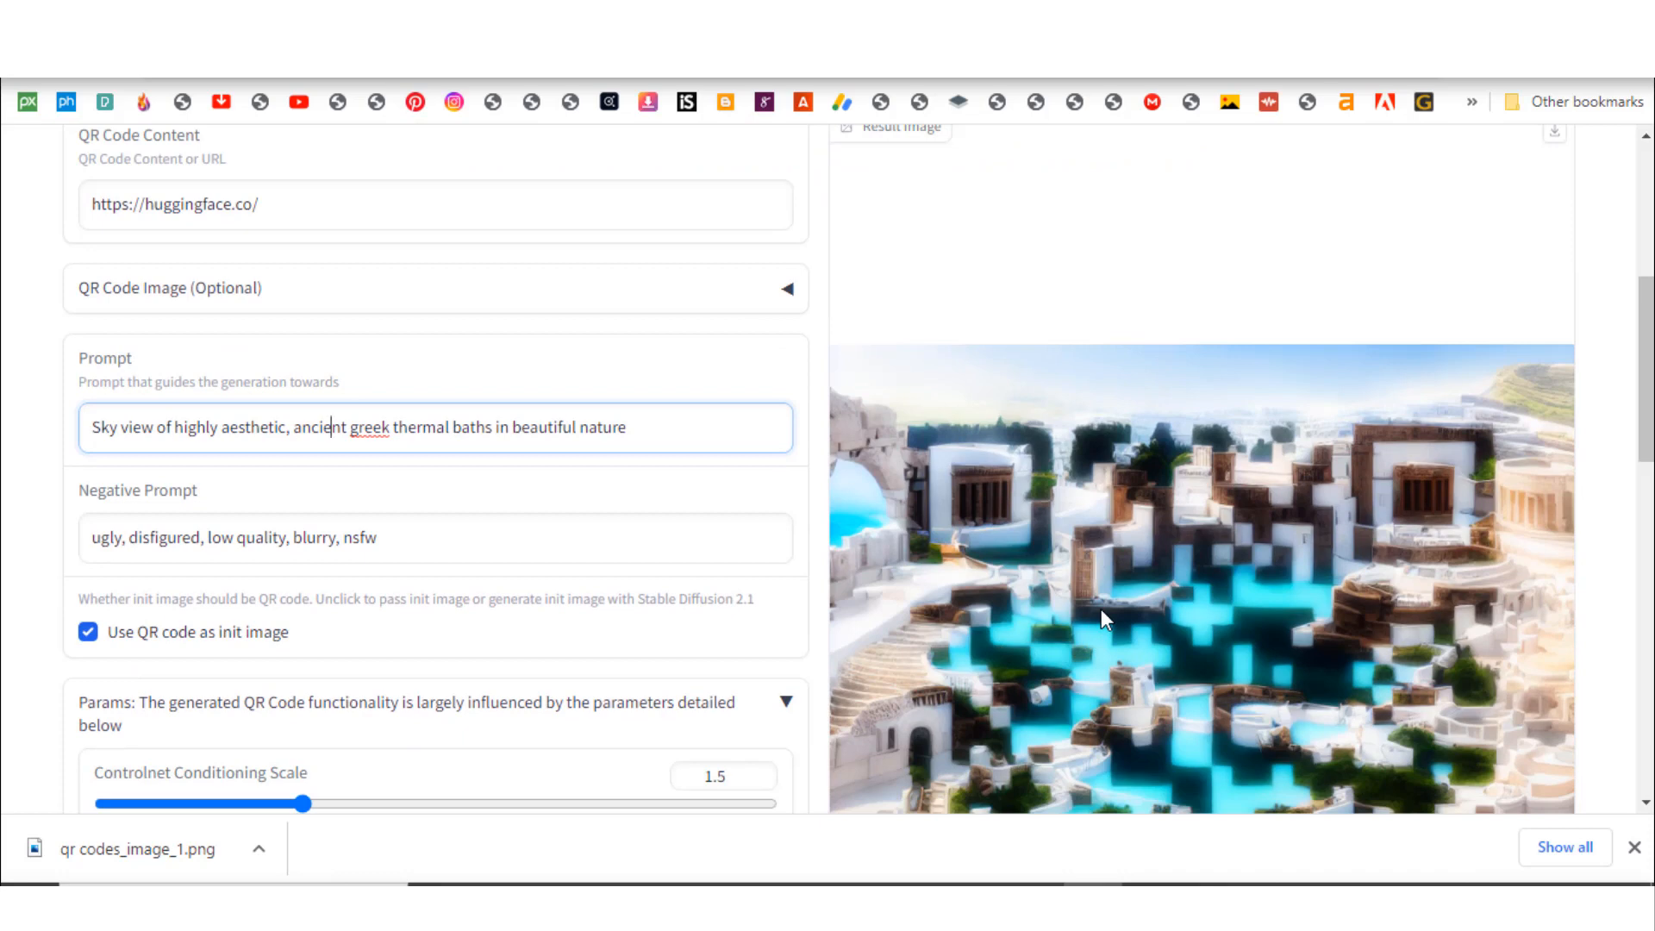
mouse_move(1048, 504)
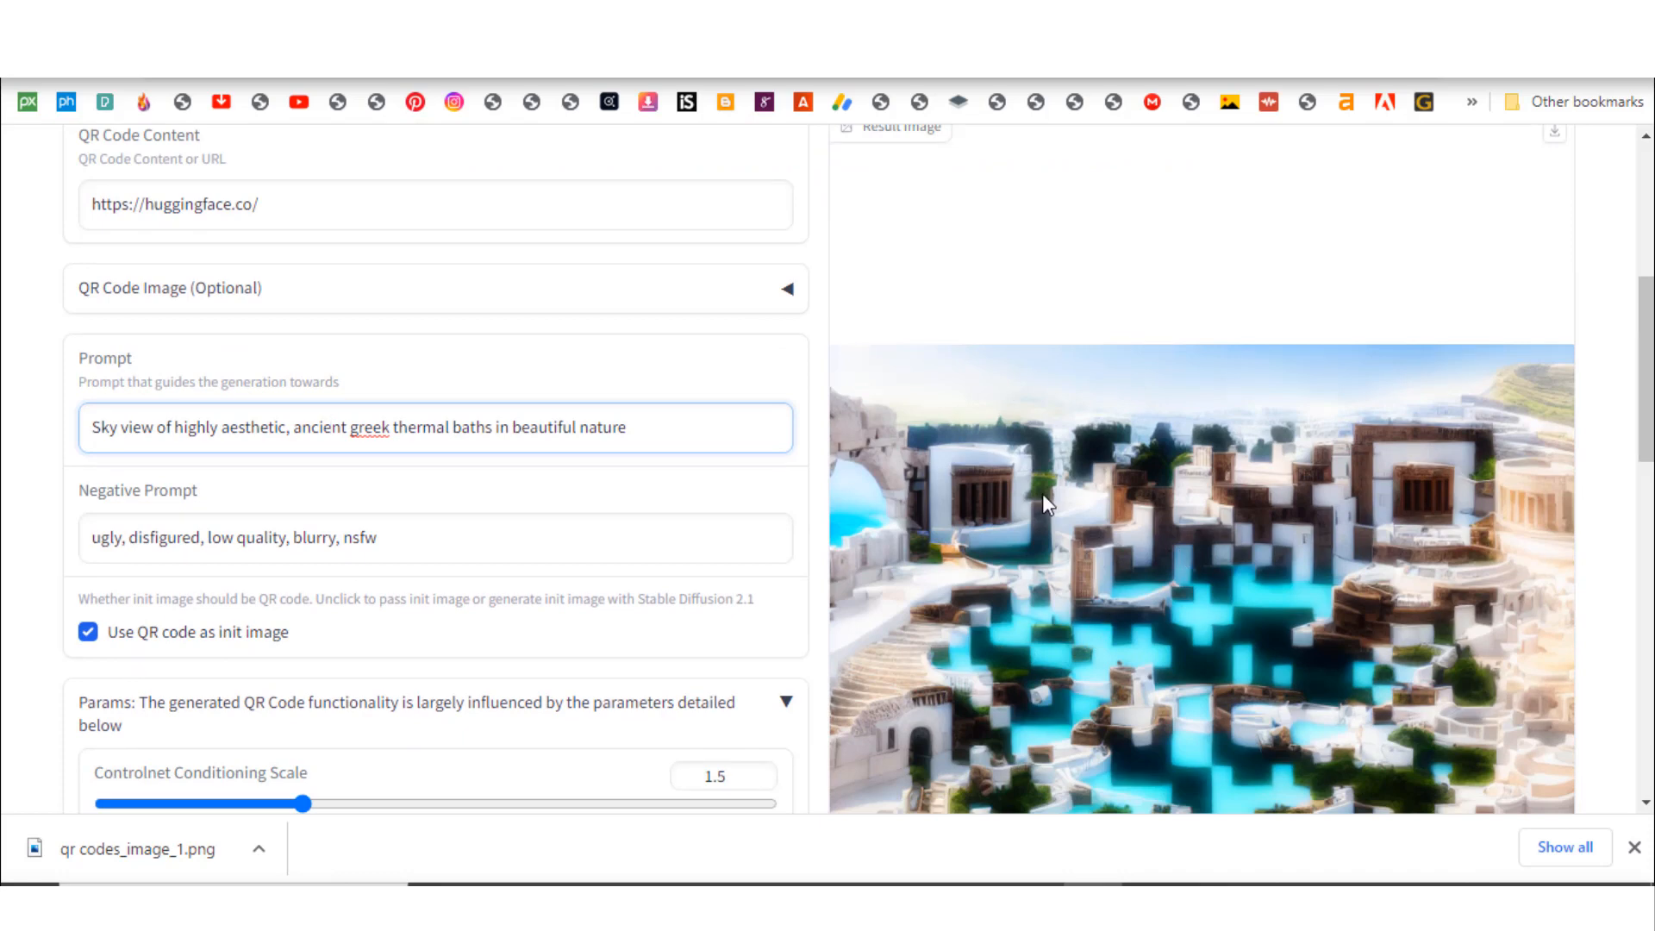
scroll(down, 3)
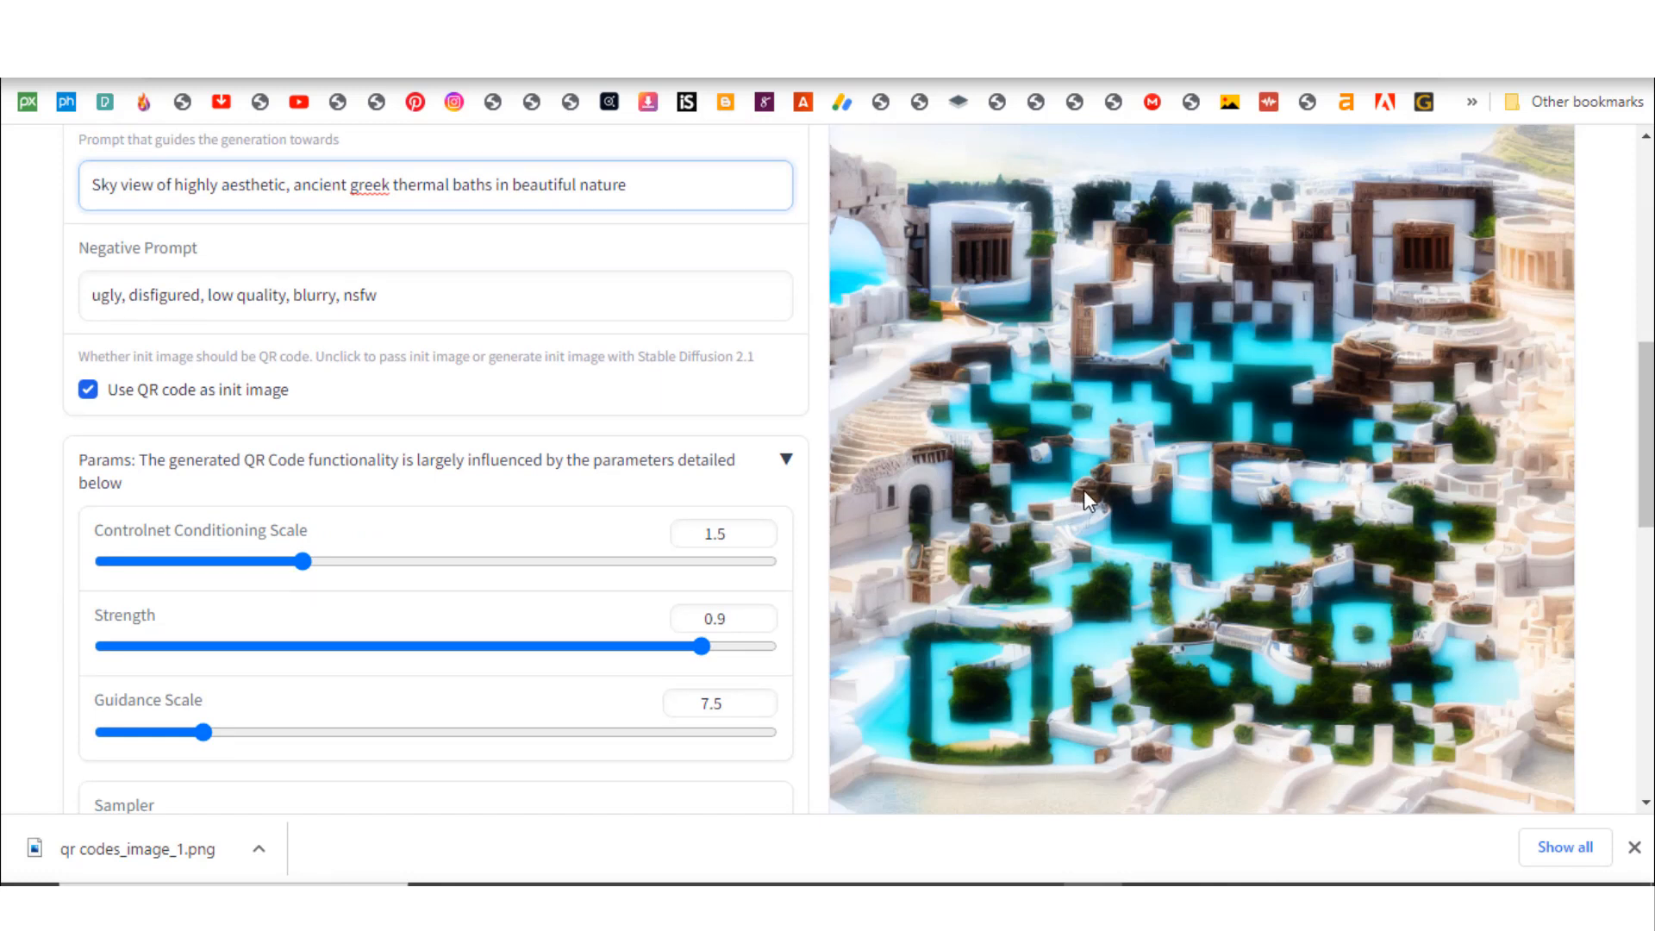
scroll(up, 3)
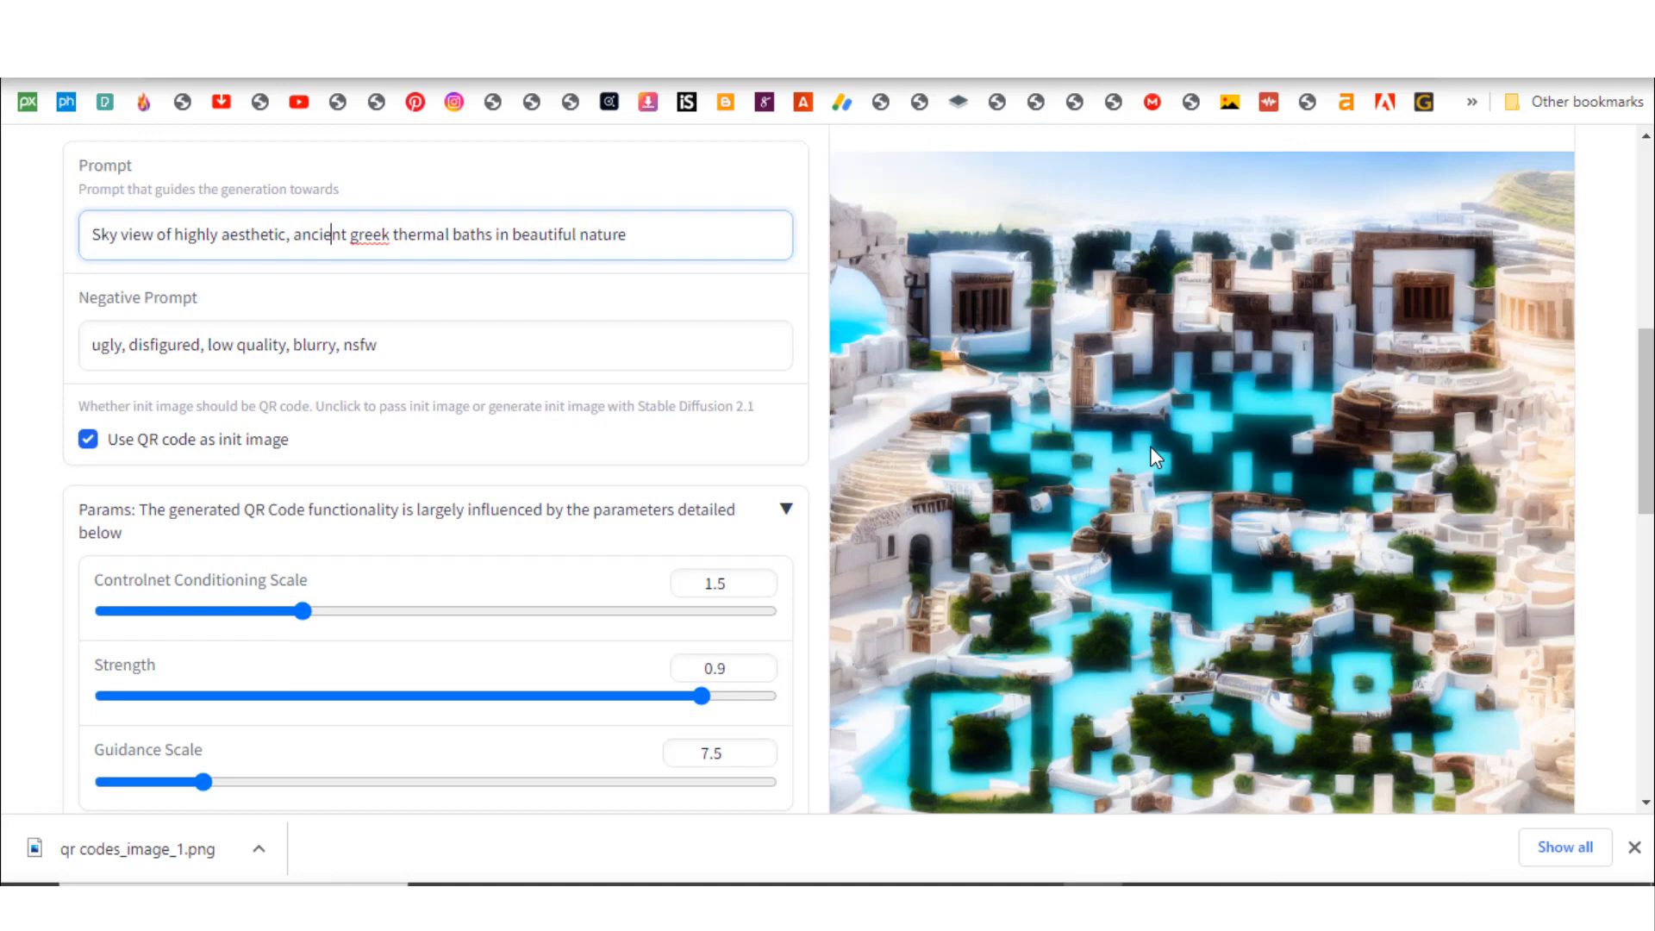
scroll(down, 3)
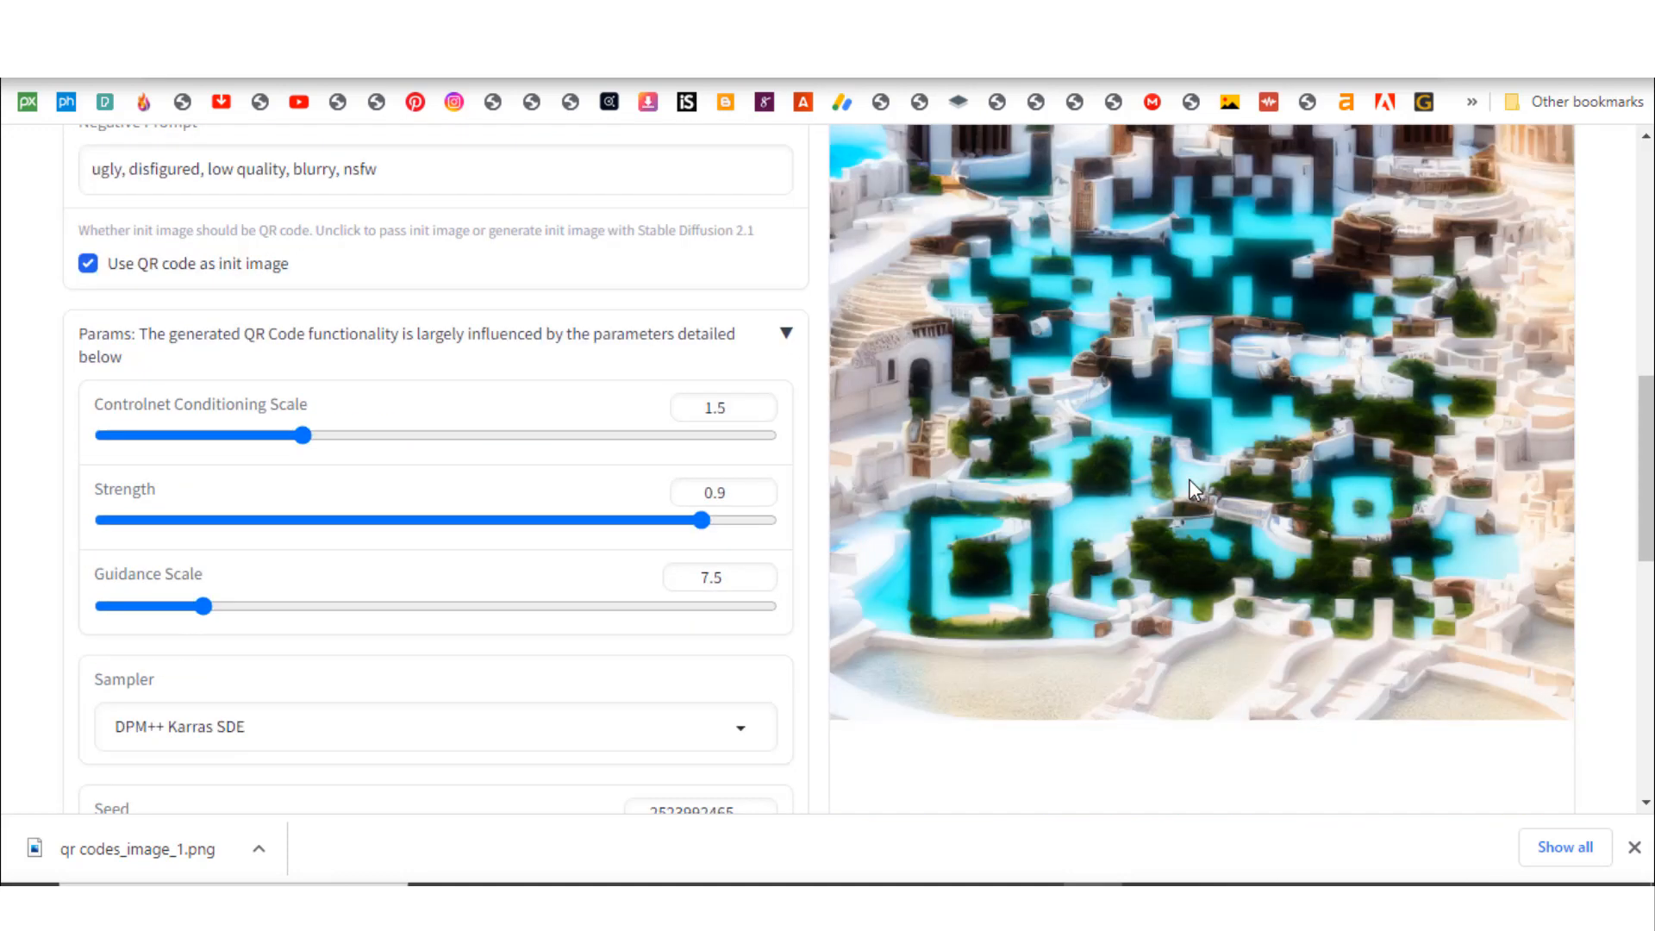
scroll(down, 3)
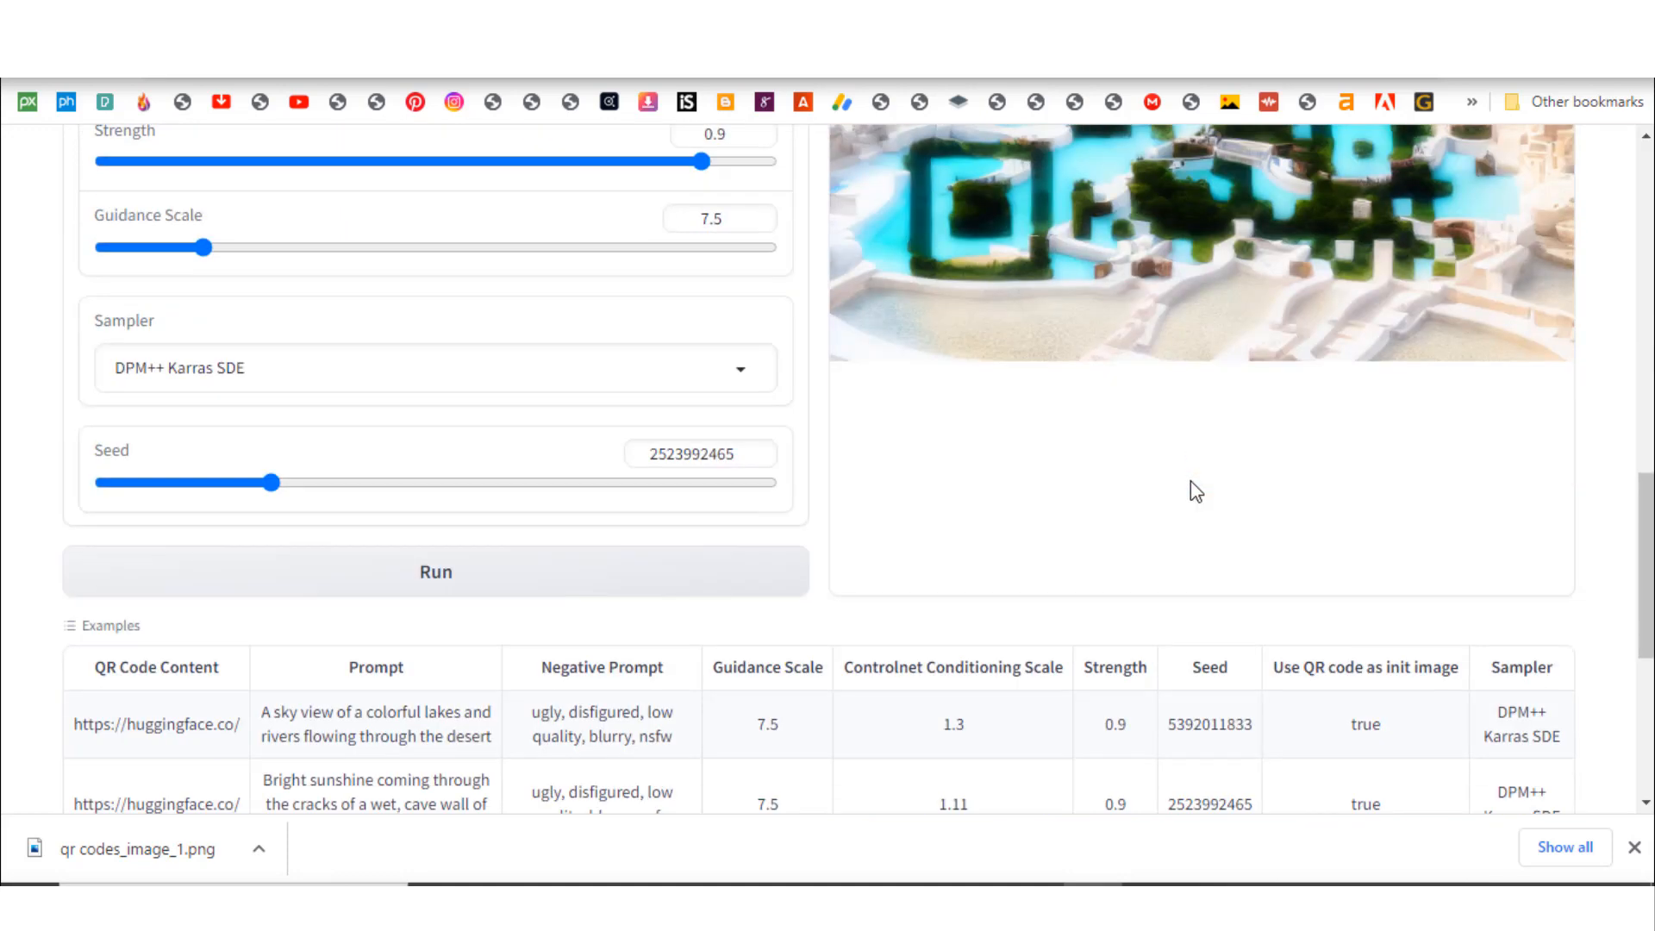
scroll(up, 3)
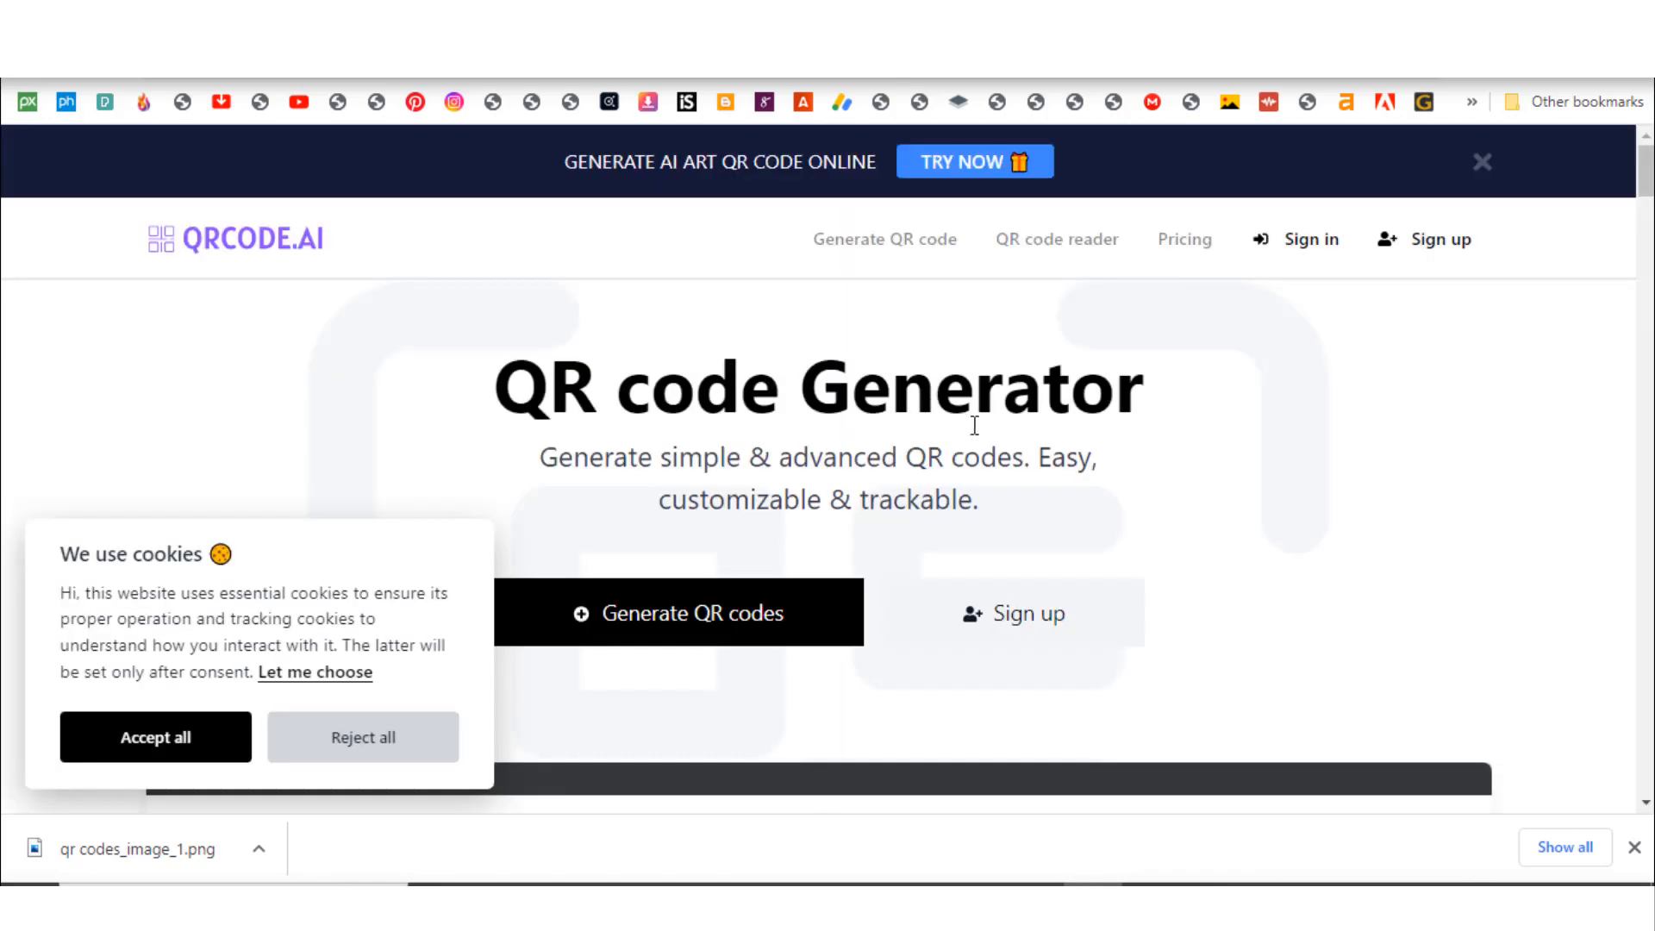
mouse_move(1299, 554)
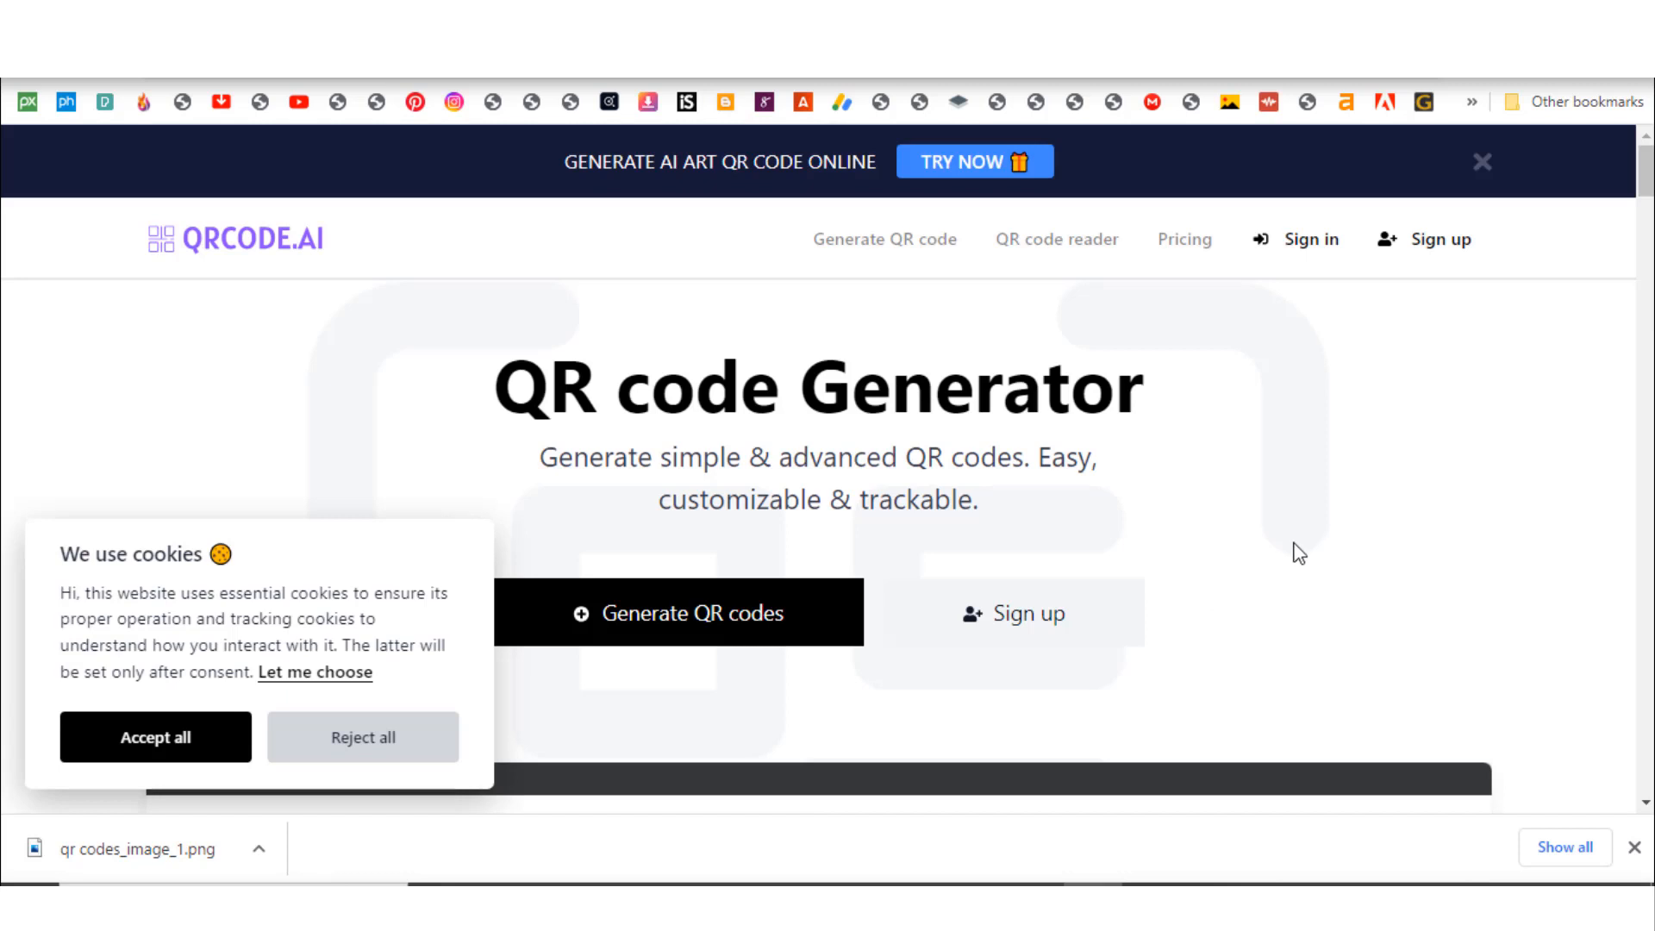
mouse_move(836, 677)
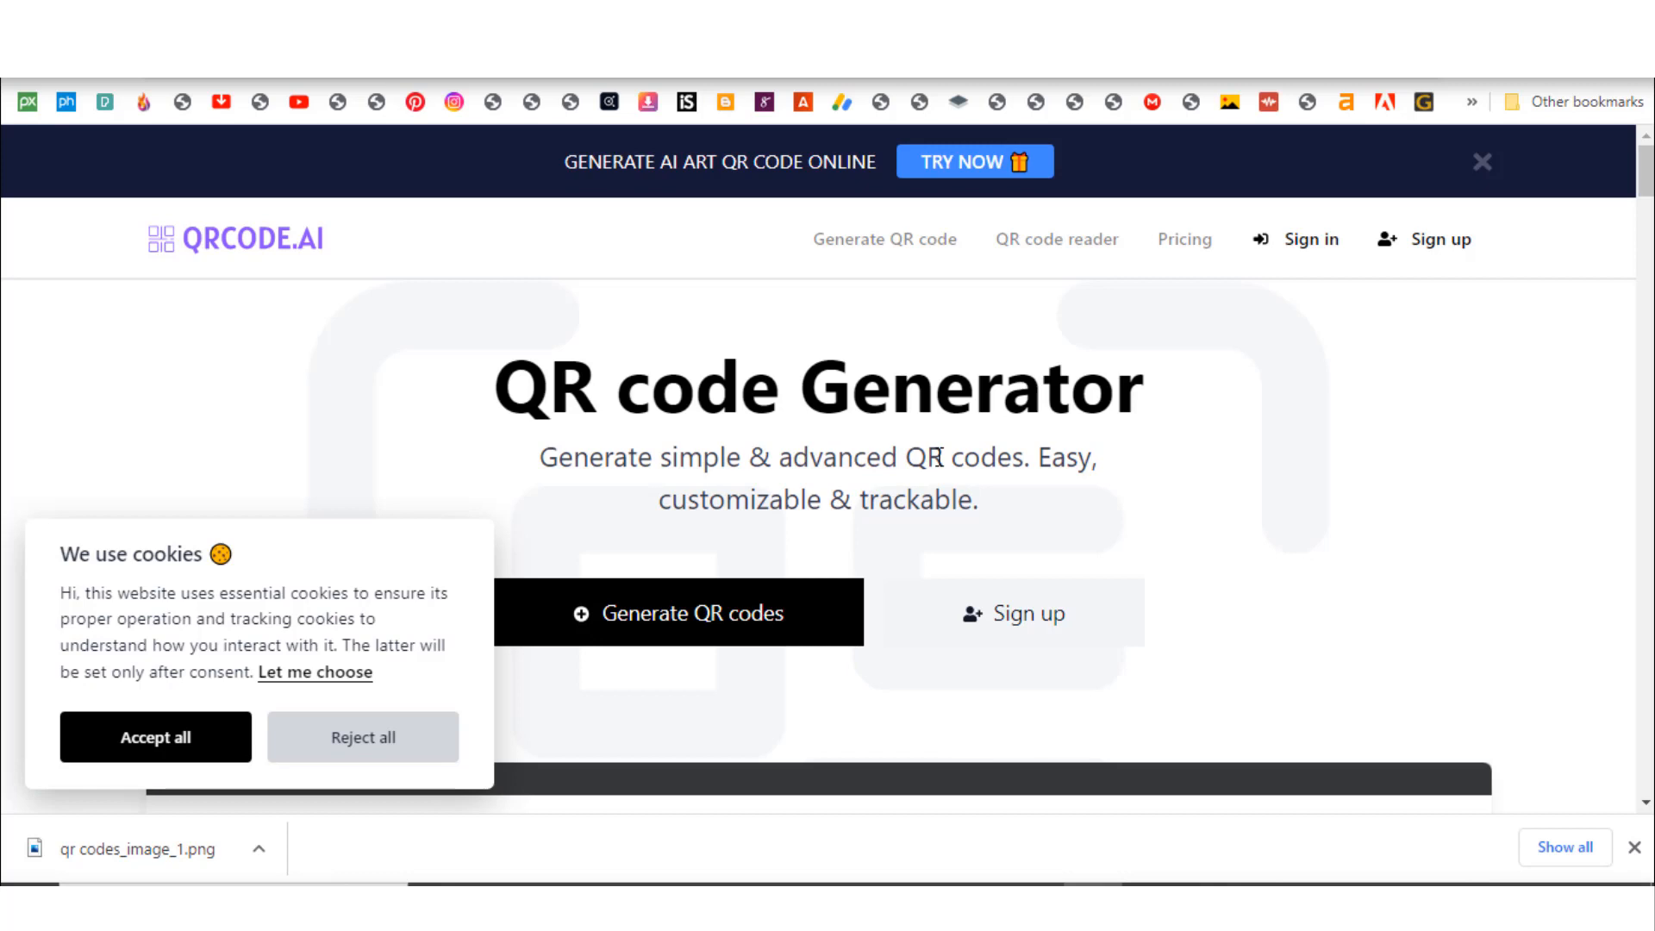
- Scroll down to the Text/URL/Phone content types, then back to the top
scroll(down, 3)
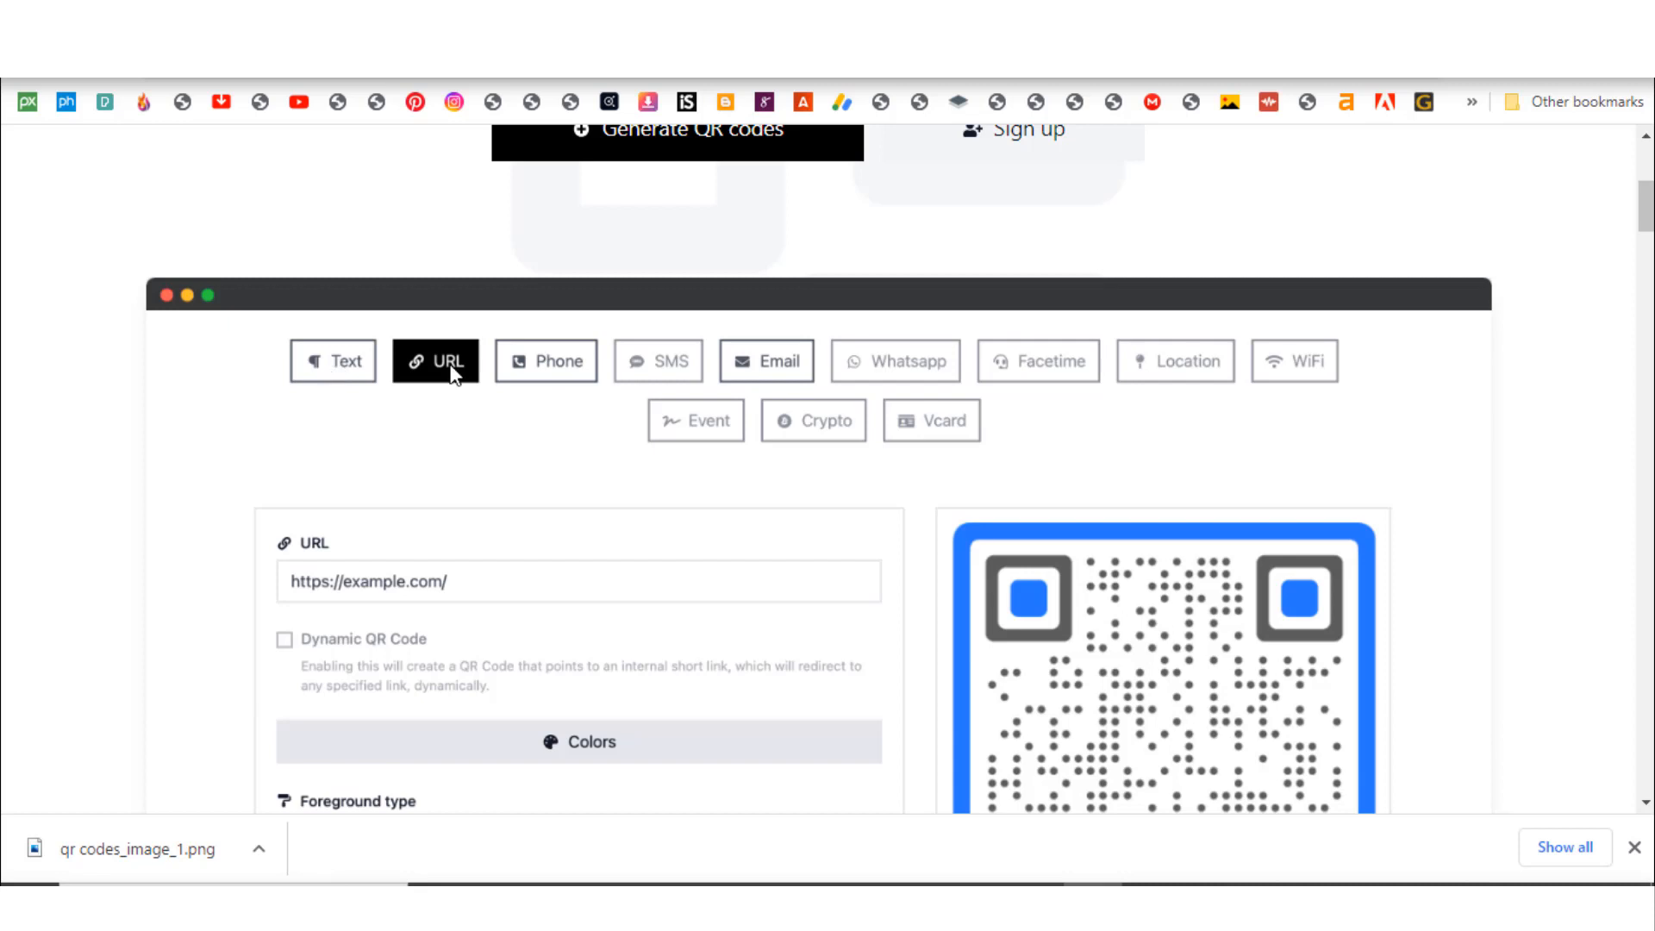
mouse_move(1029, 620)
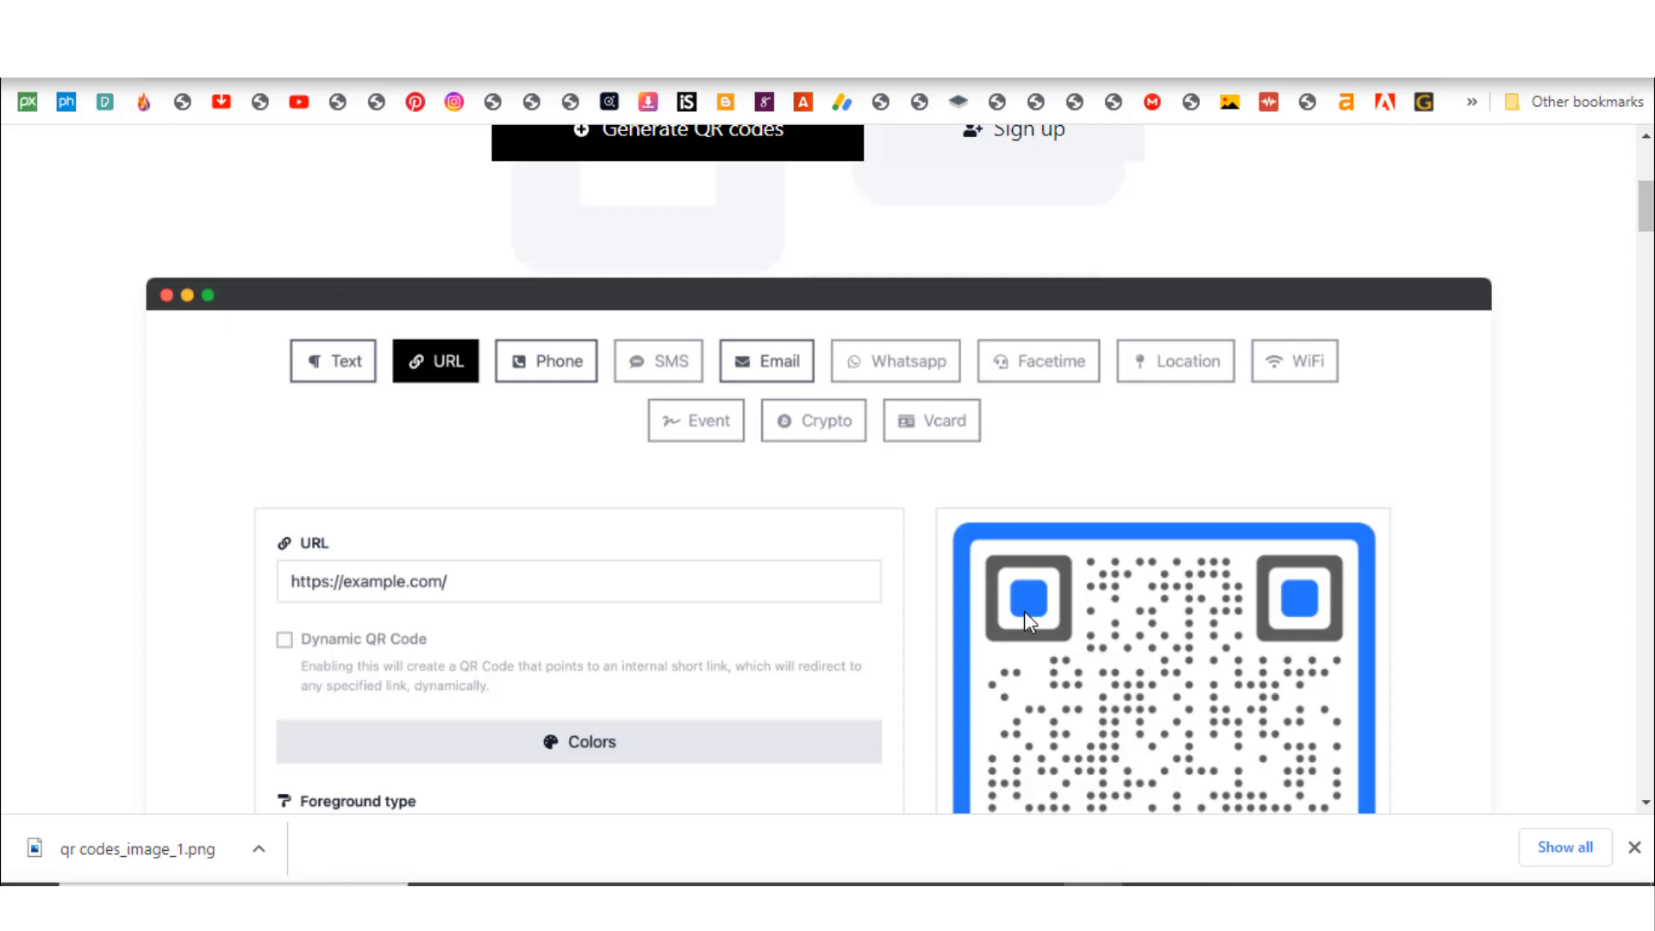
mouse_move(546, 369)
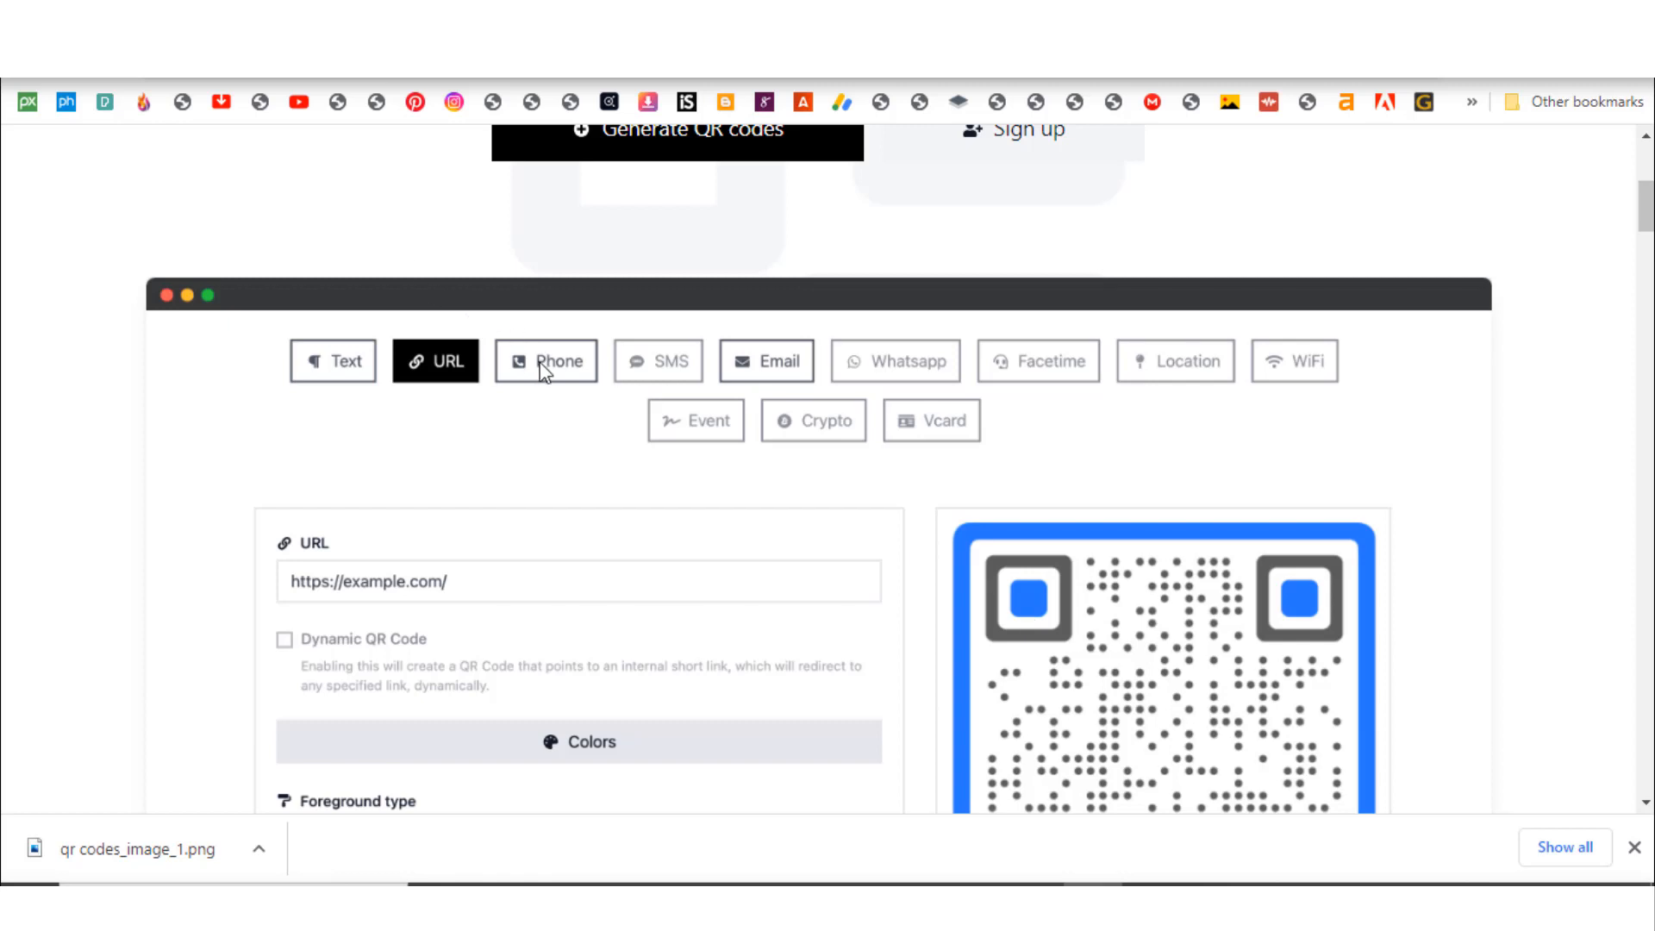
mouse_move(667, 376)
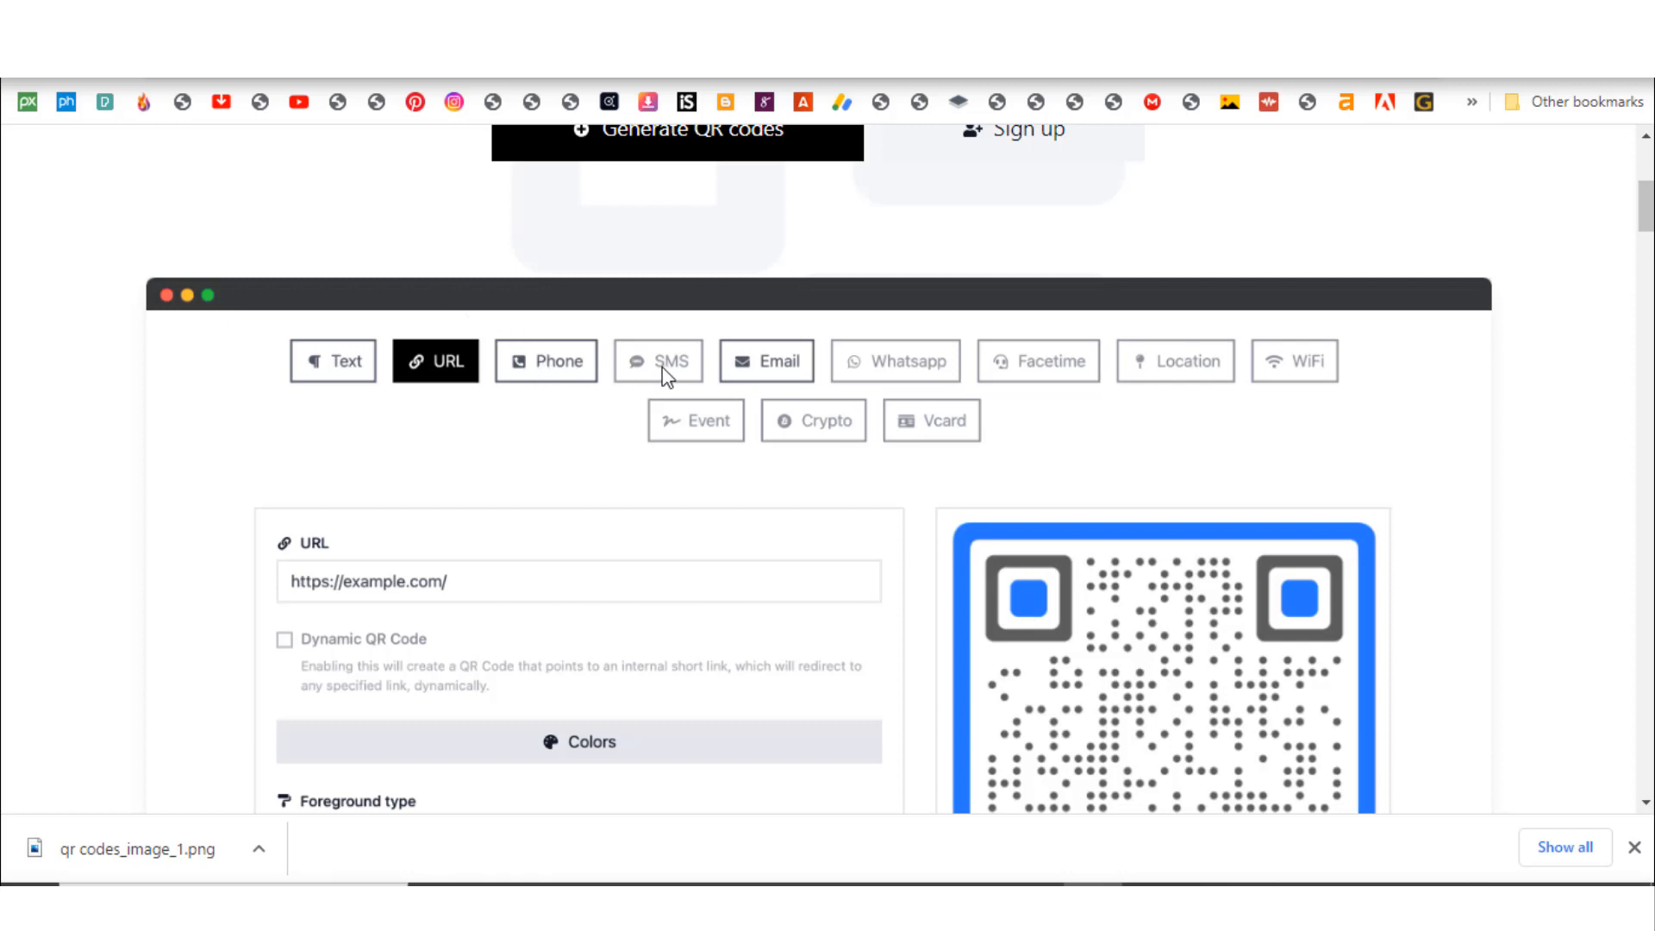
mouse_move(911, 370)
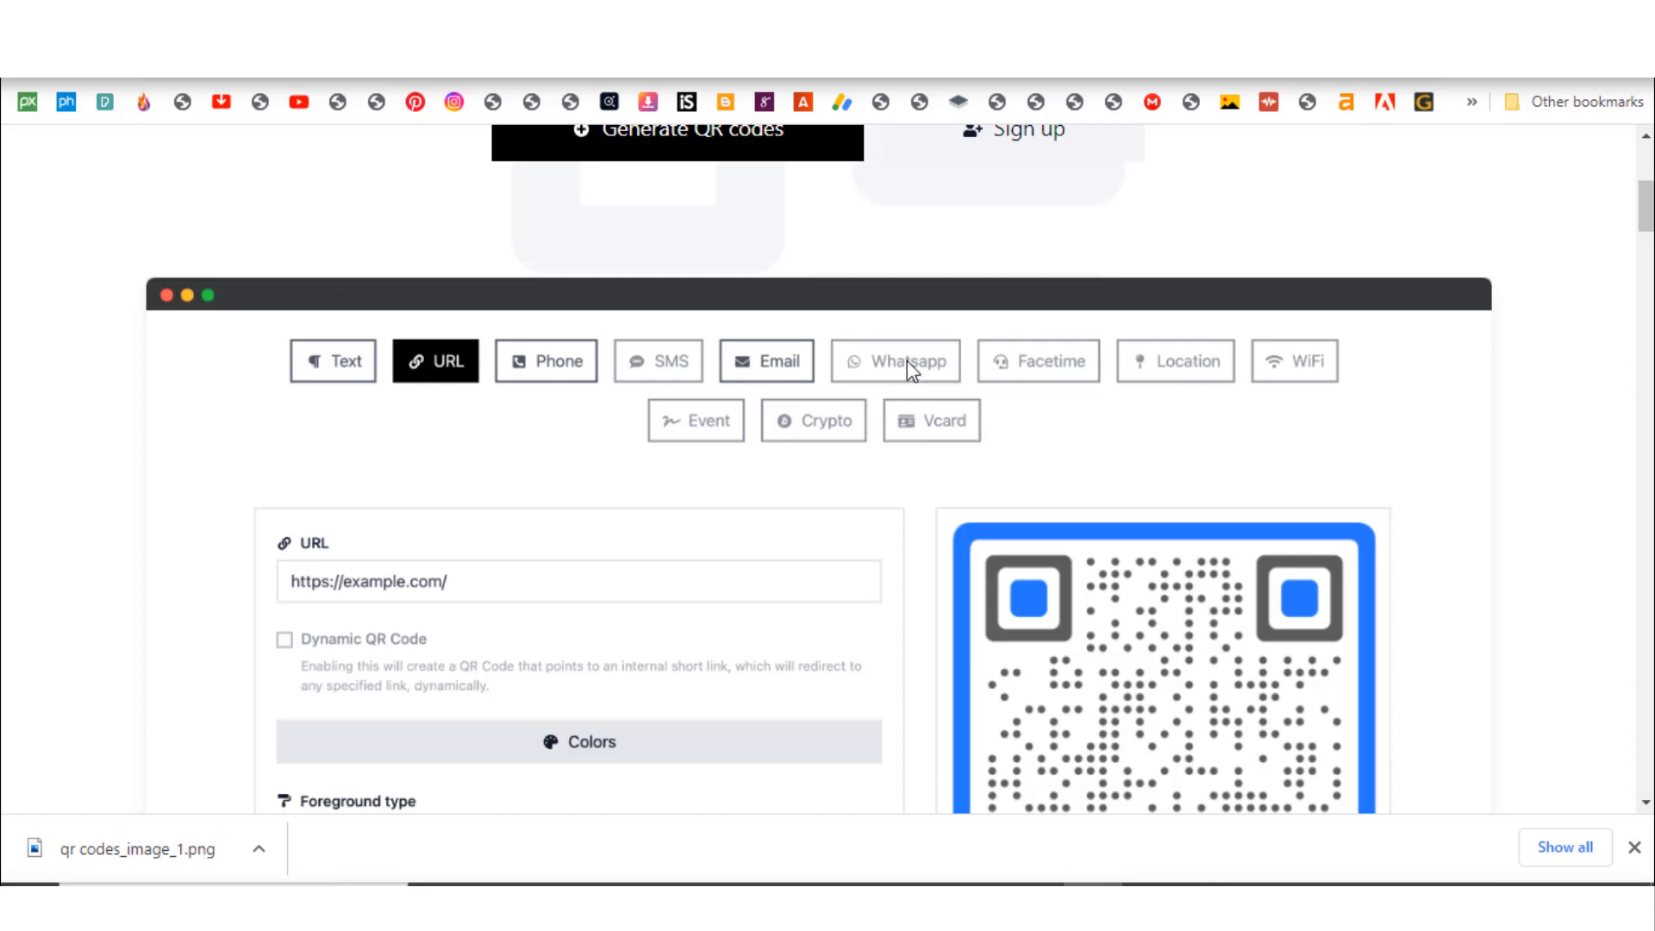
mouse_move(799, 386)
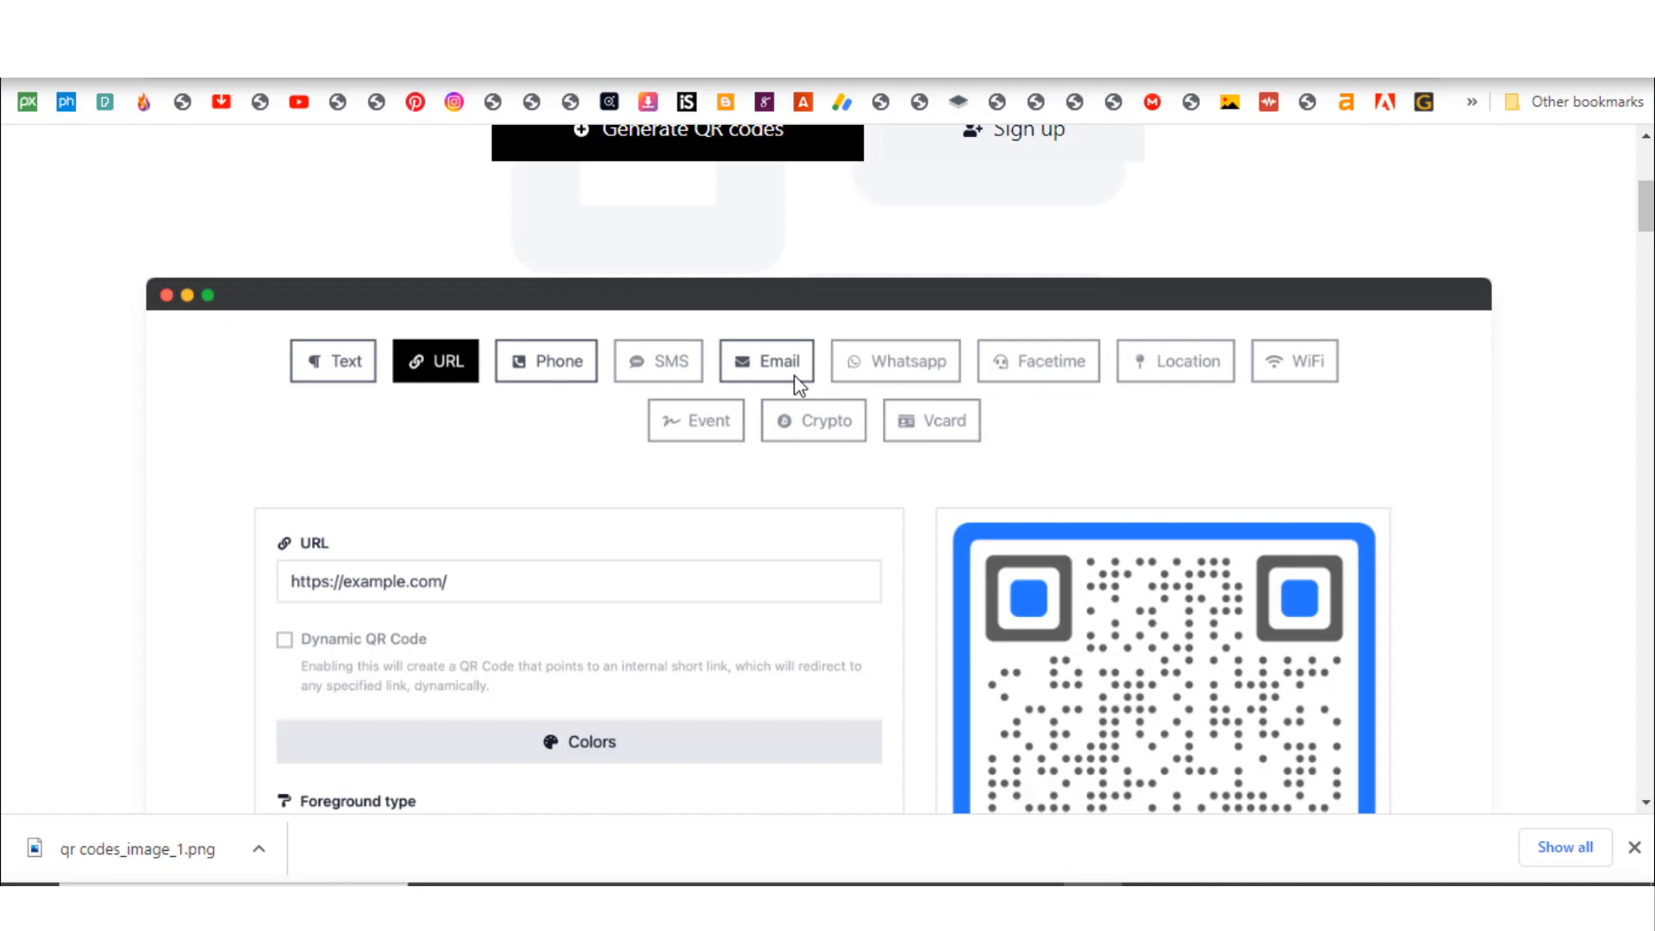
mouse_move(414, 368)
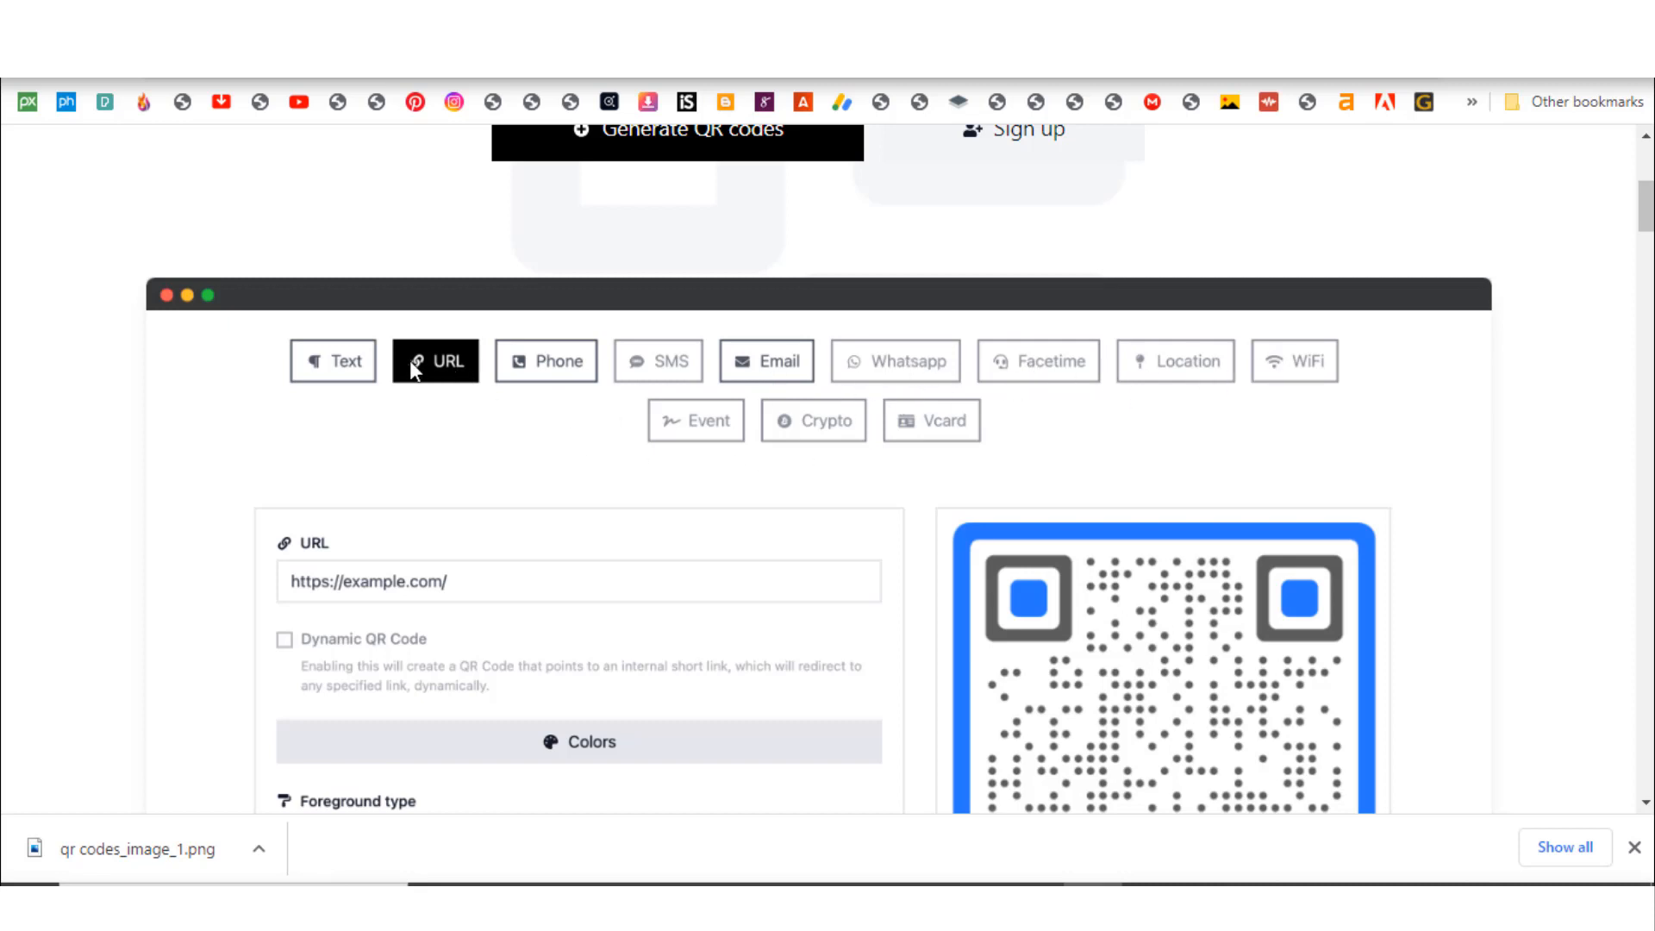
mouse_move(353, 377)
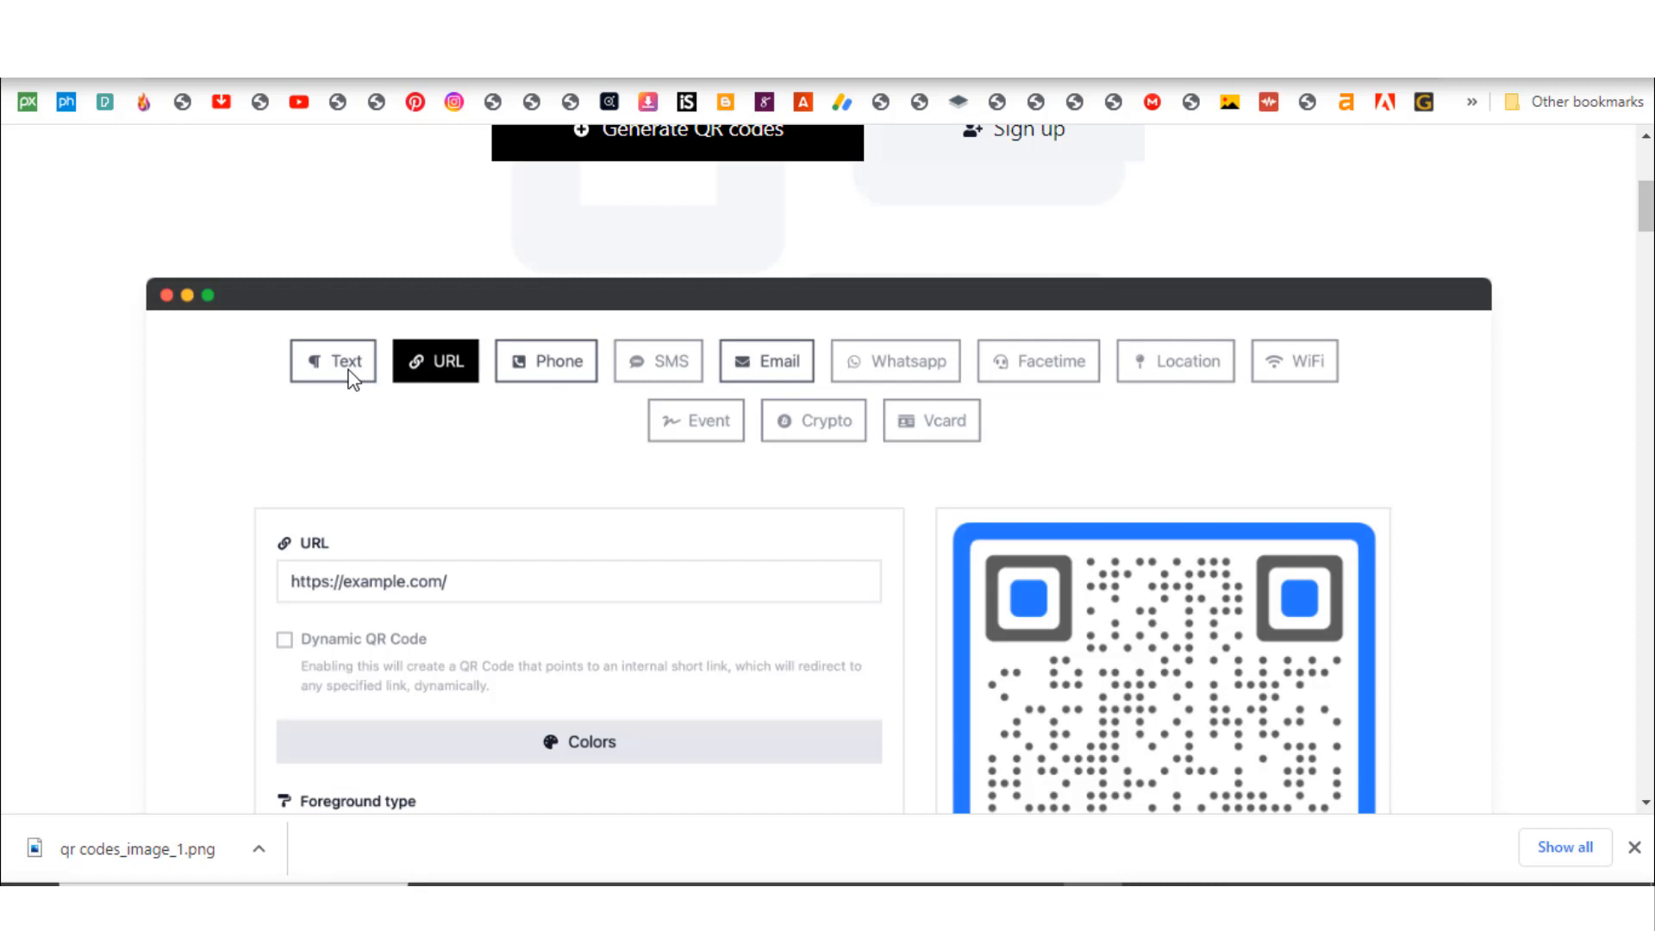
scroll(up, 3)
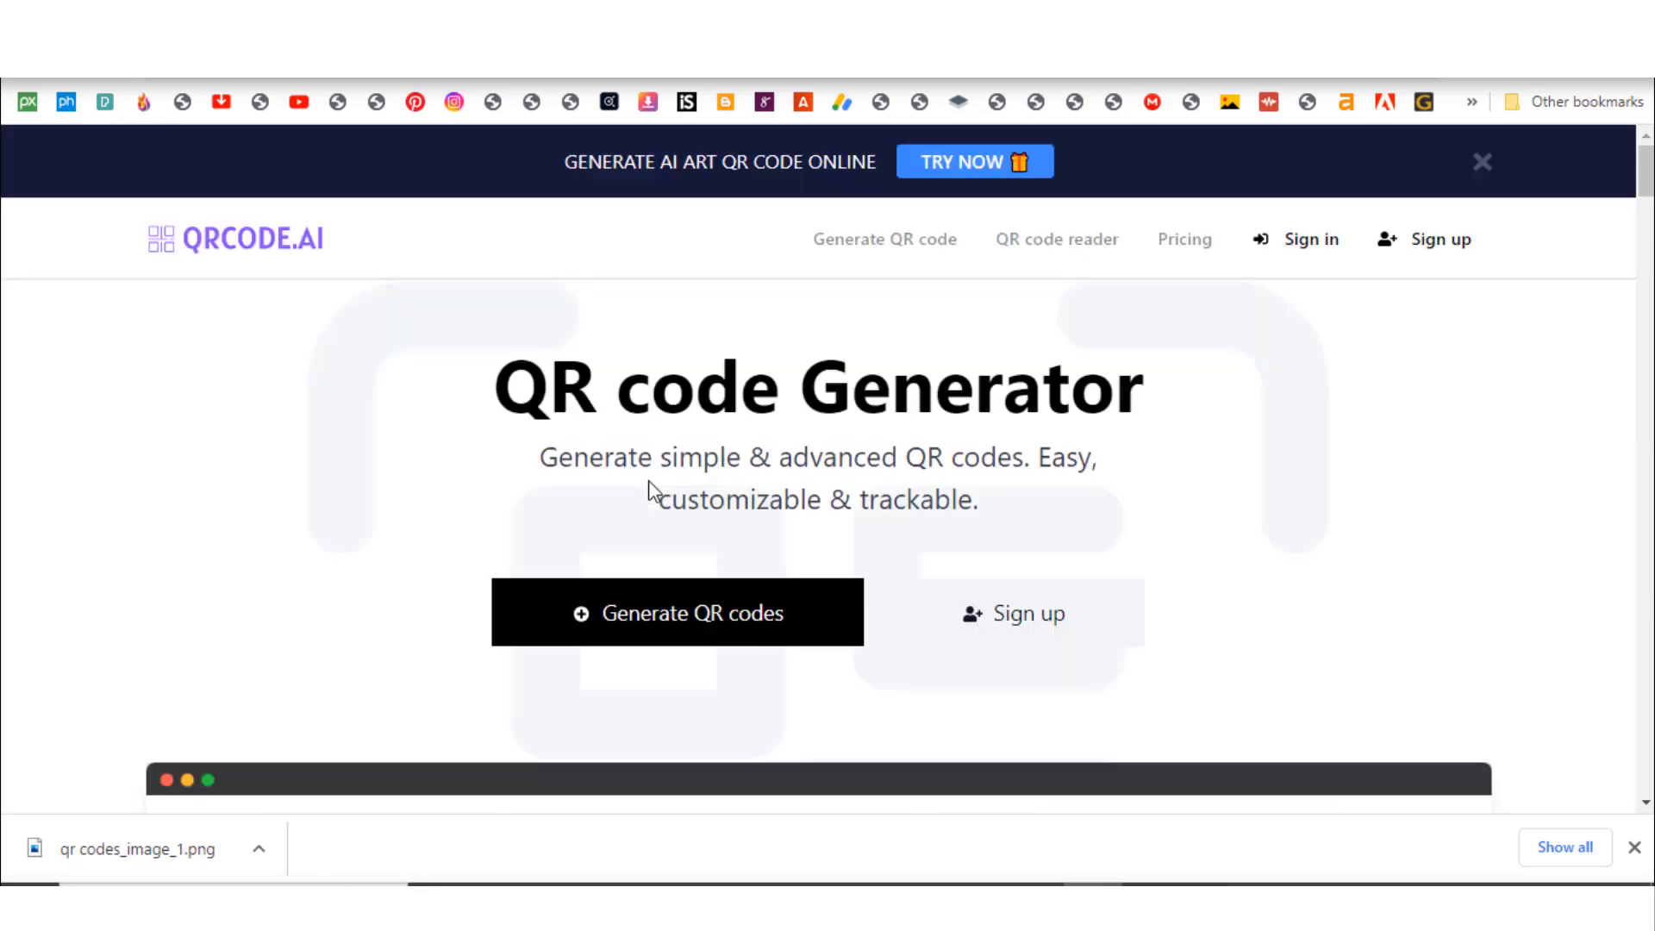
mouse_move(677, 612)
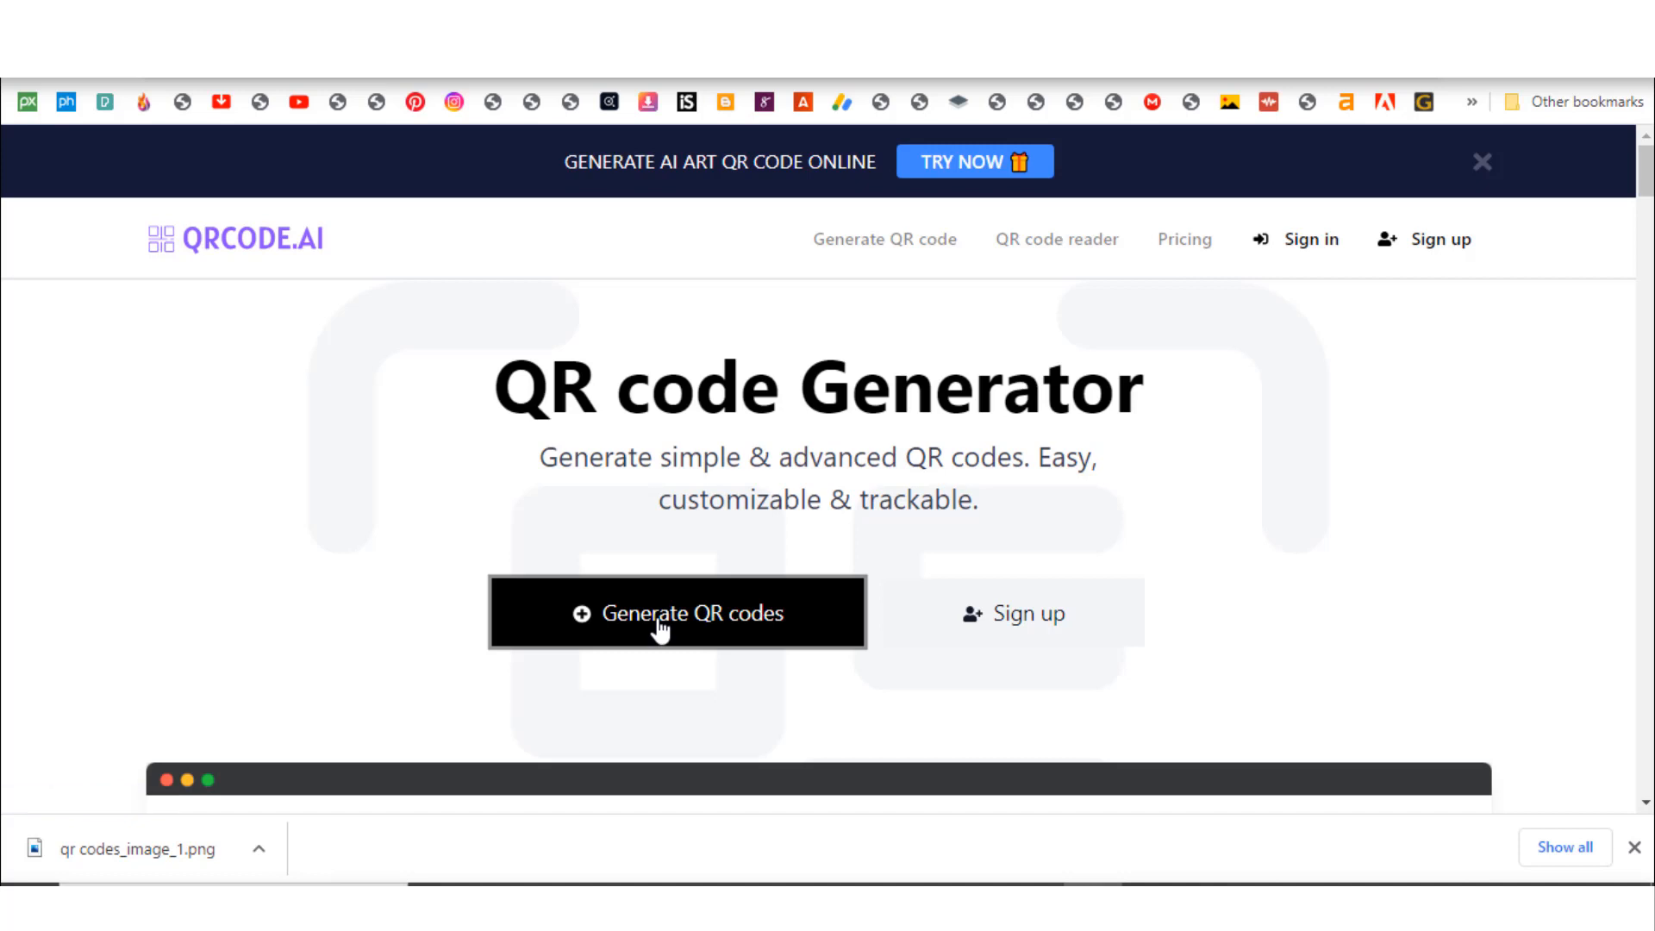
- Enter 'you are the only mosquito in my net. please bite me' as text content
click(678, 612)
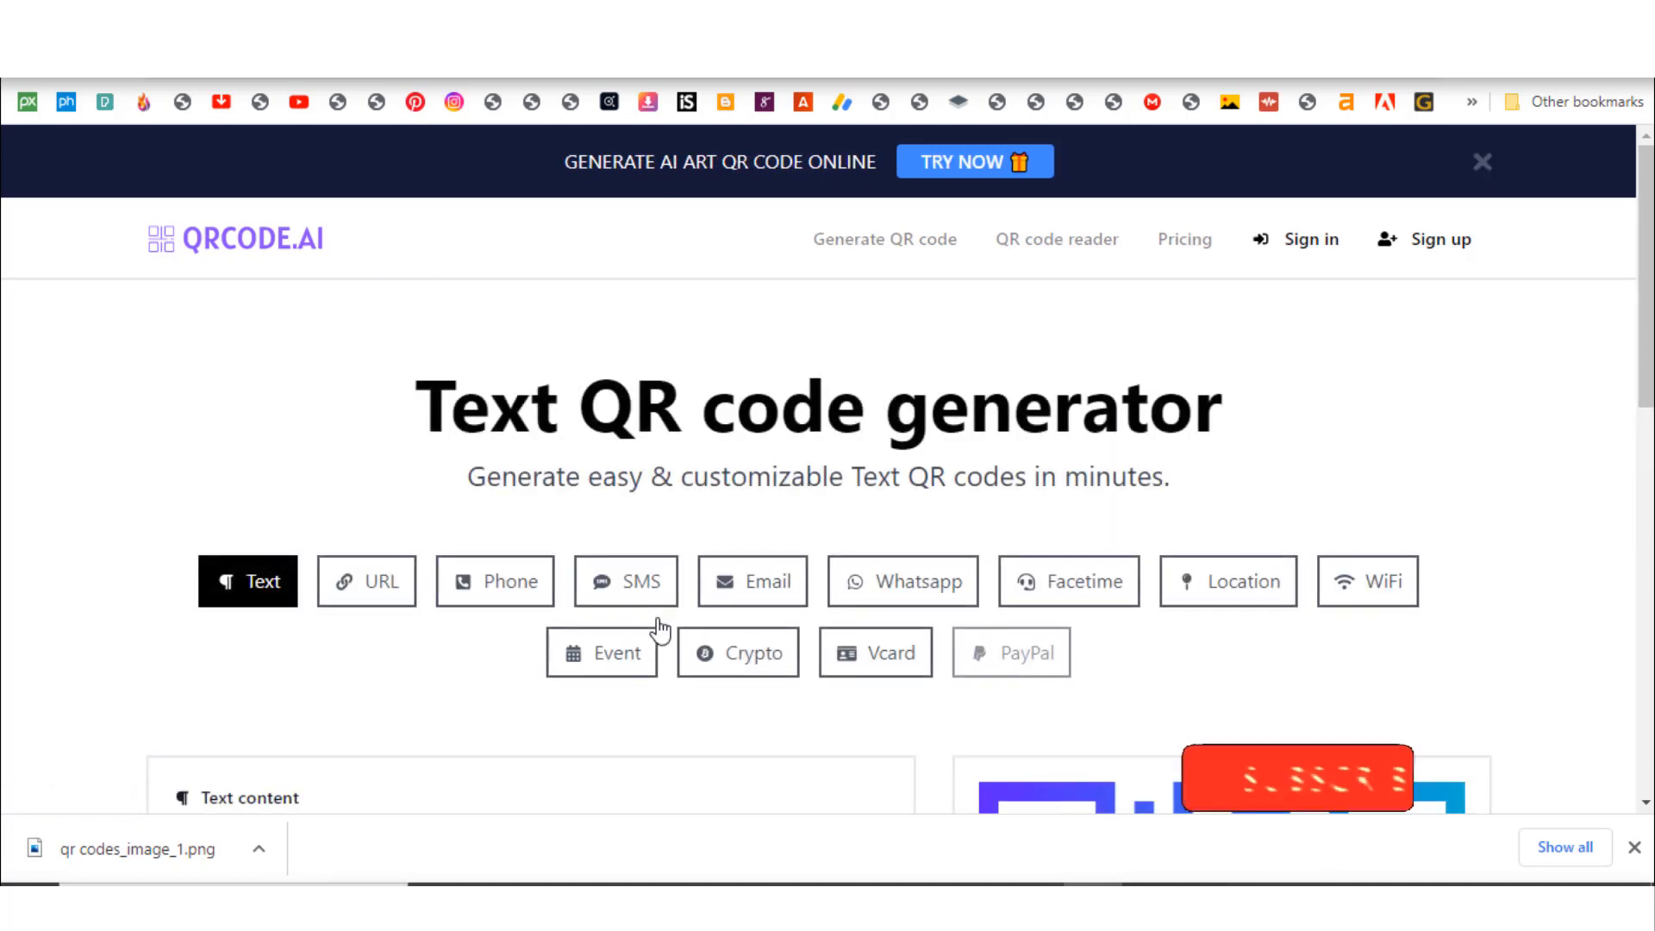
scroll(down, 3)
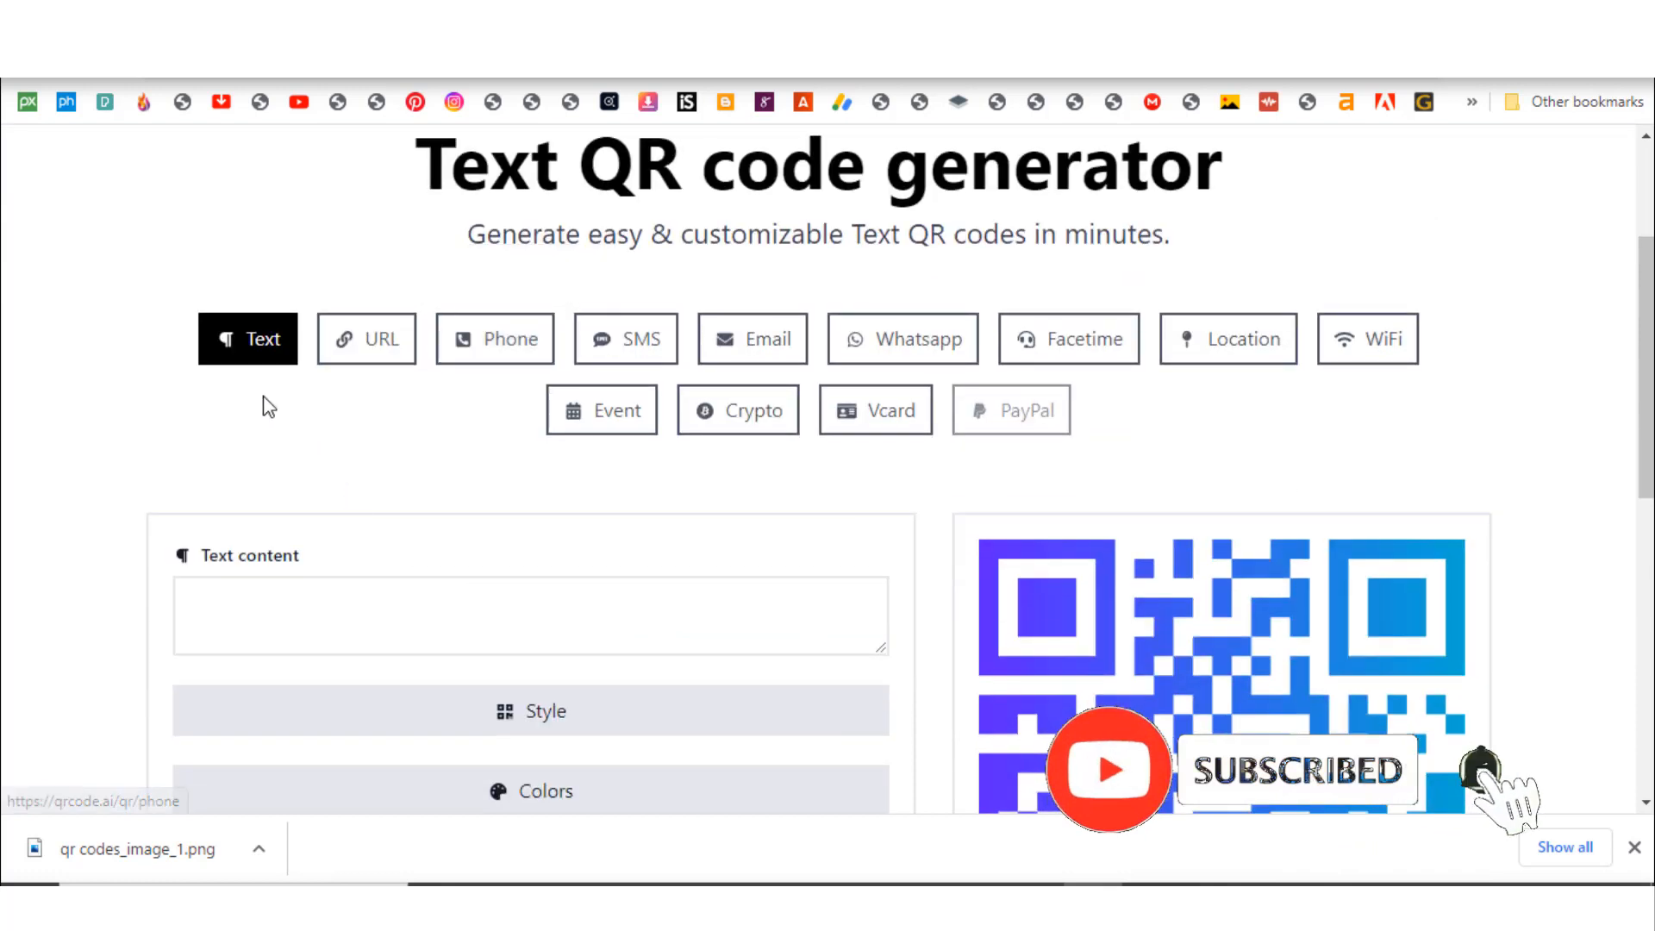
scroll(down, 3)
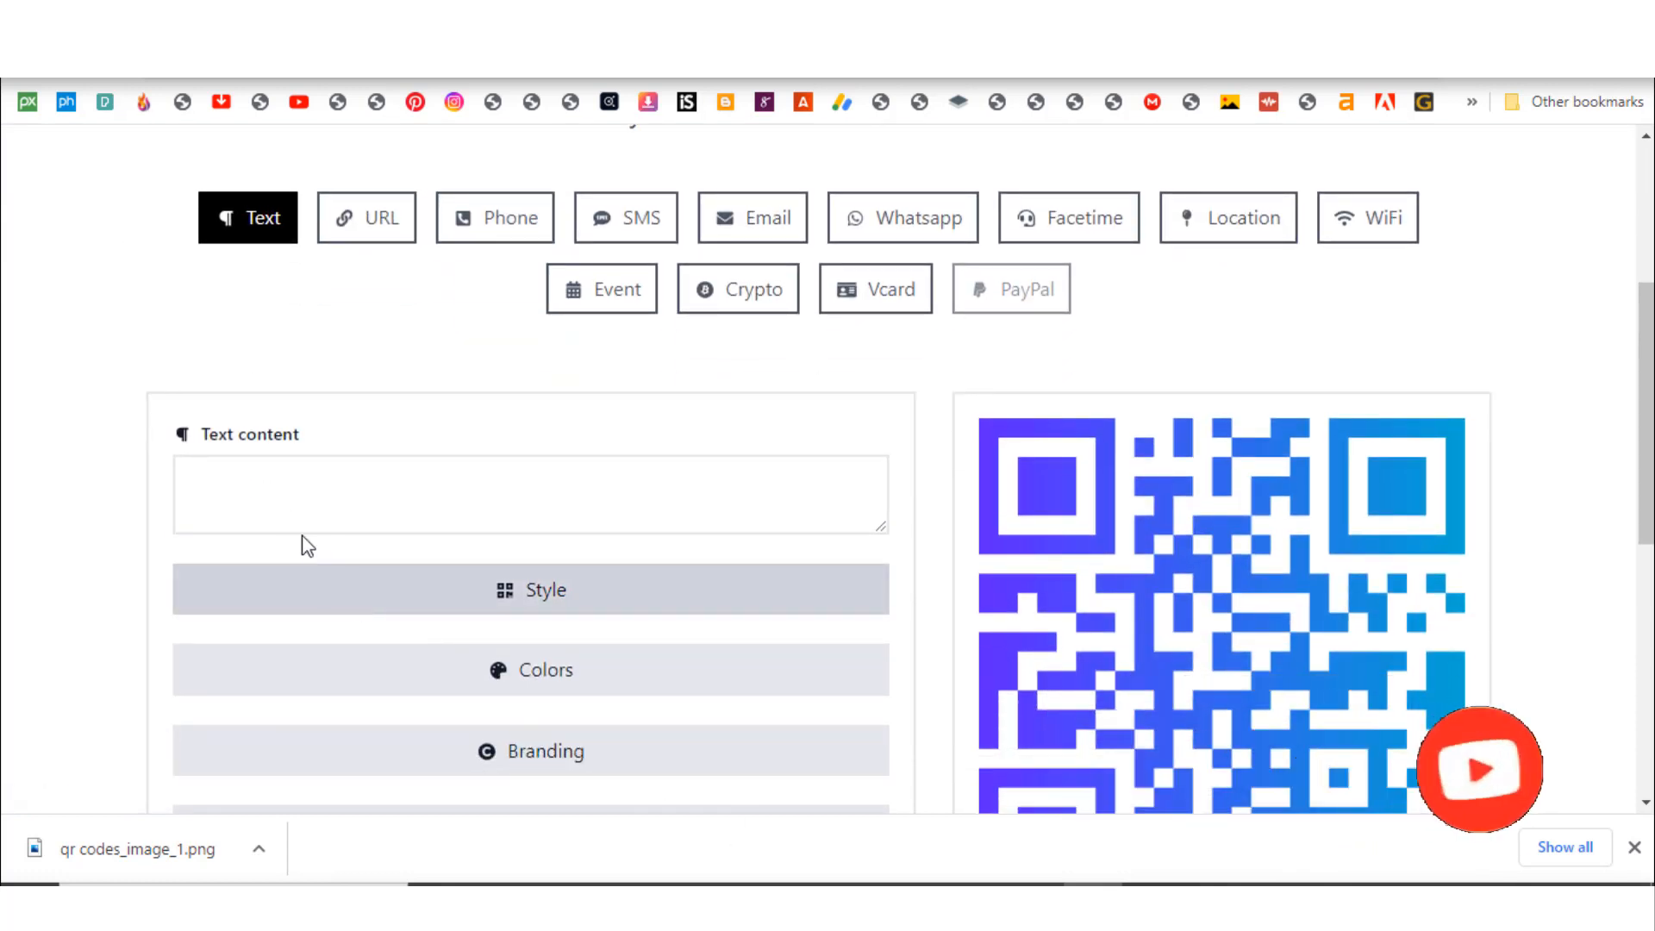
text(you are the only mosquito in my net. please  bite me)
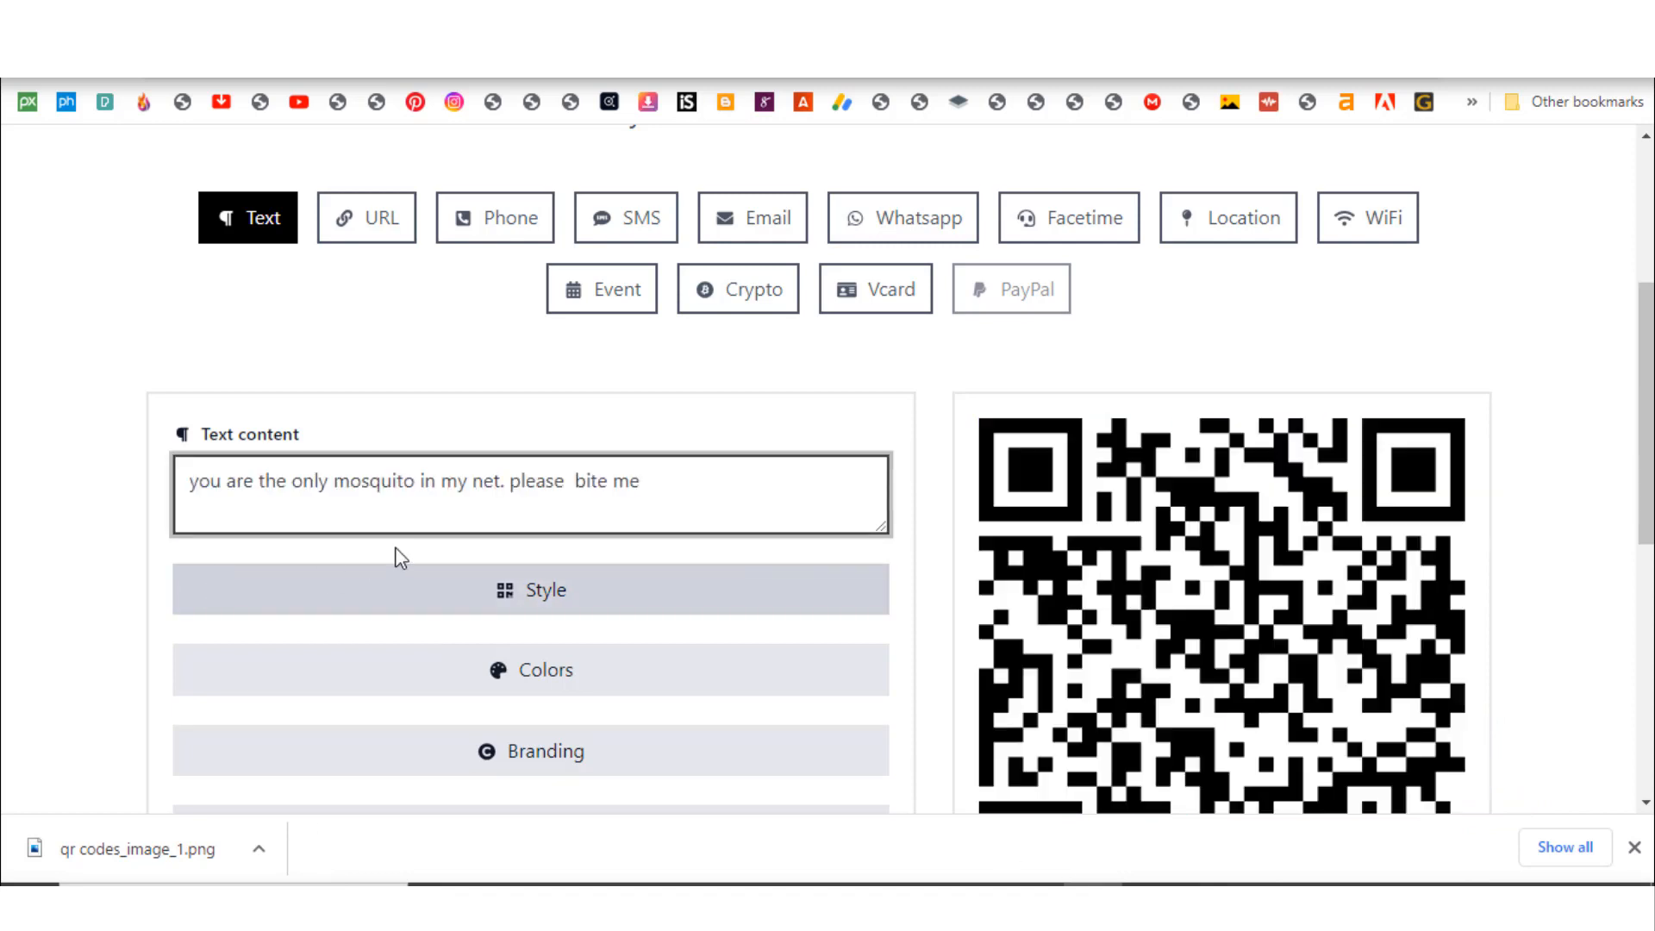
mouse_move(484, 607)
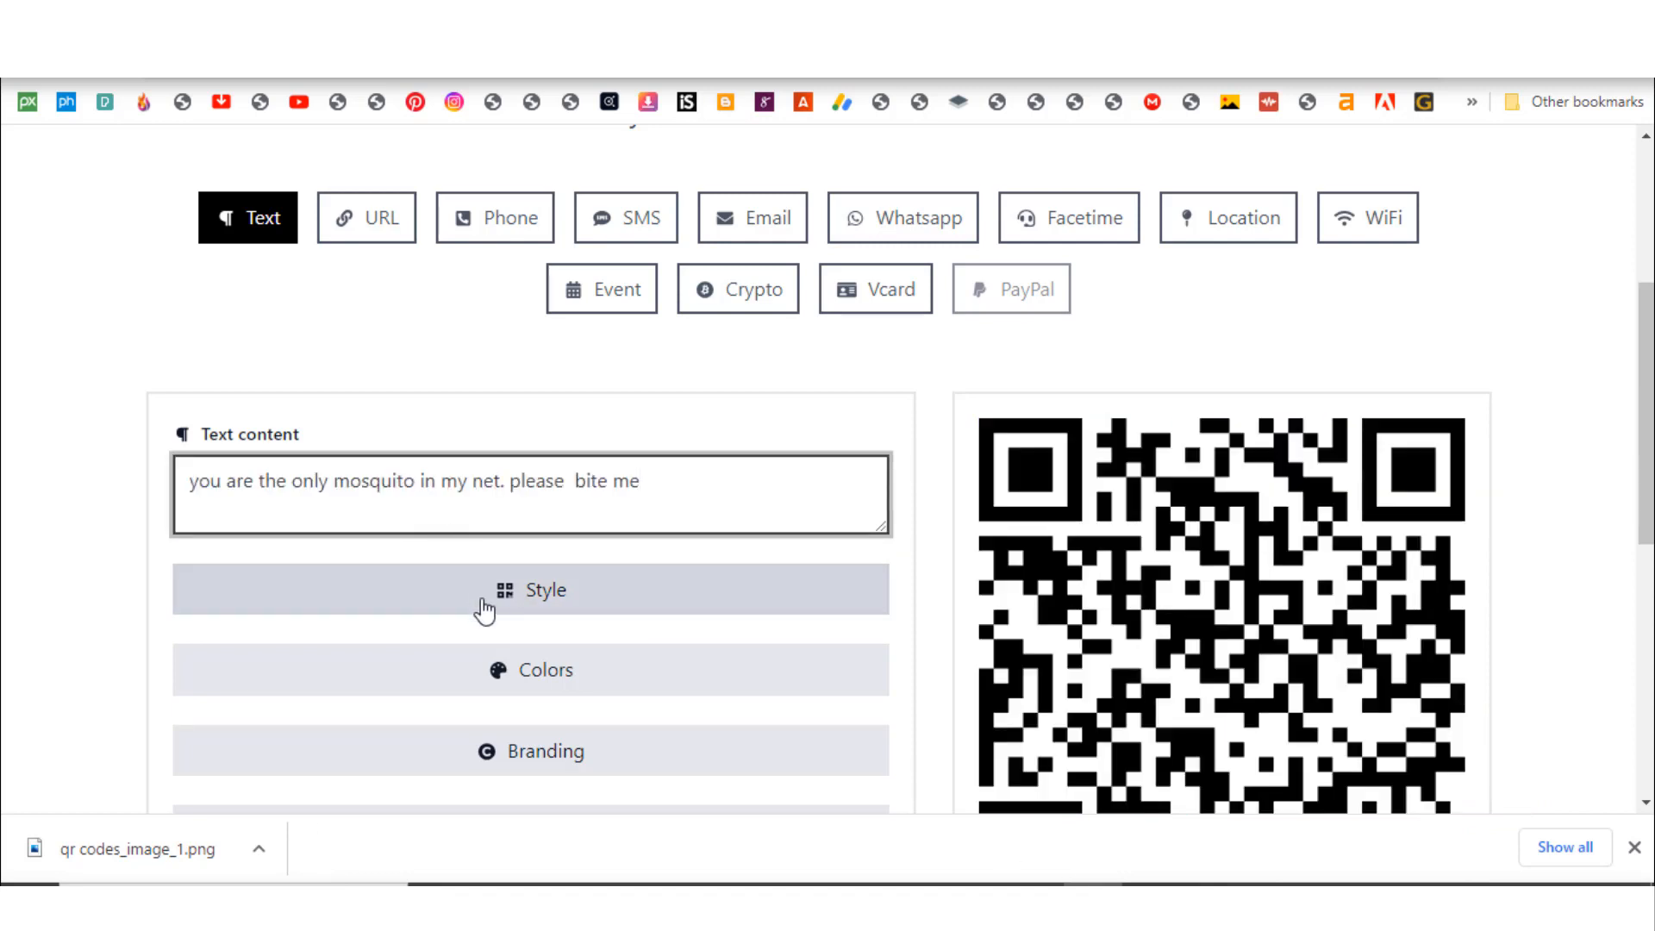
scroll(down, 3)
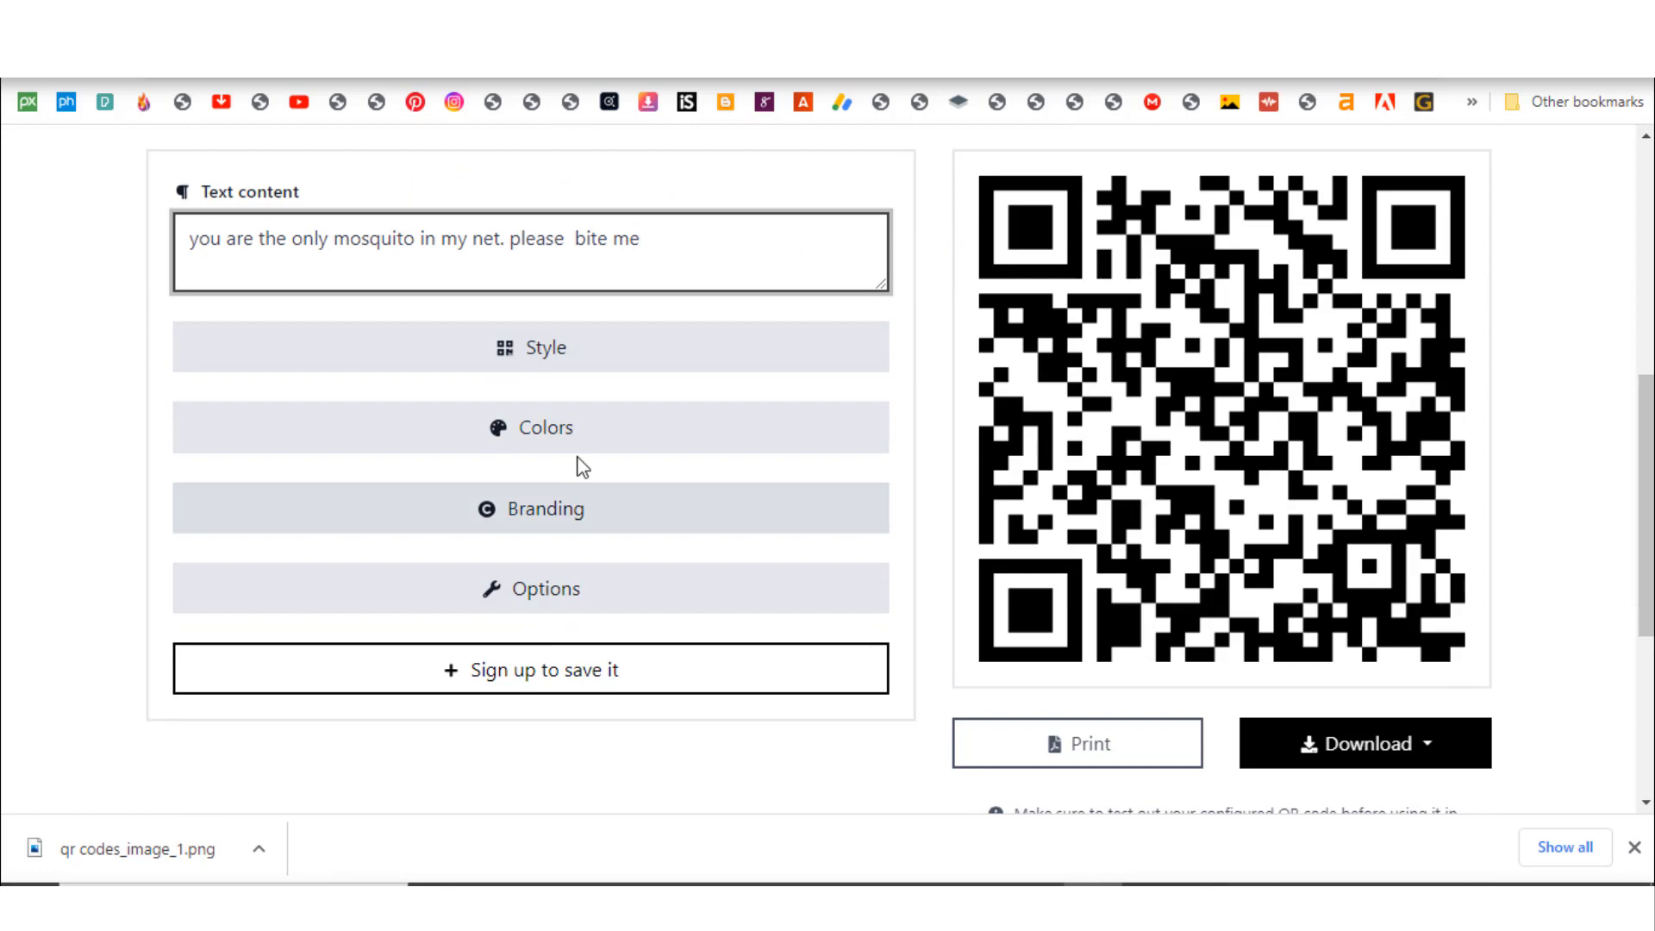
- Try rounded, diamond and dot modules, settling on heart-shaped modules
click(530, 347)
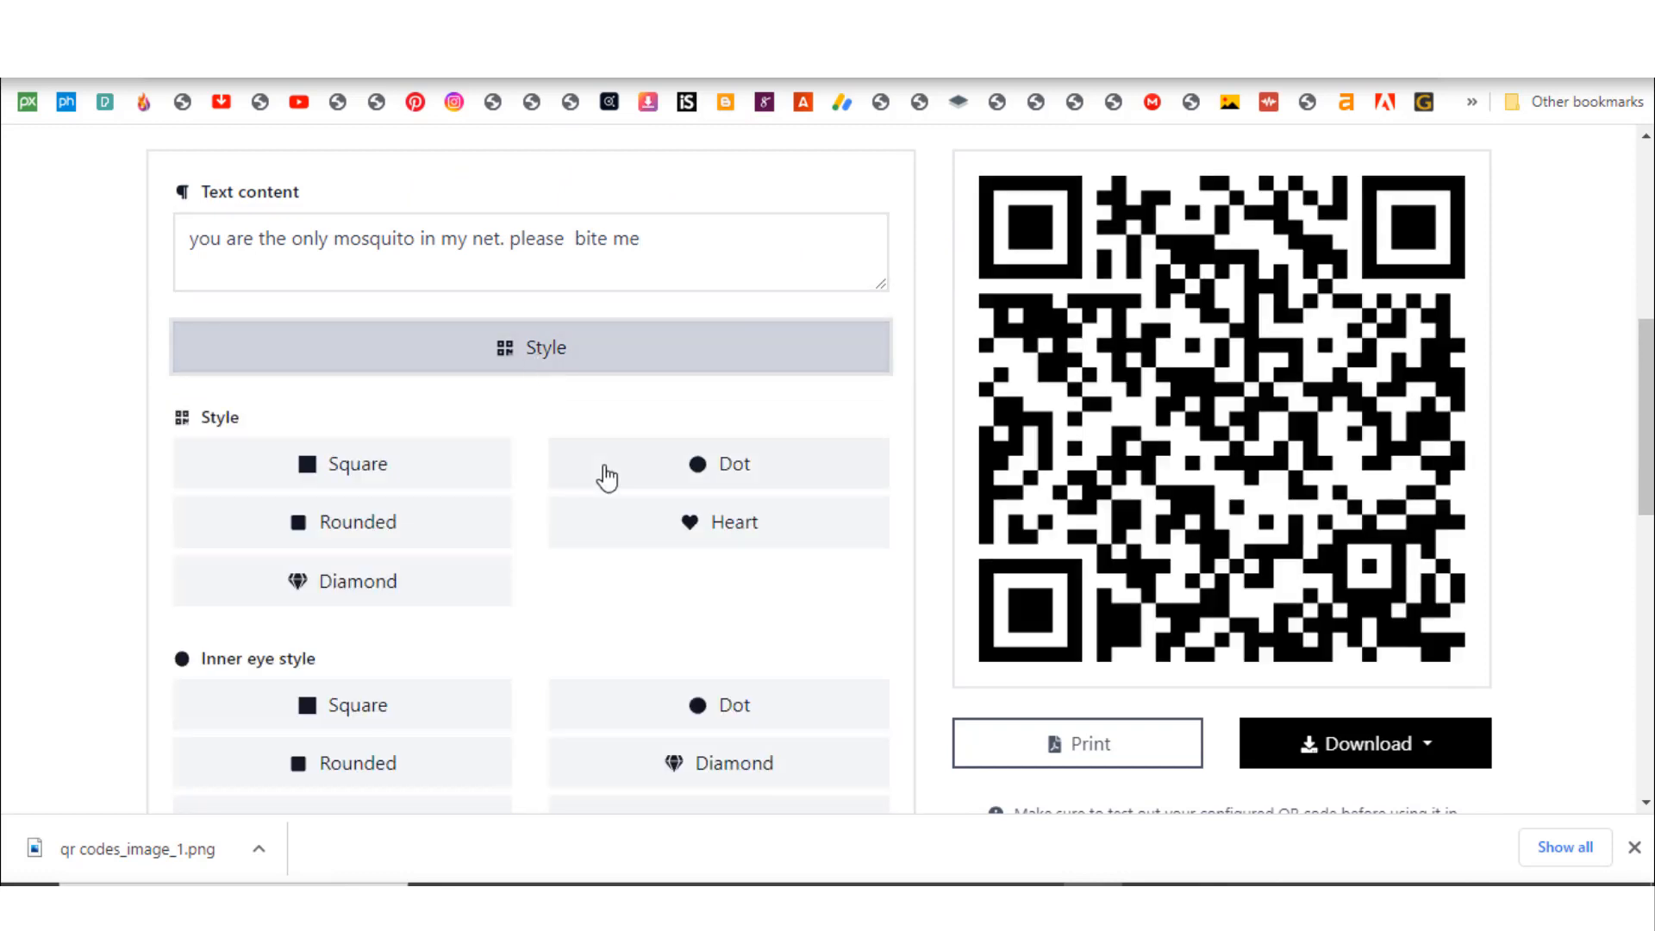
click(341, 521)
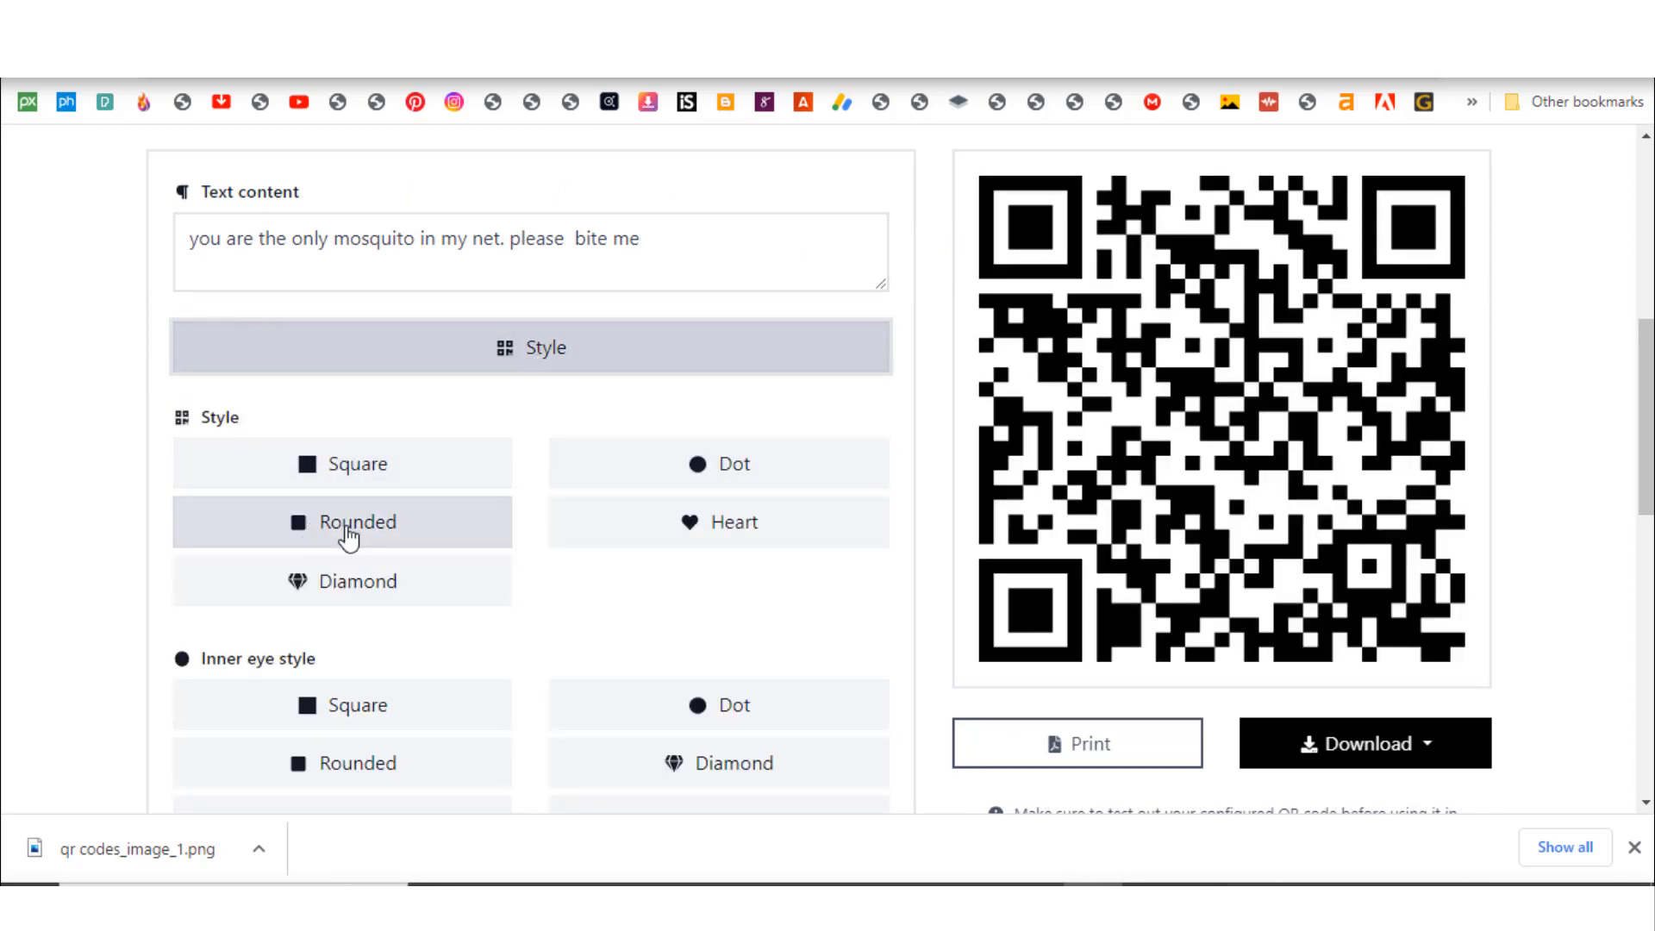
click(342, 521)
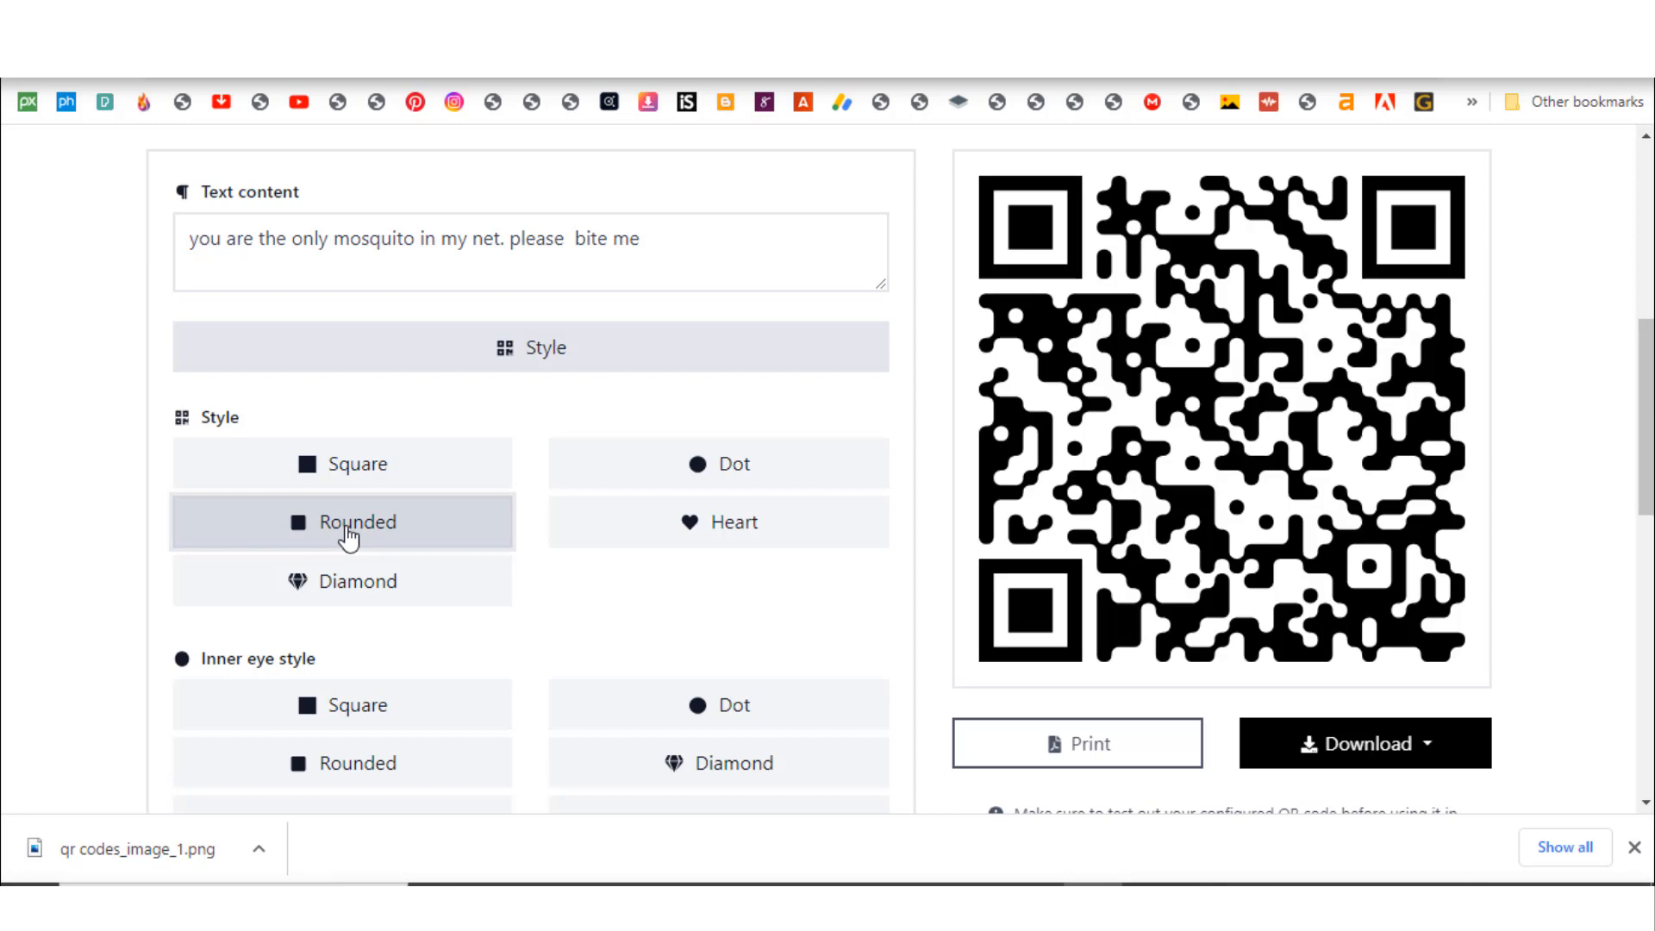
click(341, 580)
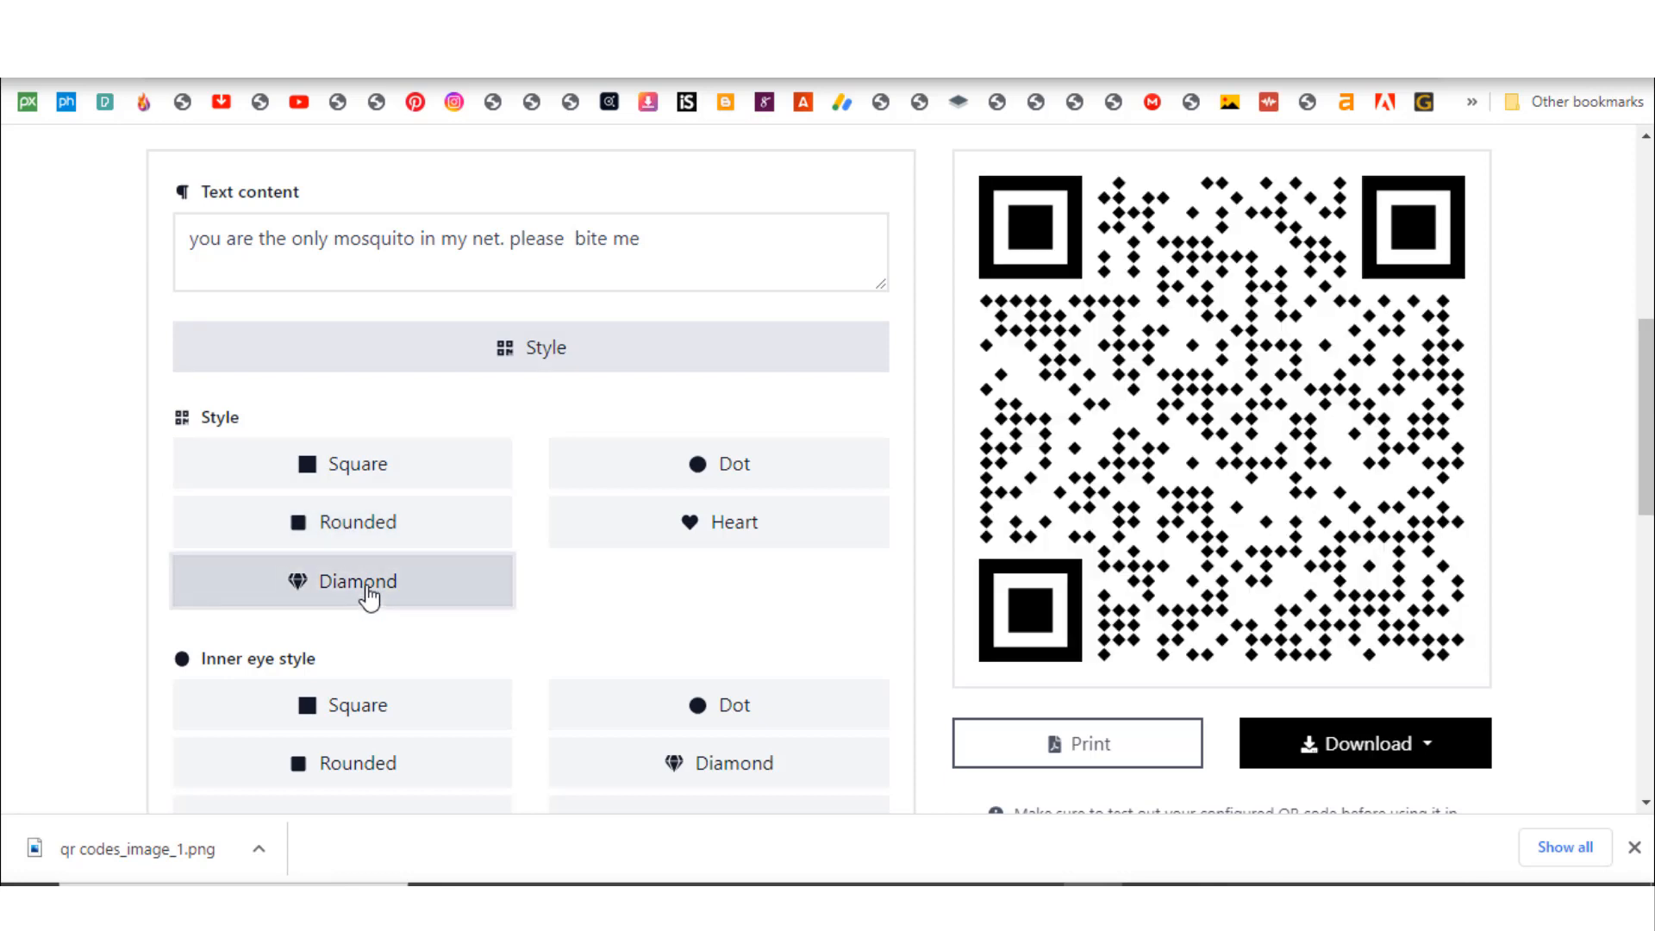
click(719, 464)
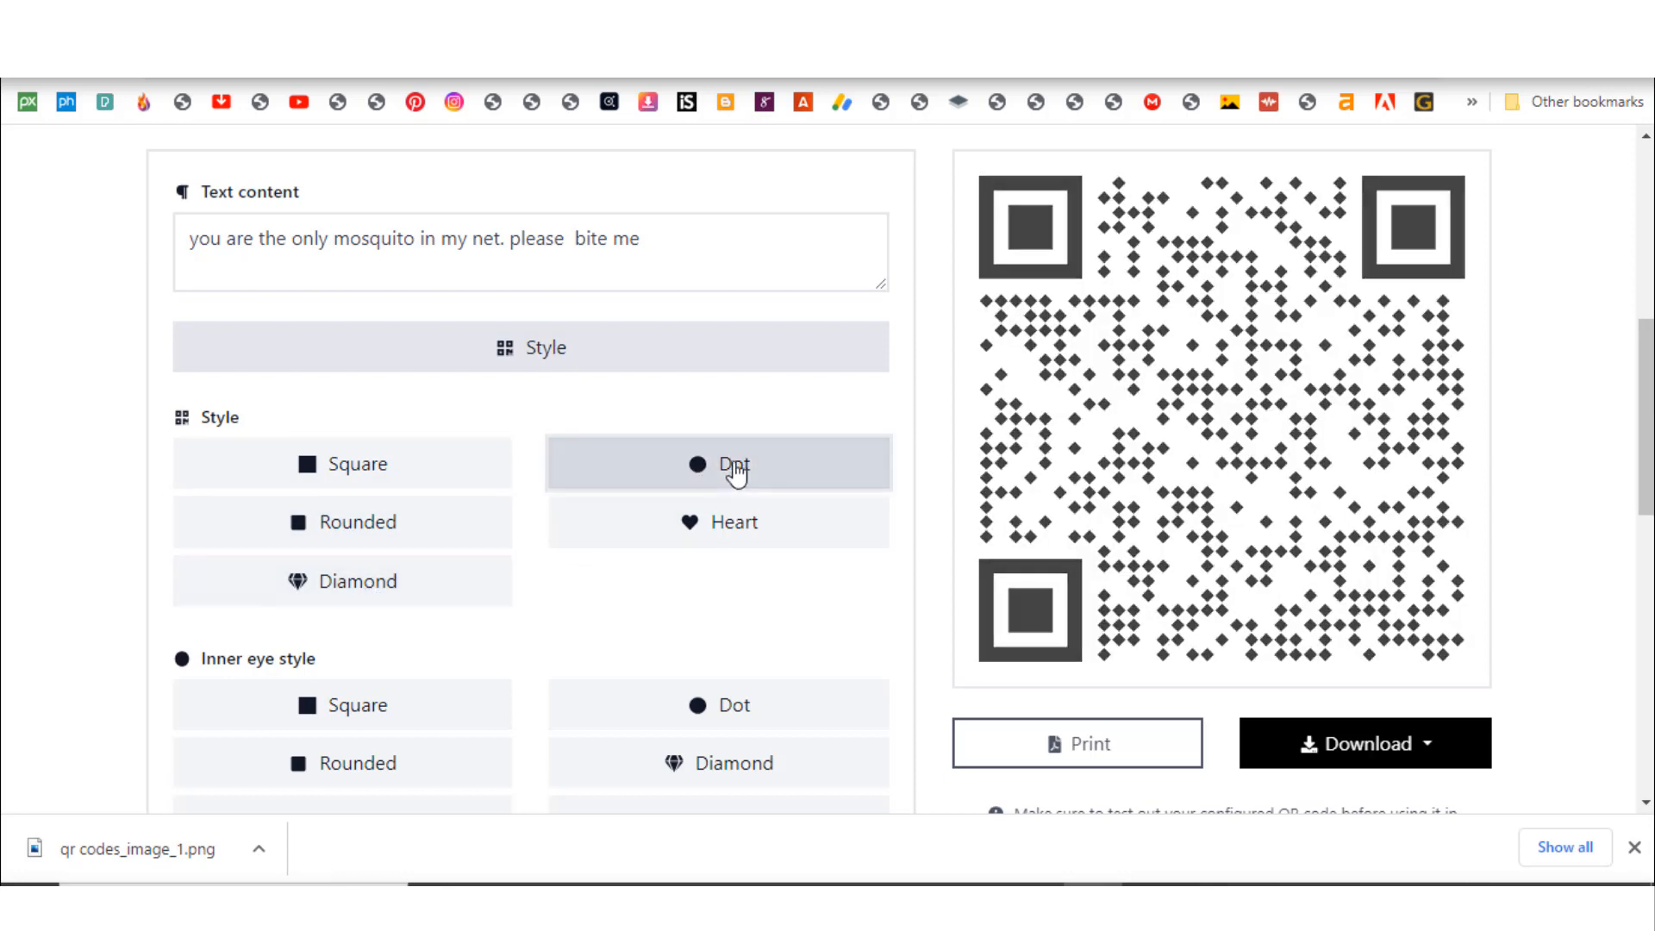
click(719, 522)
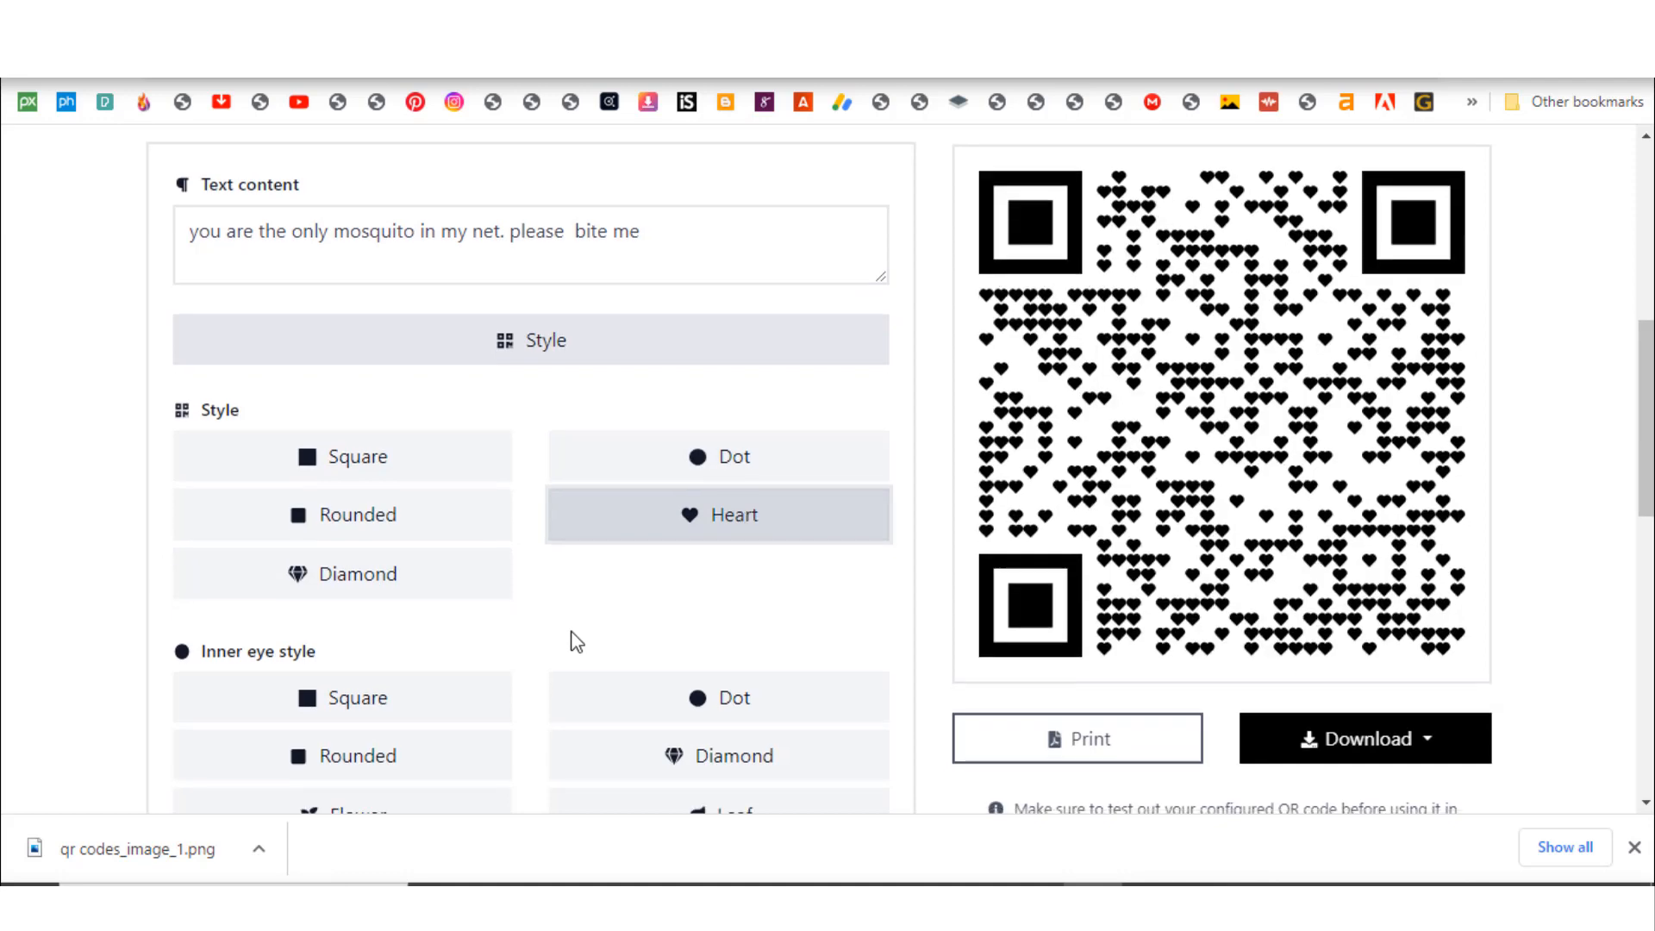
scroll(down, 3)
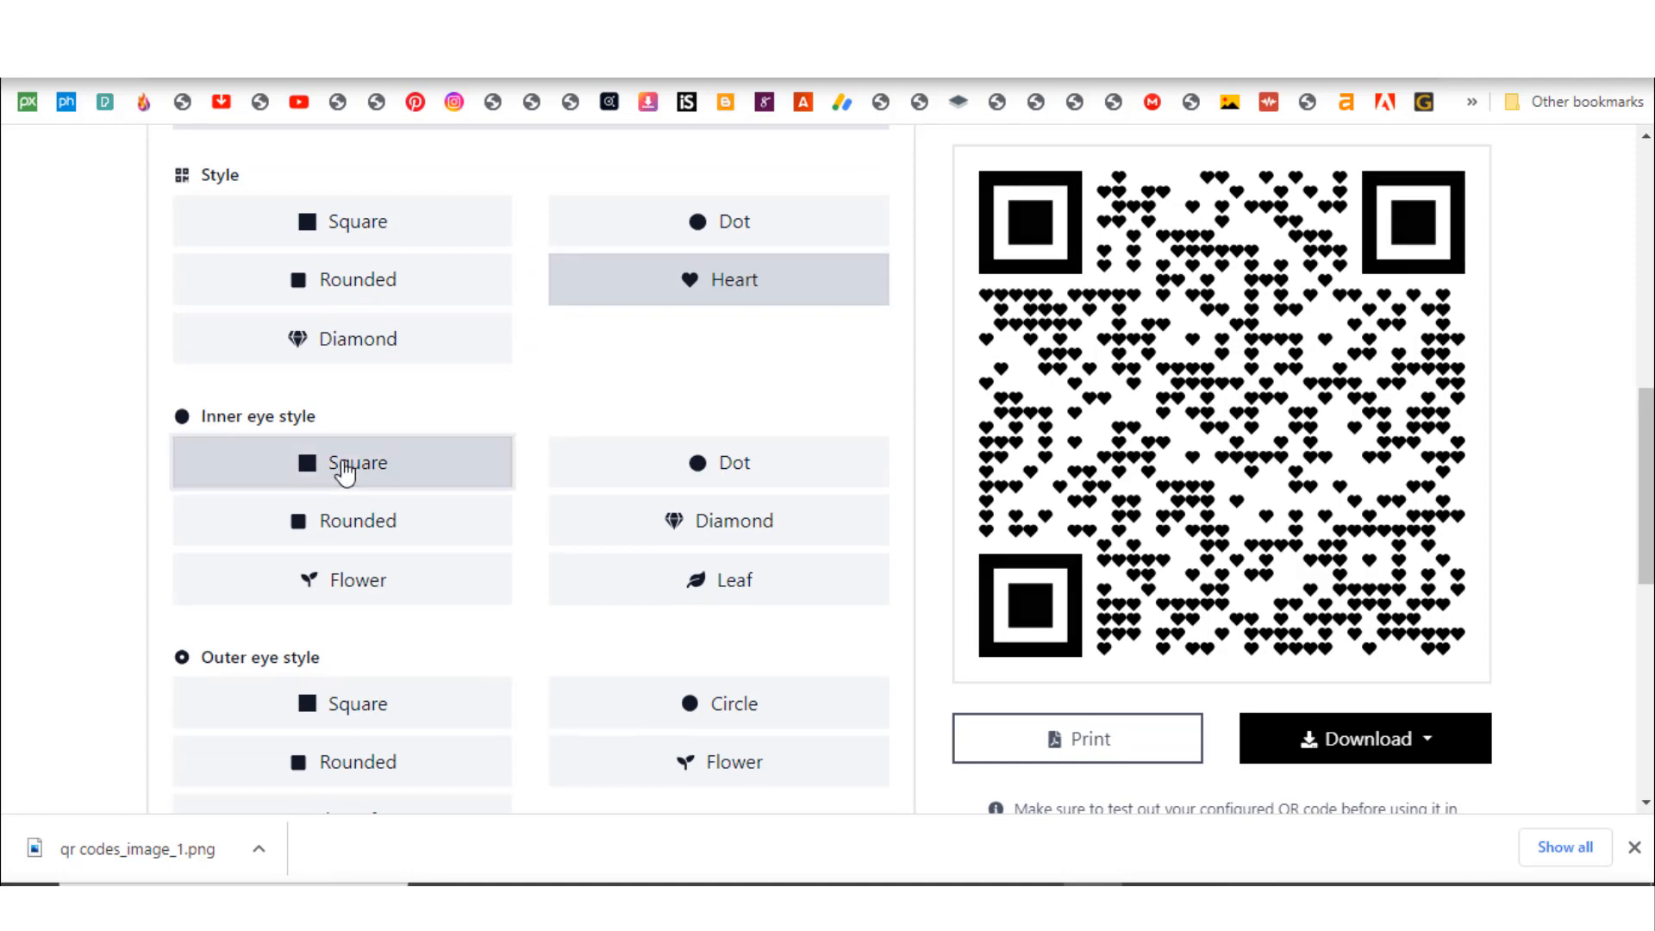
- Give the code leaf-shaped inner eyes and flower-shaped outer eyes
click(357, 519)
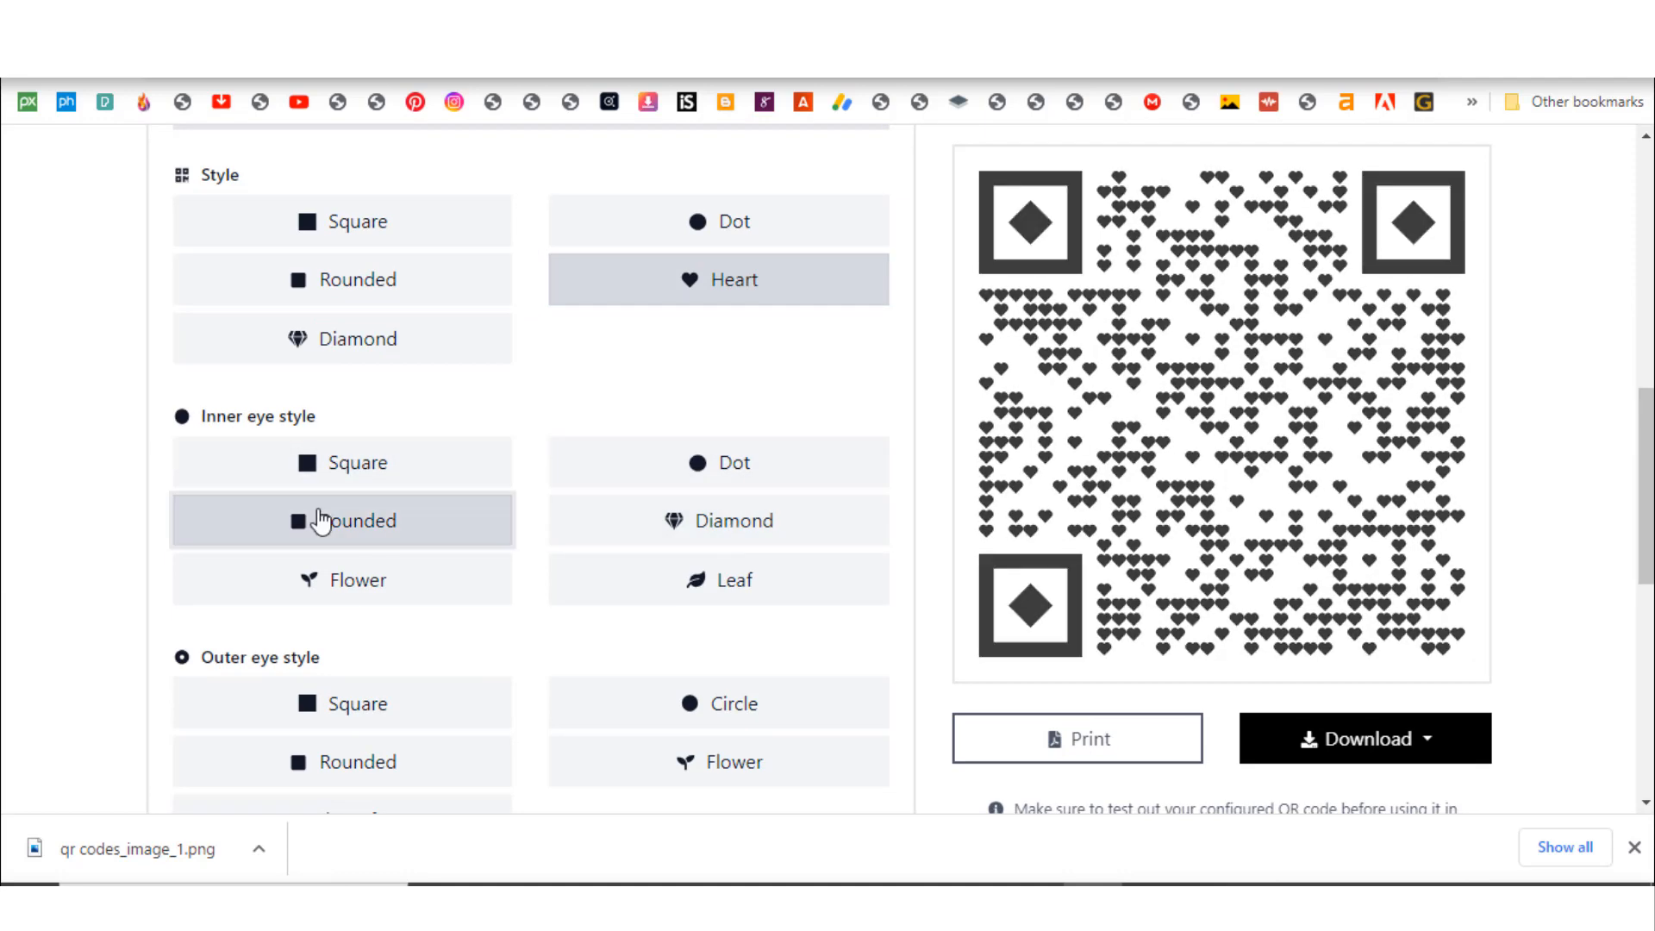
click(718, 579)
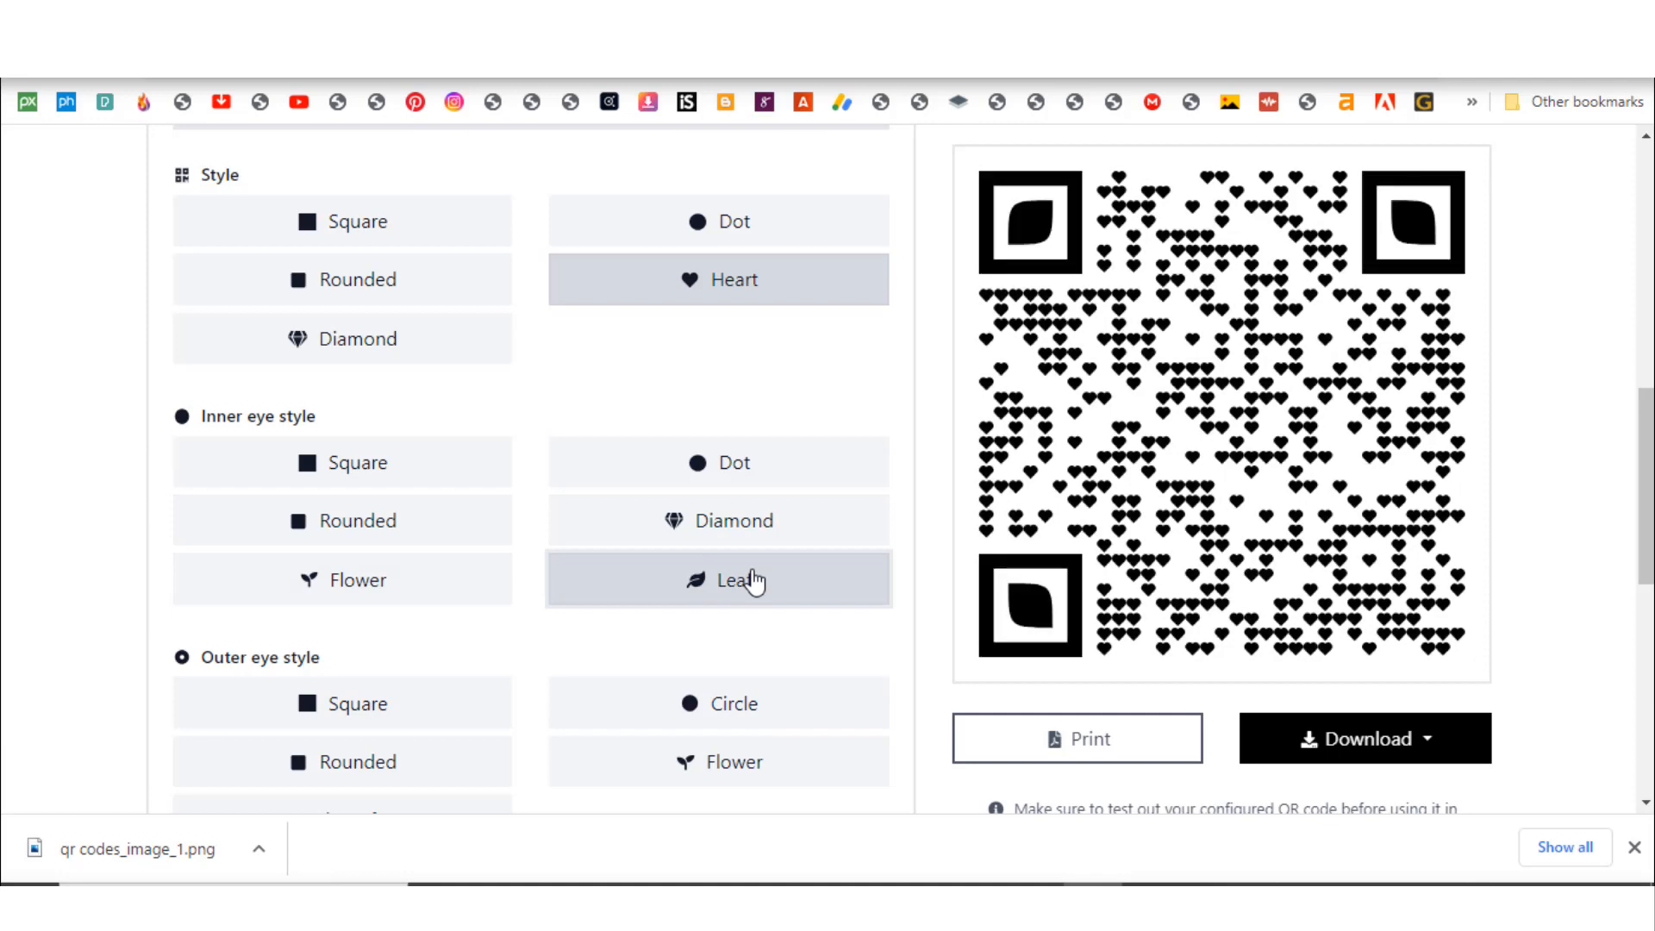
scroll(down, 3)
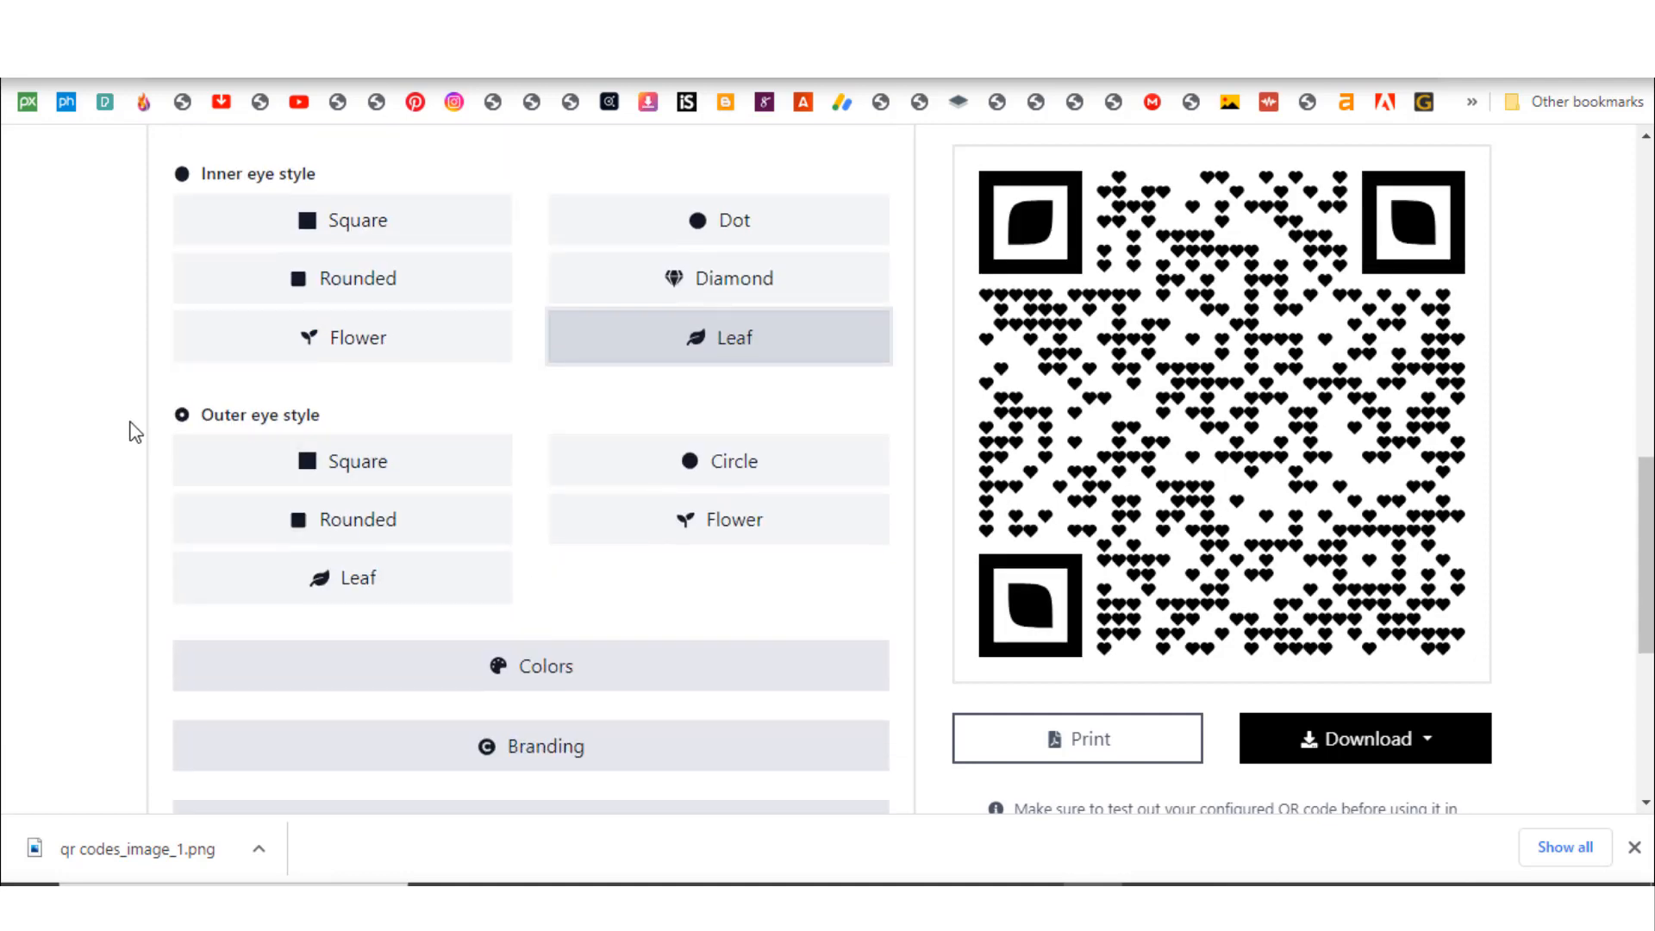
click(342, 518)
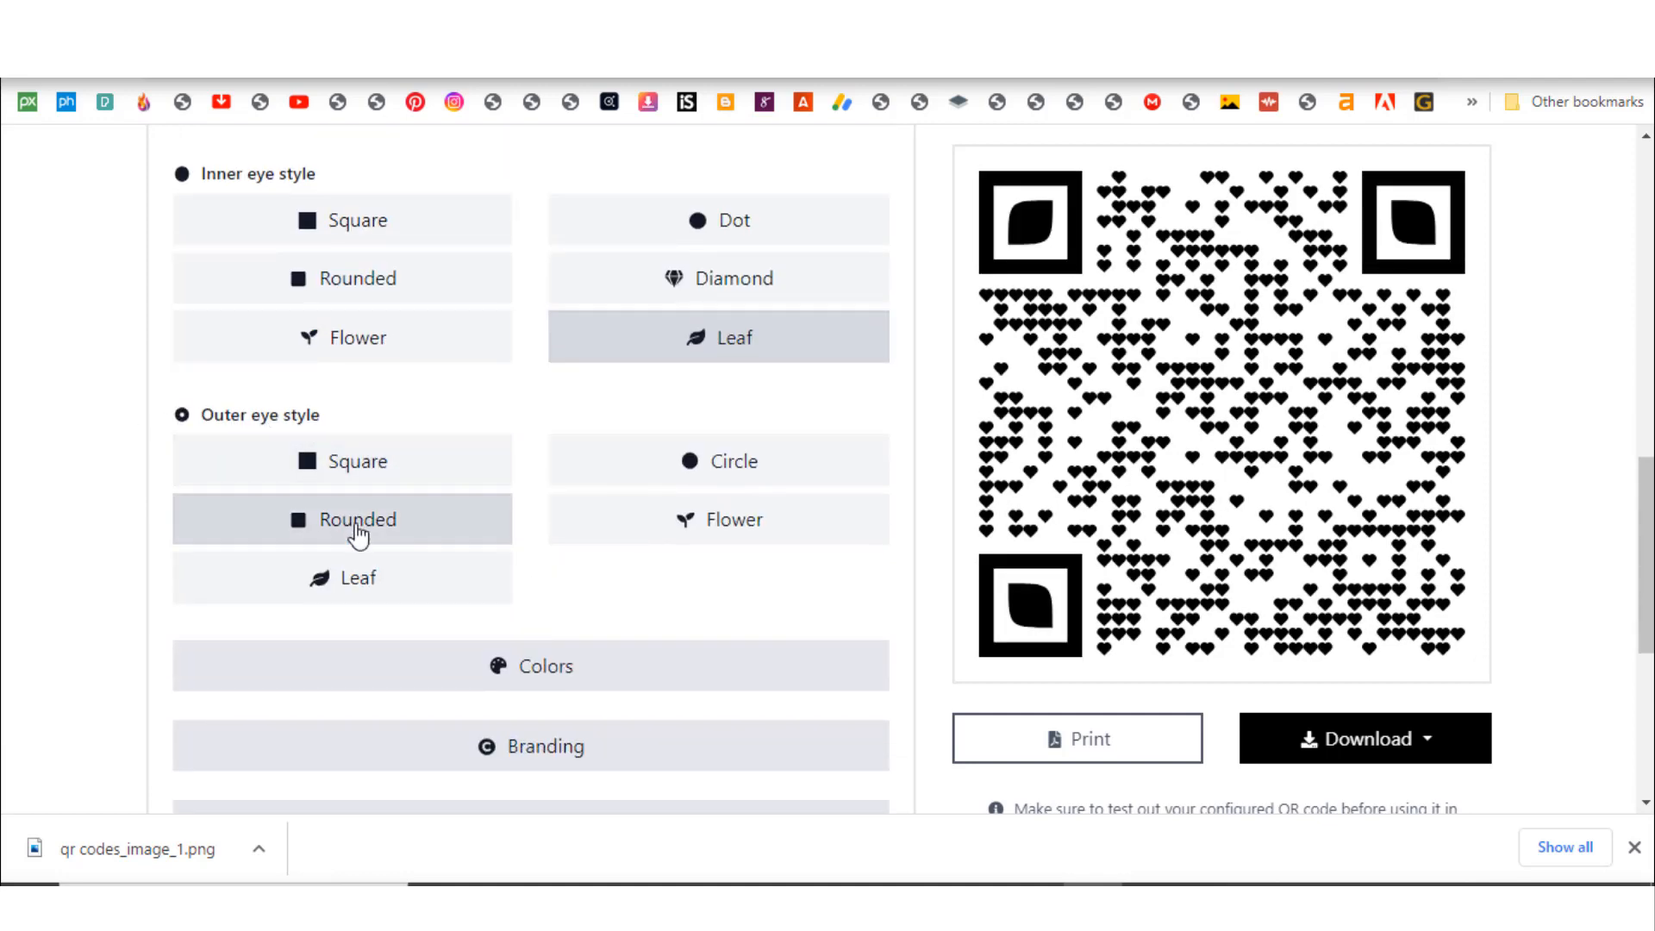
click(720, 518)
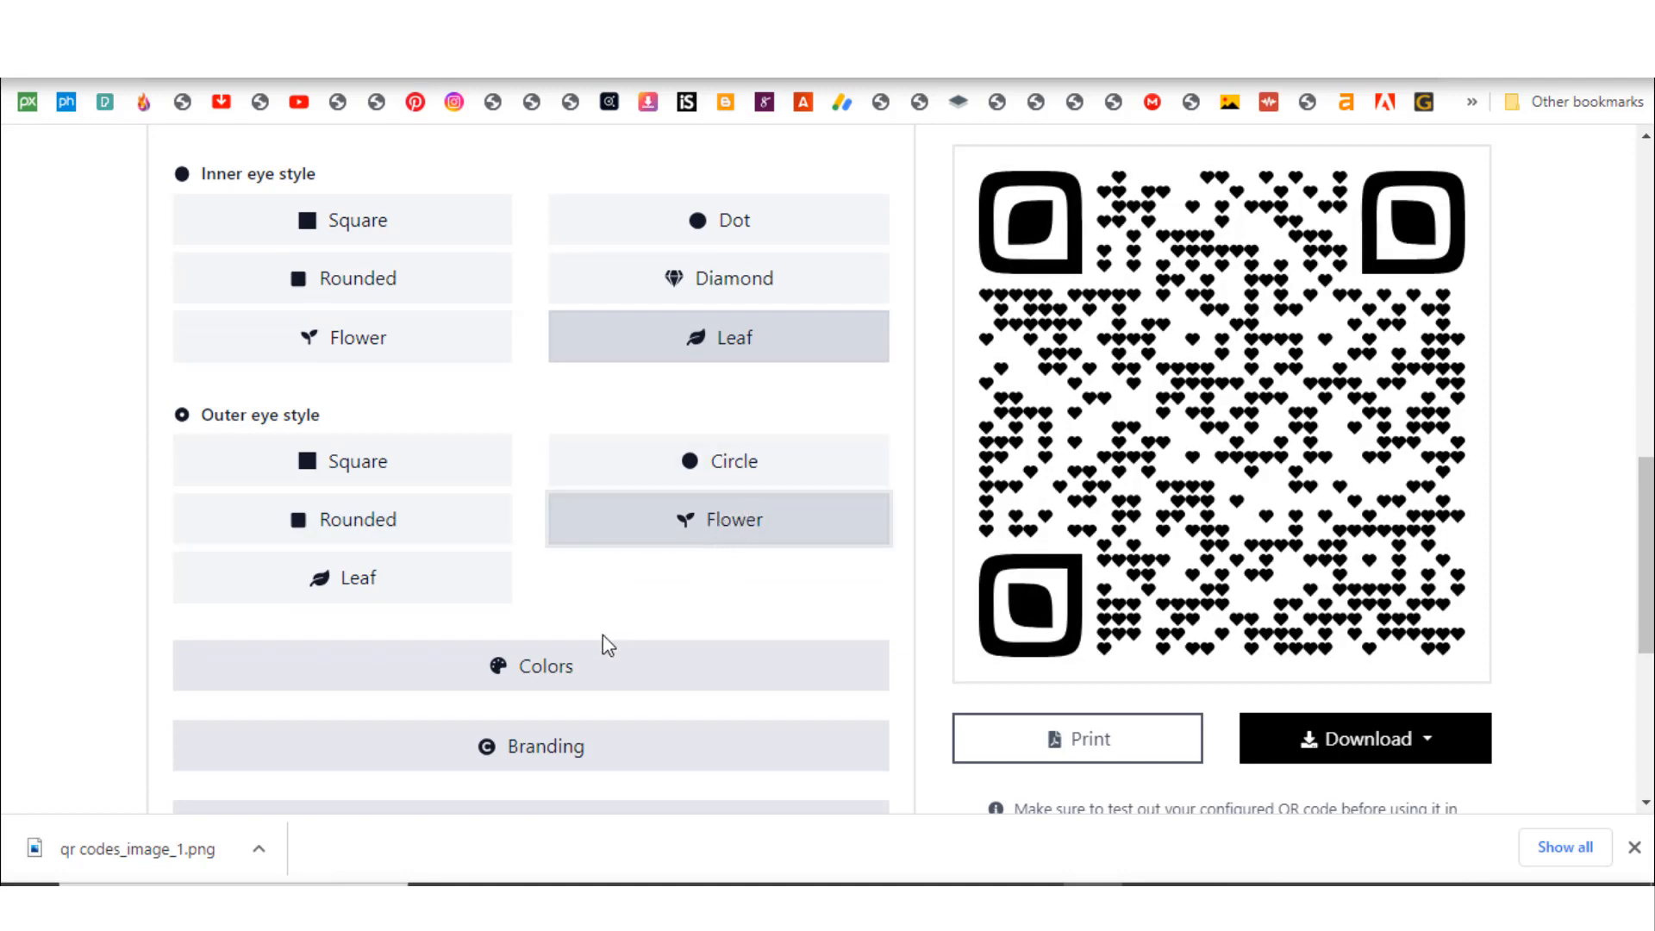
- Color the modules with a dark maroon to orange-red vertical gradient
click(530, 665)
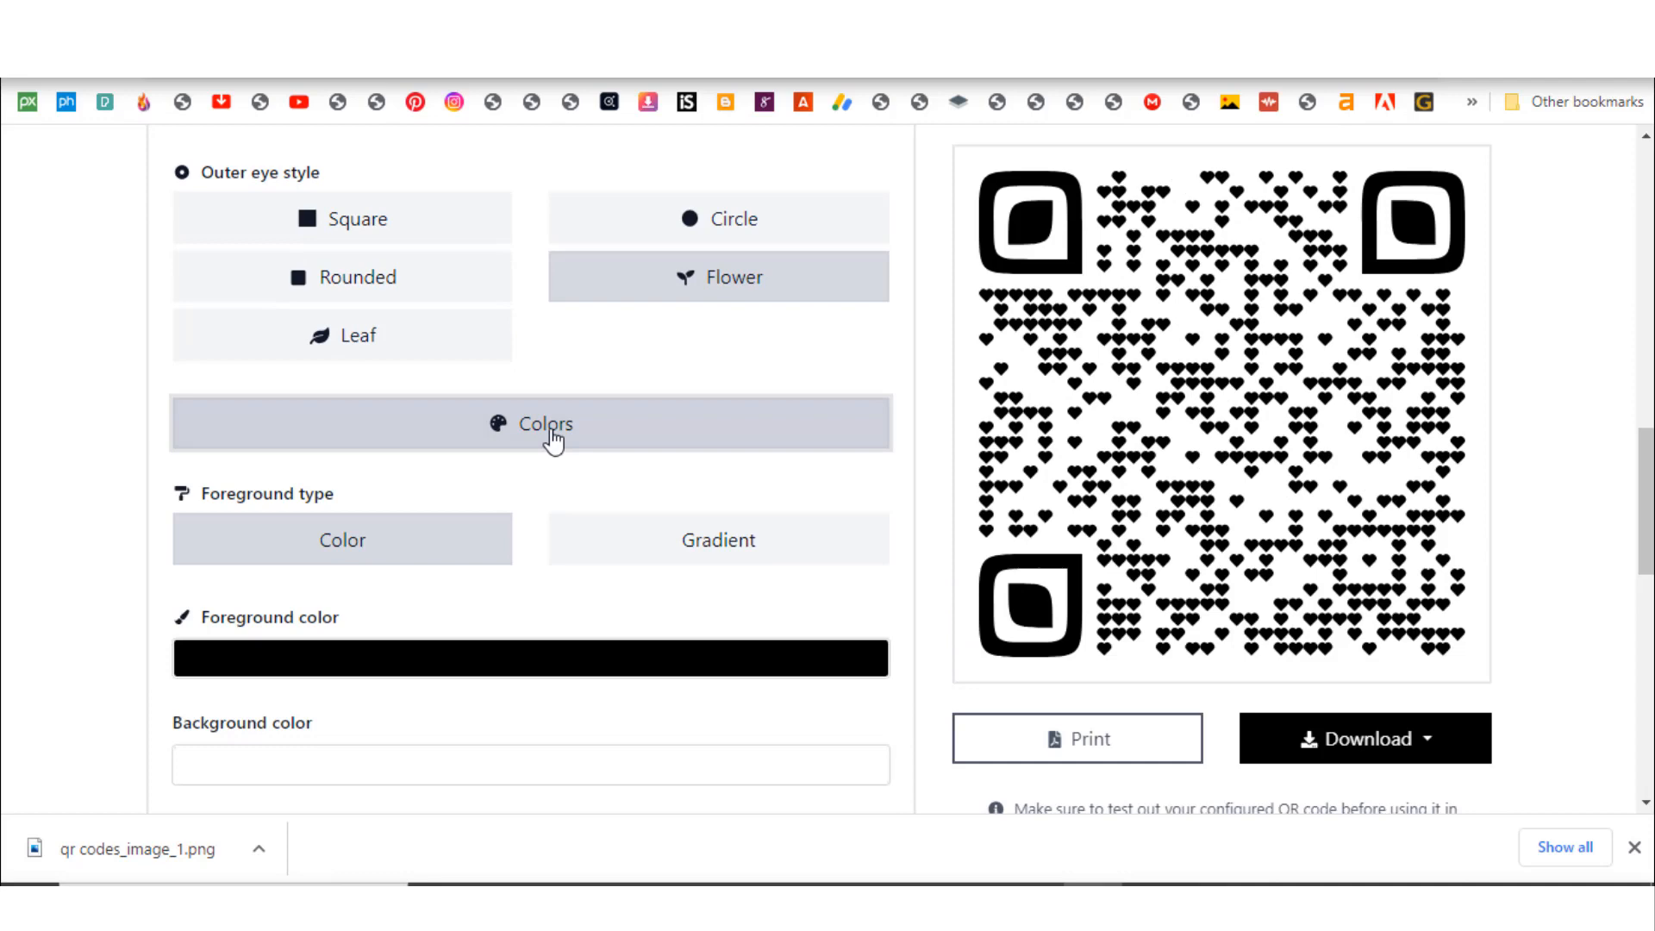
mouse_move(719, 540)
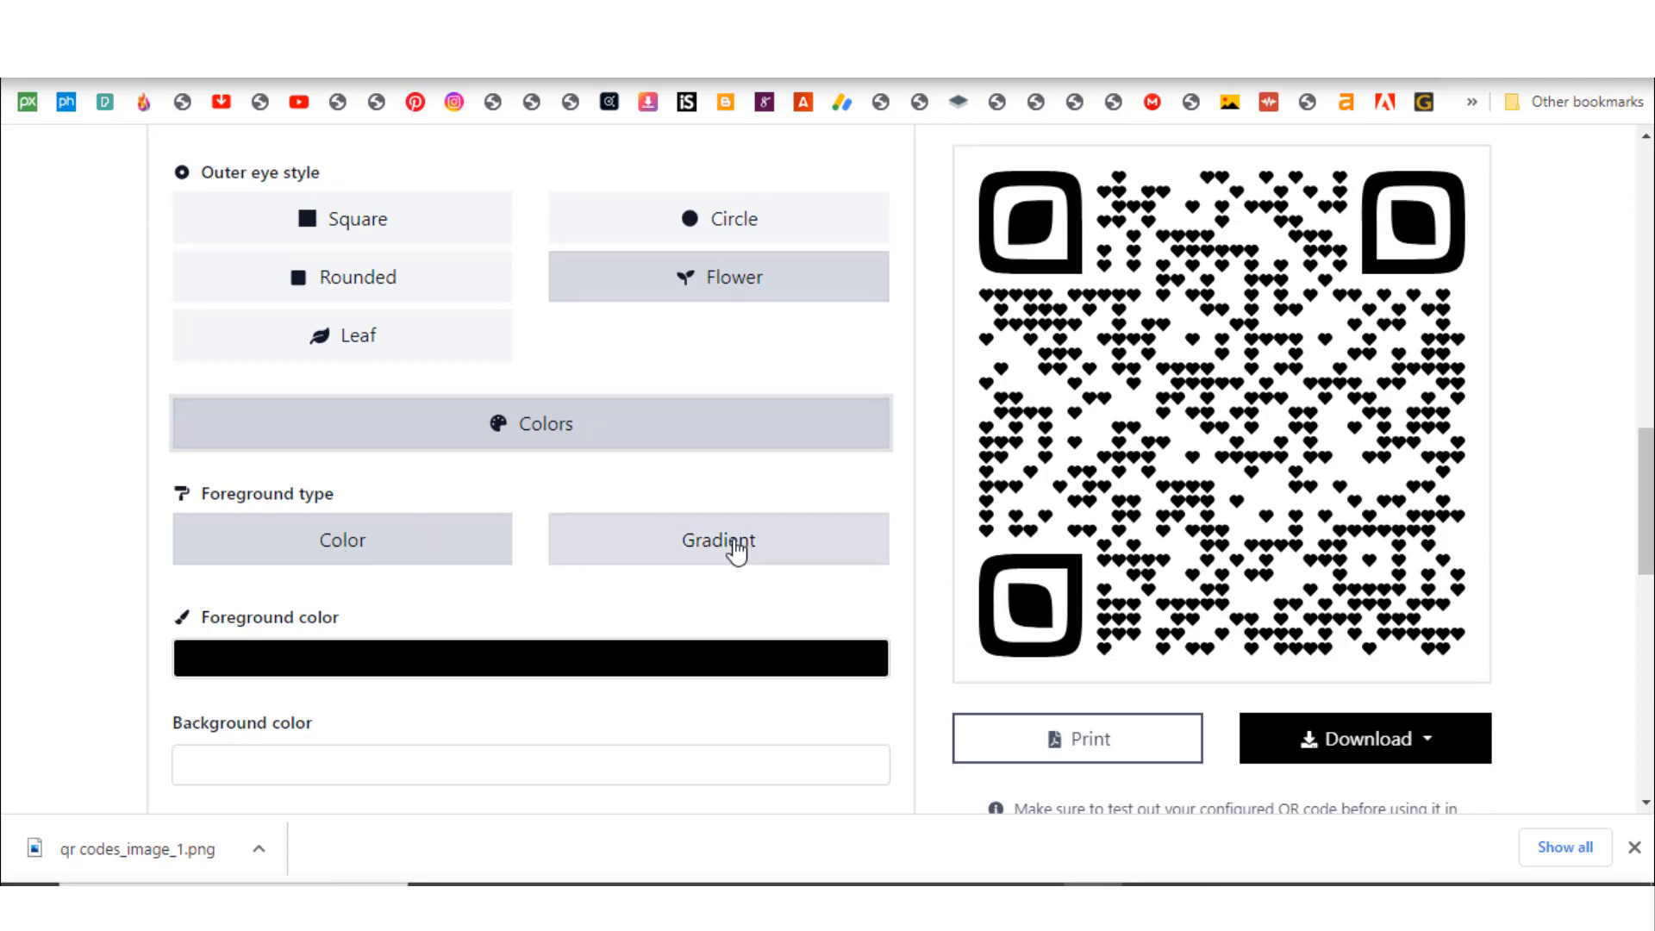
click(718, 539)
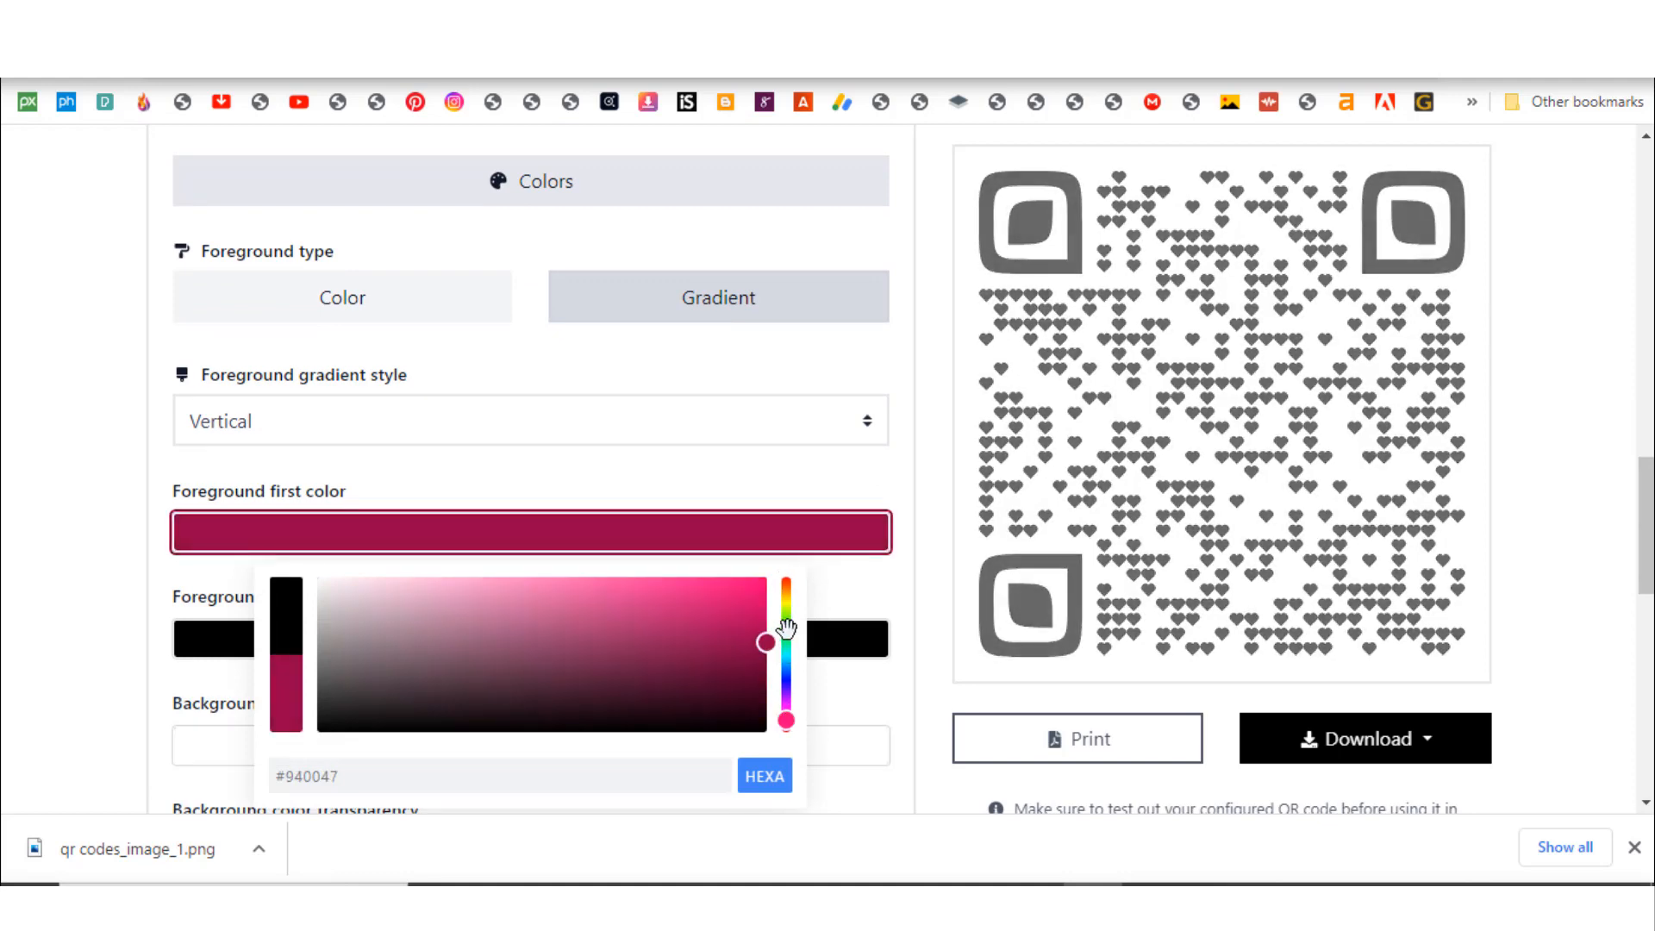
click(468, 586)
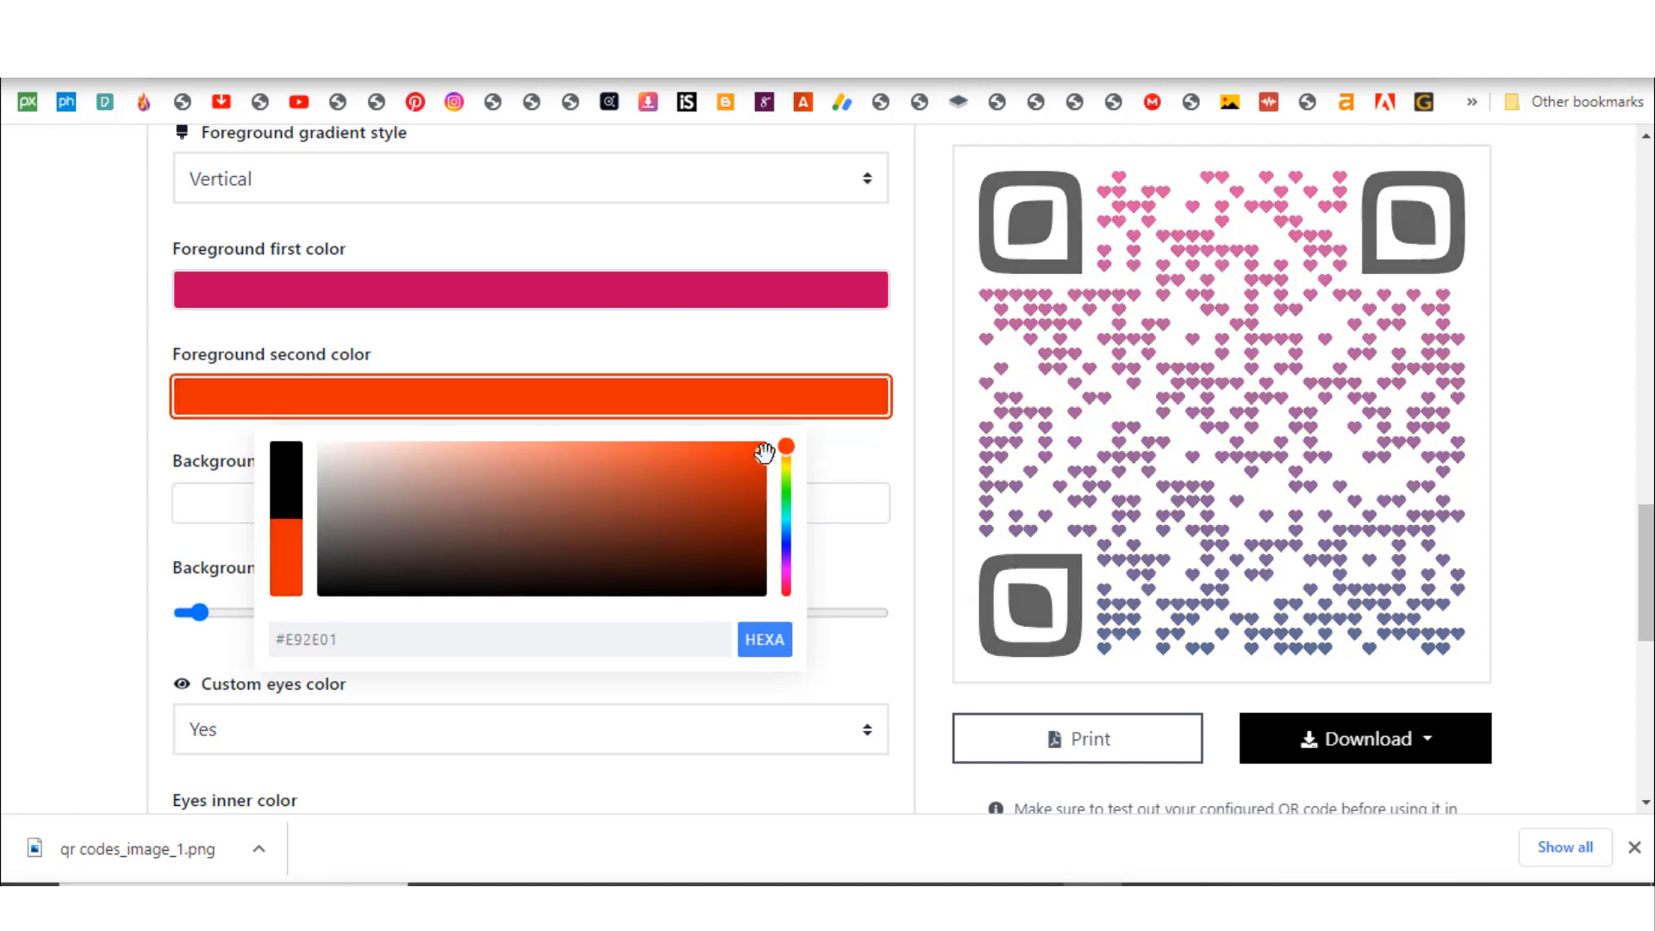
click(591, 307)
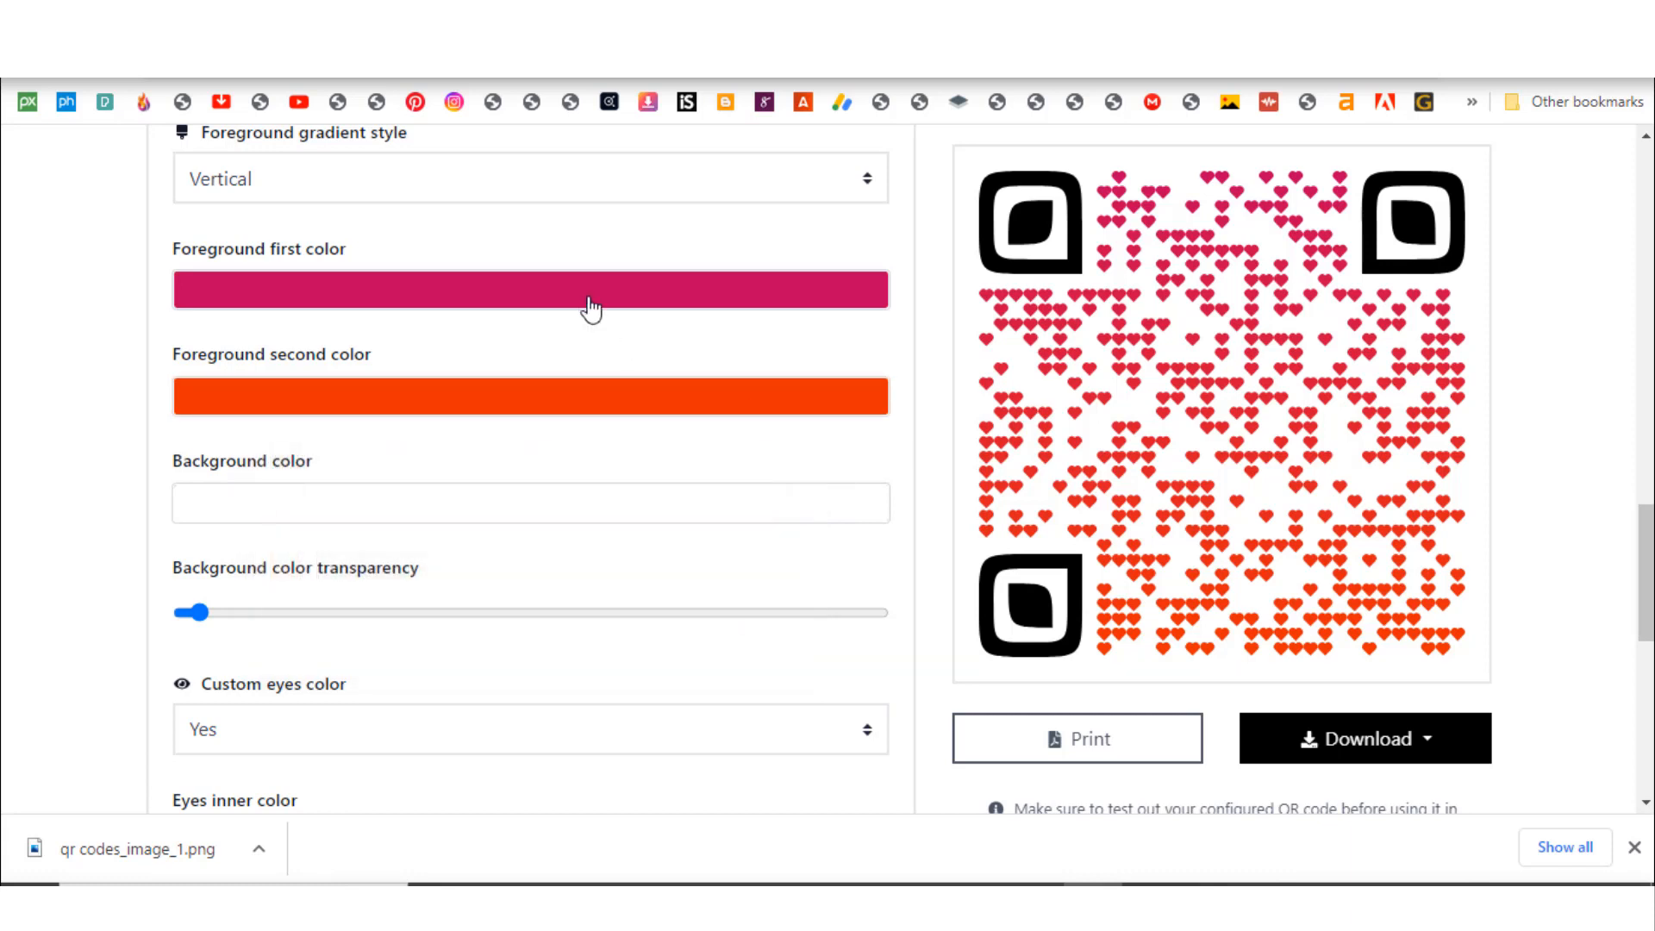
click(531, 289)
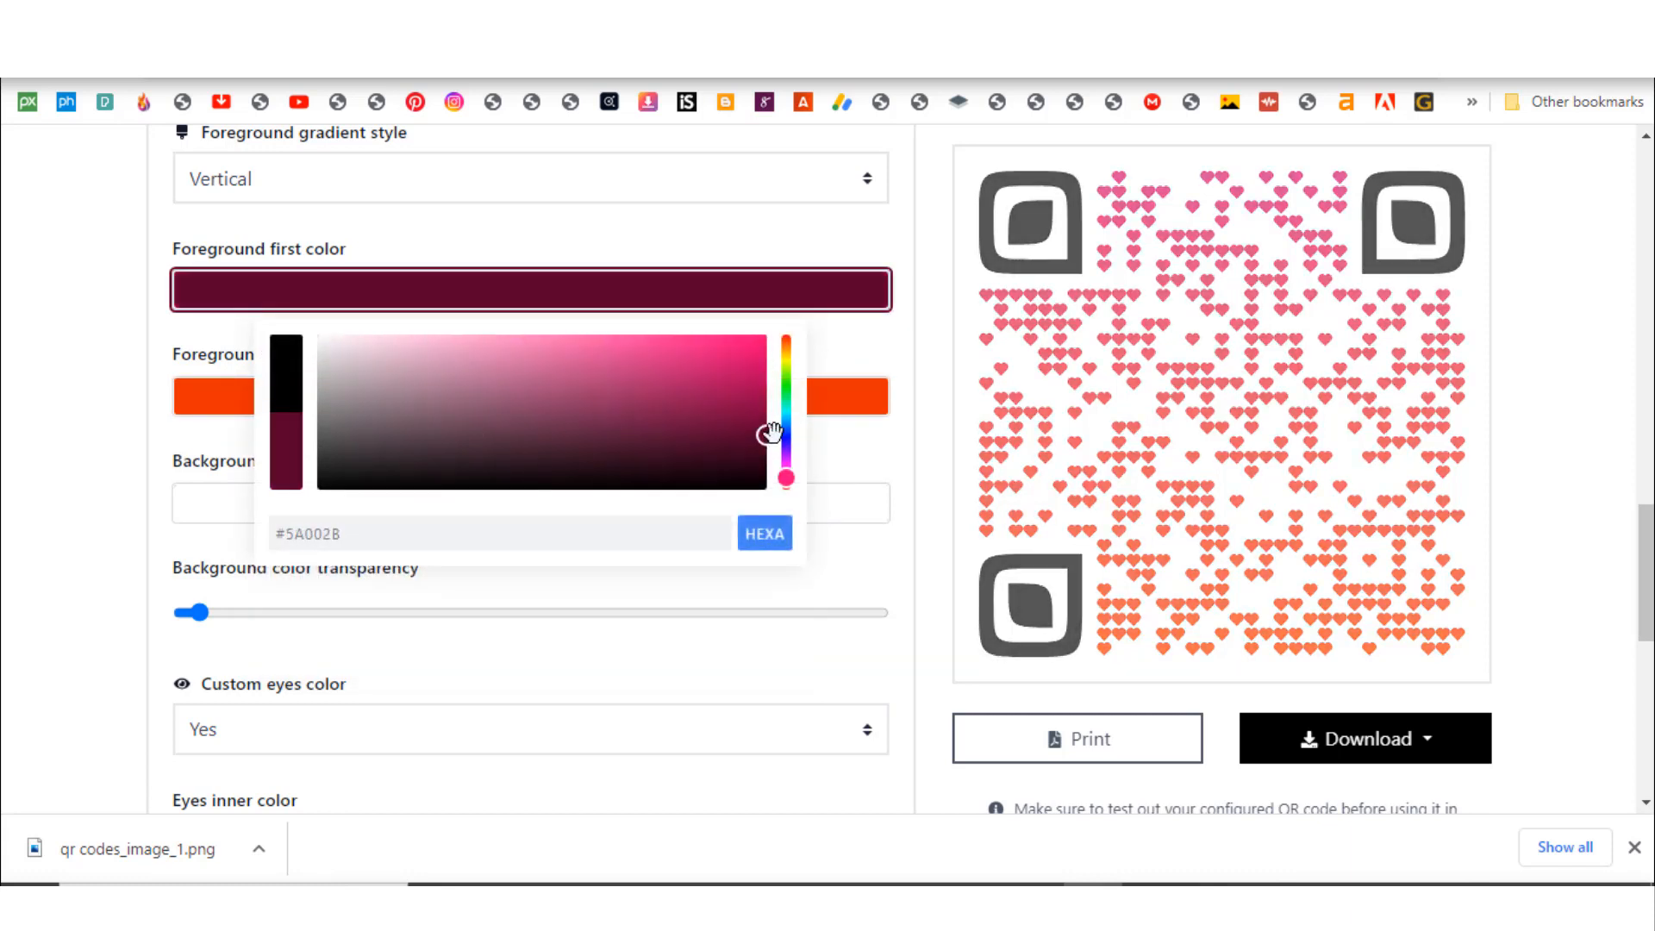
click(908, 338)
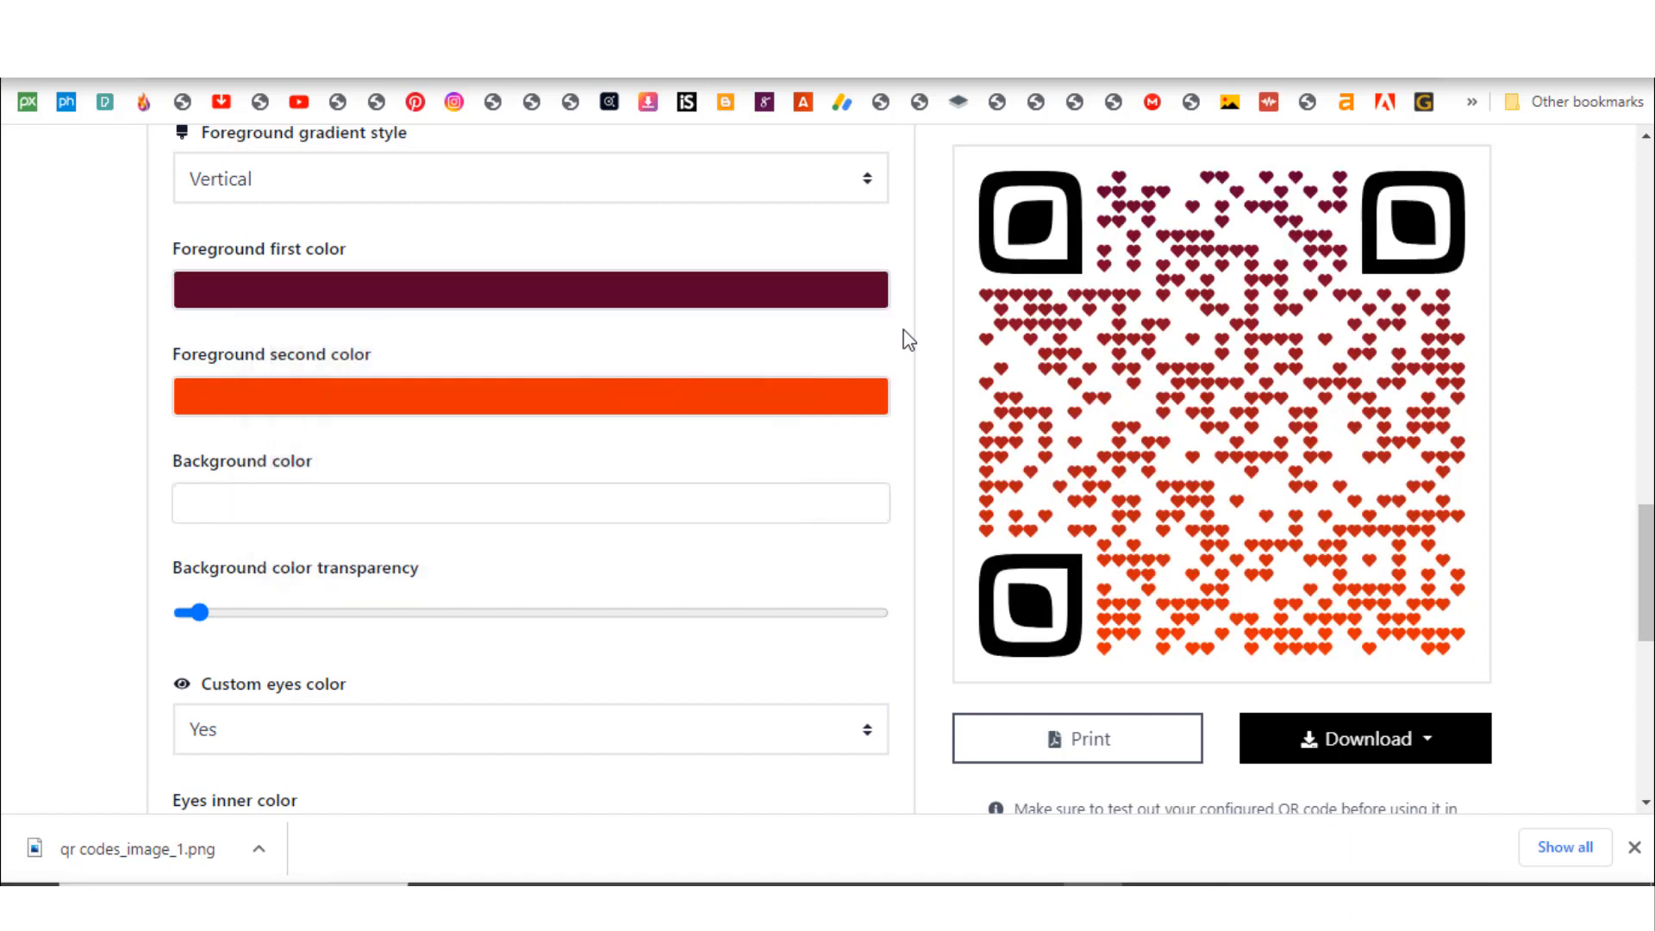
mouse_move(212, 502)
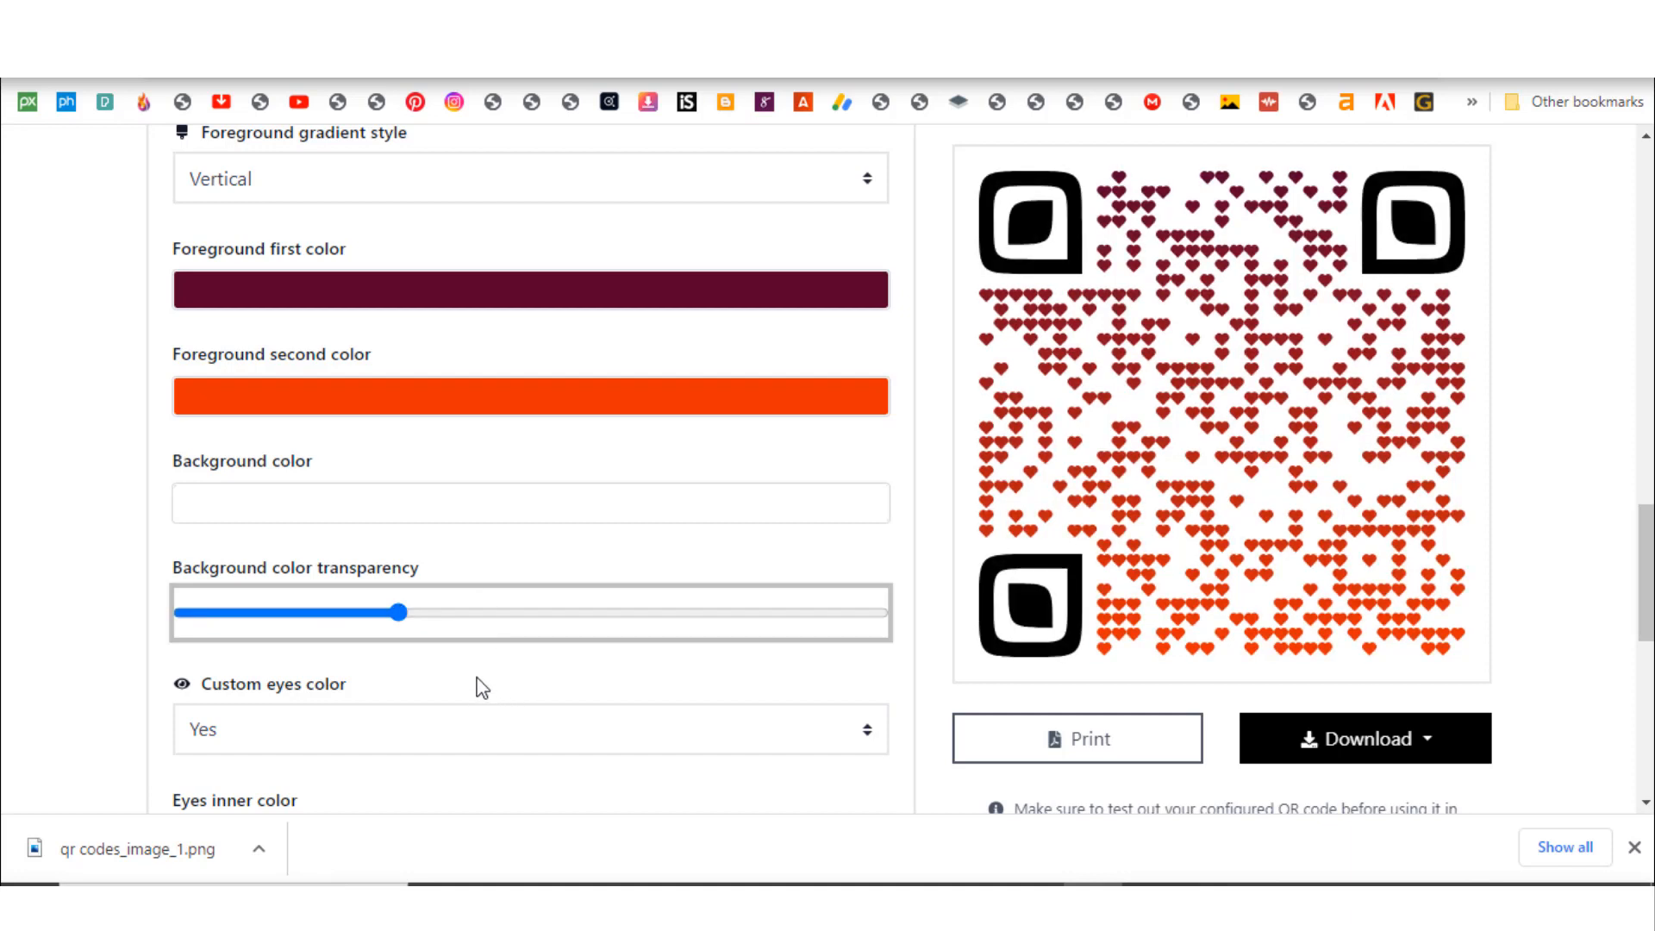
- Set the inner eye color to blue and the outer eye color to red
scroll(down, 3)
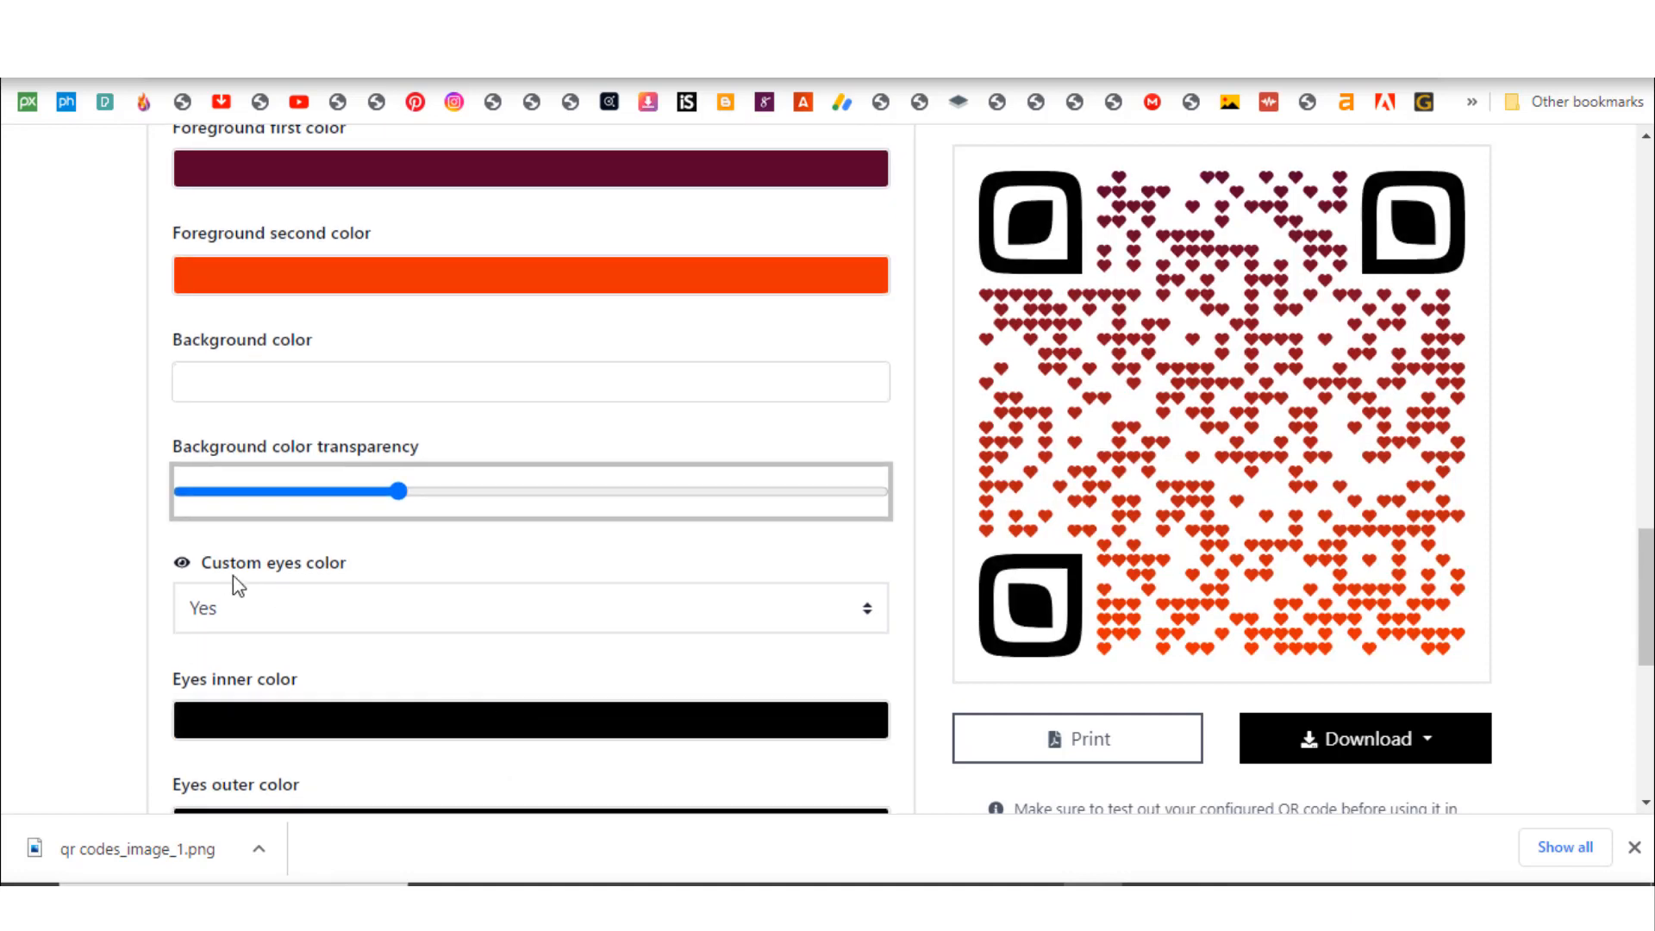
click(528, 607)
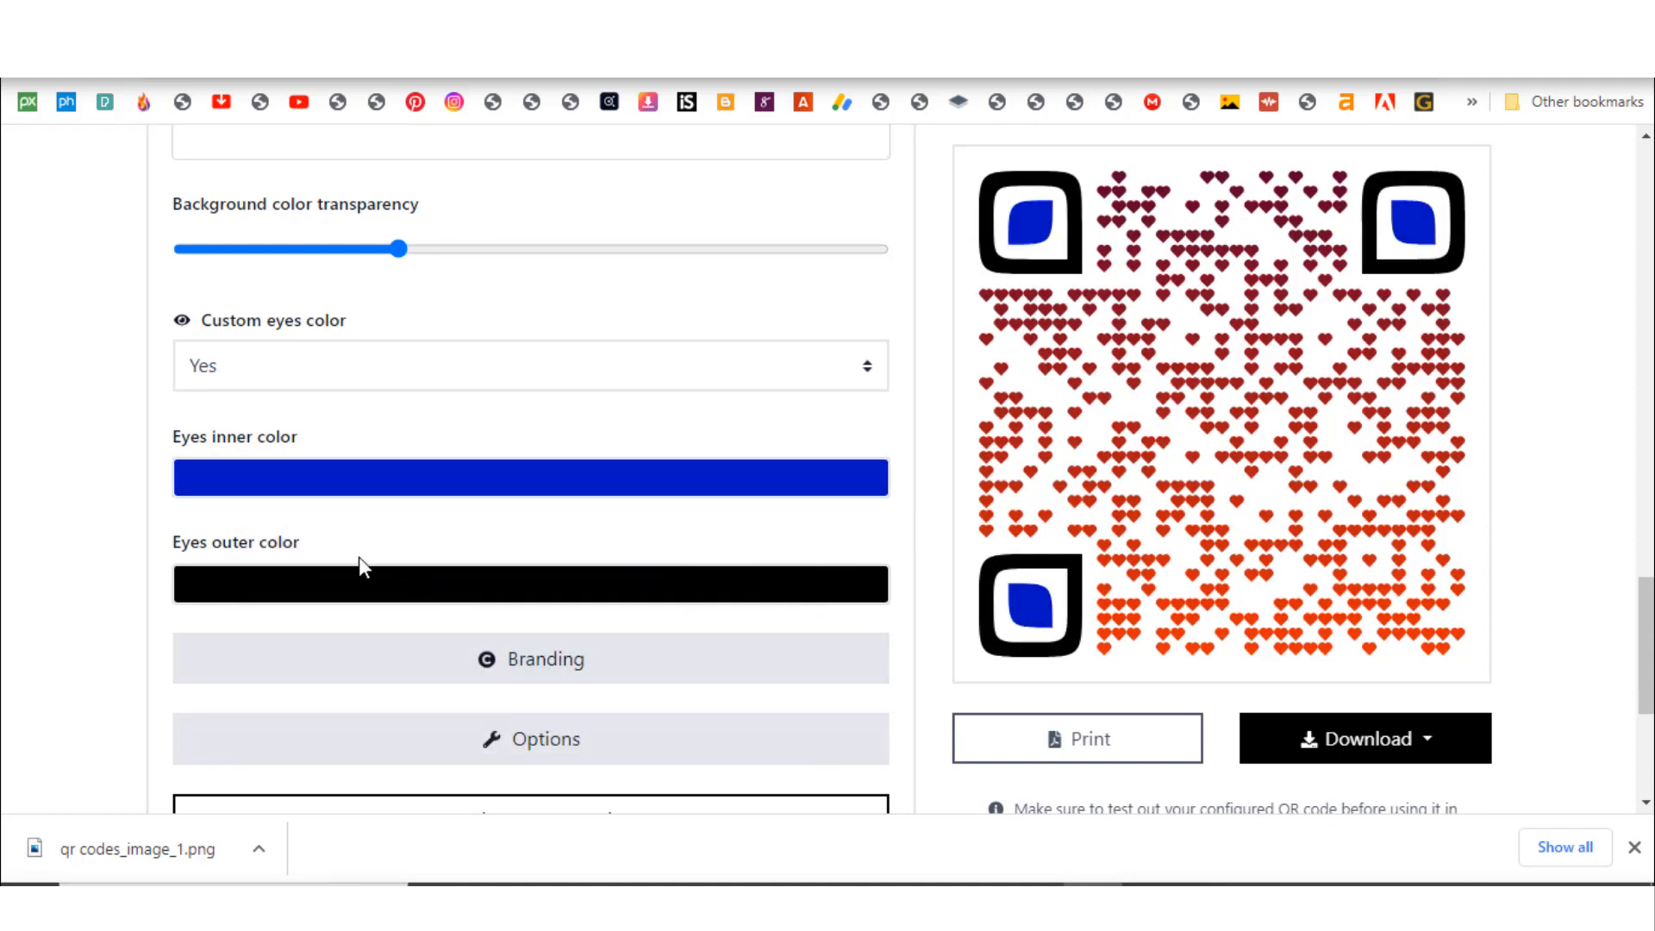
click(530, 583)
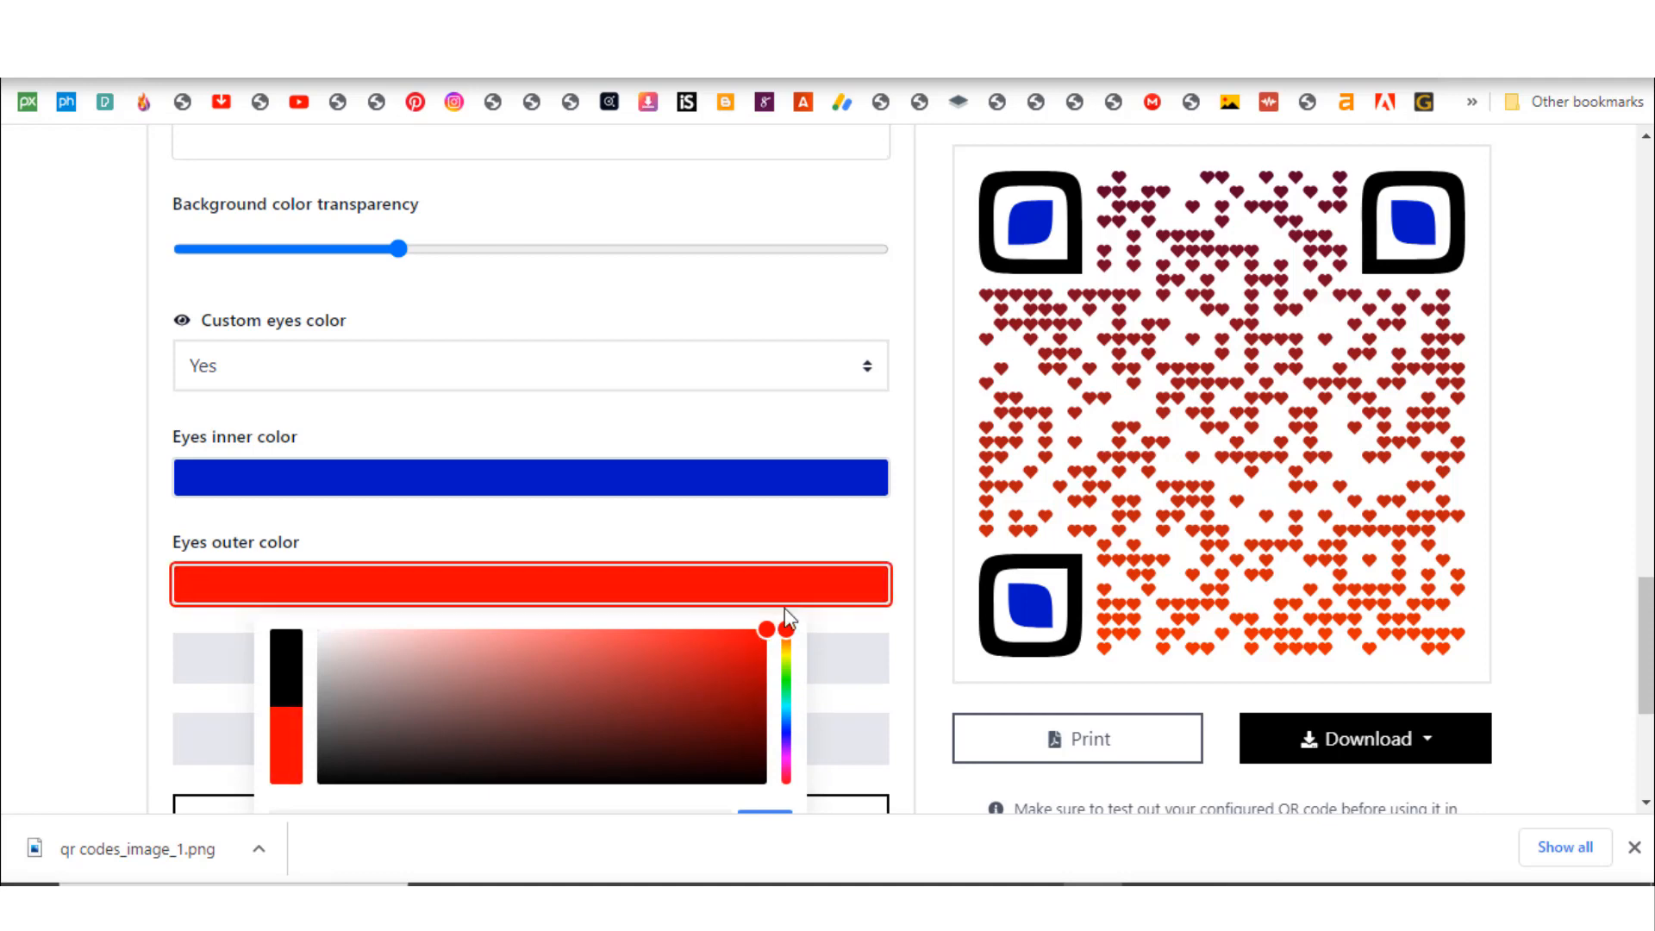
click(530, 583)
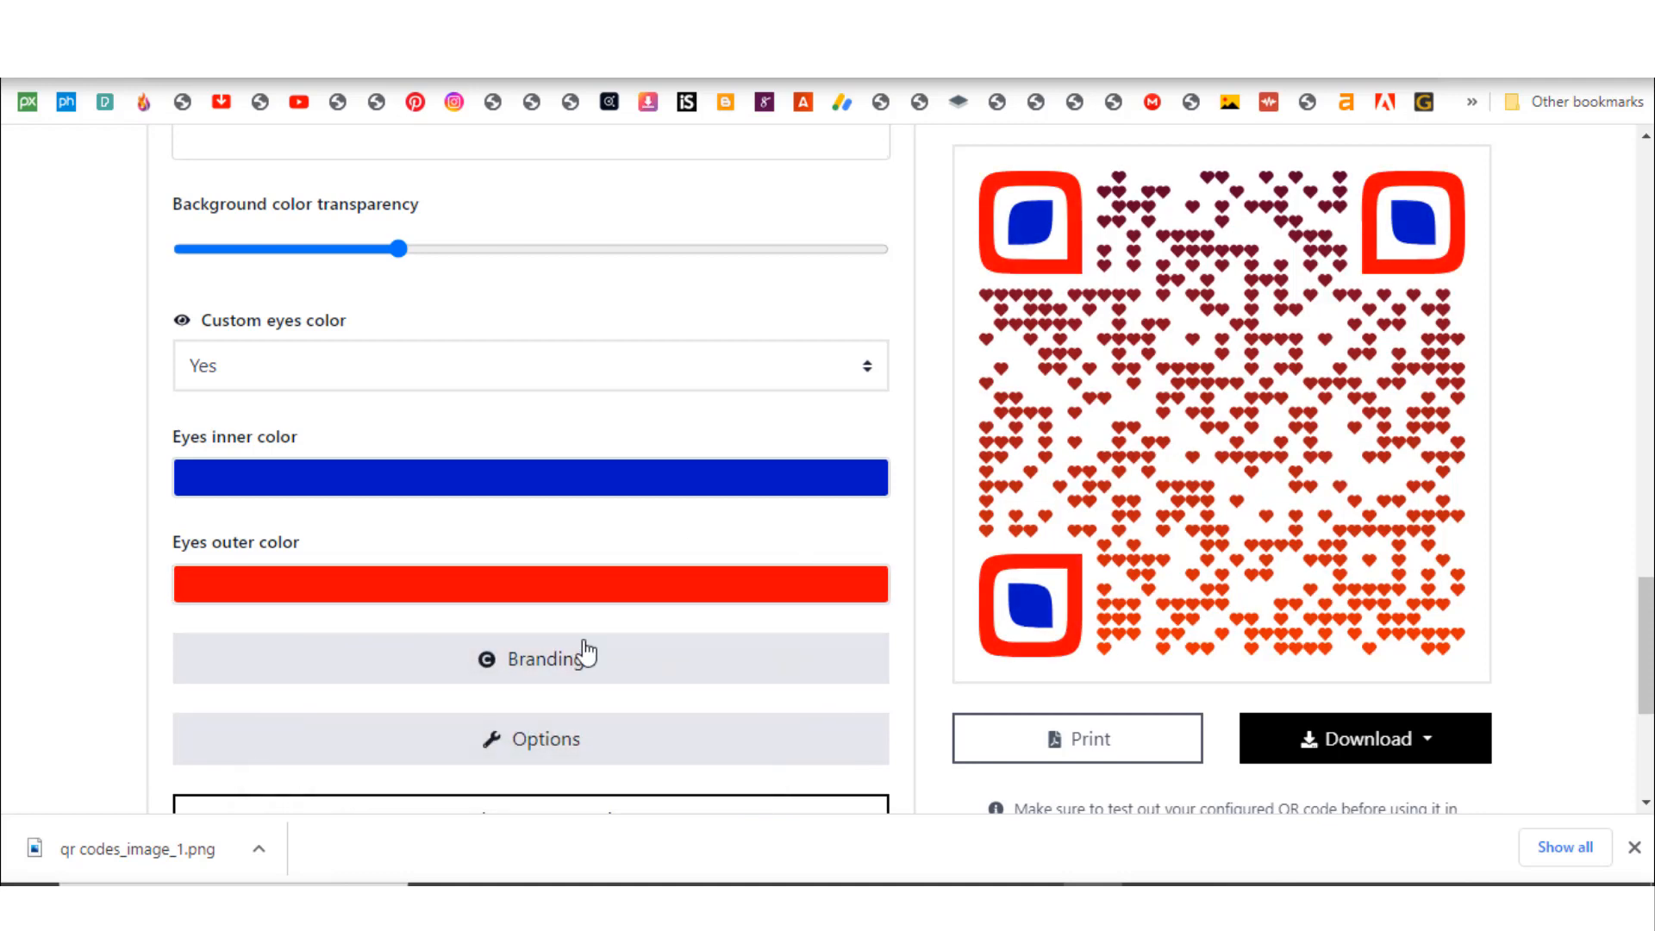
- Expand the Branding section showing logo upload and logo size options
scroll(down, 3)
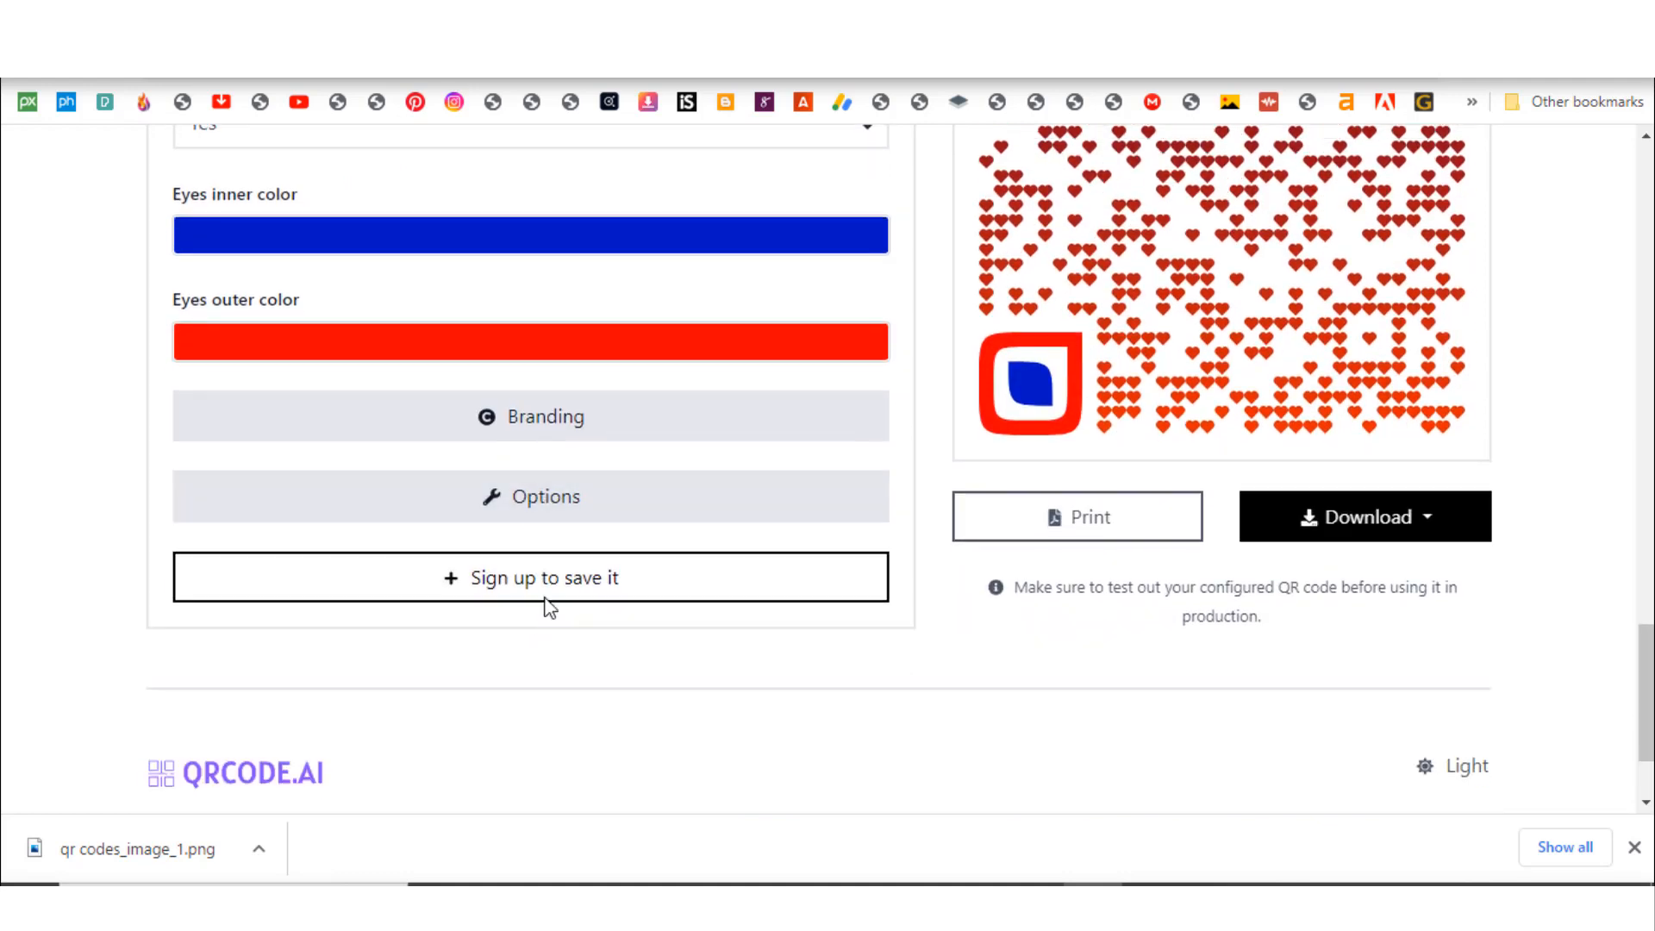
click(530, 414)
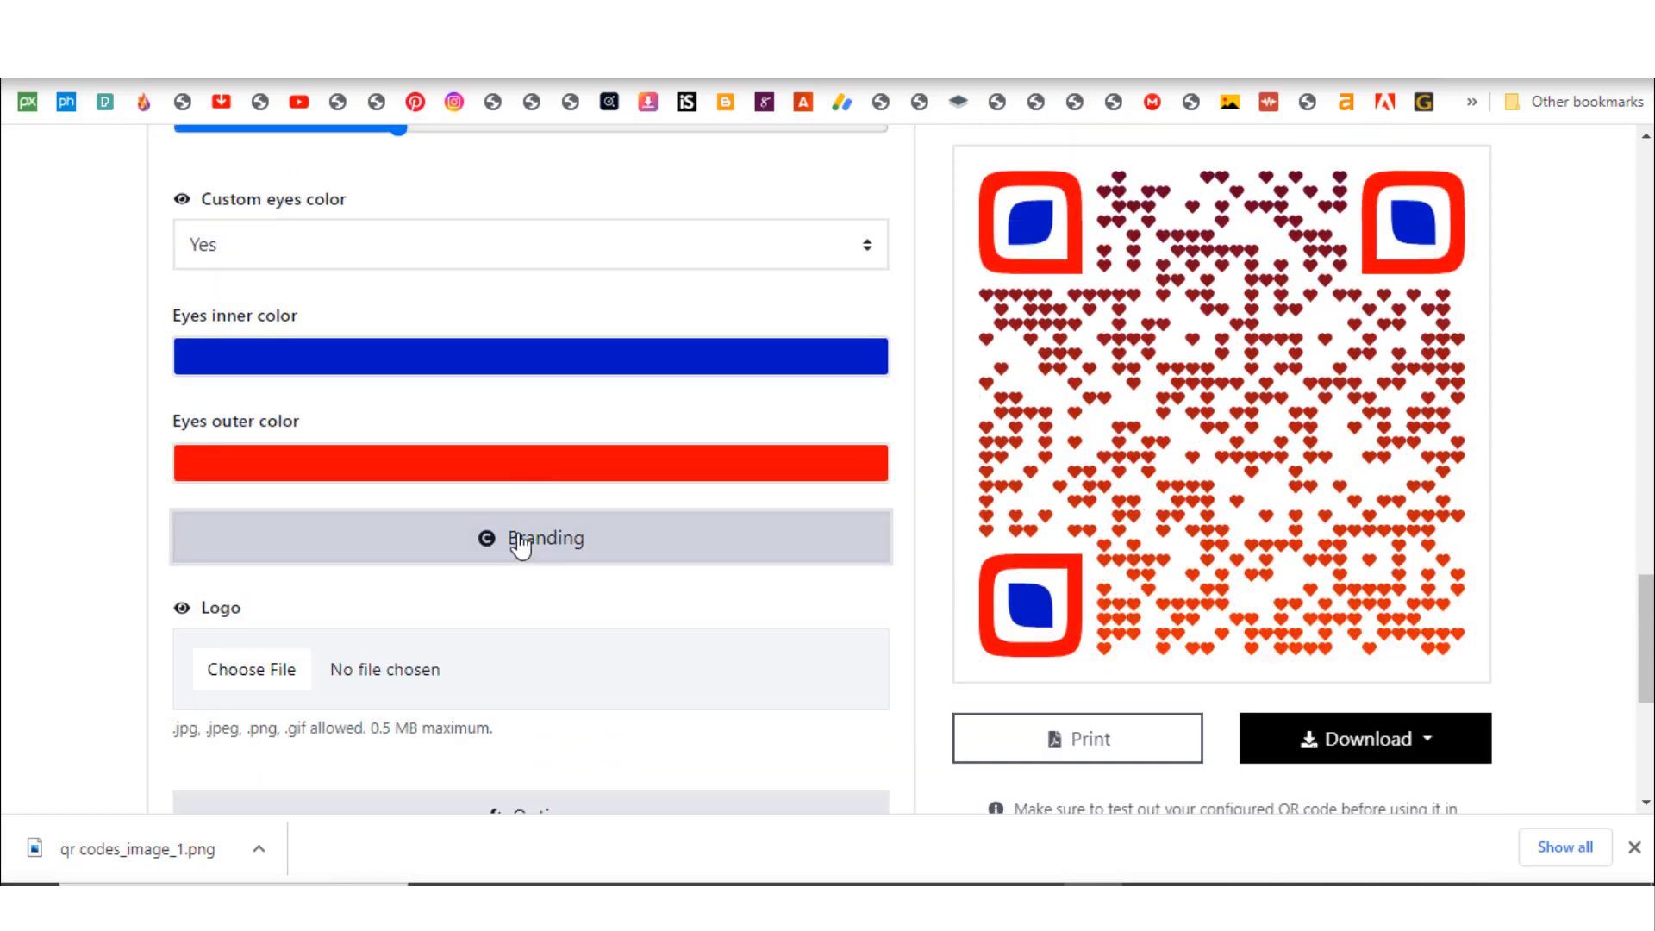
scroll(down, 3)
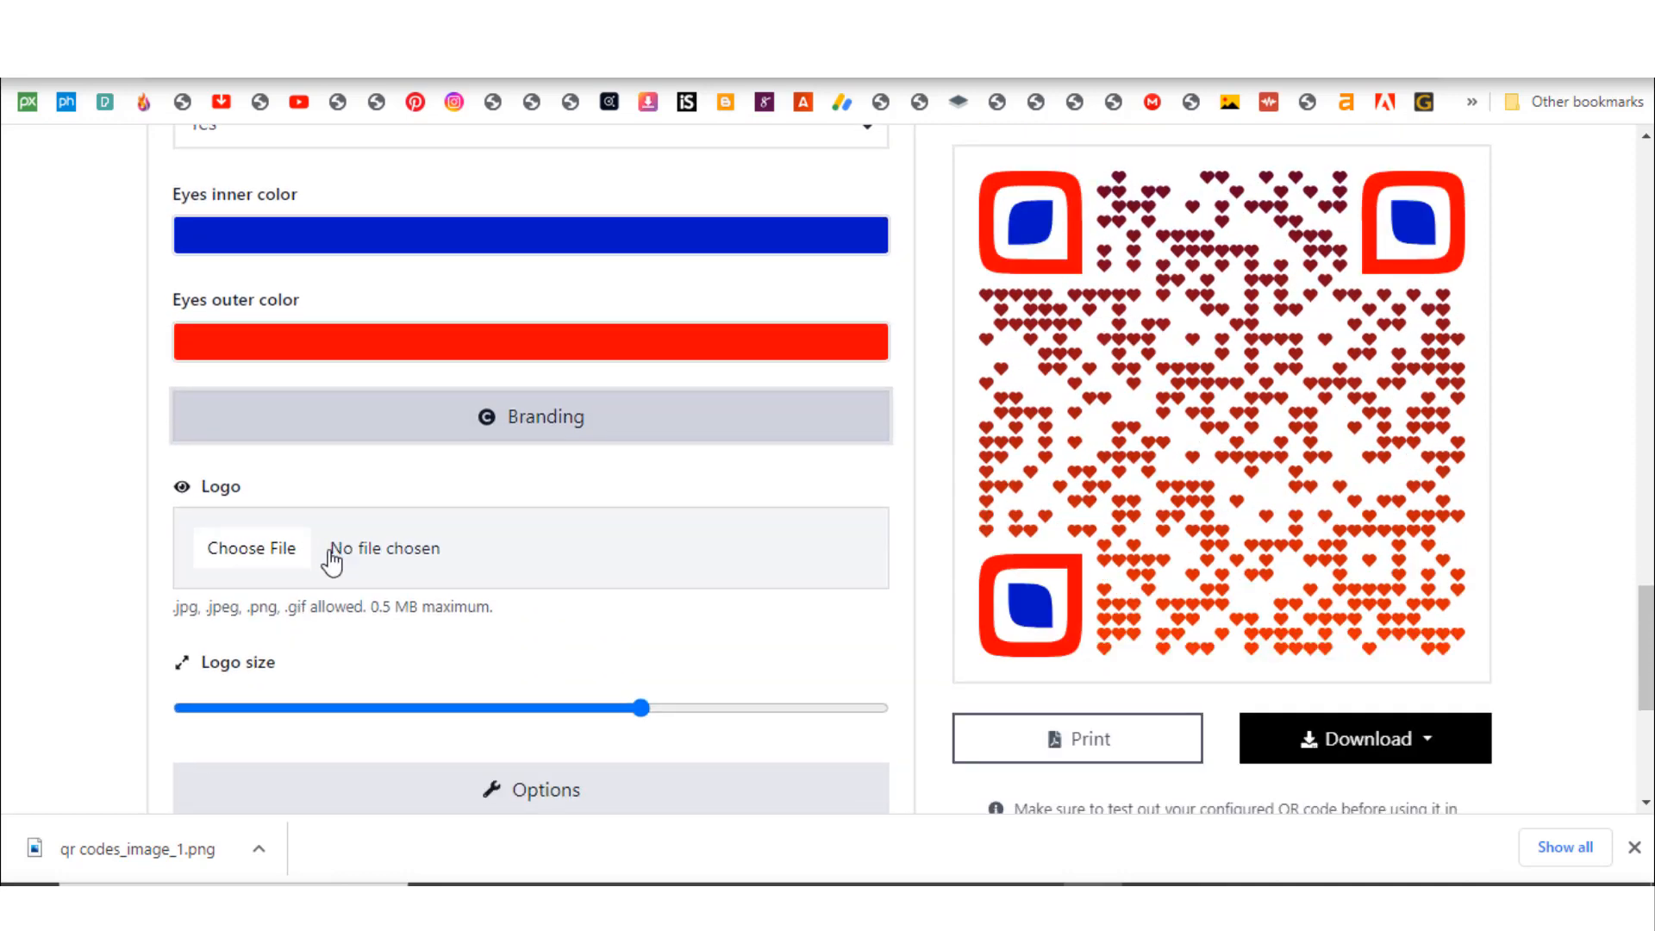
scroll(down, 3)
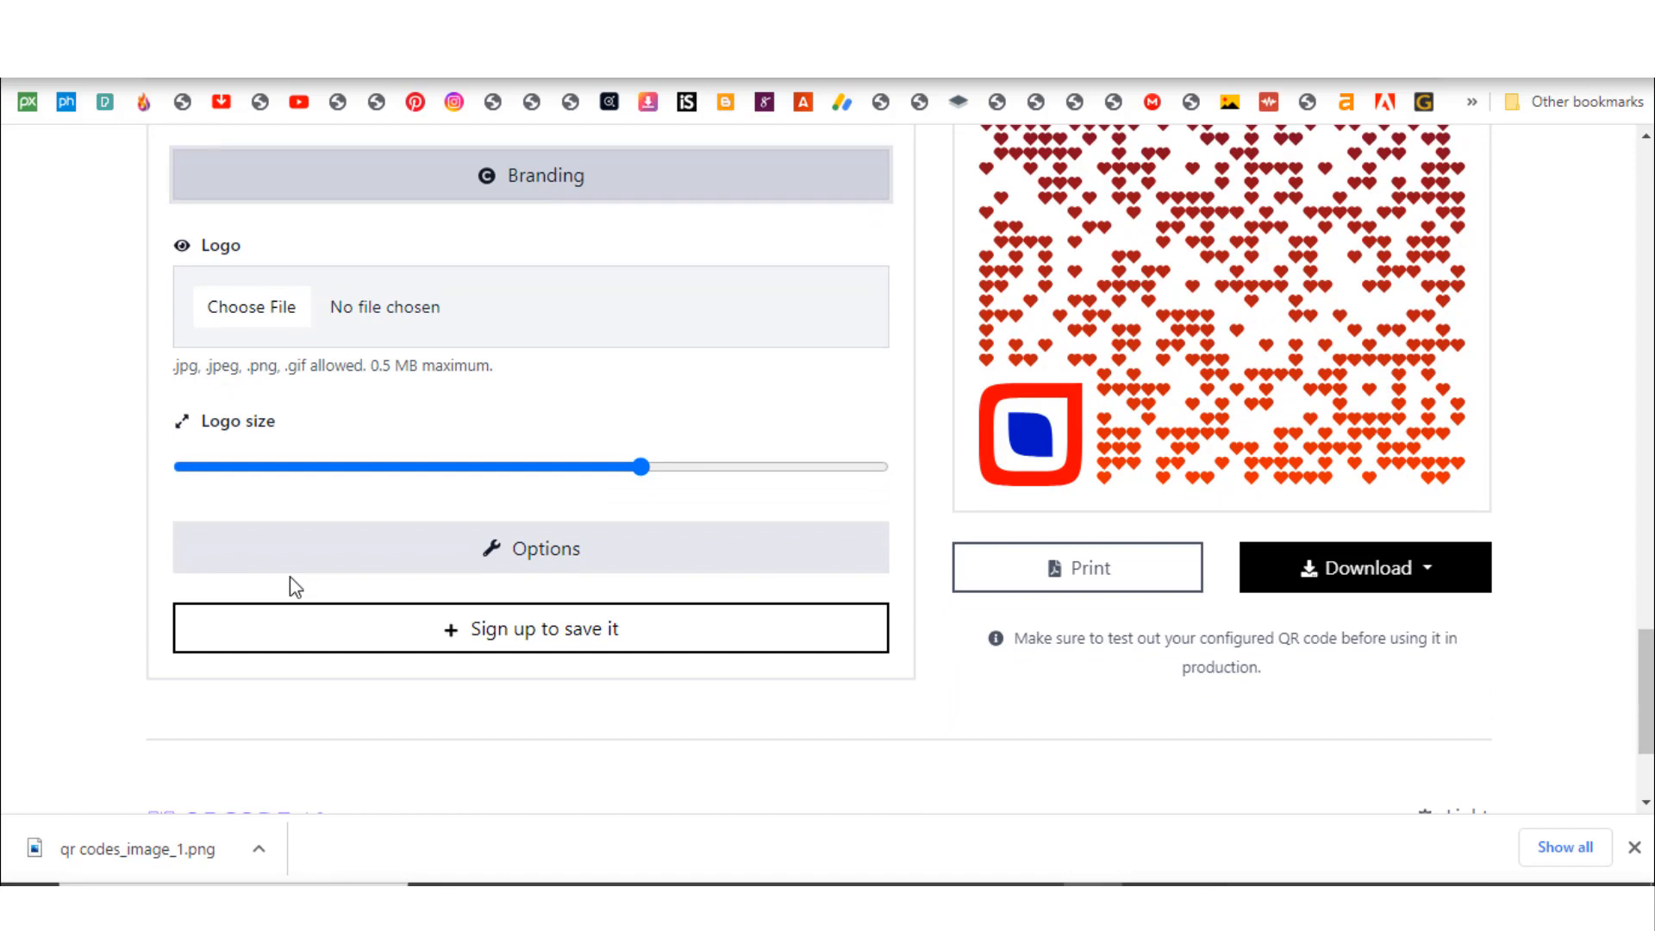
mouse_move(658, 558)
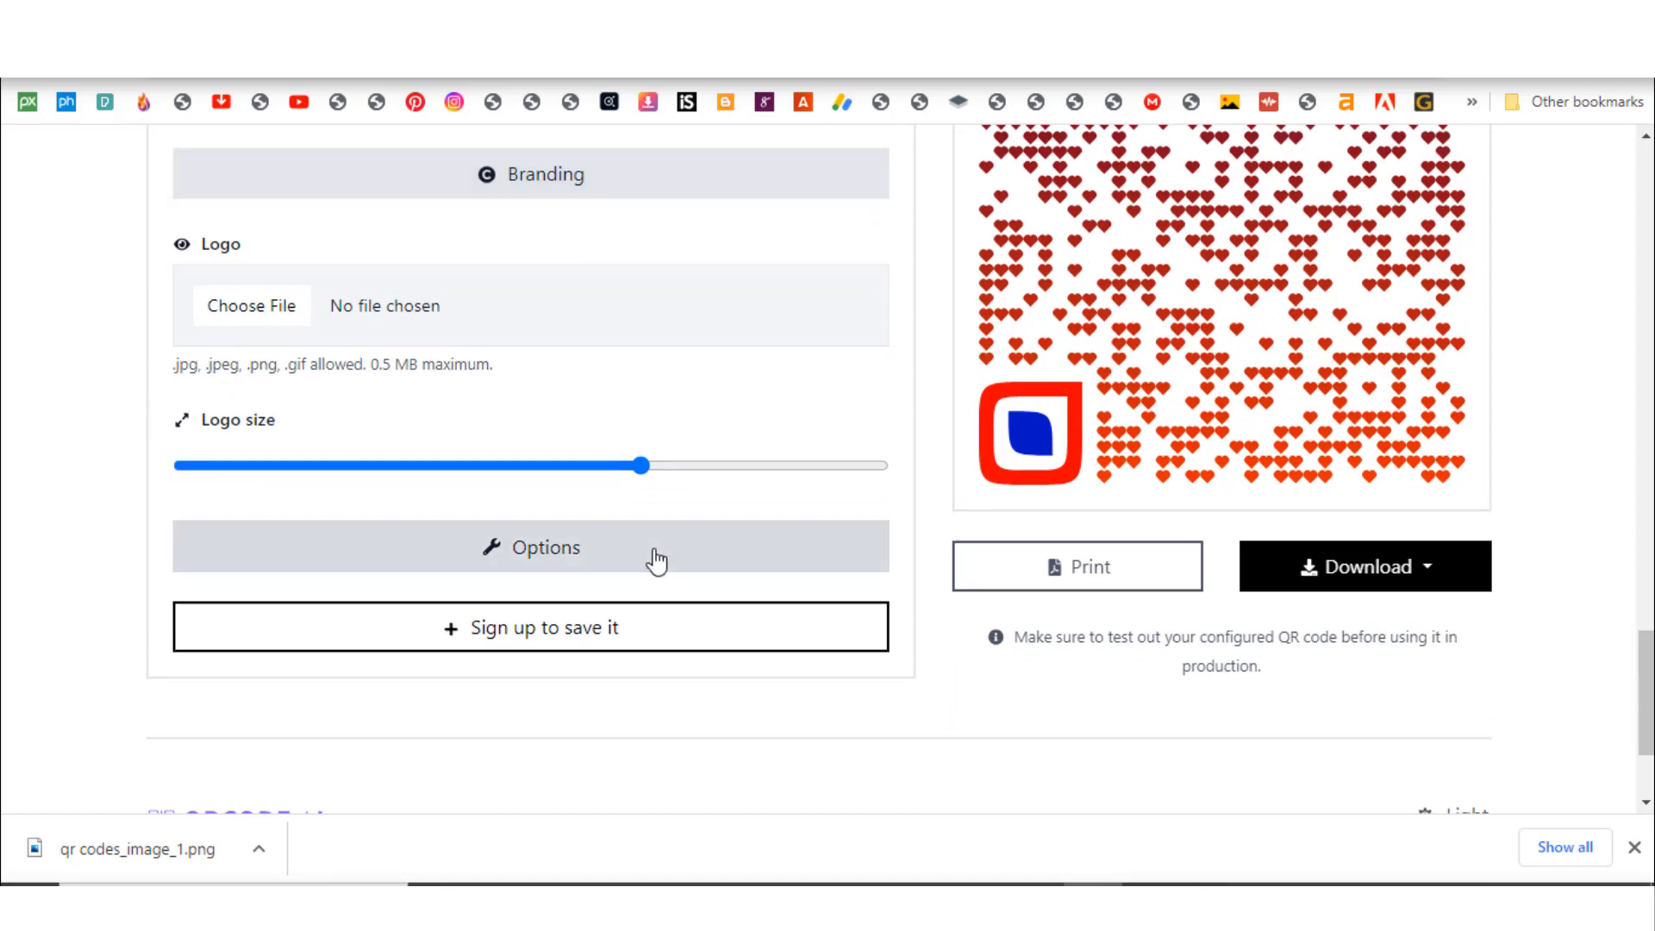
mouse_move(725, 624)
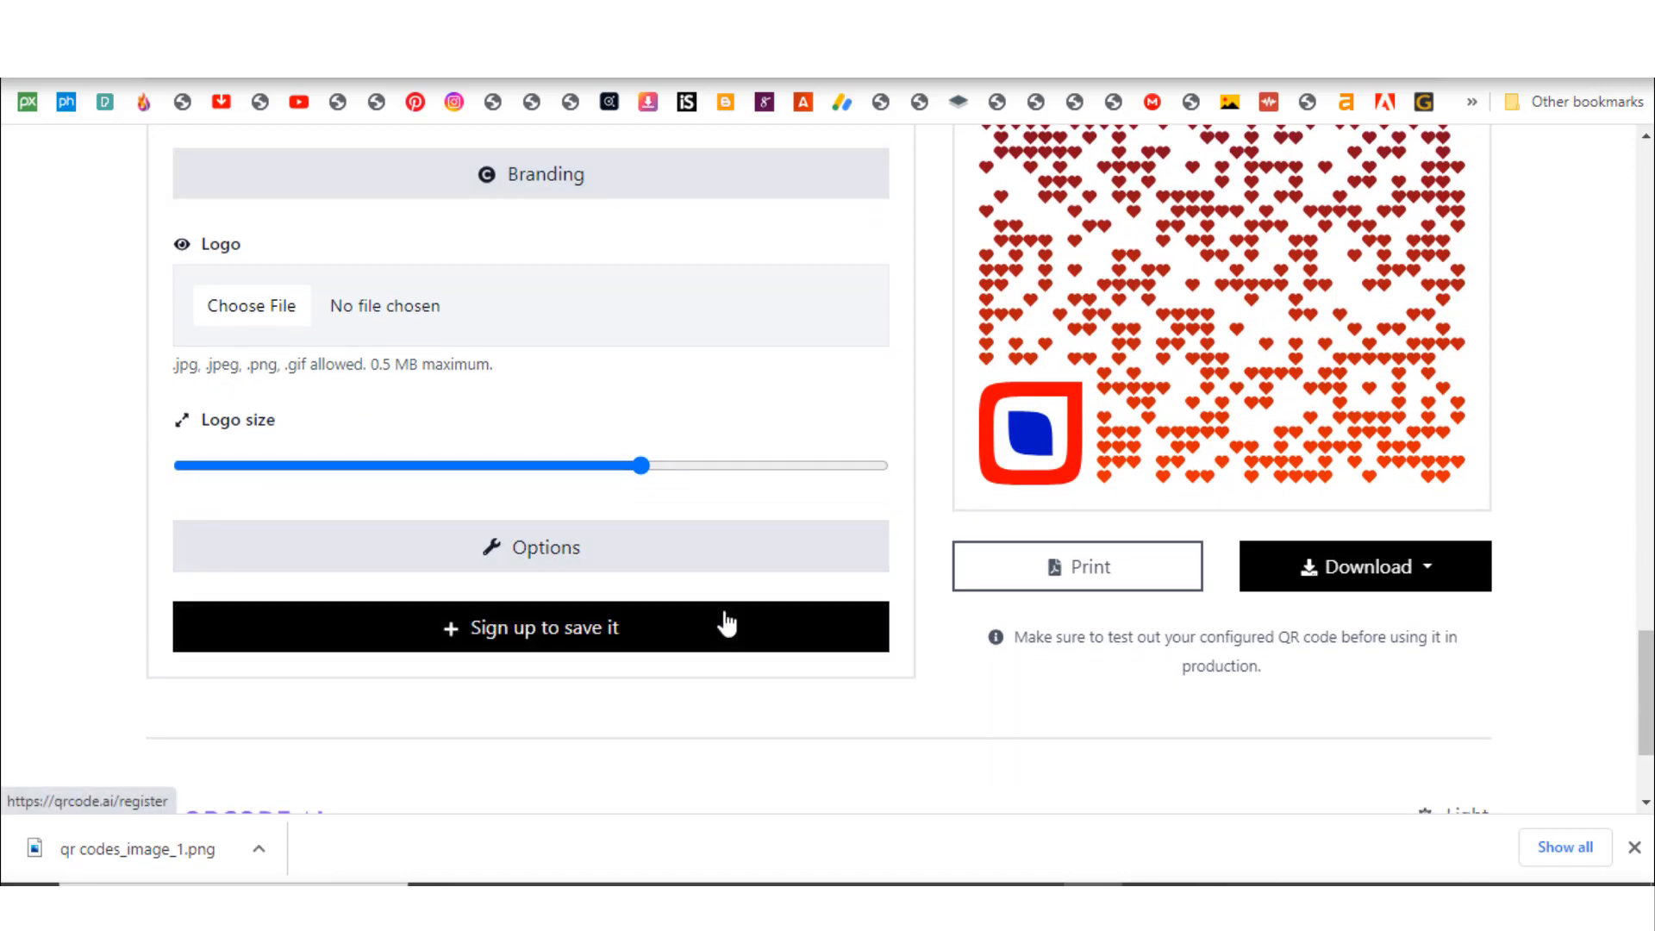
mouse_move(744, 588)
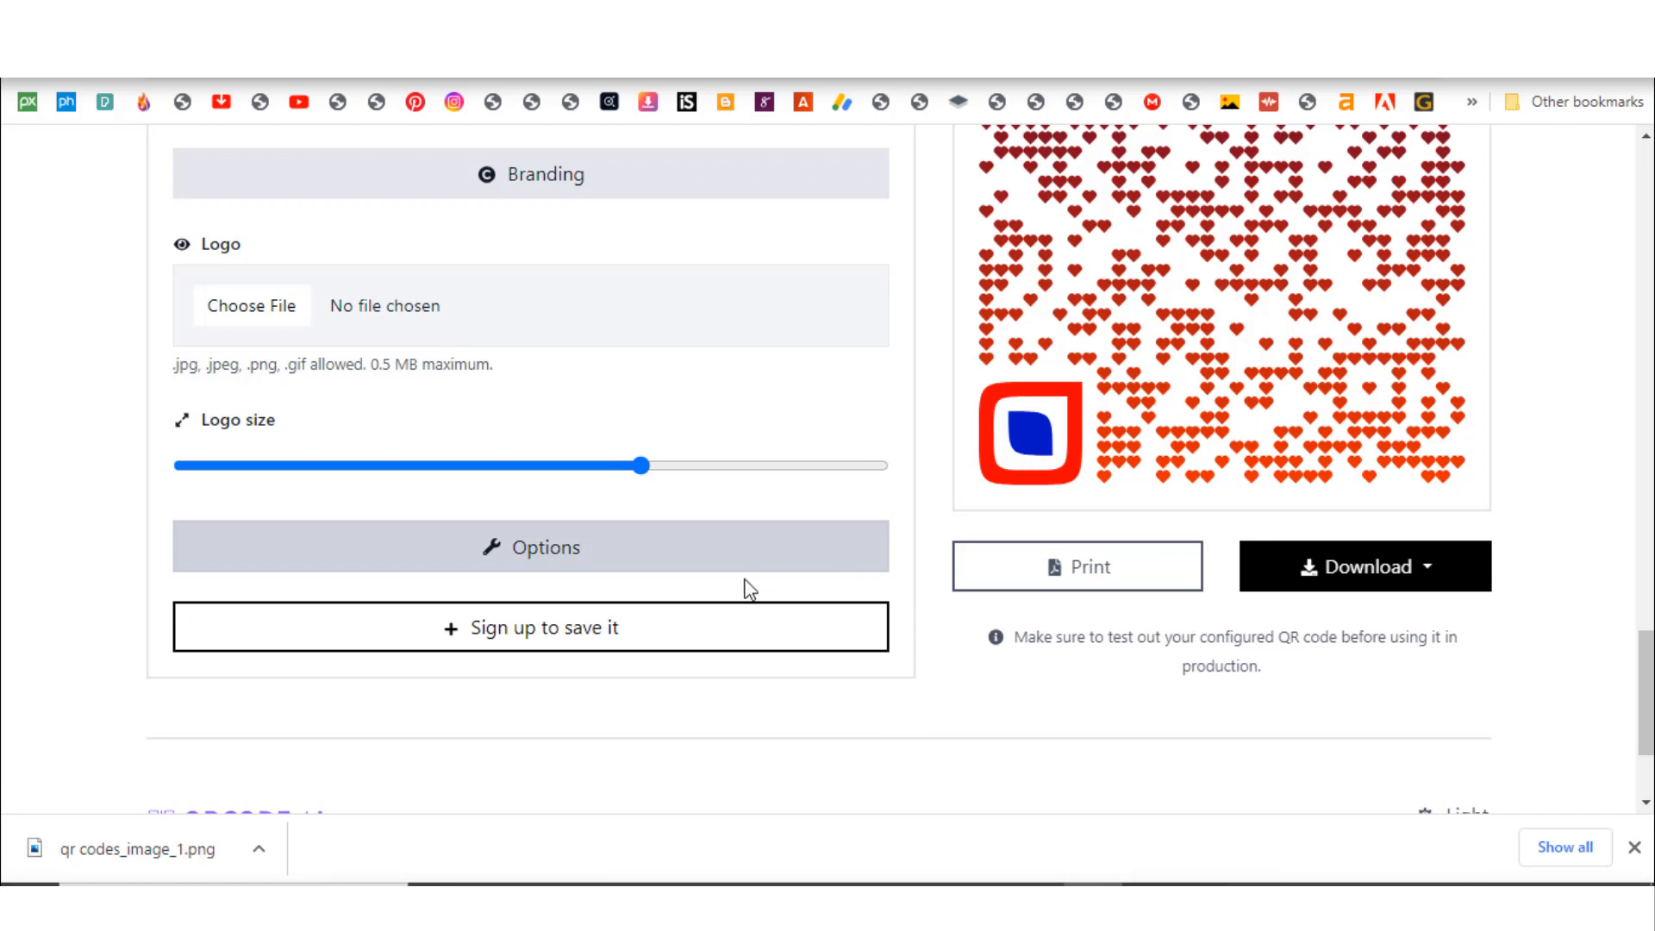
- Save the heart QR code in PNG format from the Download list
click(1363, 565)
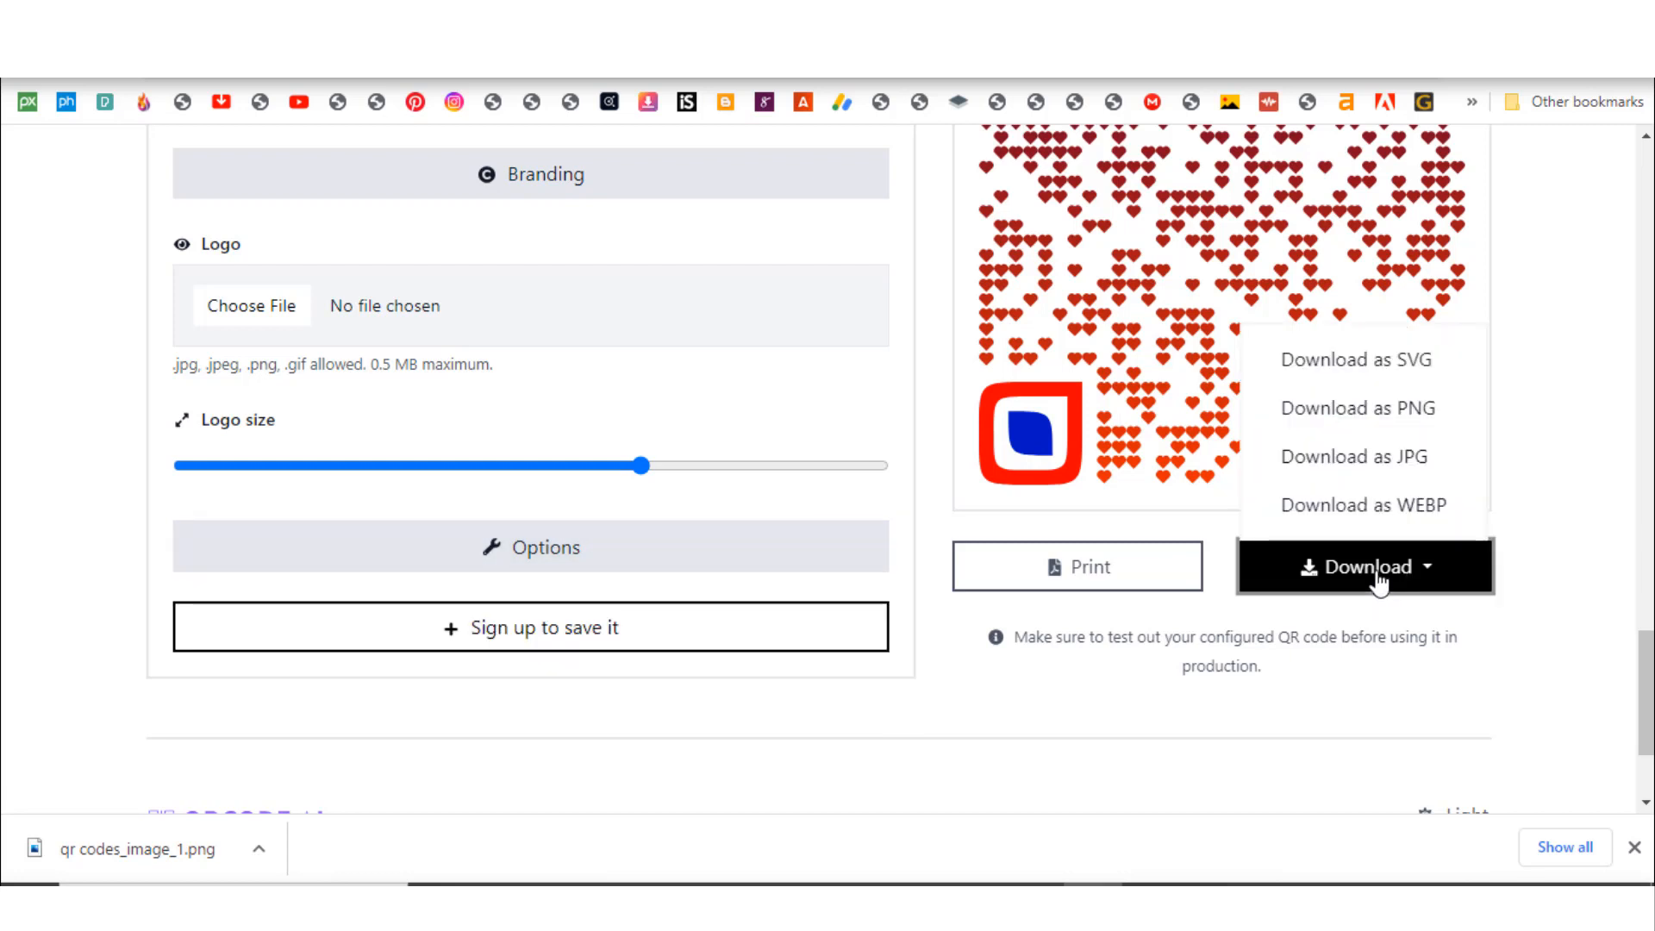
mouse_move(1371, 484)
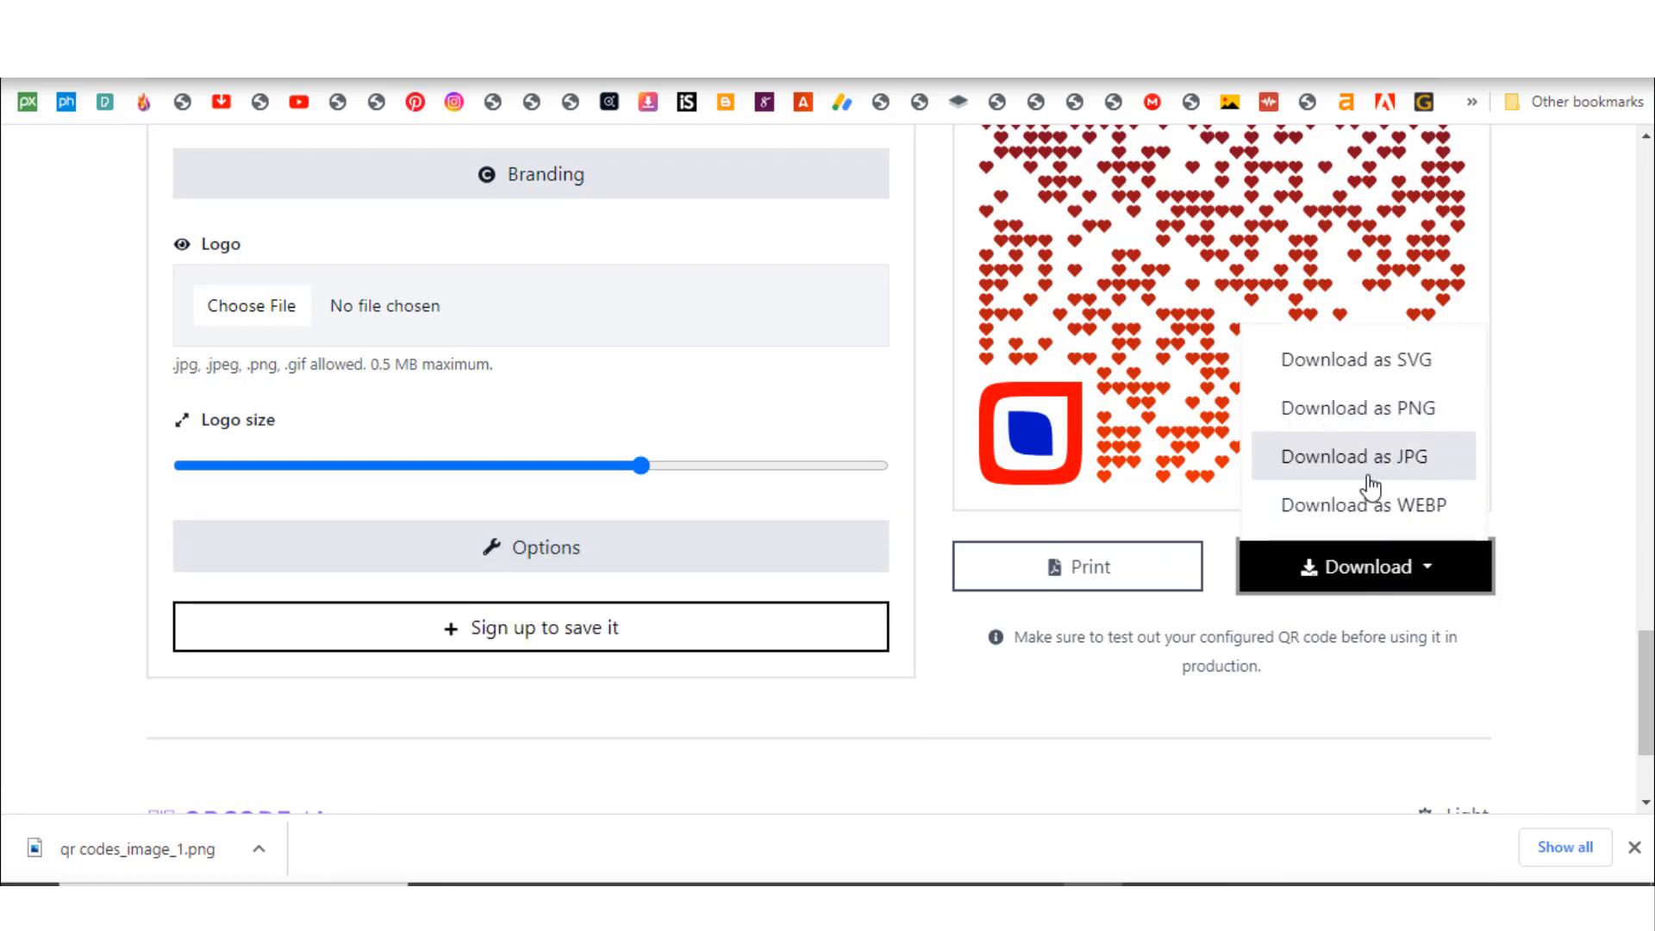
mouse_move(1379, 412)
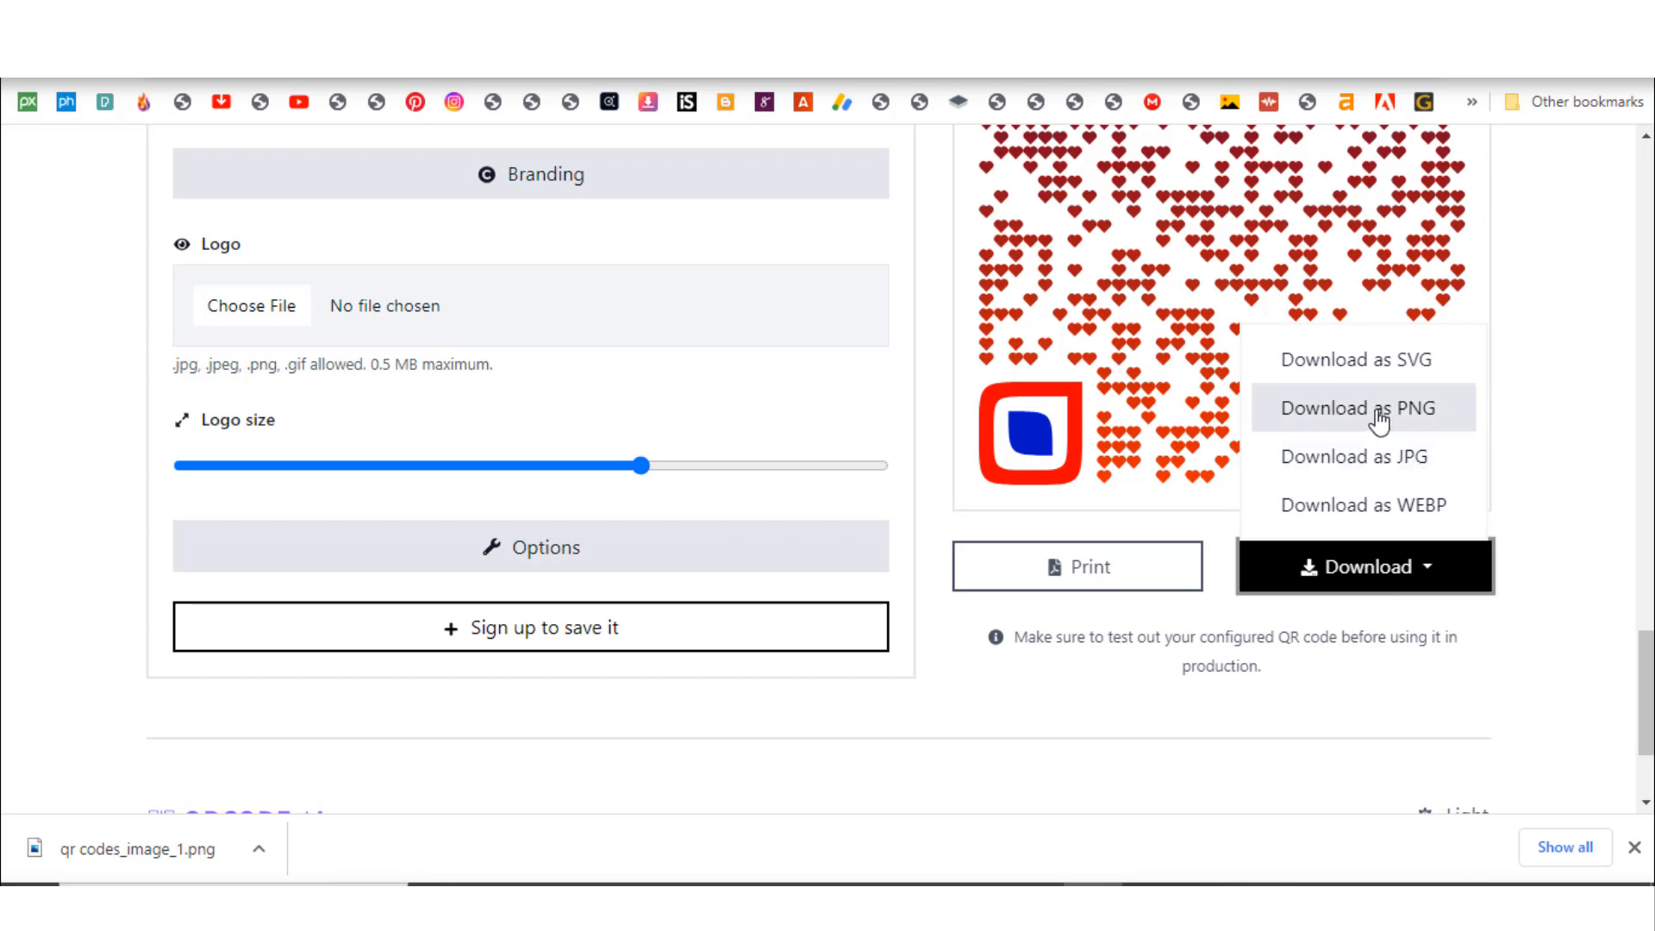
click(1361, 409)
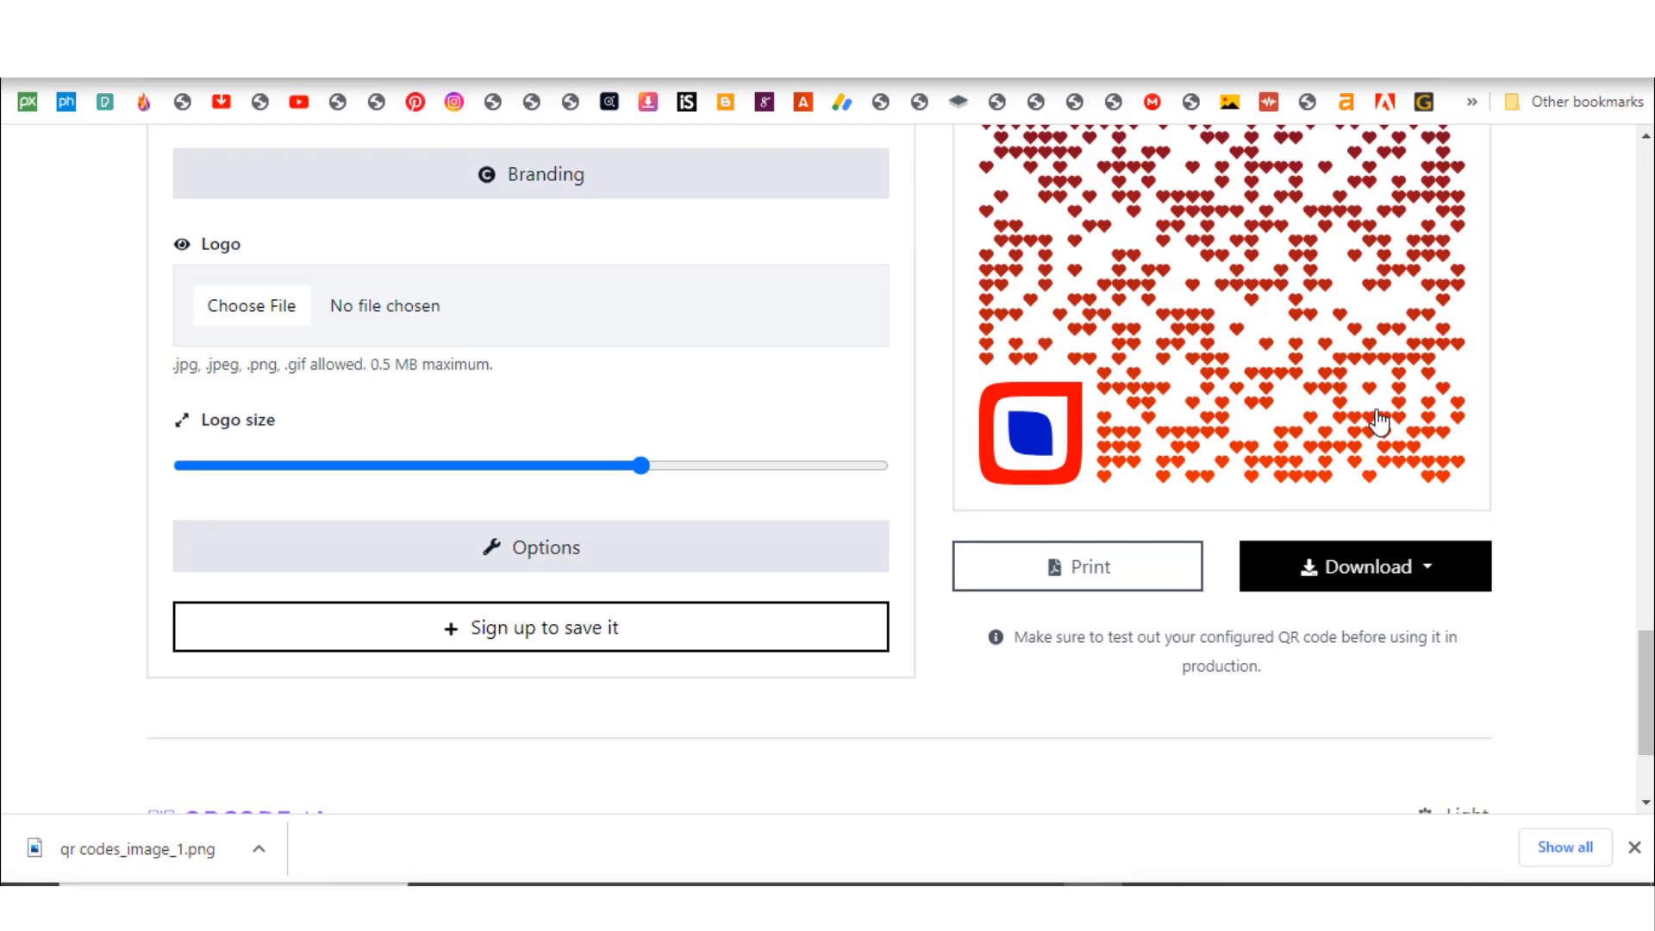
- Scroll through QR Craft's homepage gallery of artistic sample QR codes
scroll(up, 3)
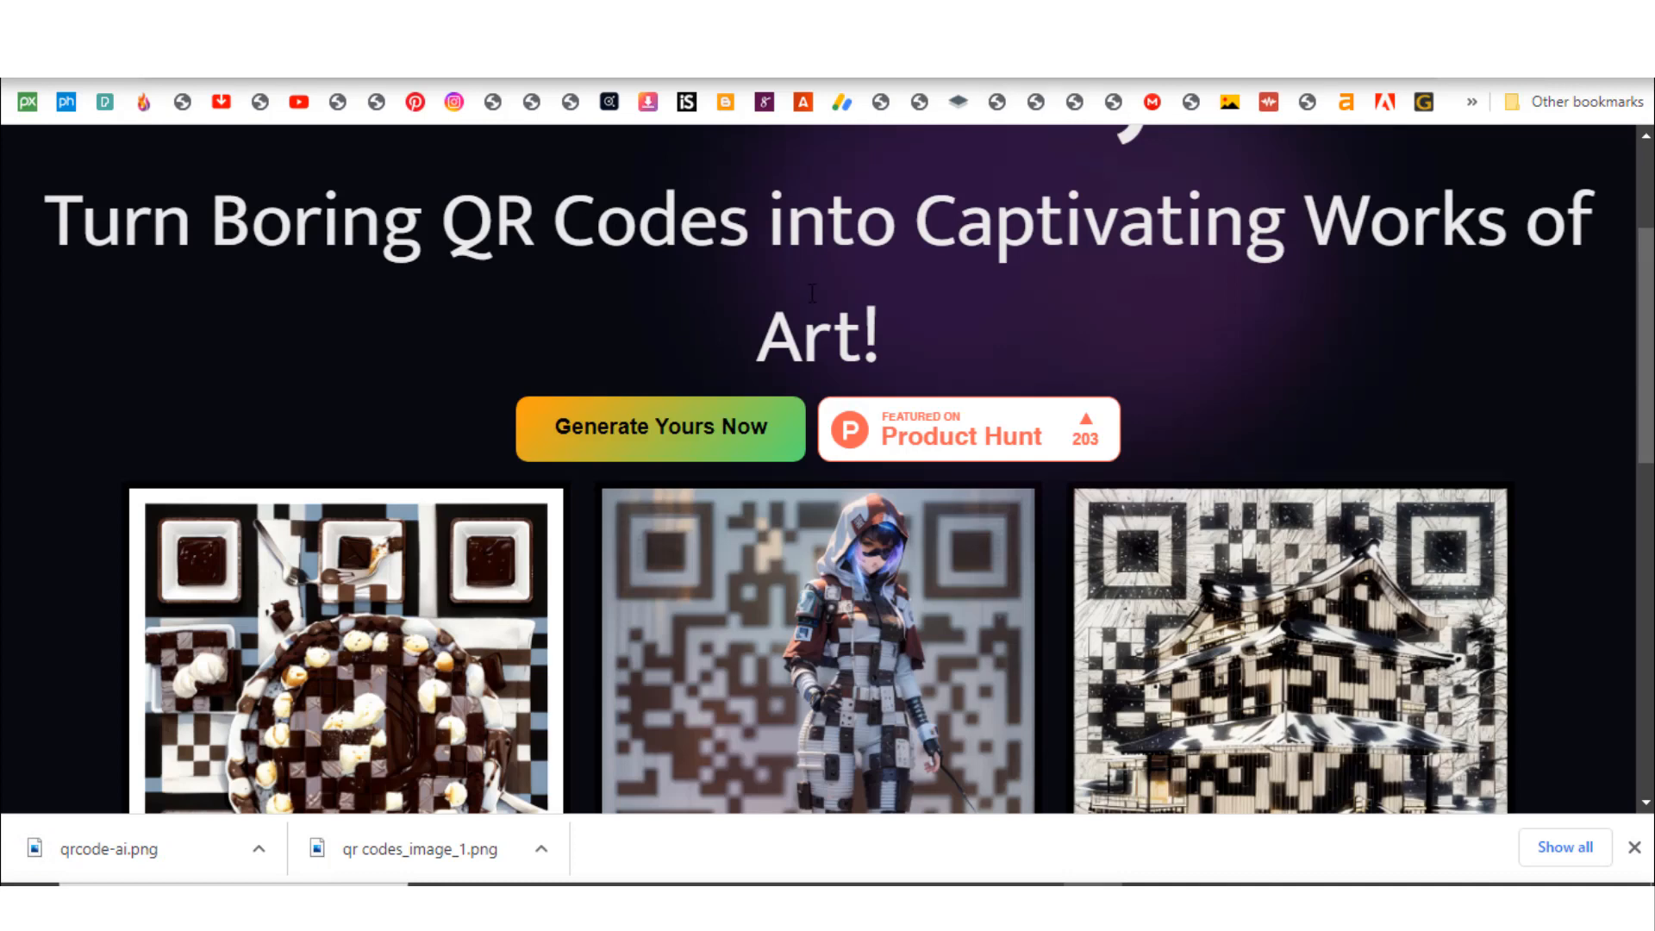
mouse_move(745, 324)
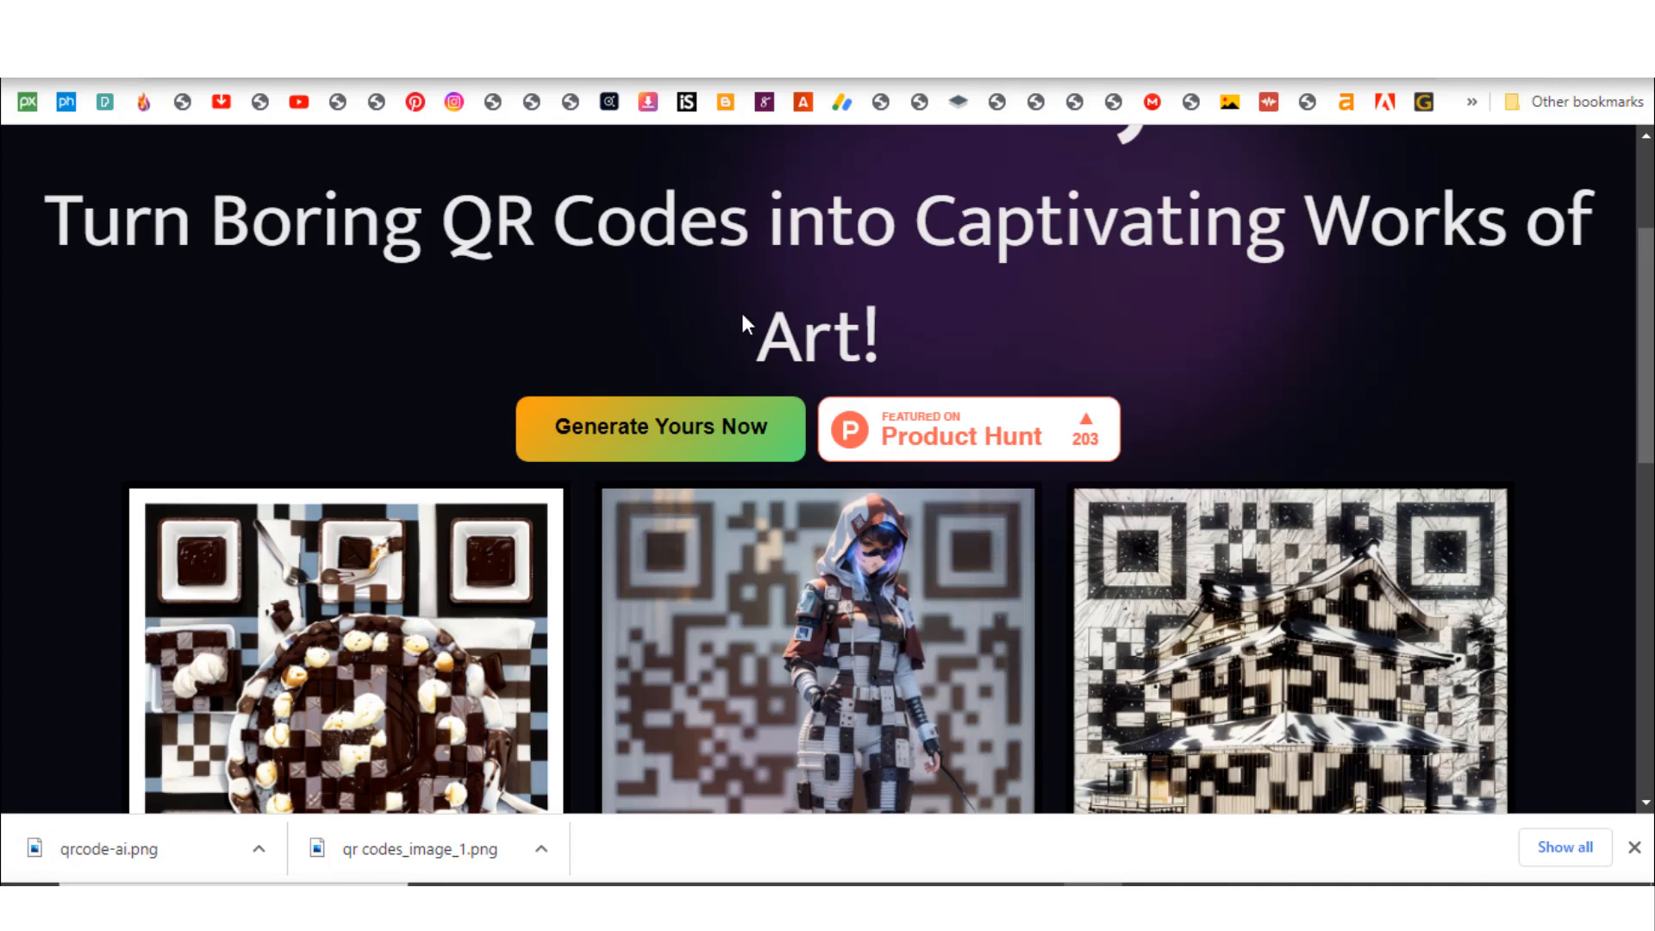
mouse_move(738, 503)
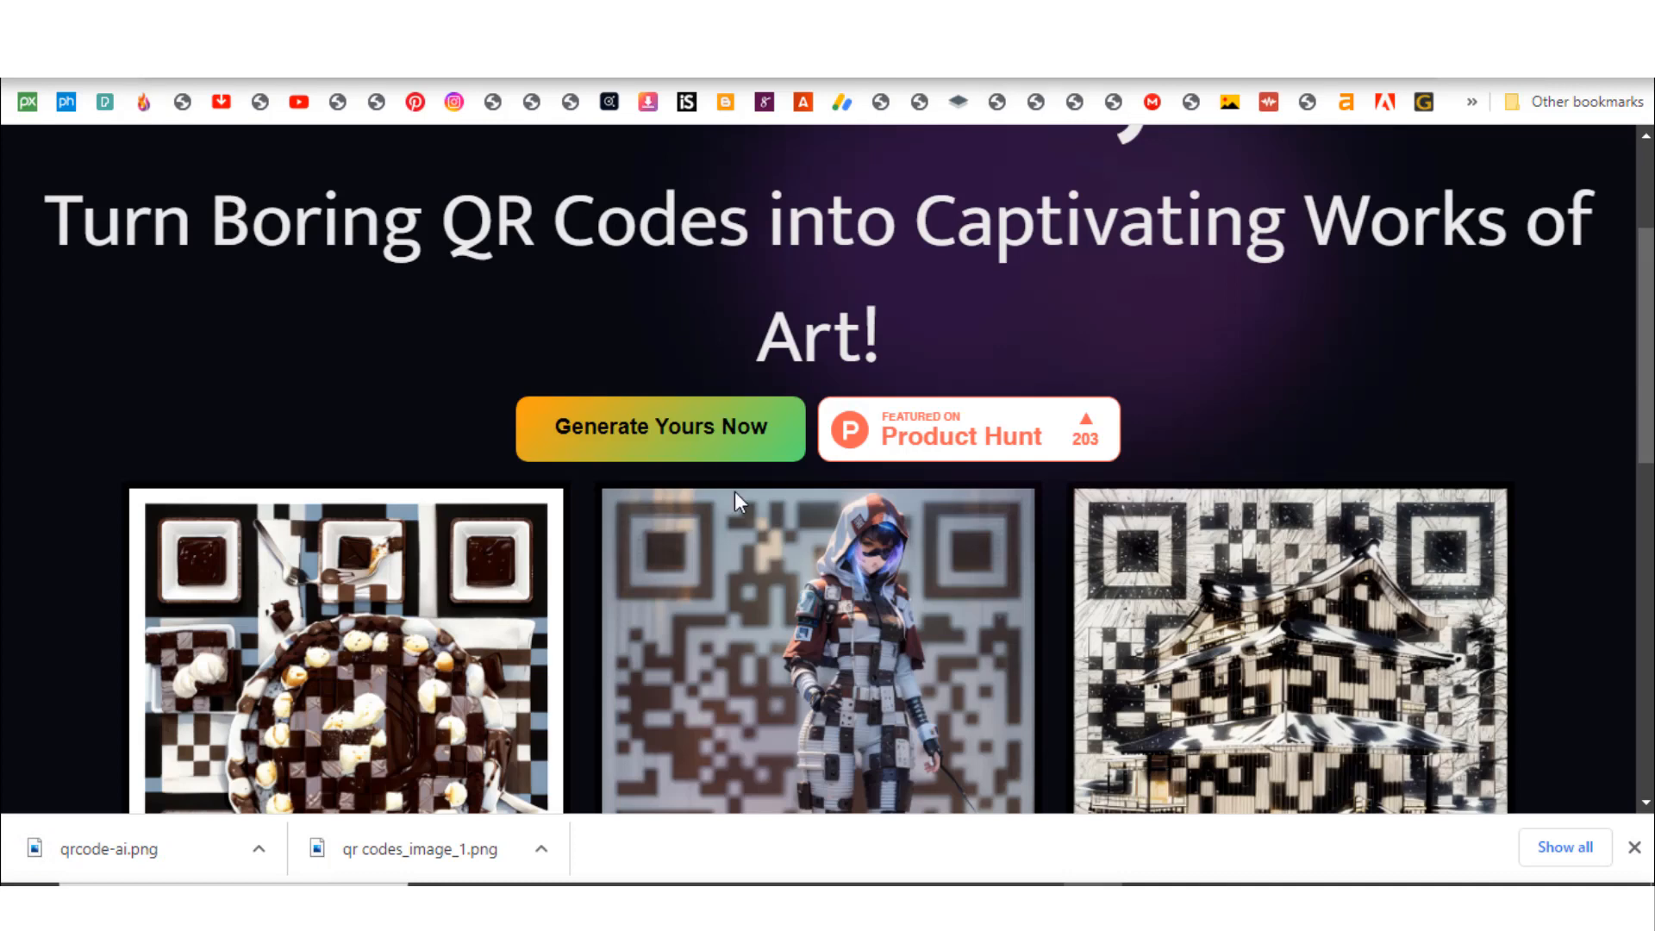
scroll(down, 3)
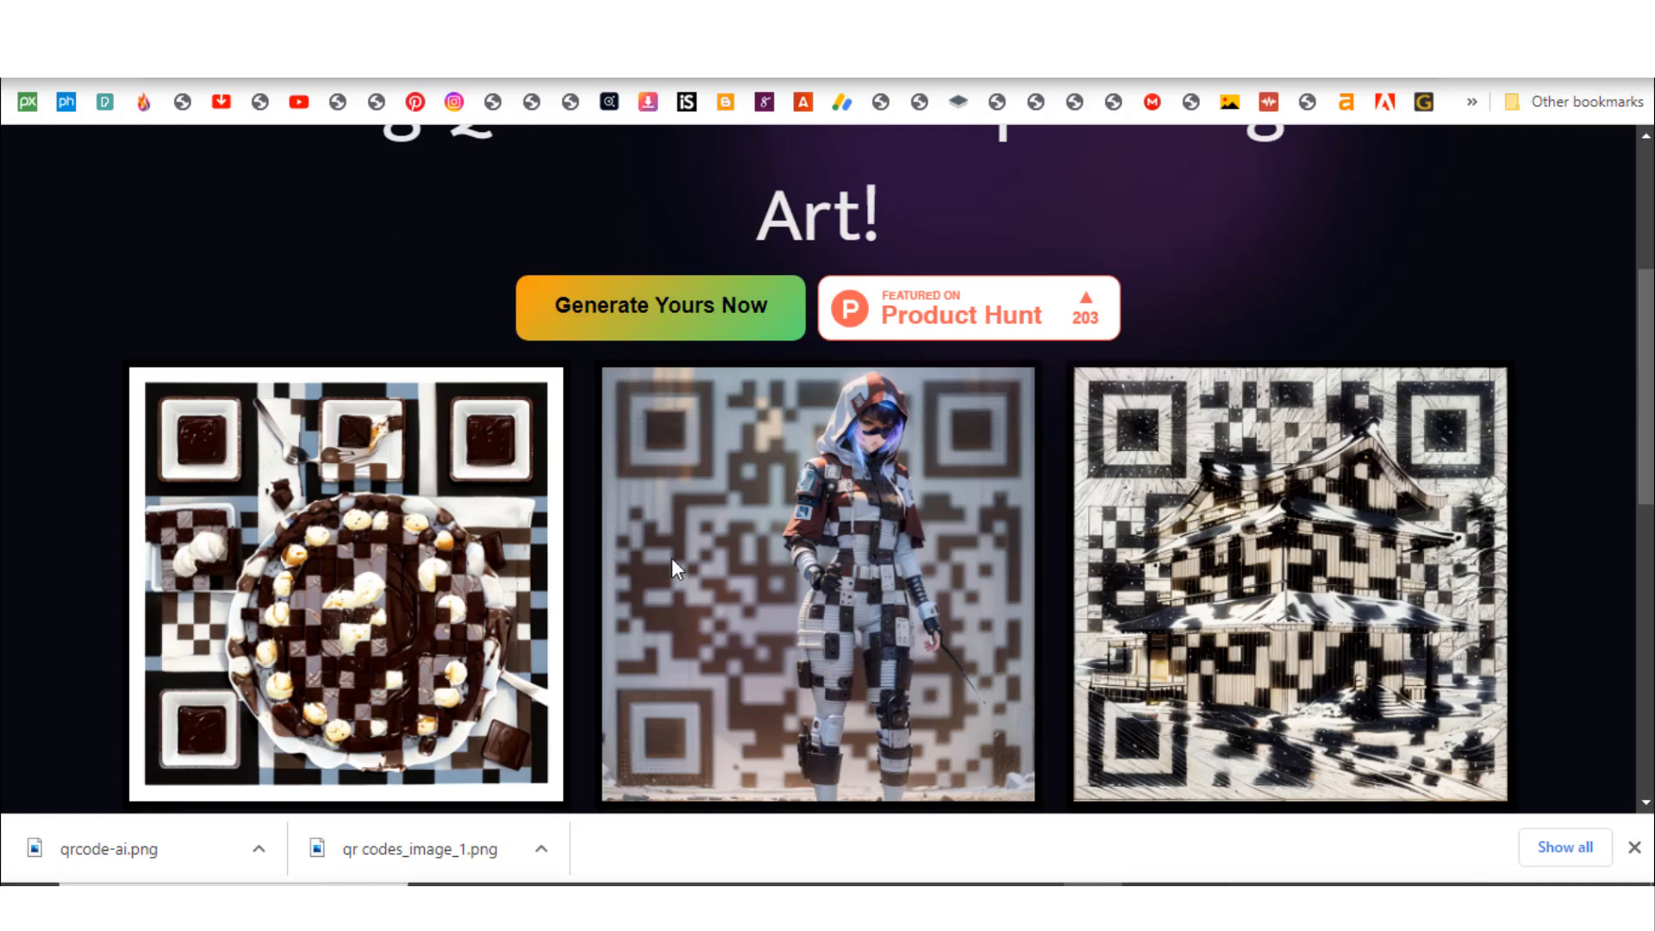
mouse_move(845, 312)
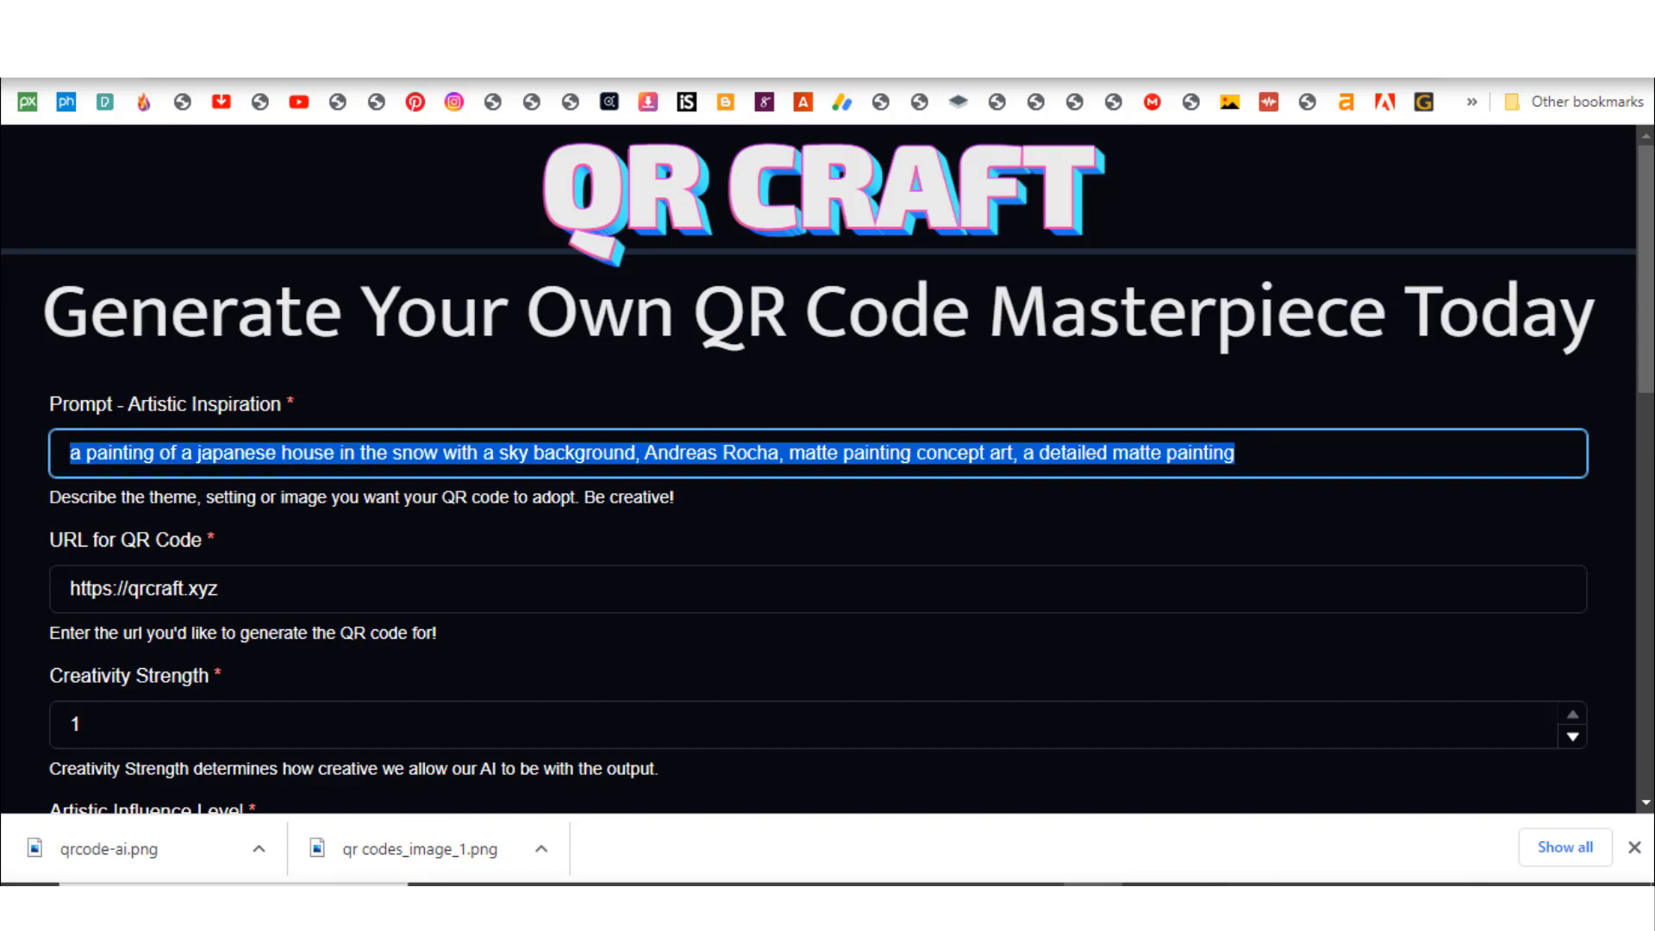
text(slender samurai ninja lady with sword)
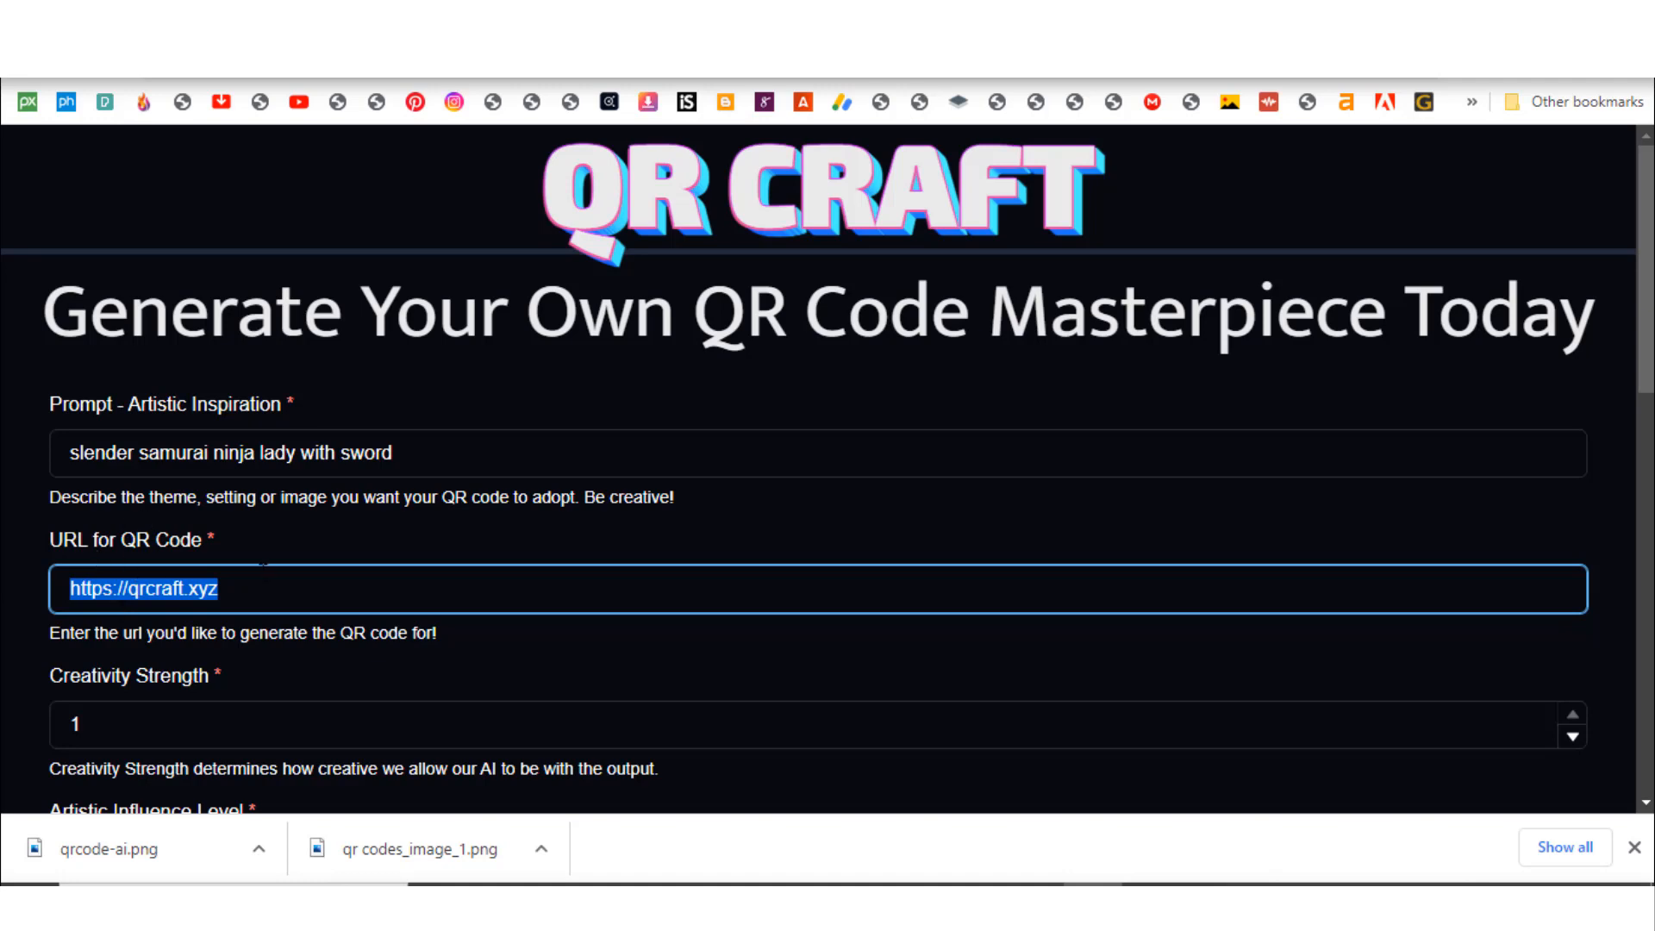
text(https://selar.co/m/sethbani)
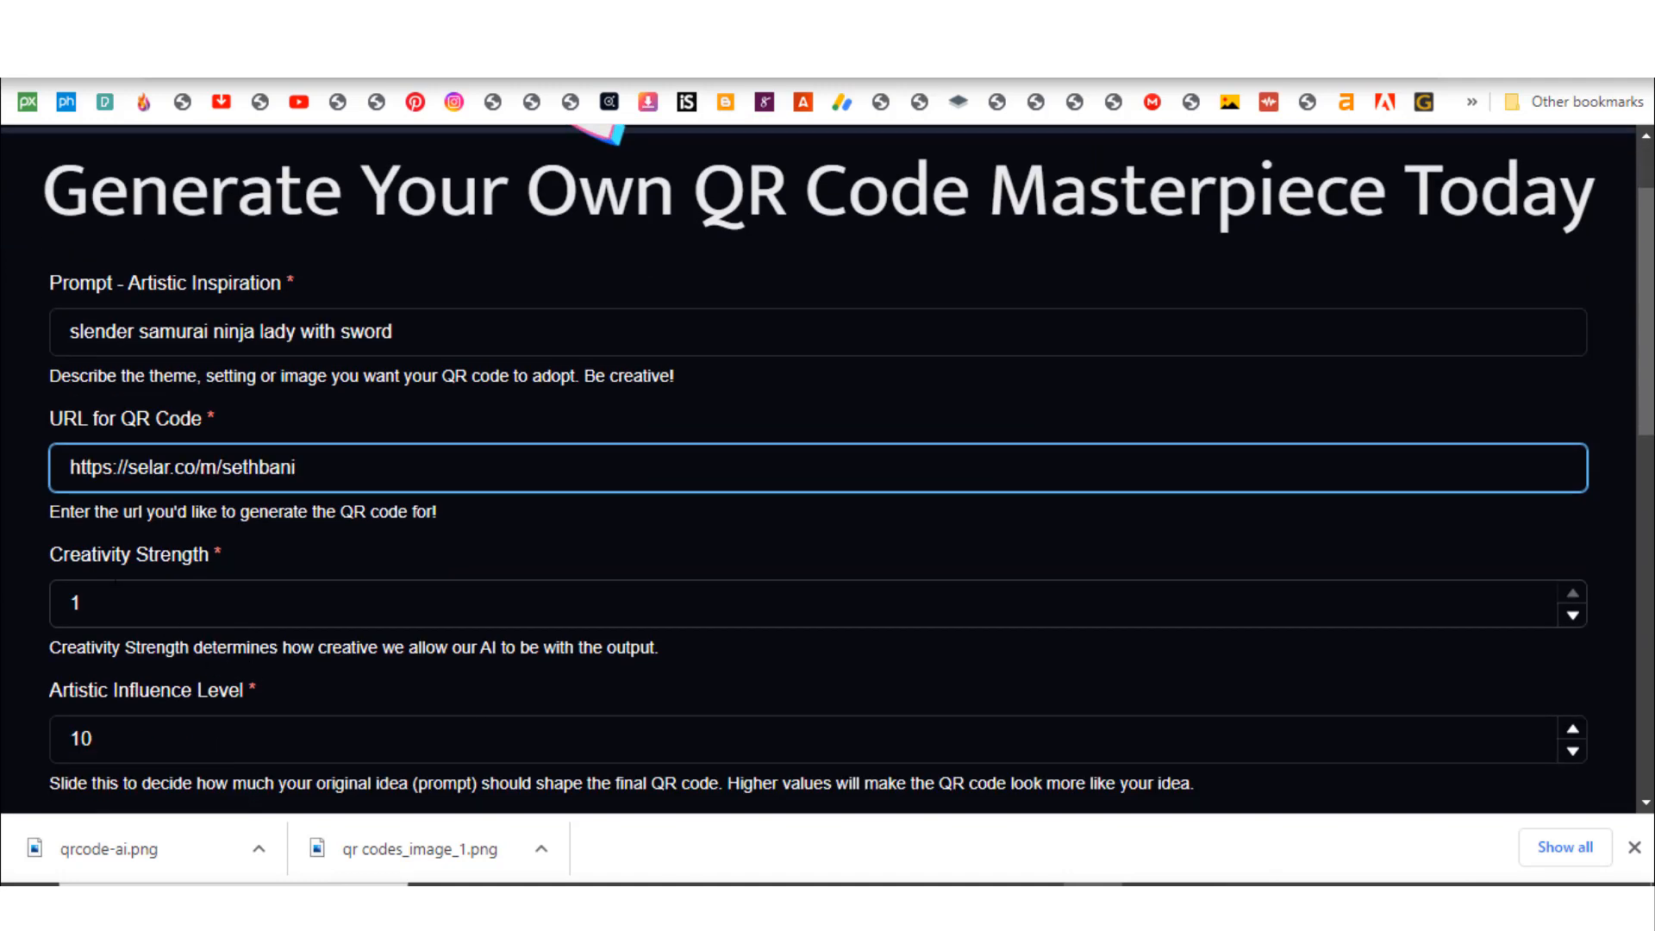
scroll(down, 3)
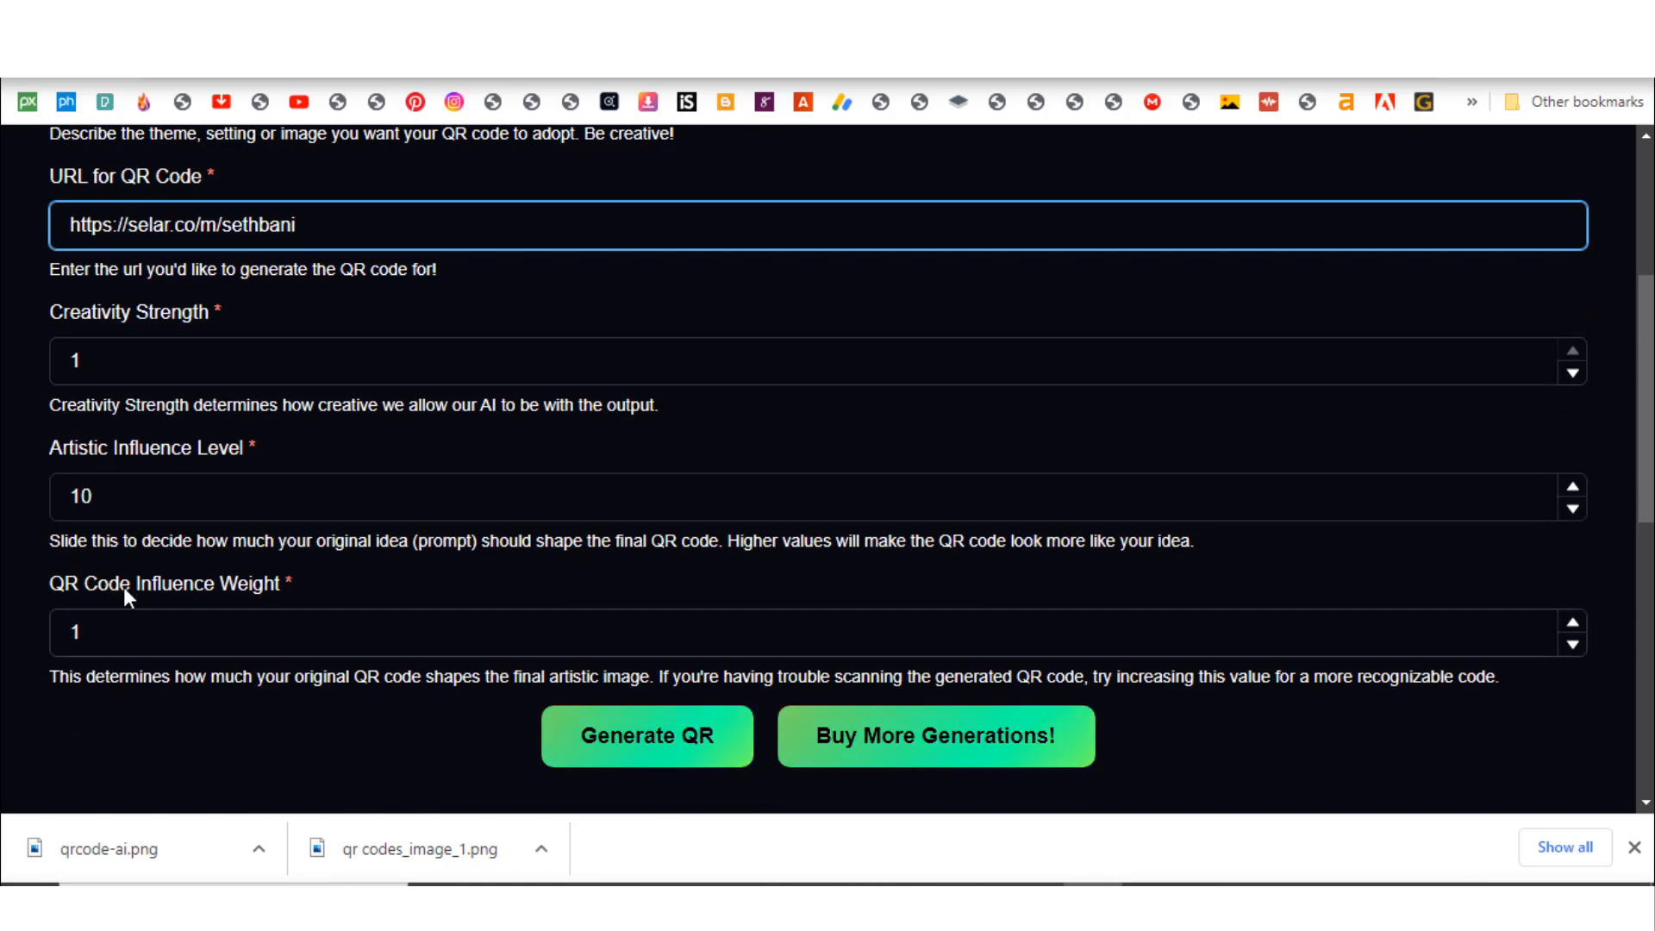
scroll(down, 3)
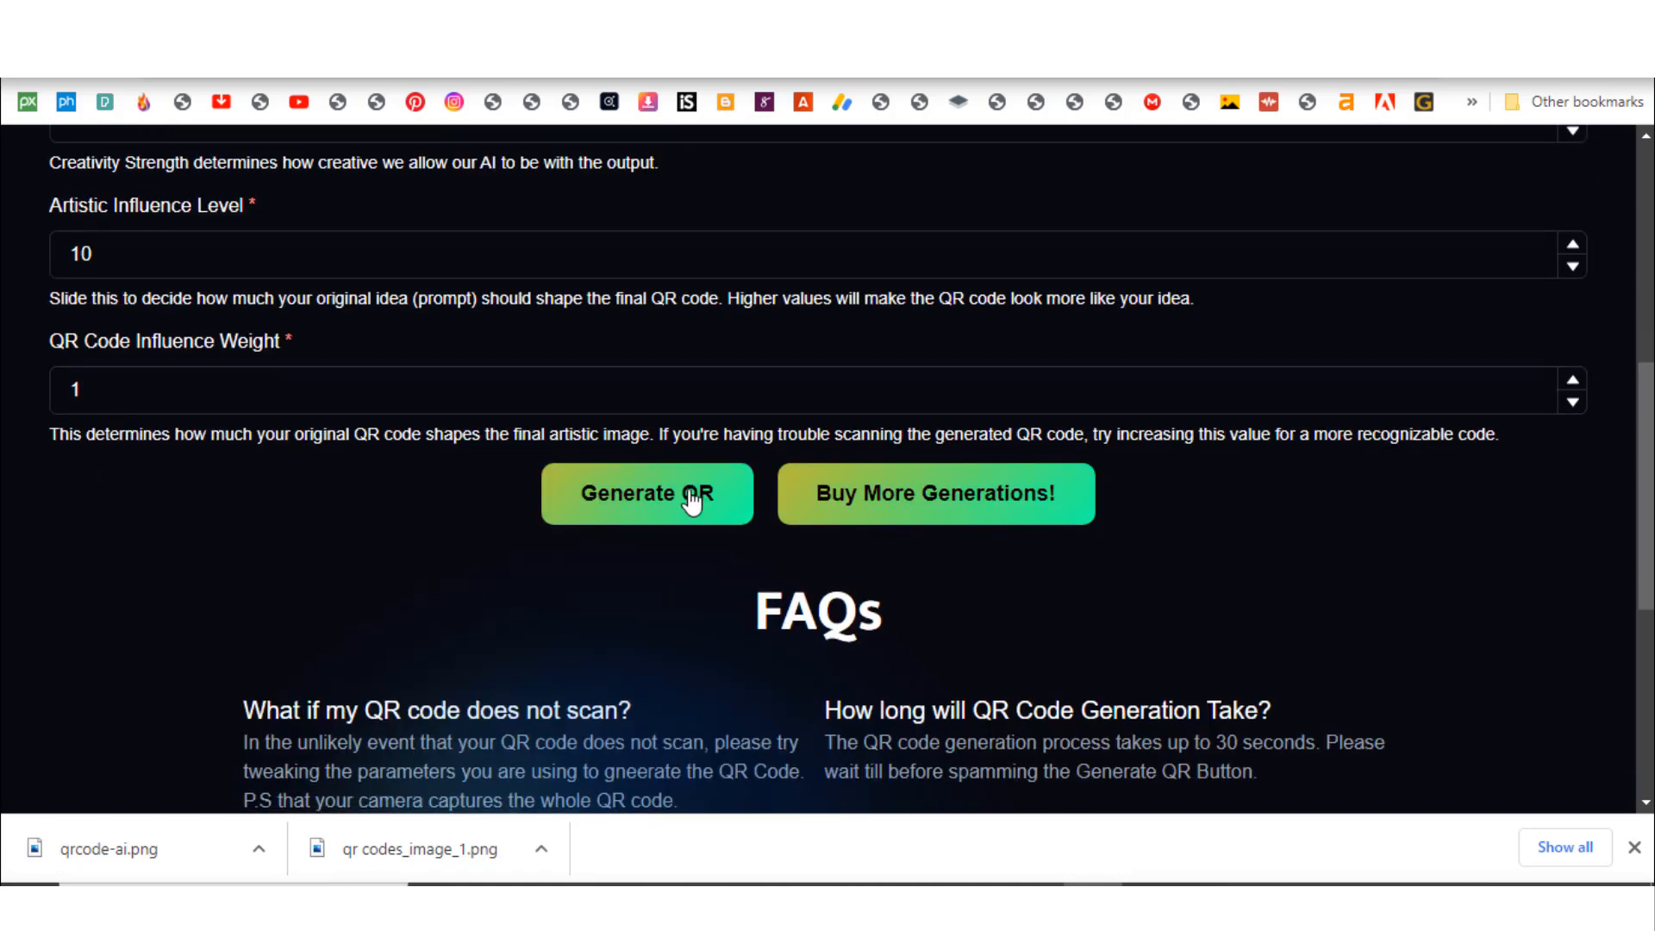
- Try Generate QR, then sign in with Google when sign-in is required
click(647, 493)
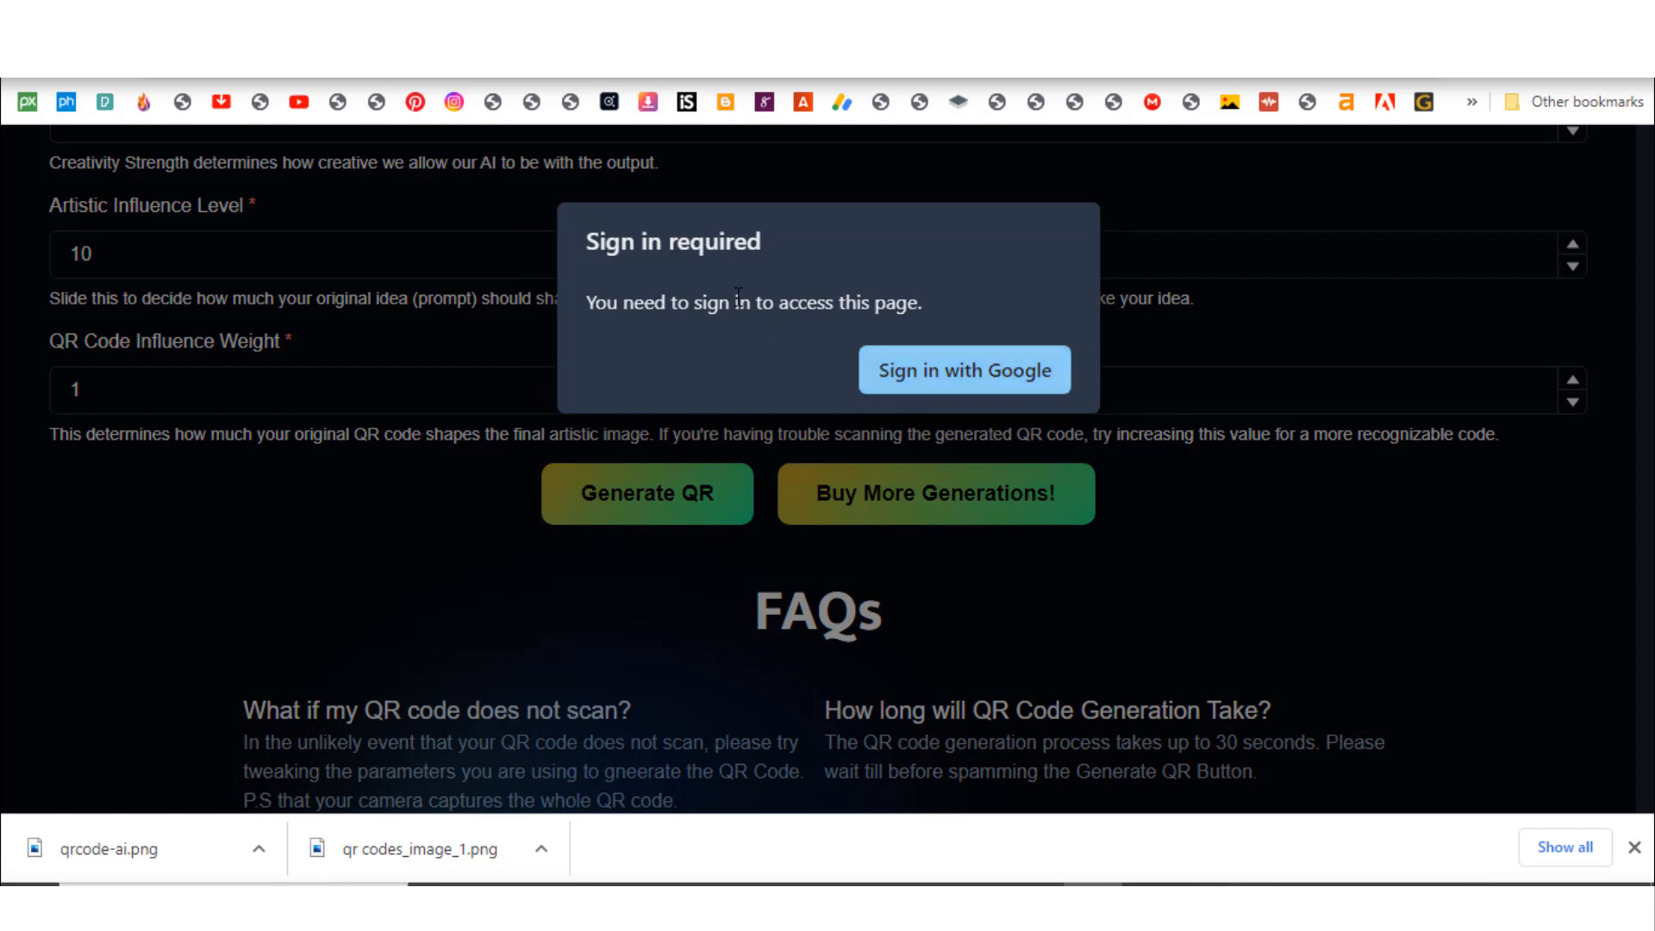
mouse_move(962, 370)
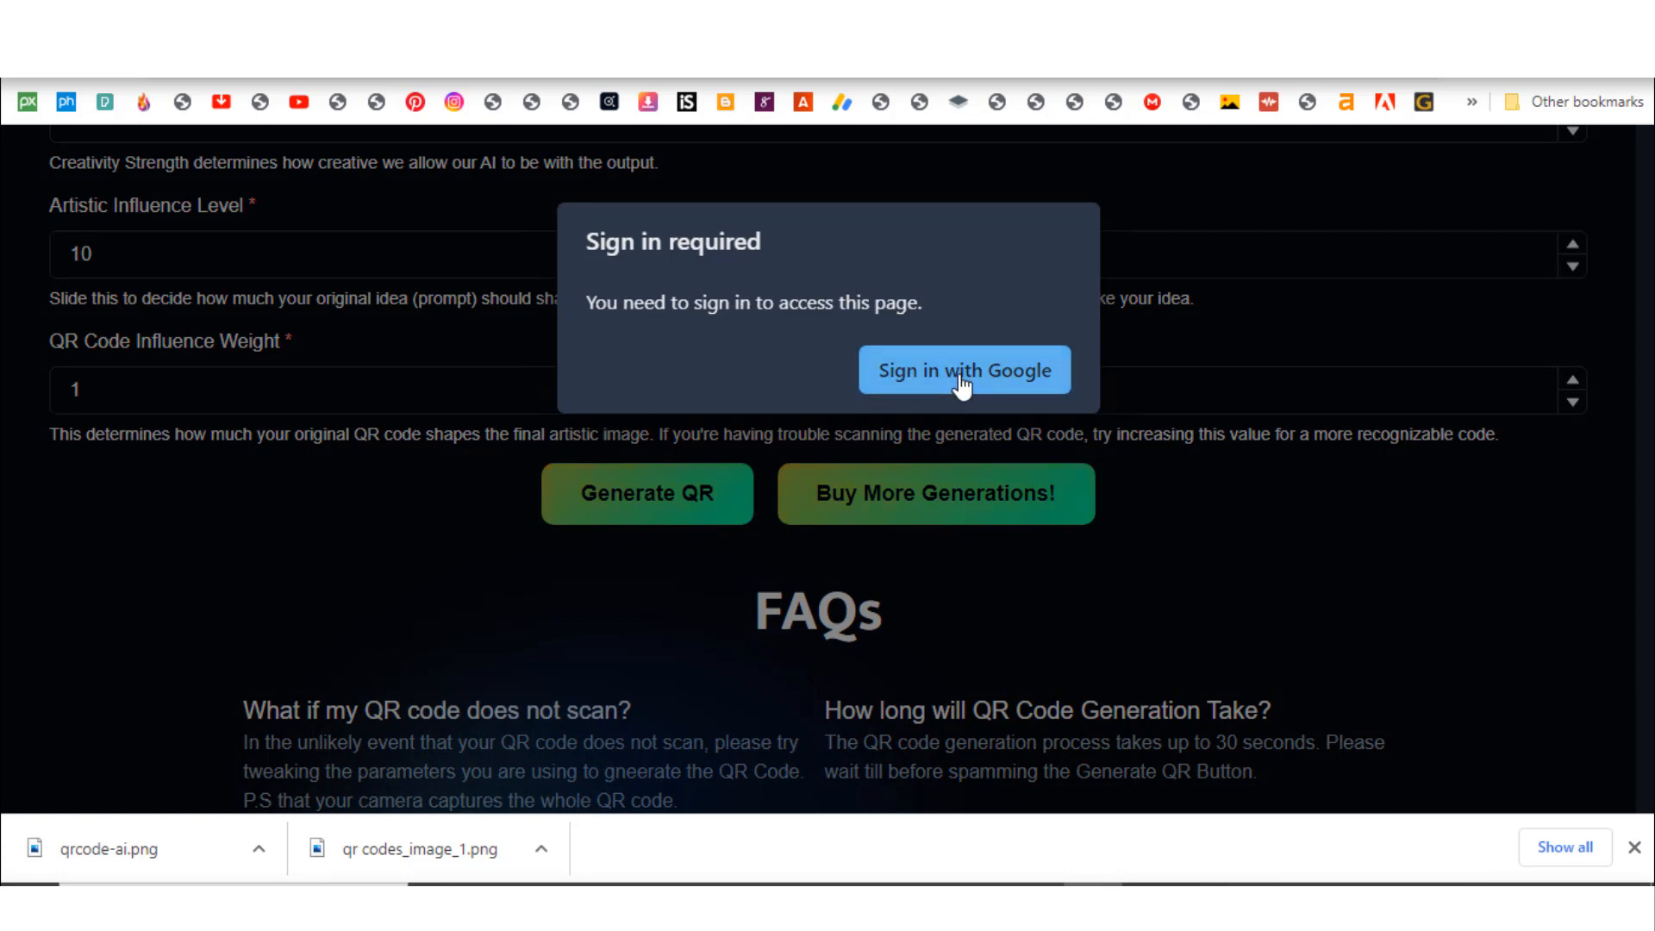
click(963, 370)
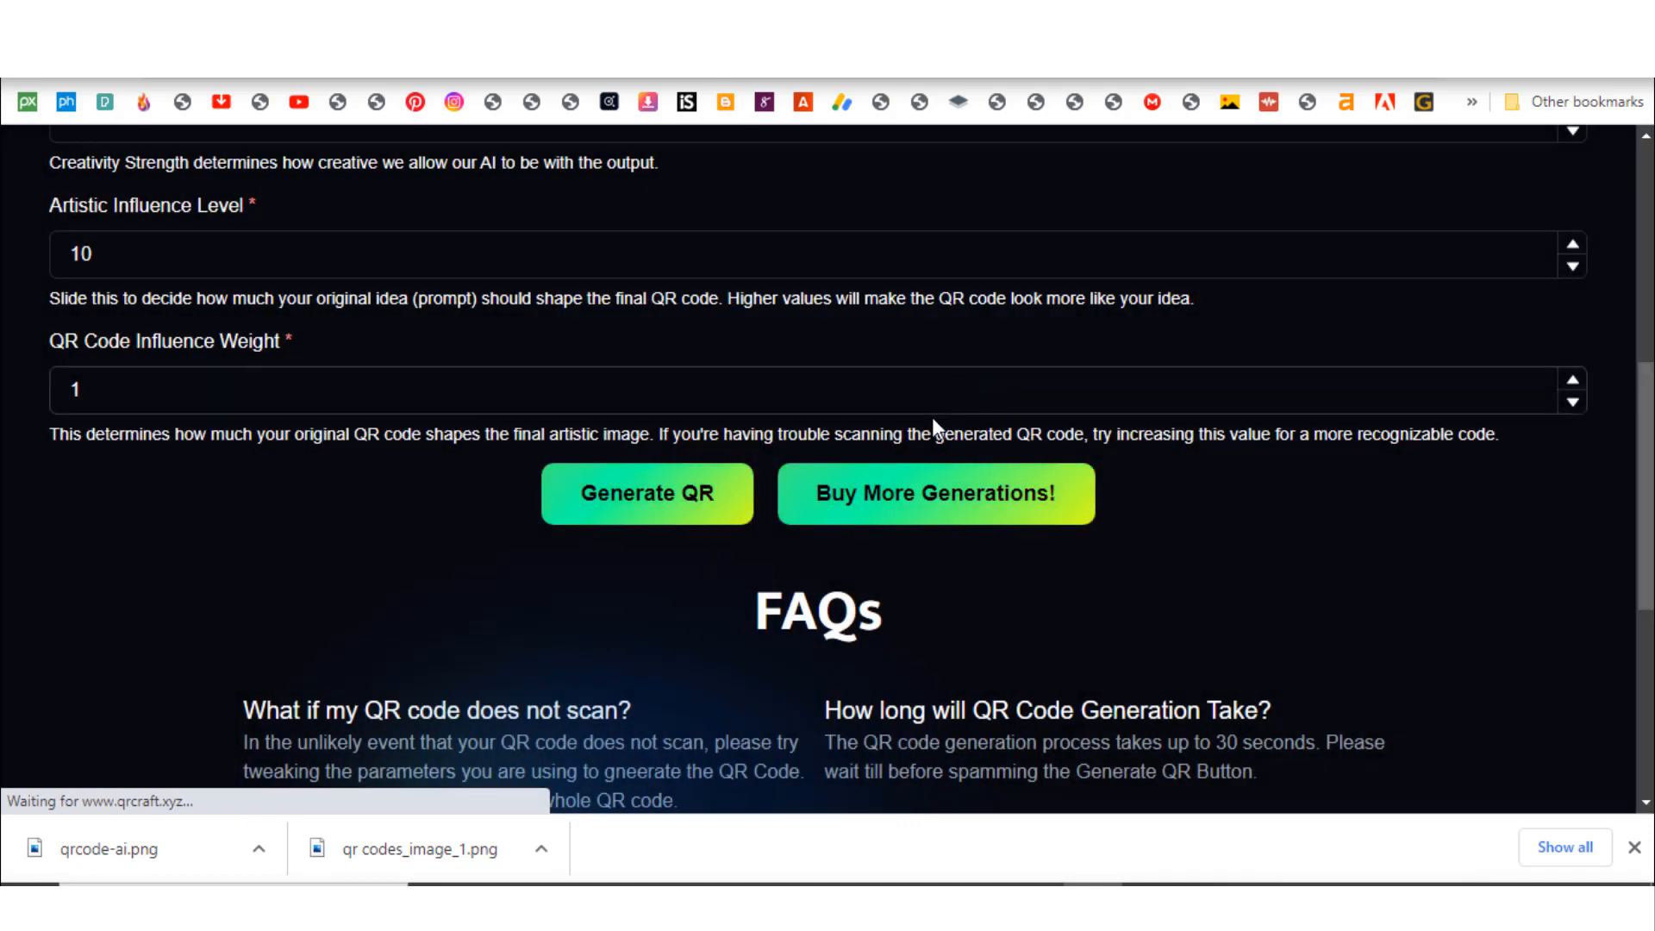
mouse_move(828, 533)
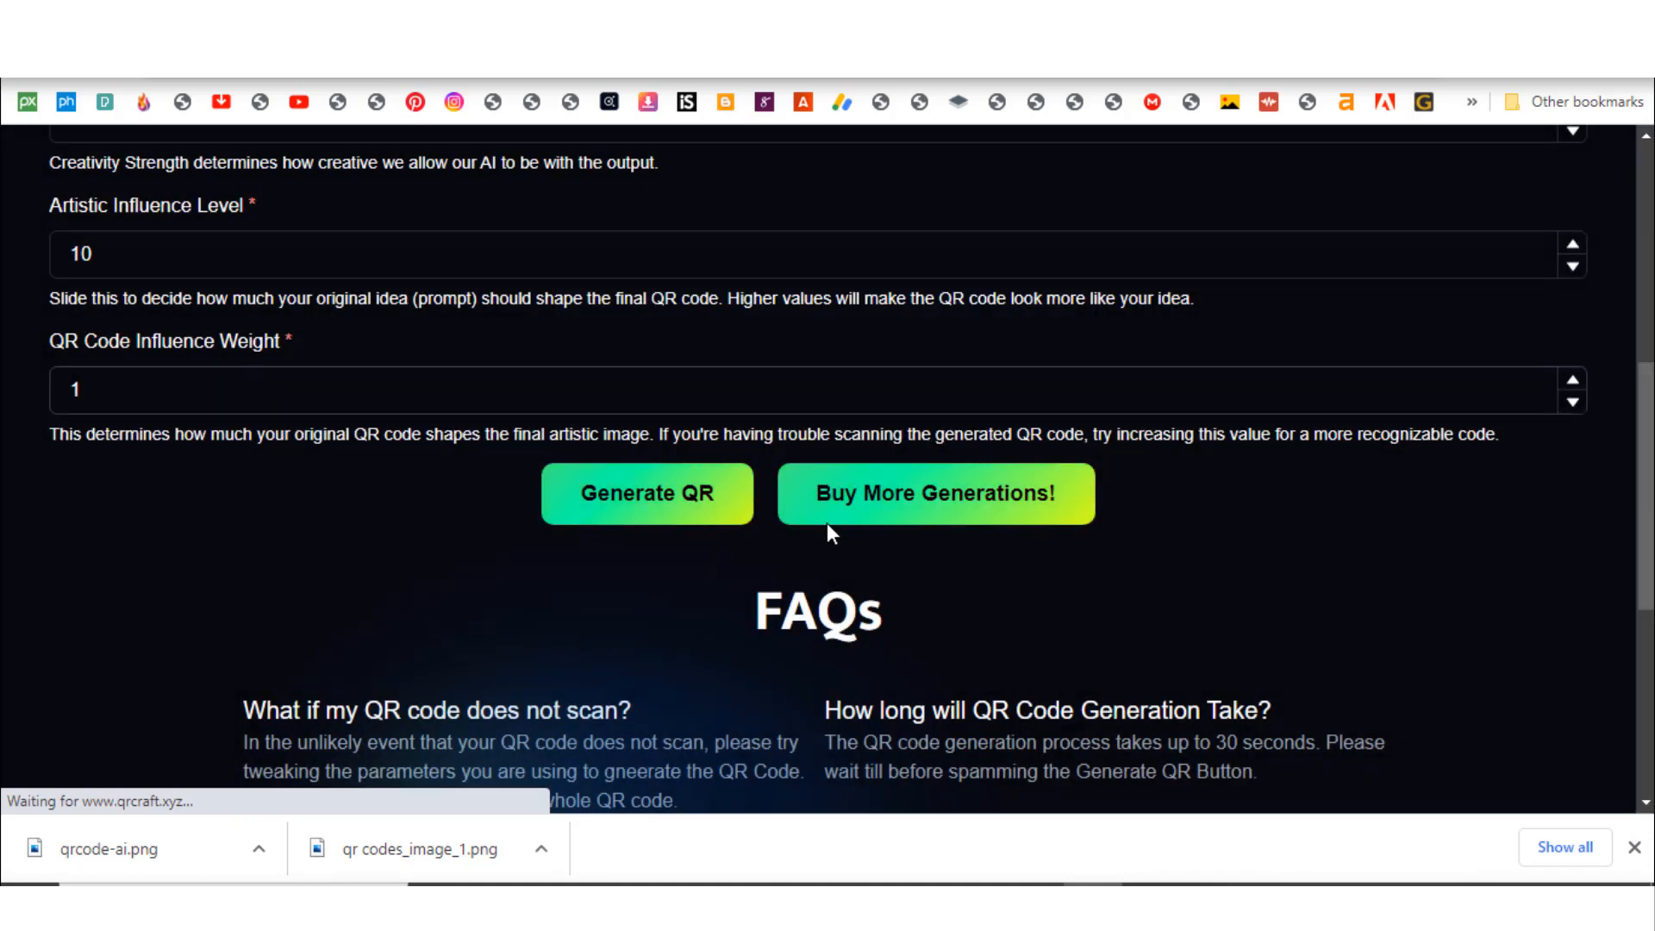
scroll(up, 3)
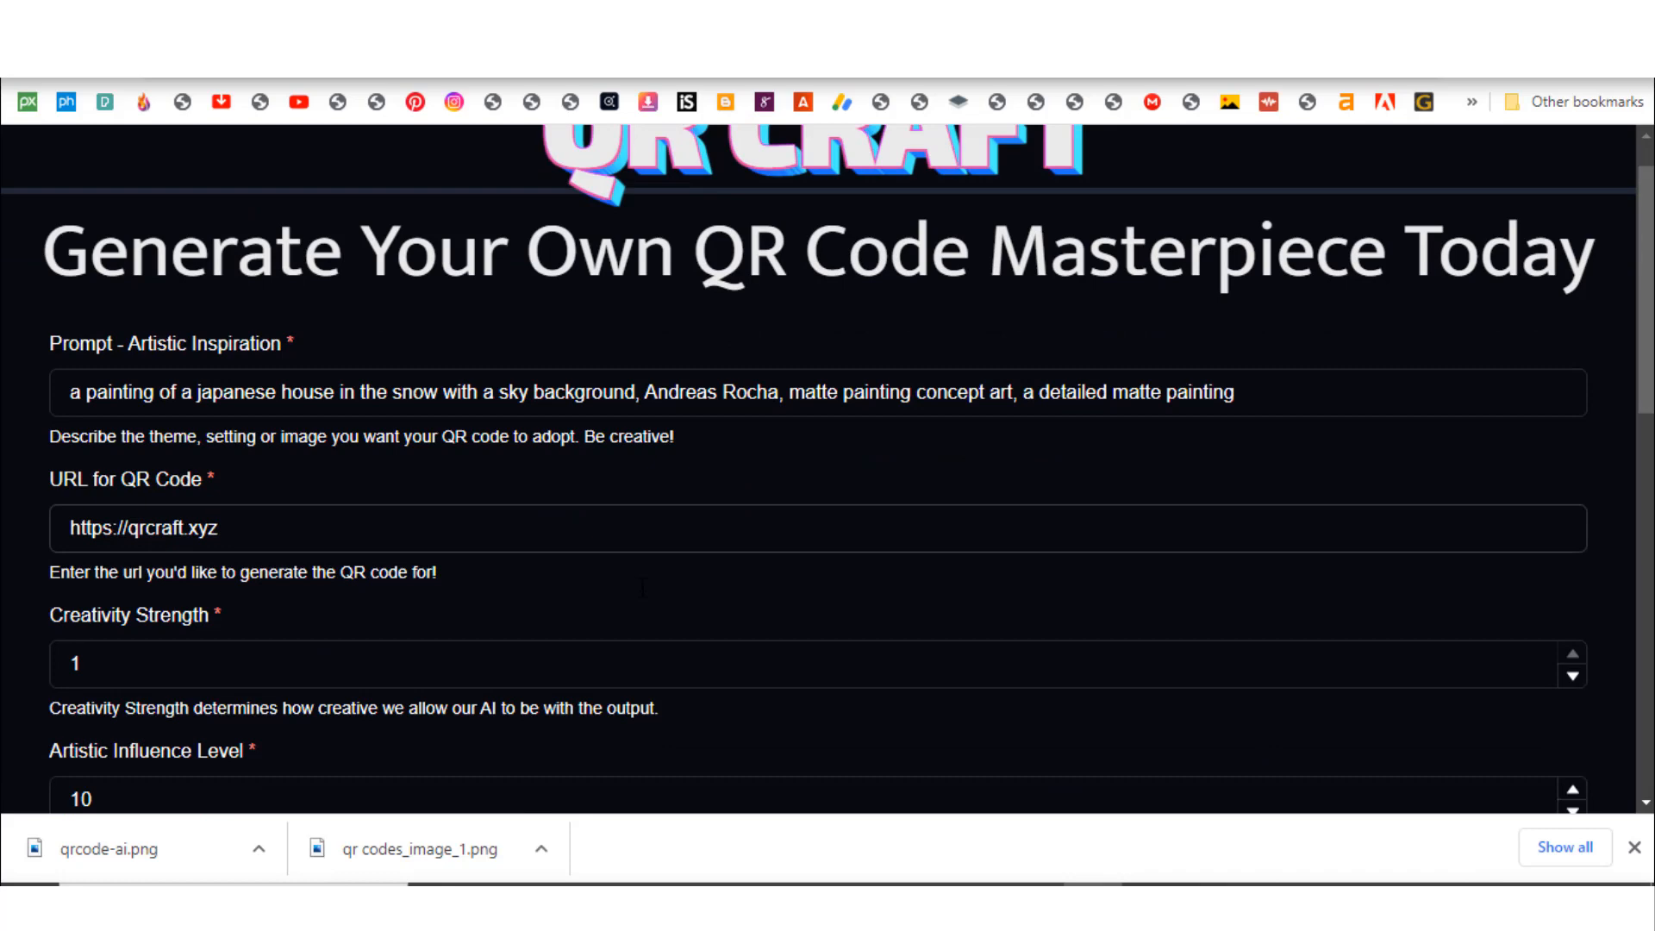
- Generate the snowy Japanese house QR artwork with the last free generation
scroll(down, 3)
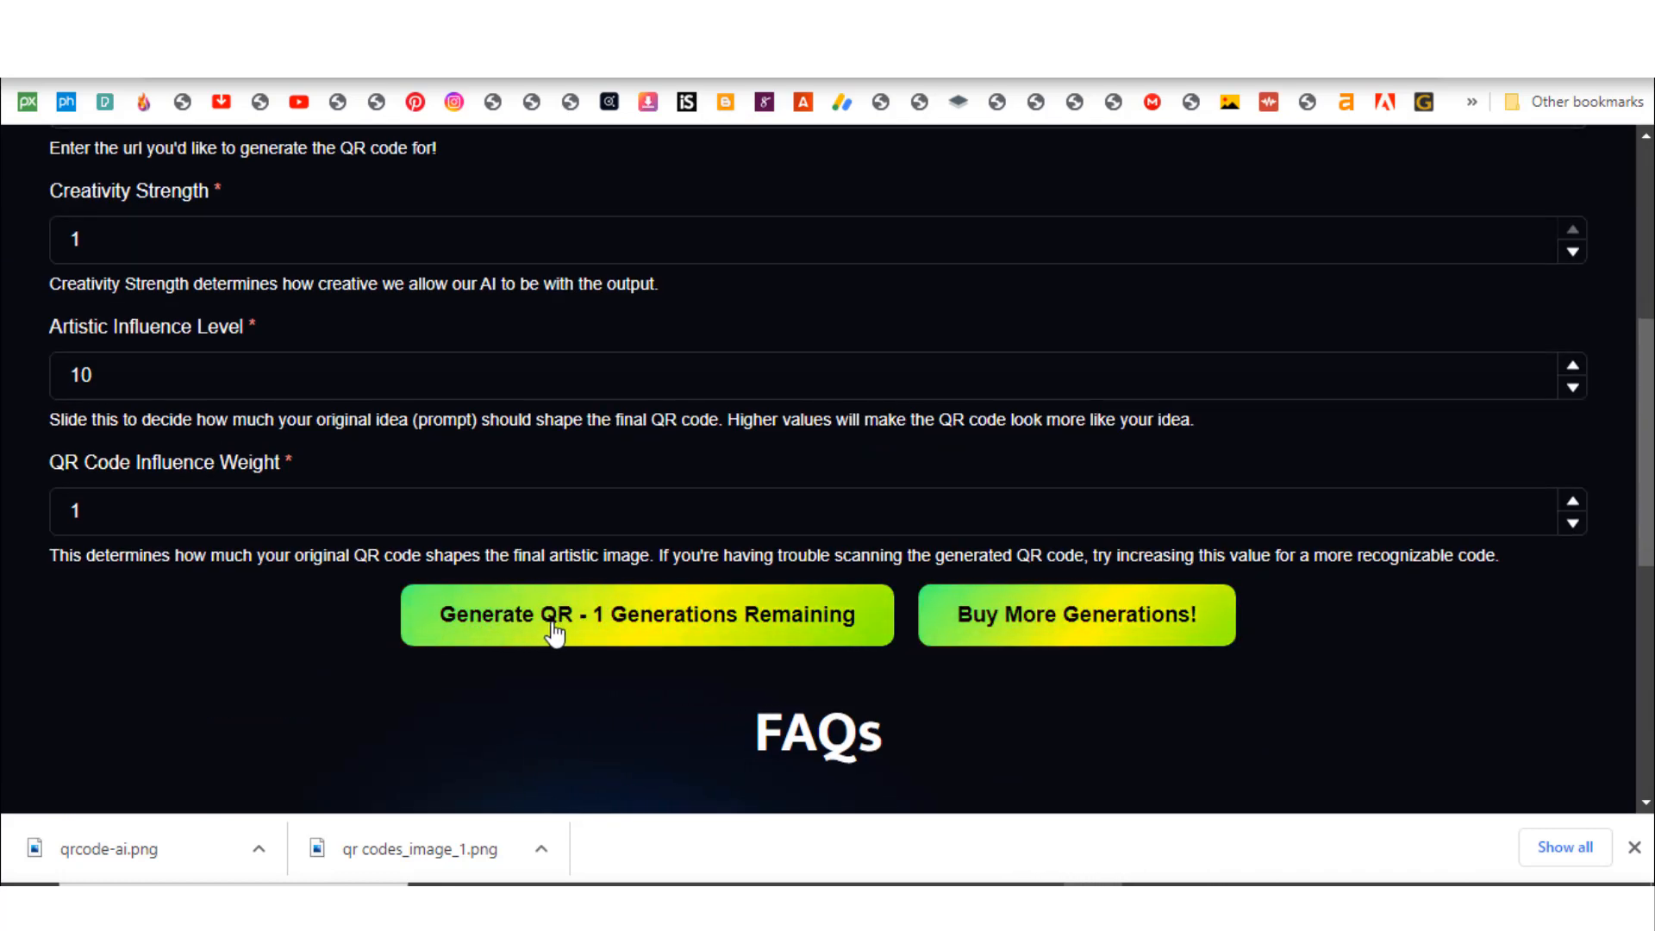
mouse_move(724, 628)
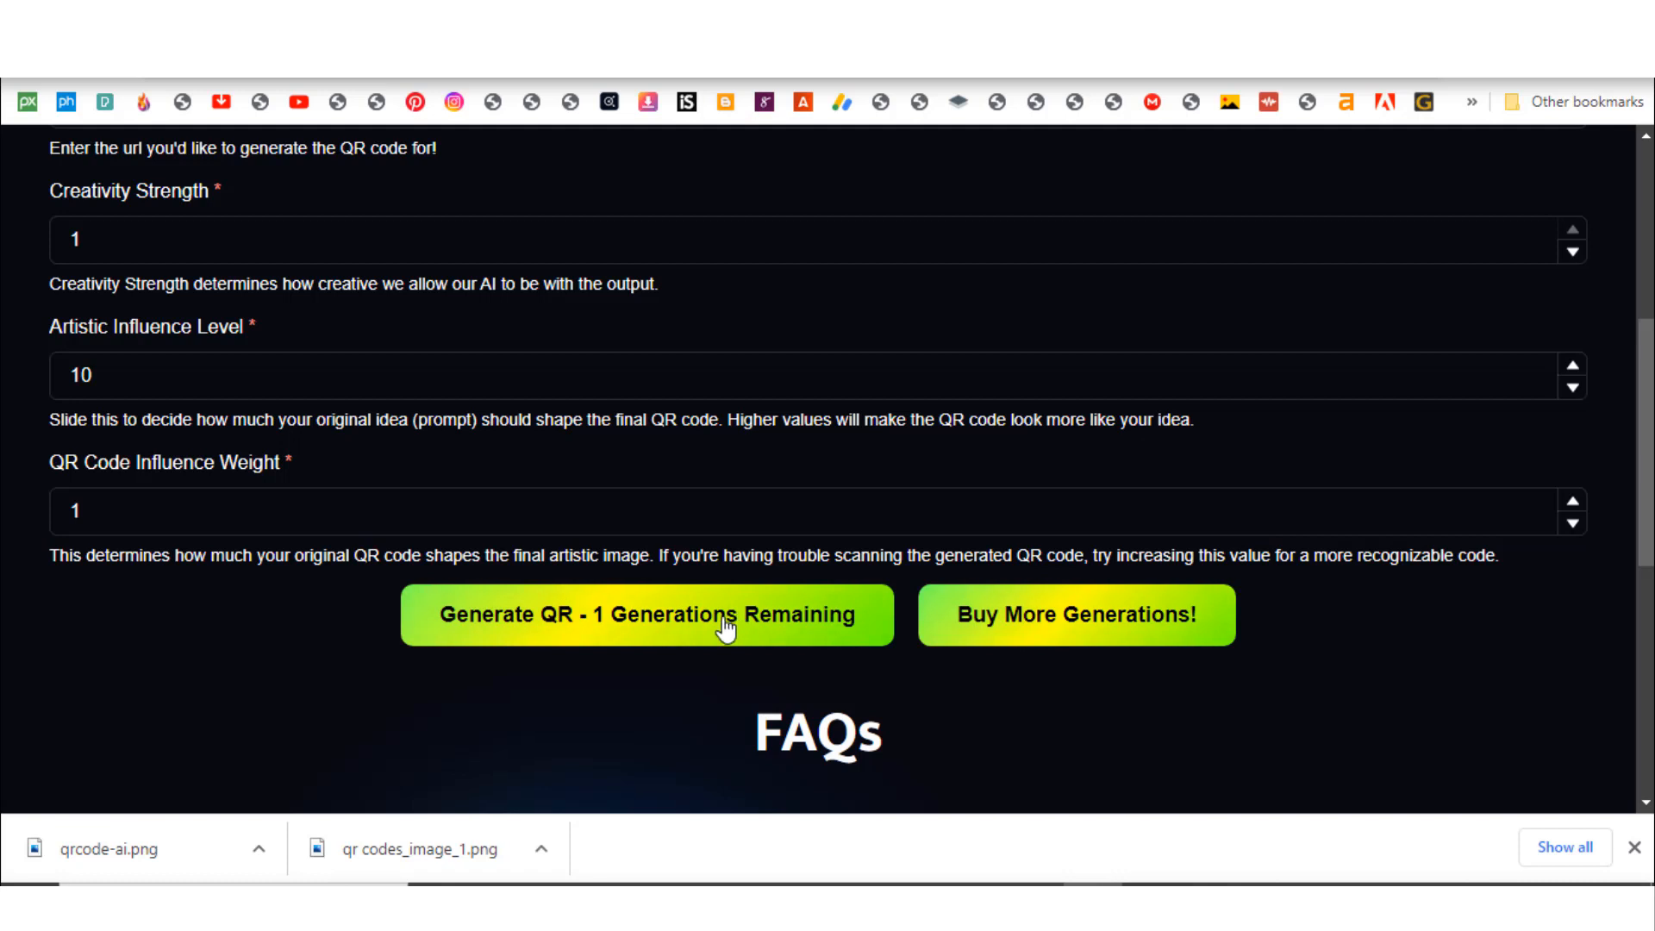
click(645, 614)
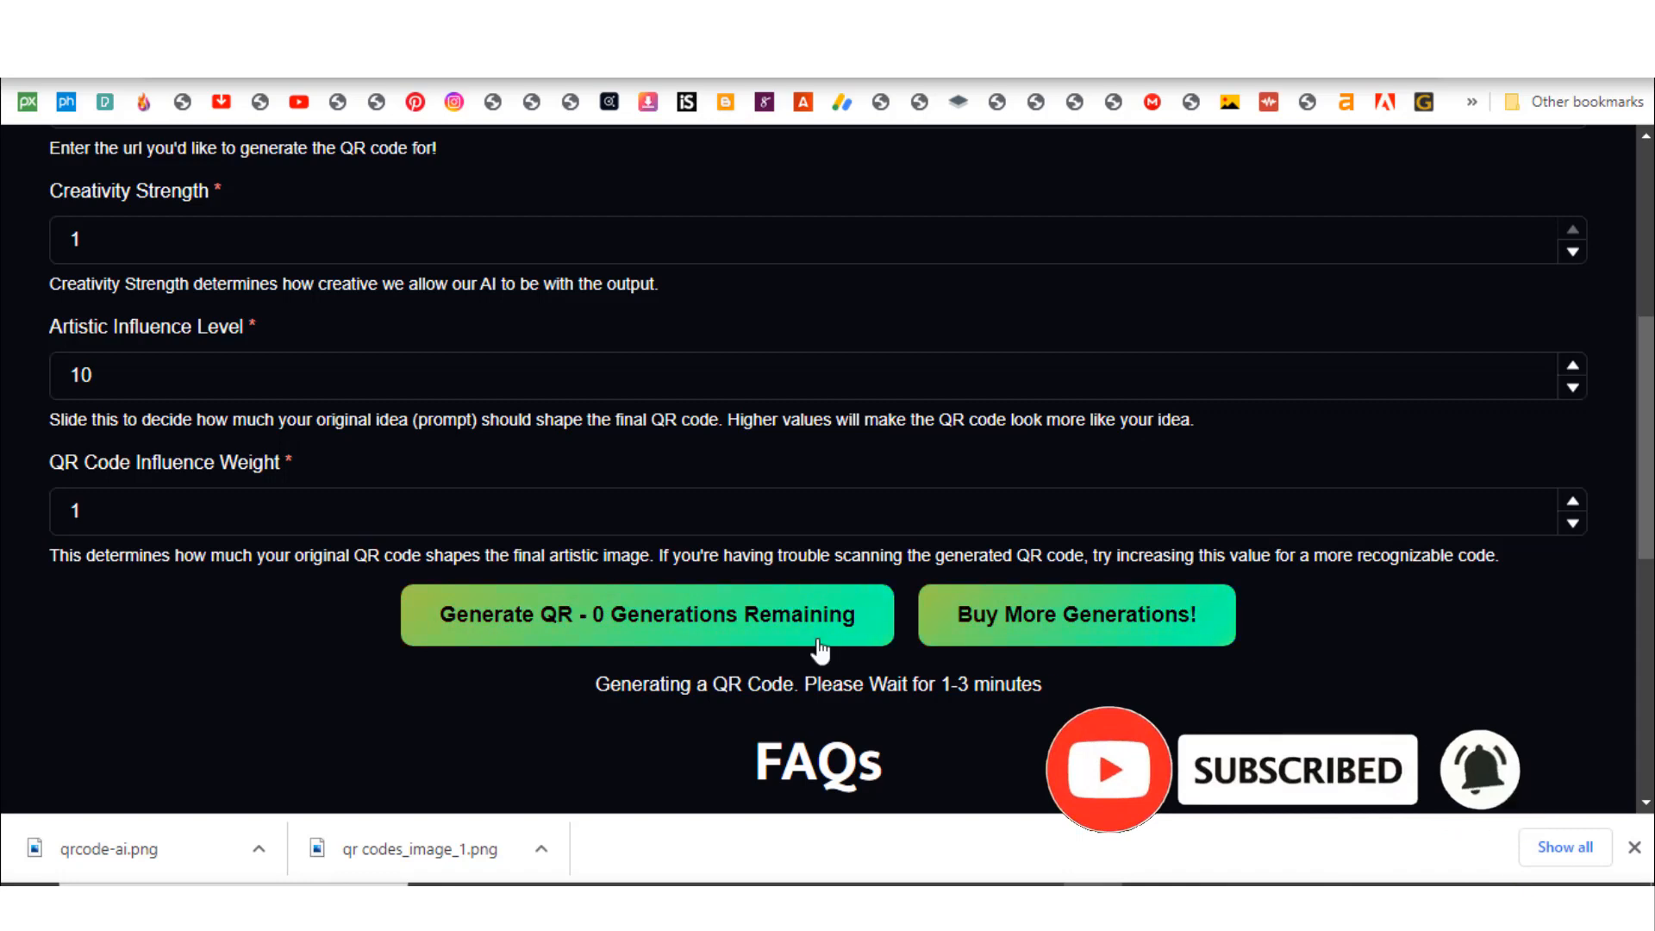
mouse_move(1045, 629)
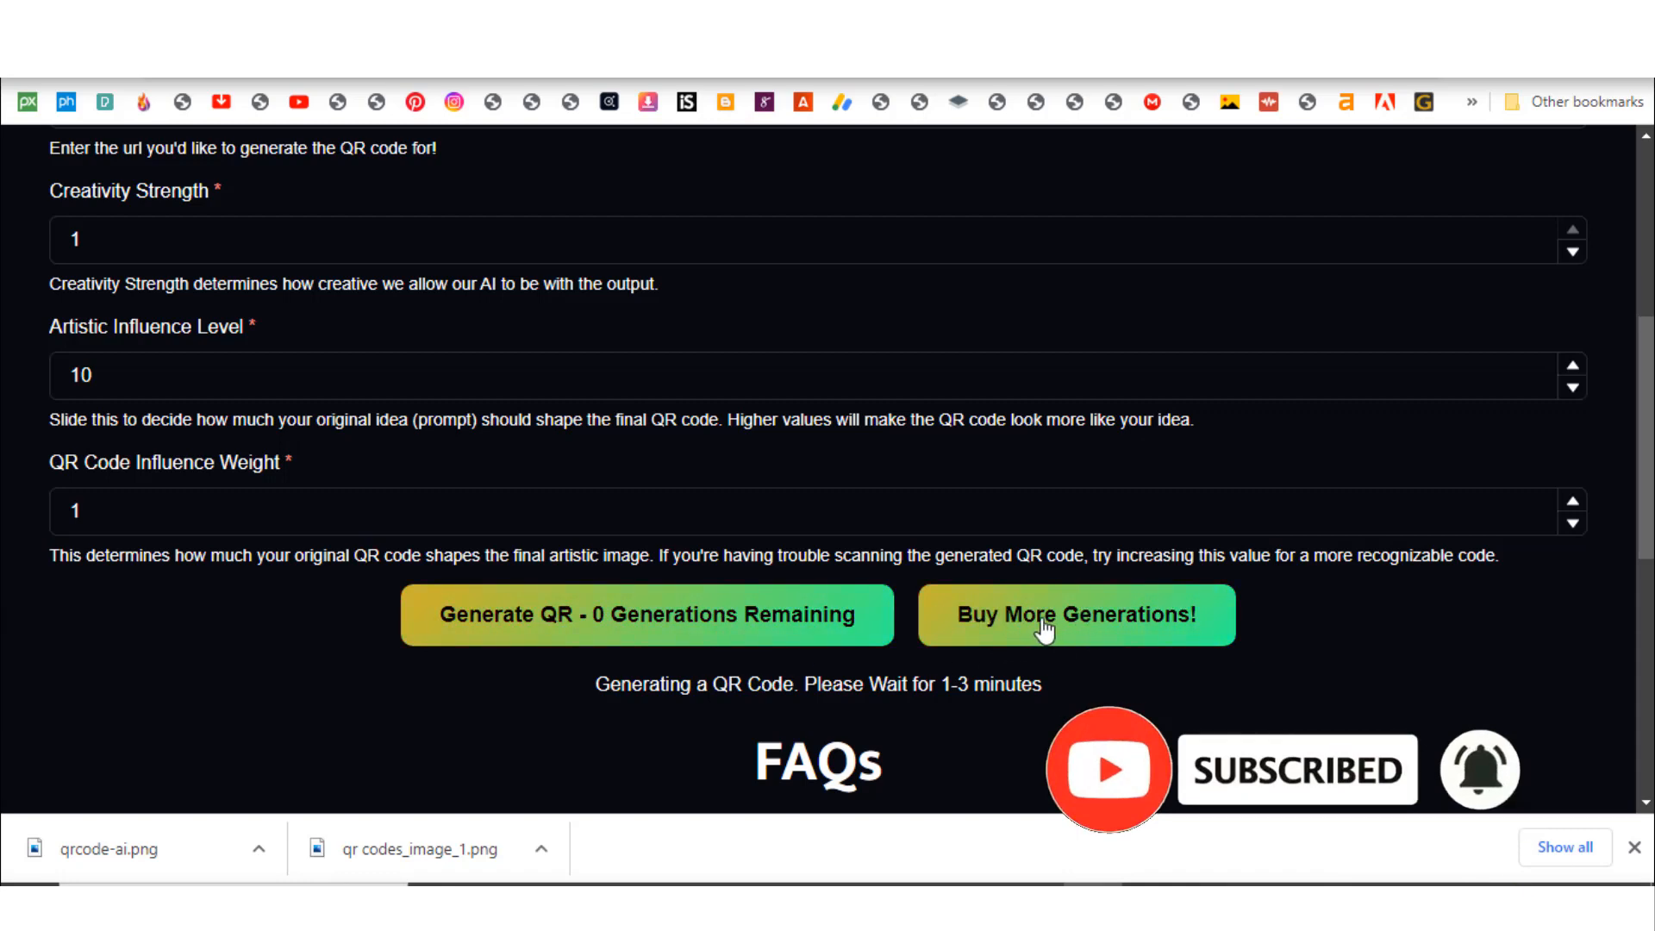
scroll(up, 3)
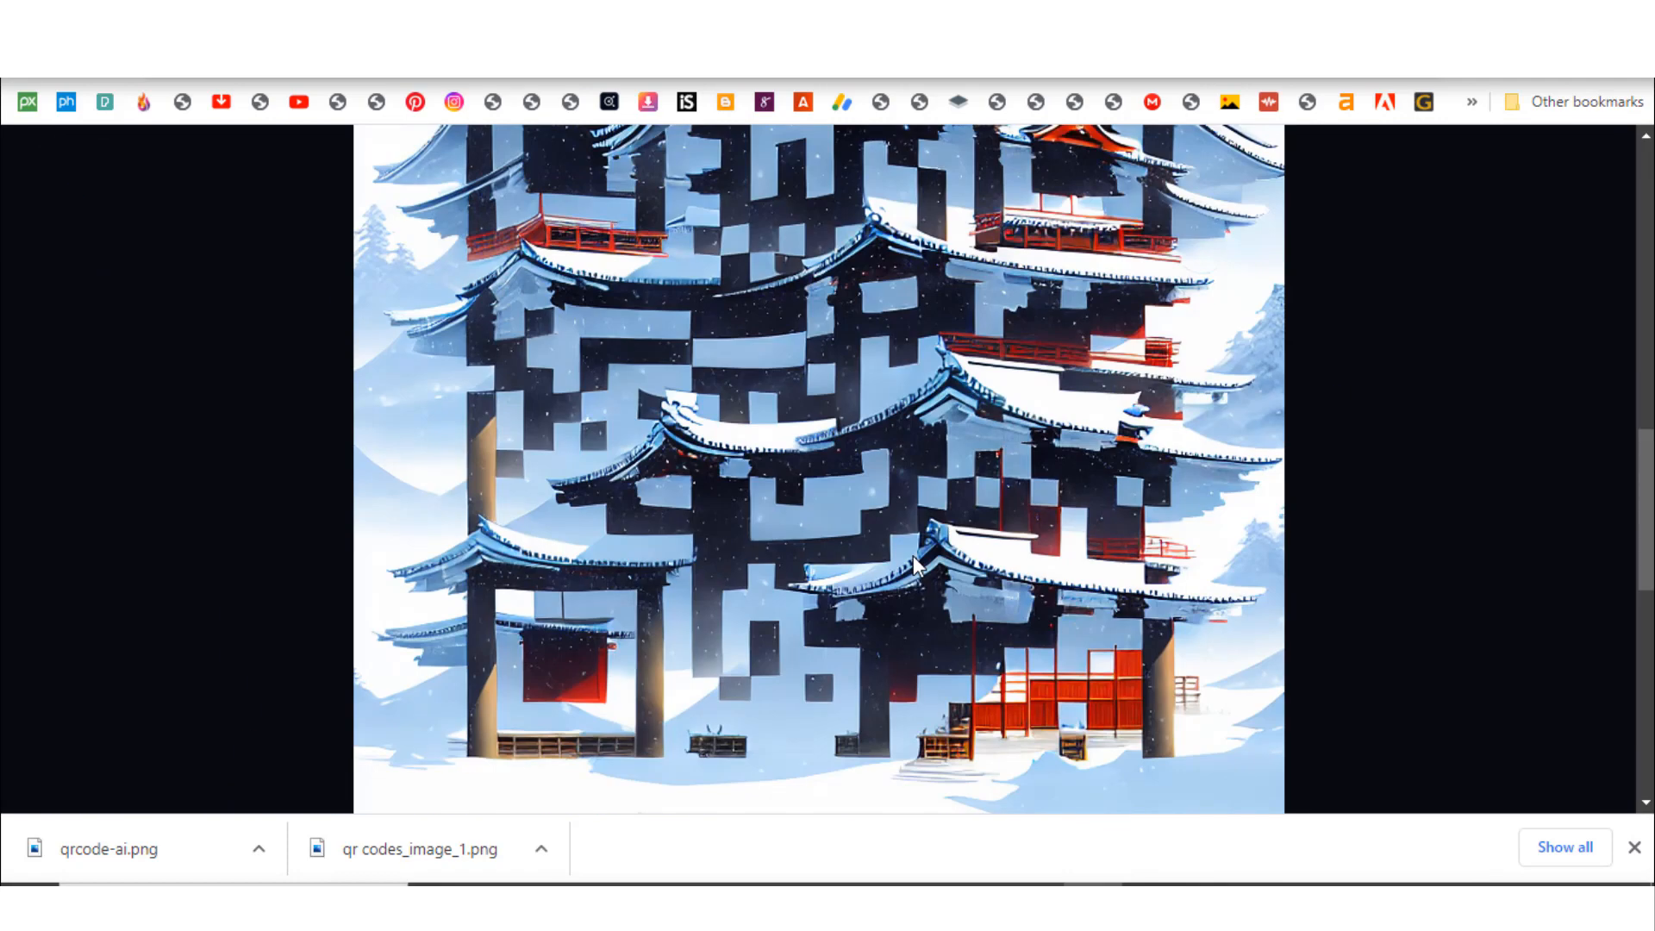
mouse_move(960, 622)
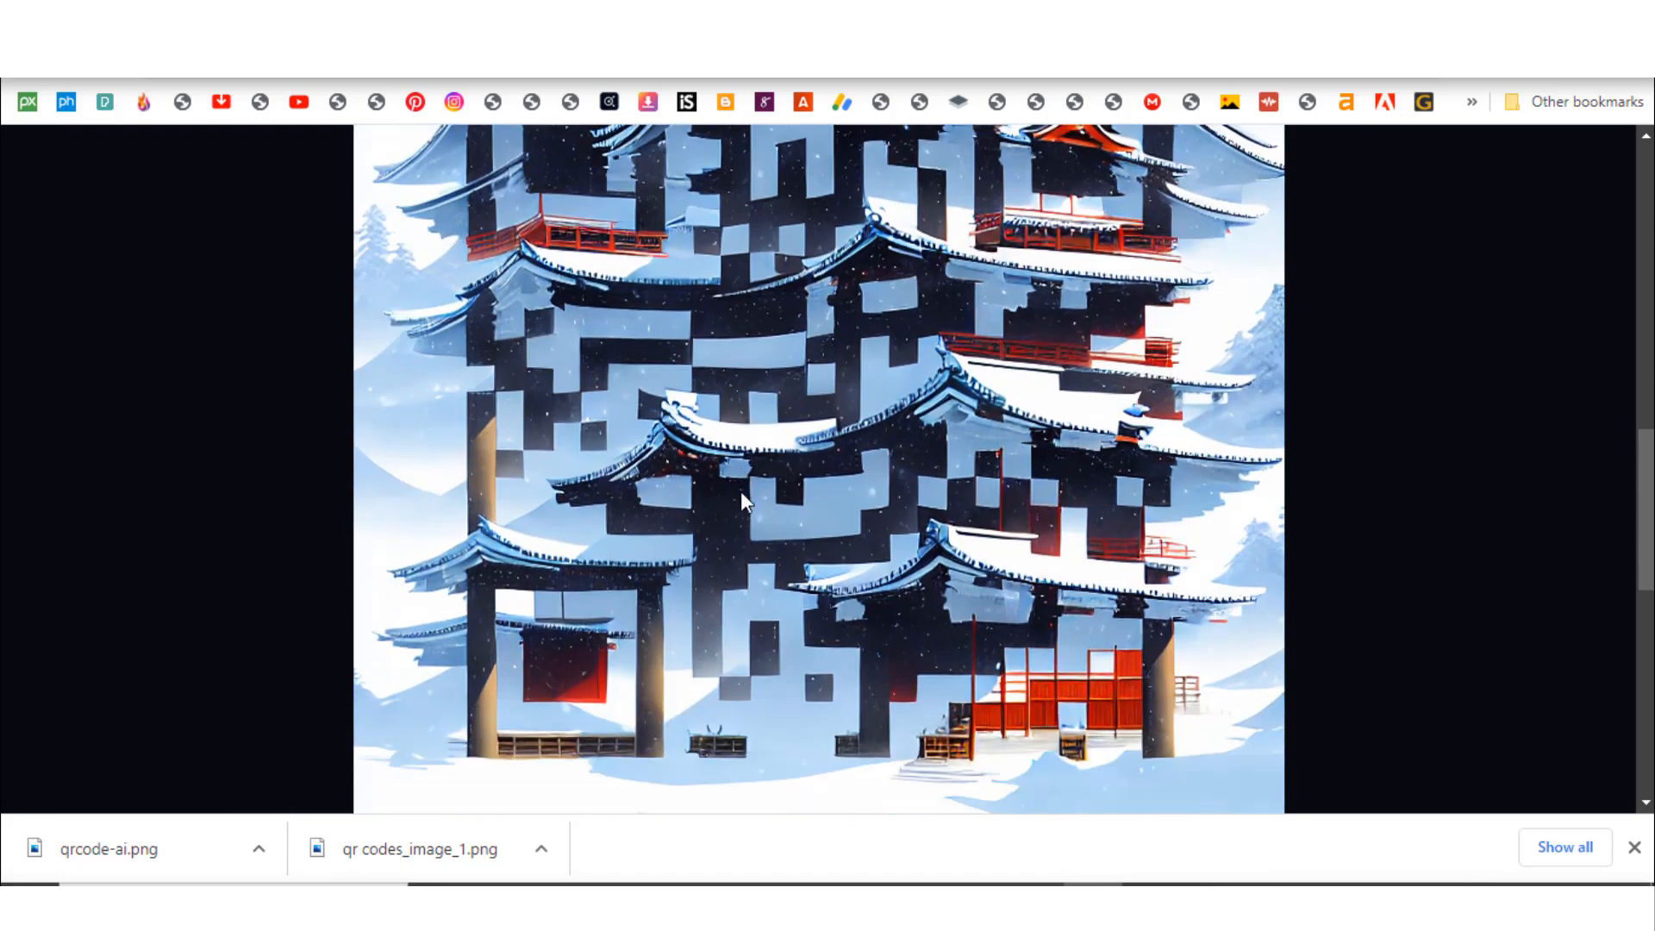
- Scroll to view the finished snowy temple QR artwork and its Download Image link
scroll(down, 3)
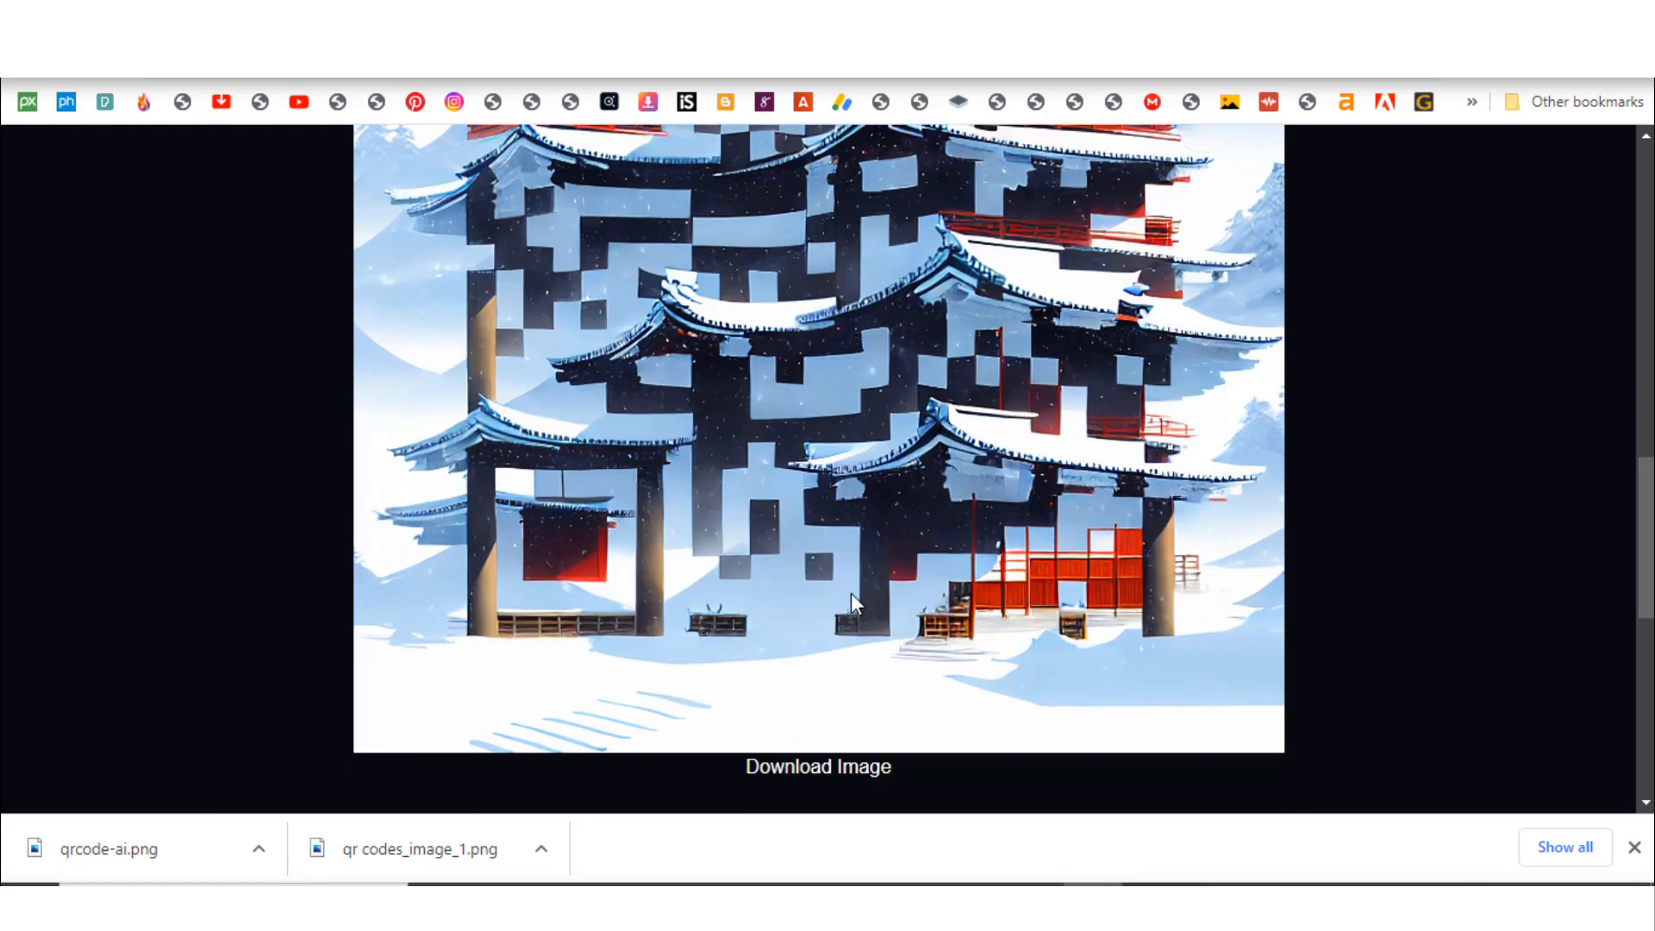
scroll(up, 3)
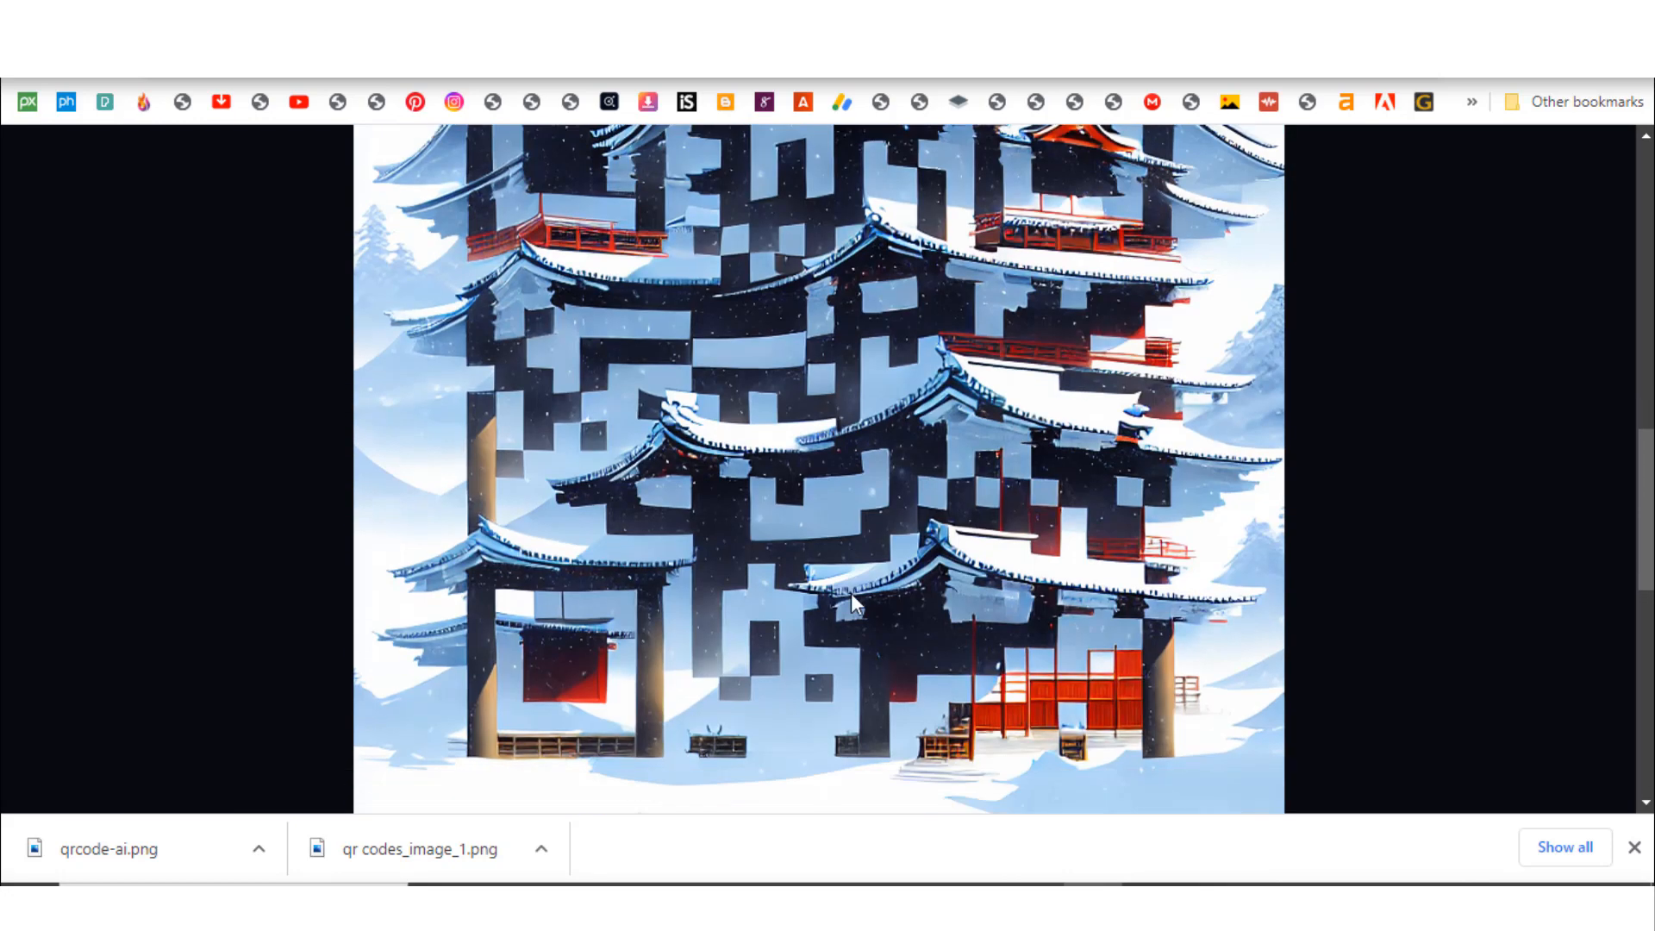
scroll(up, 3)
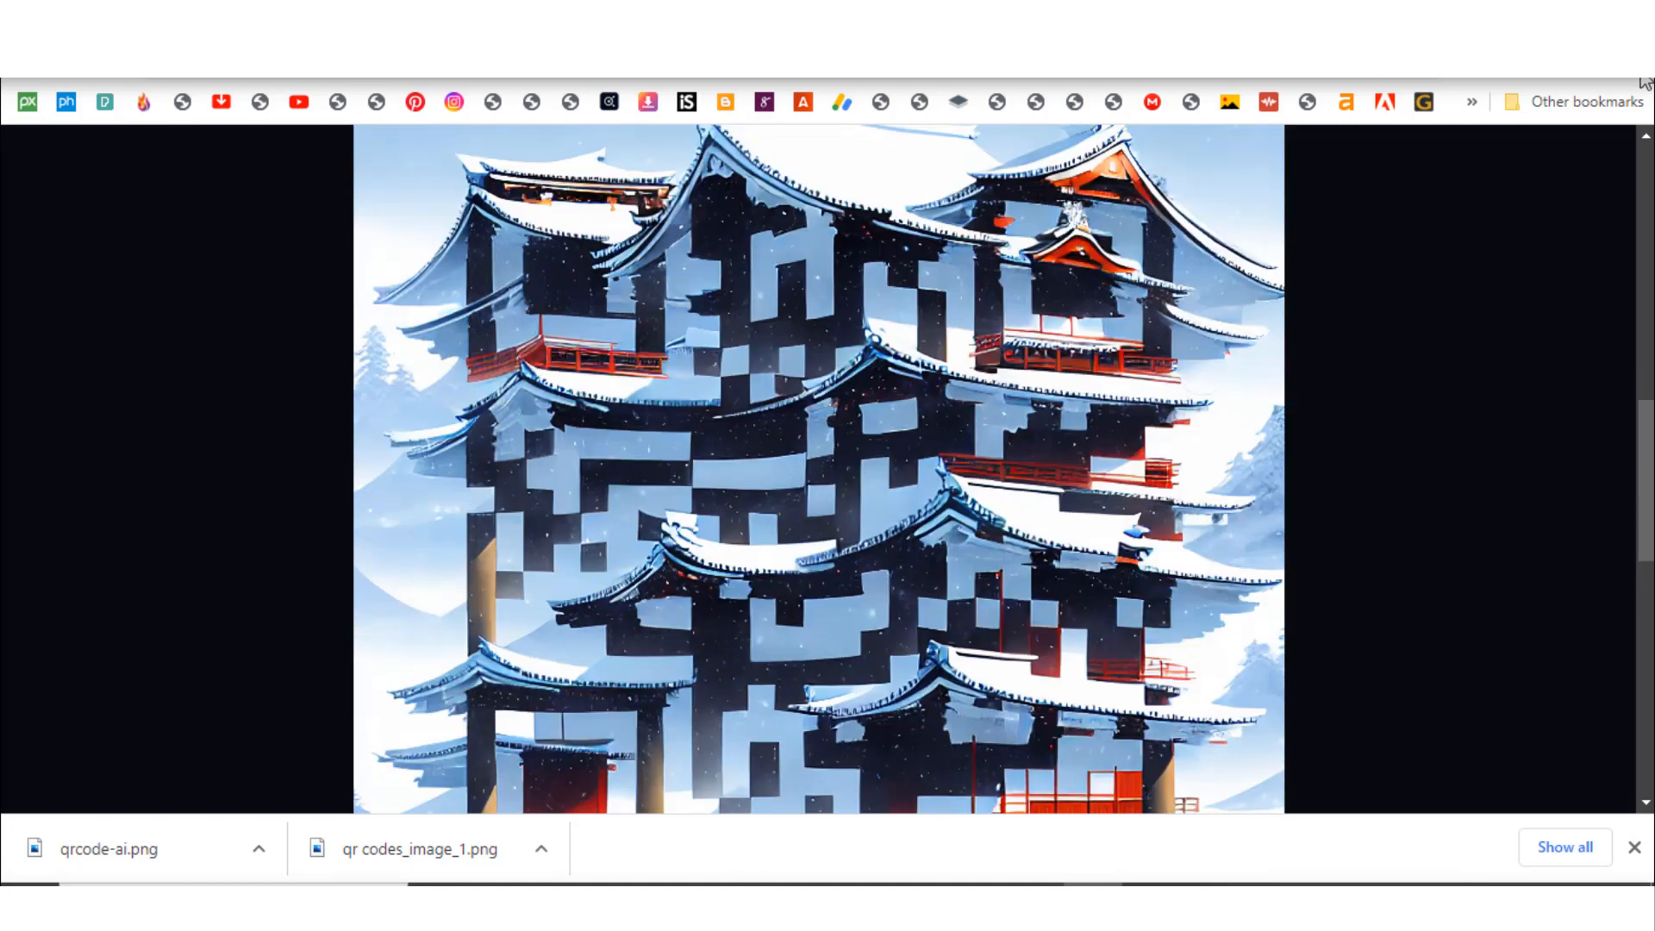
scroll(up, 3)
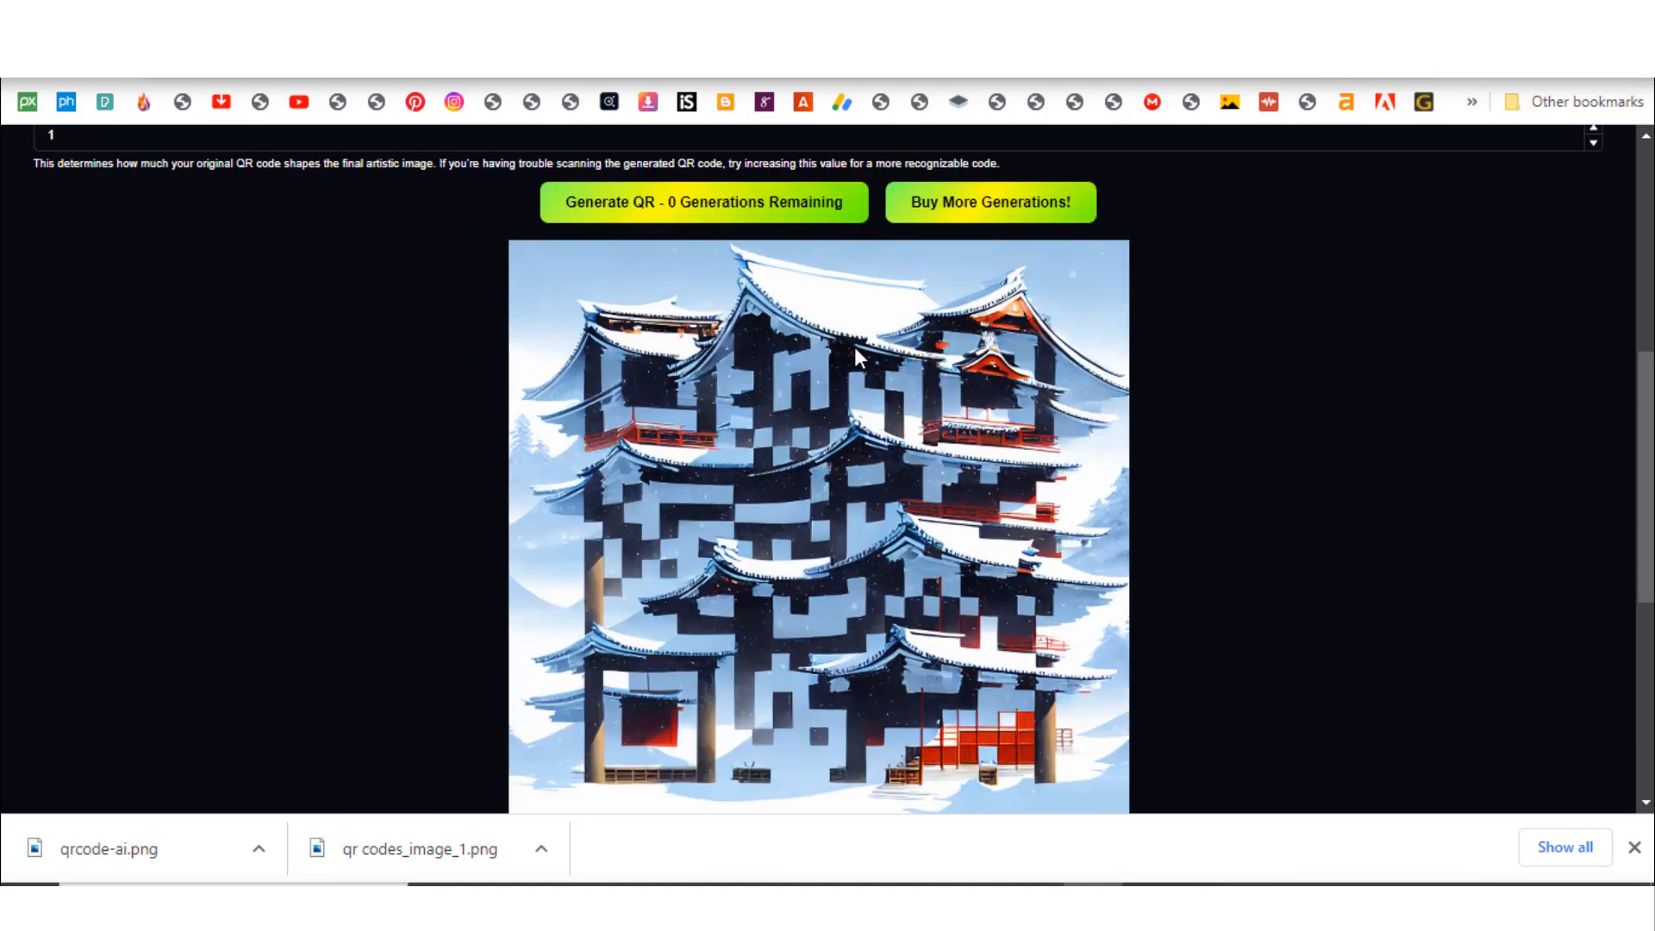
scroll(down, 3)
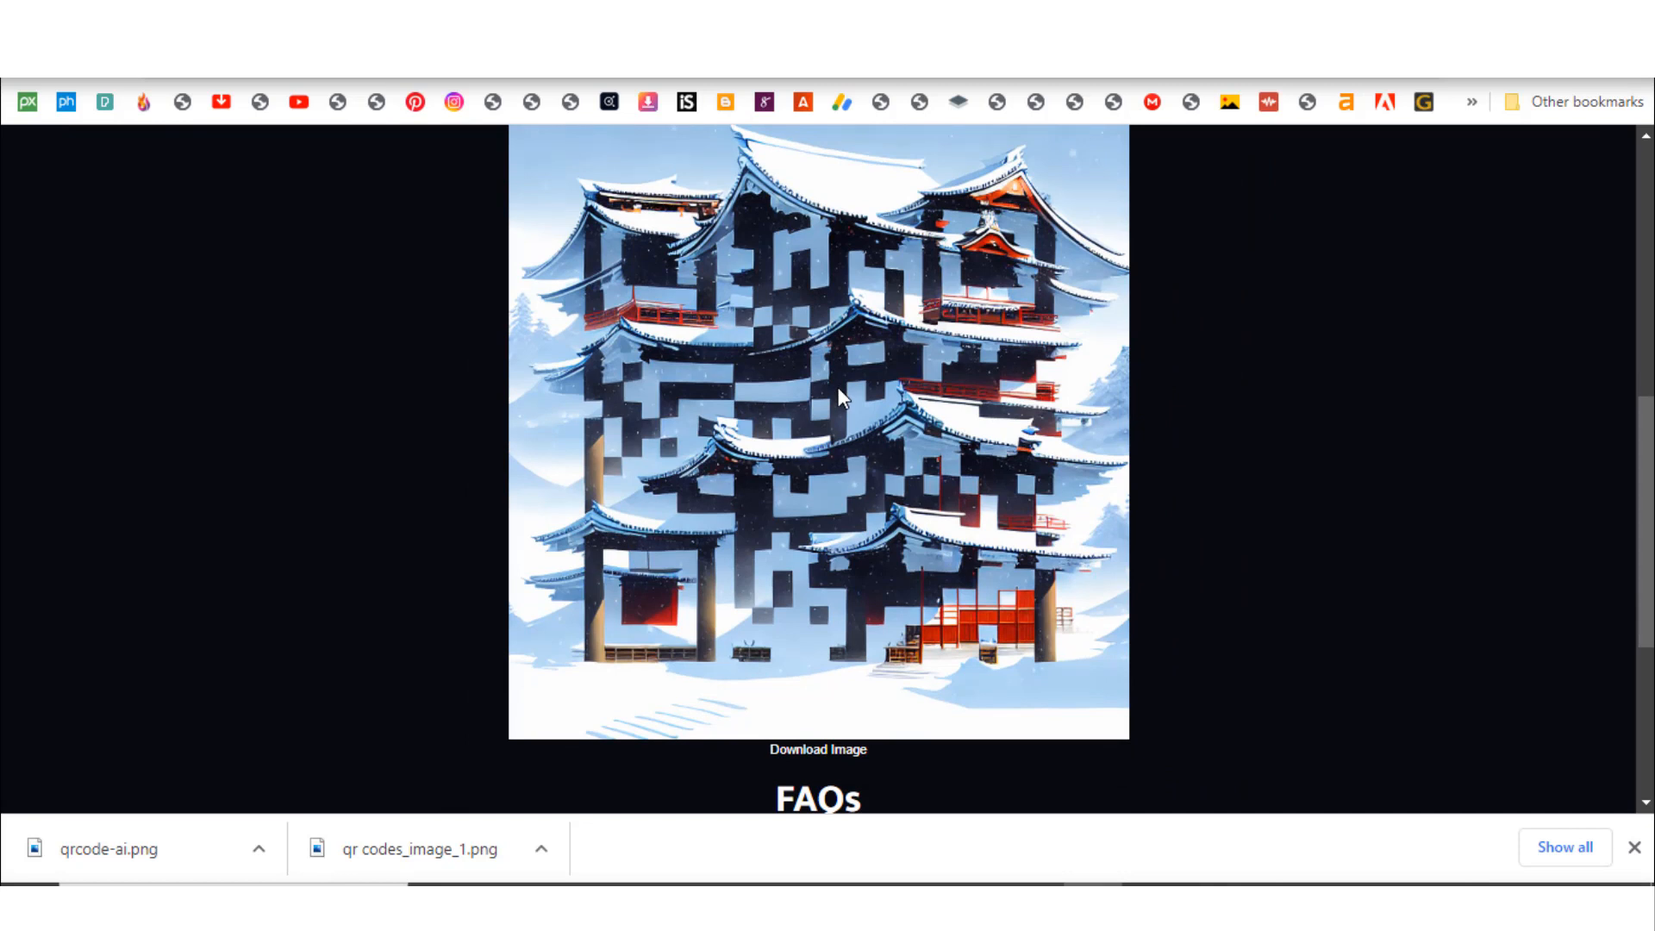
mouse_move(884, 408)
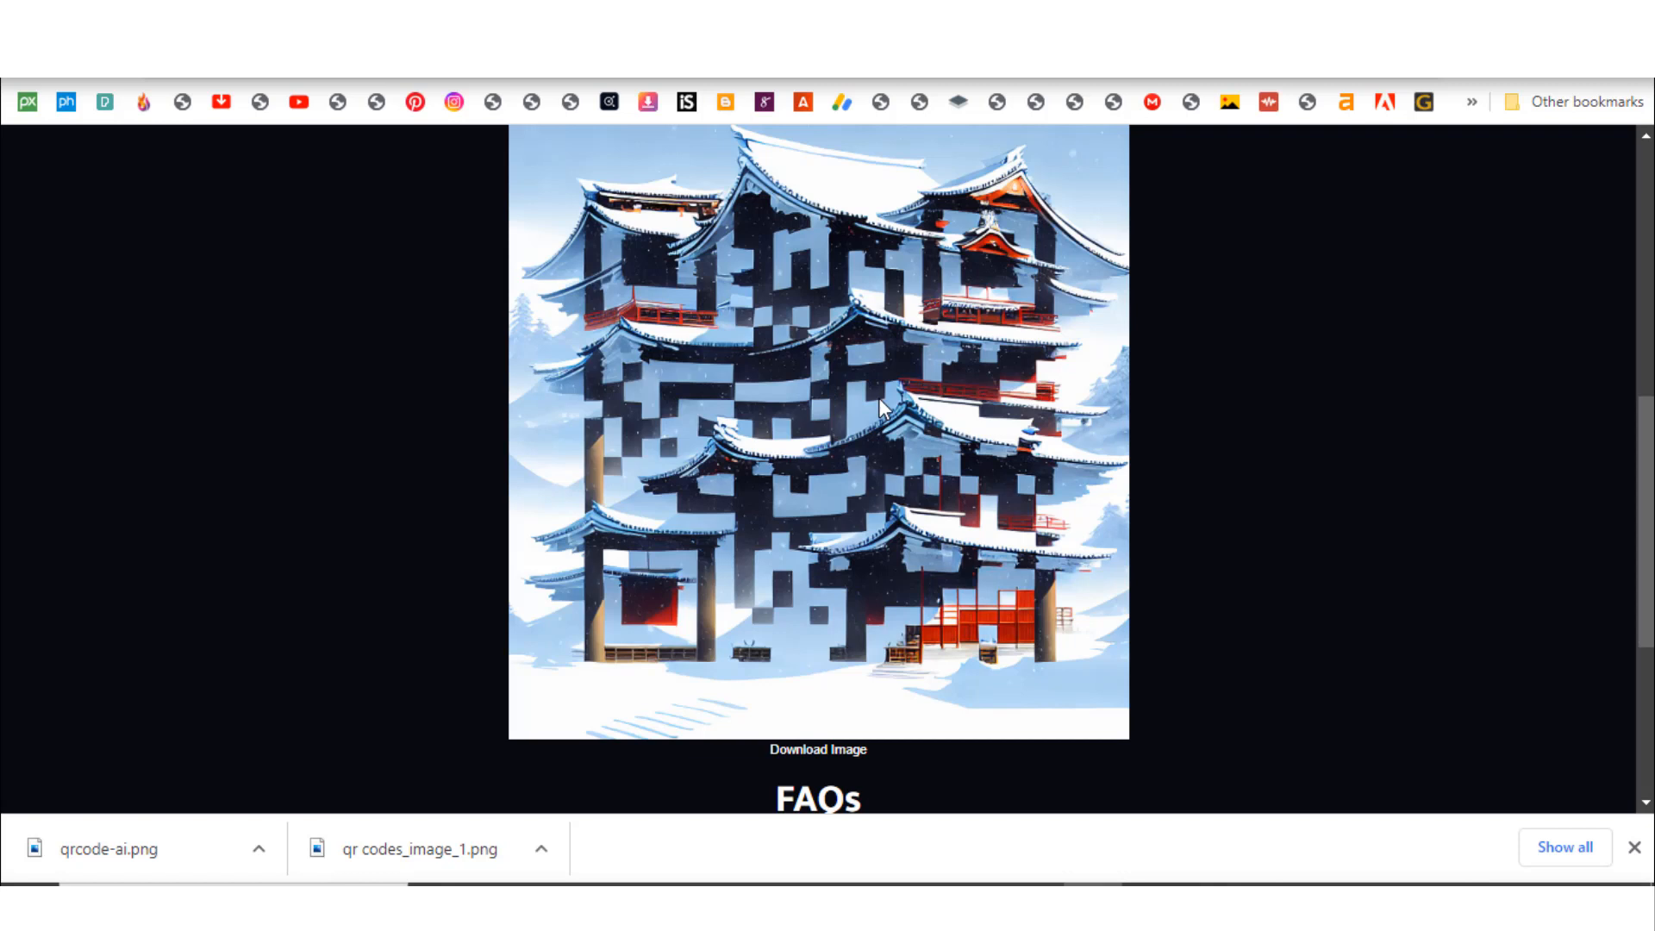
mouse_move(874, 401)
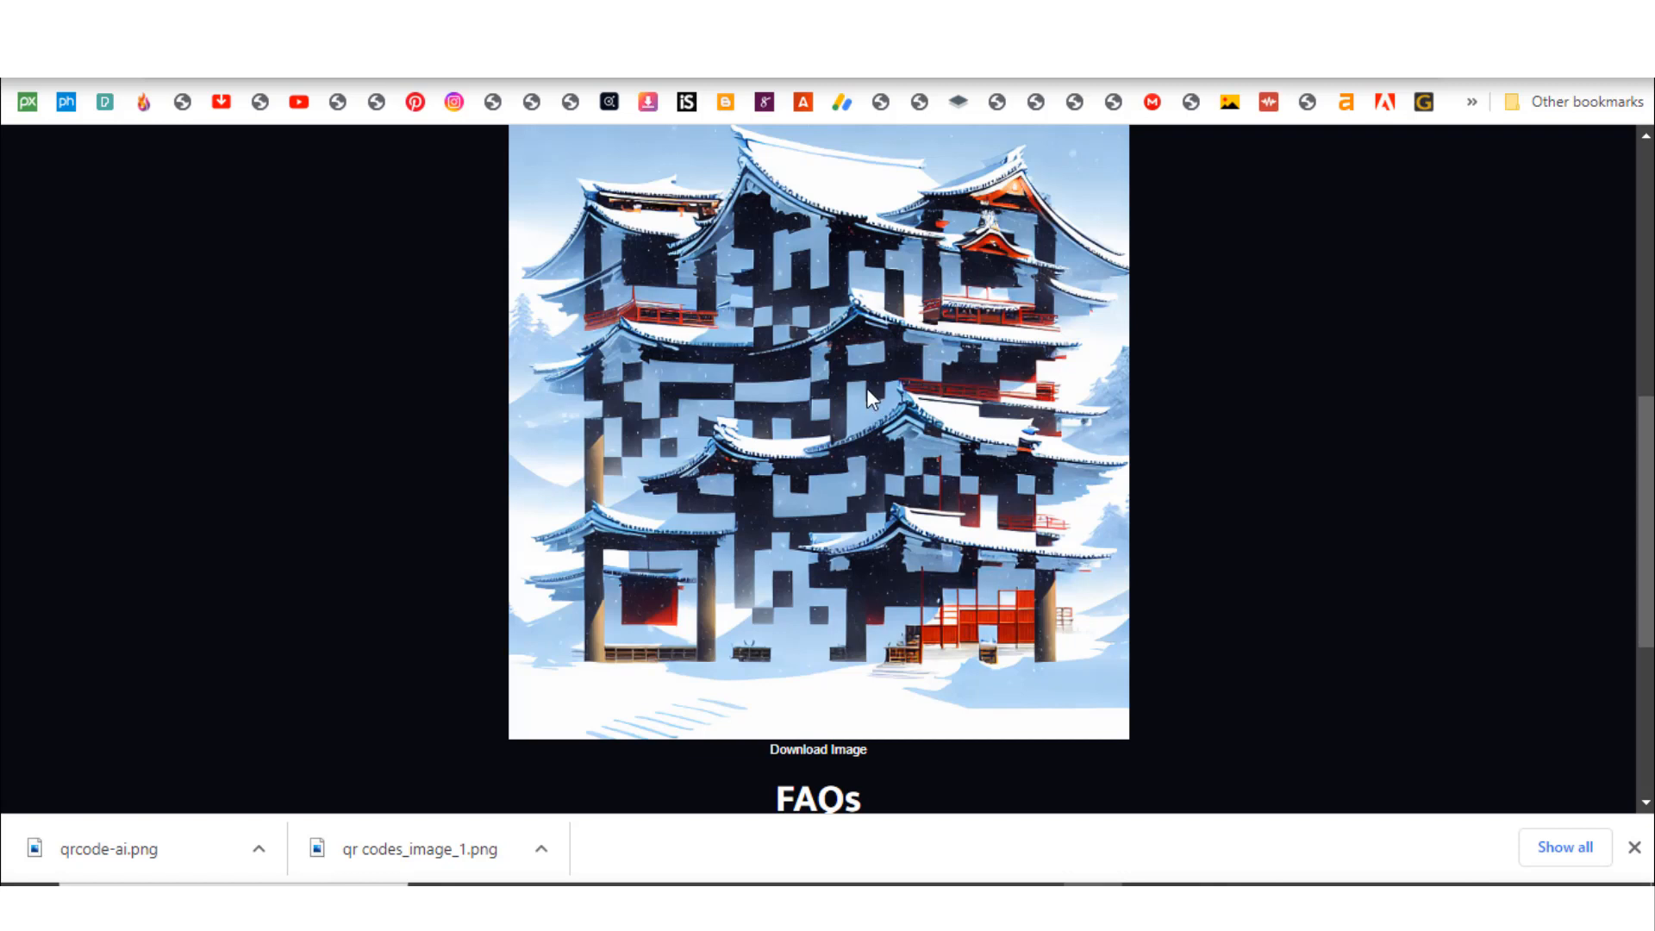